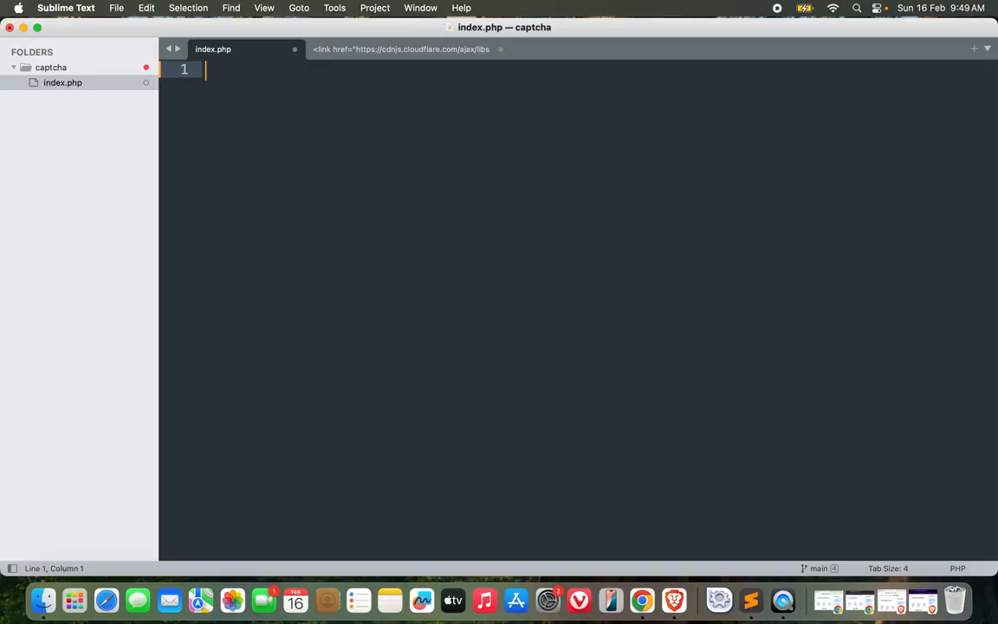
Build the HTML skeleton titled 'Simple Captcha using PHP' and bring the Bootstrap link into the head
type("<ht")
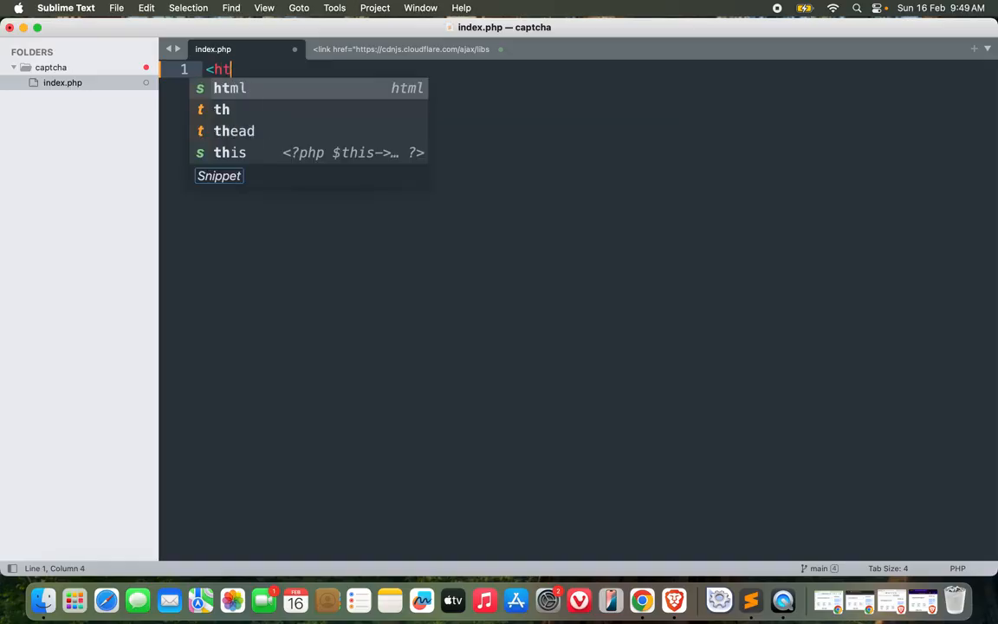
key("Tab")
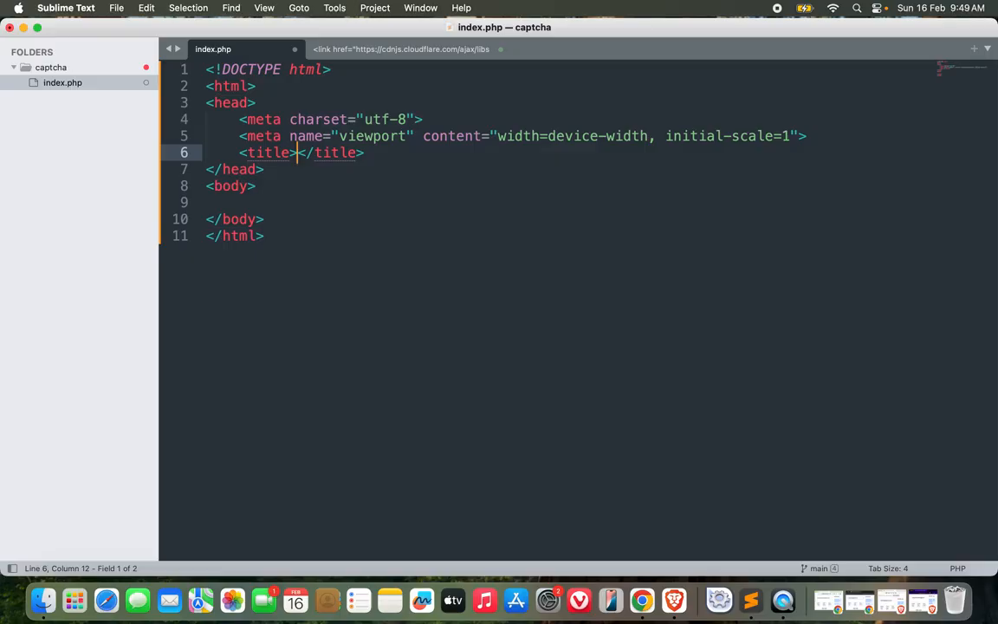
type("Simple")
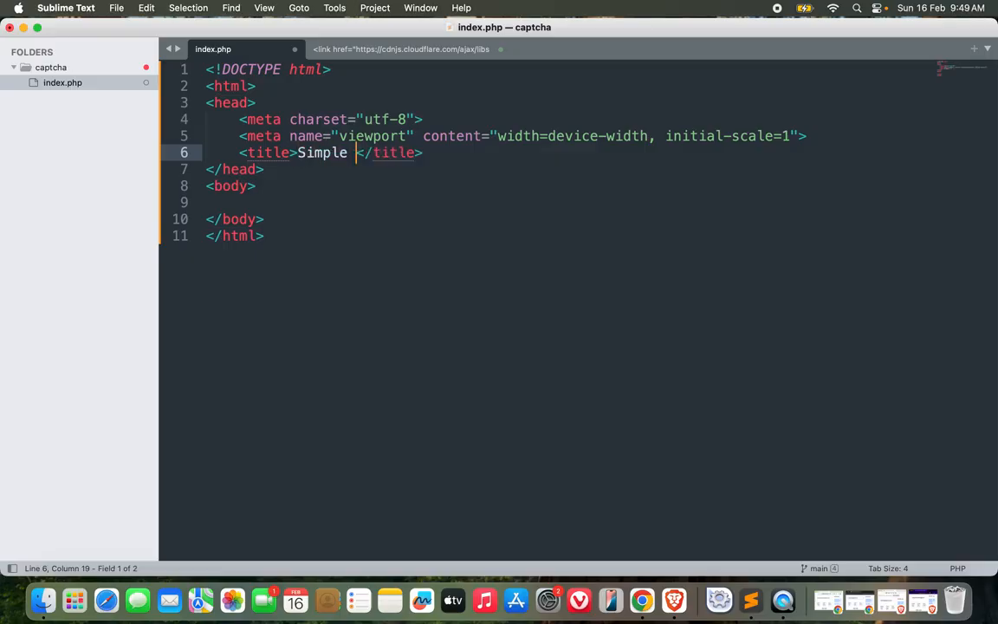
type("Captcha using PHP")
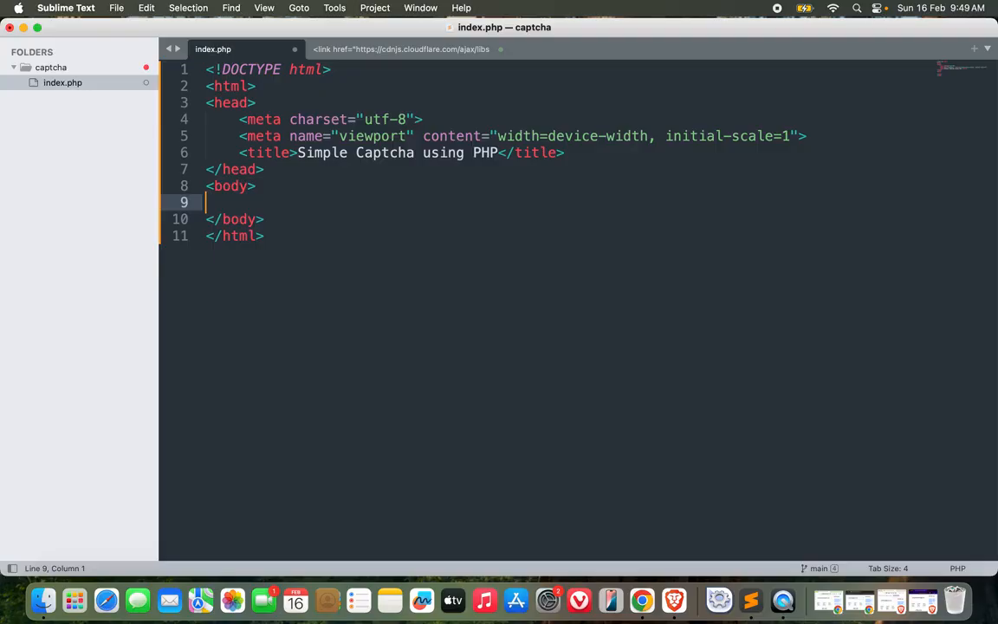
left_click(405, 48)
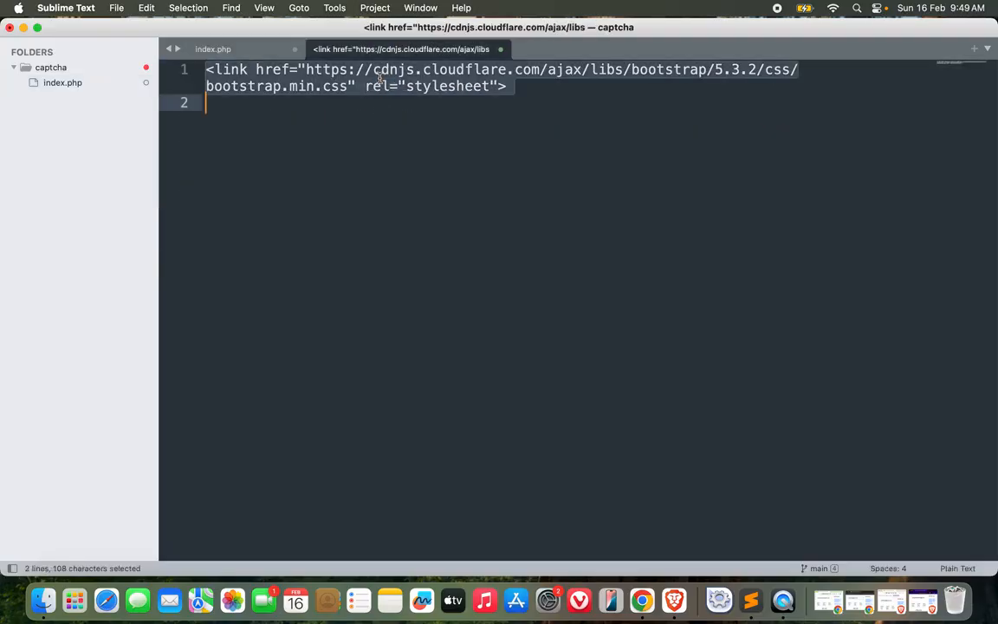
left_click(213, 49)
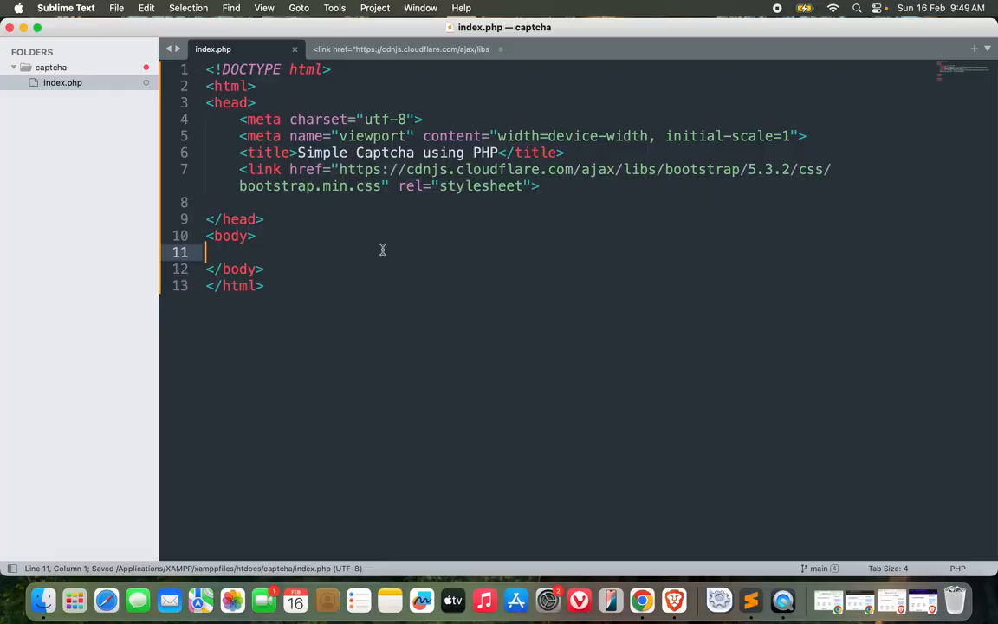
Add a container div holding a 'card shadow-lg captcha-card' div inside the body
key("tab")
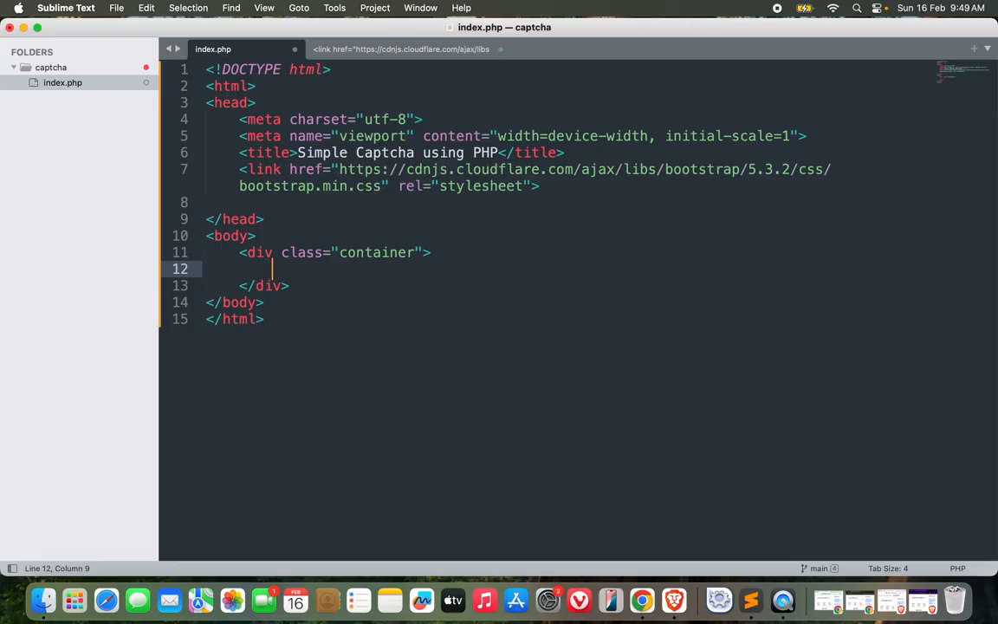
type("<div")
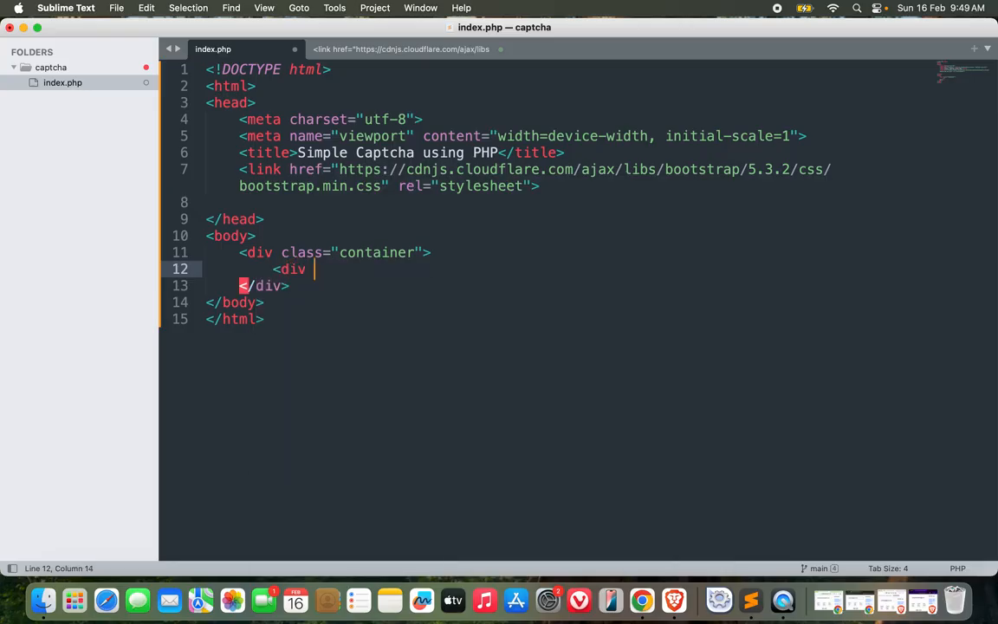
type("class=\"card \">")
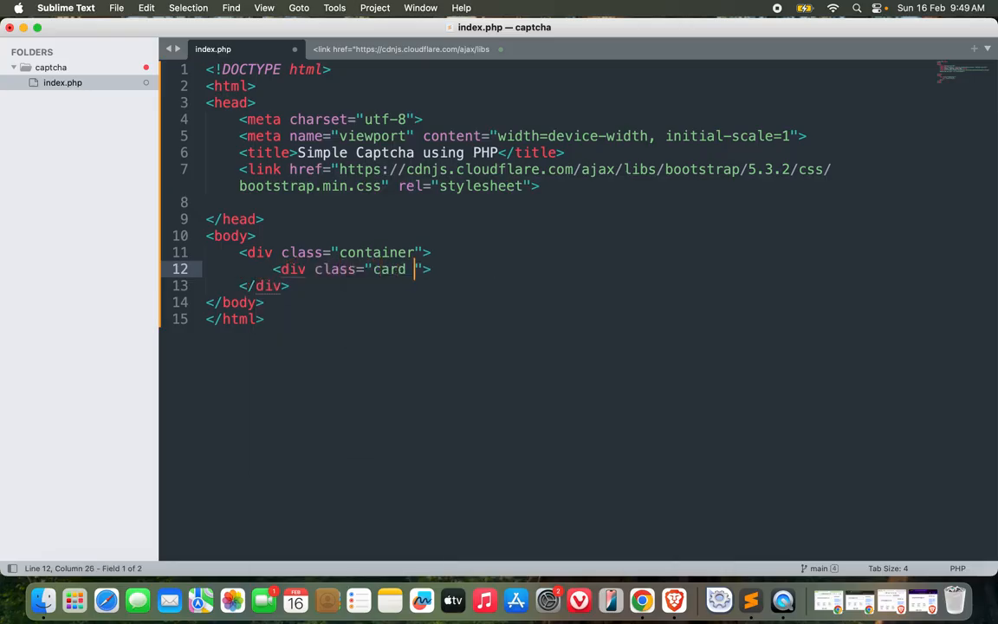
type("shadow-")
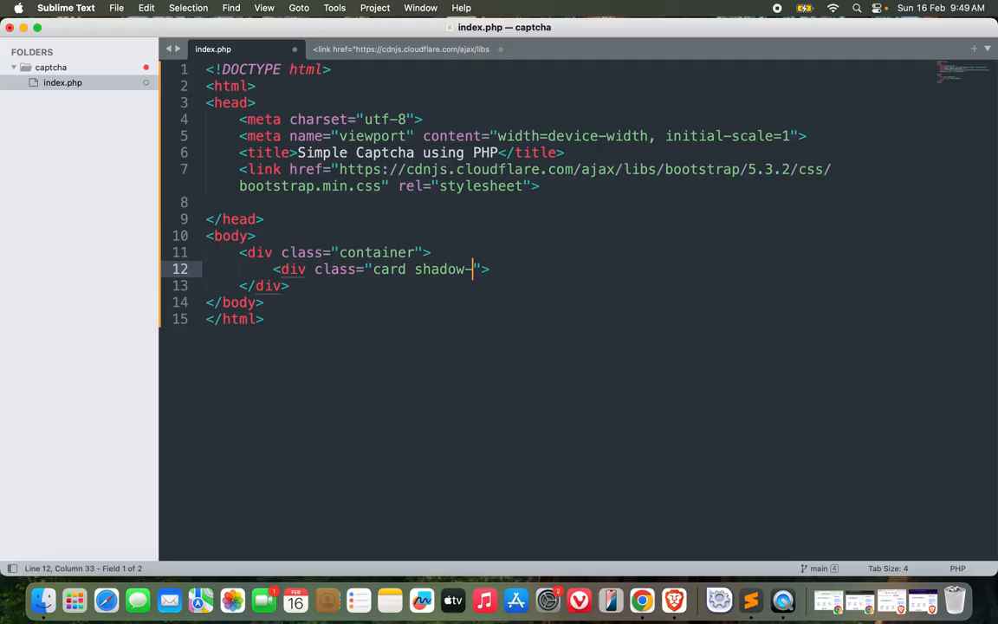
type("lg")
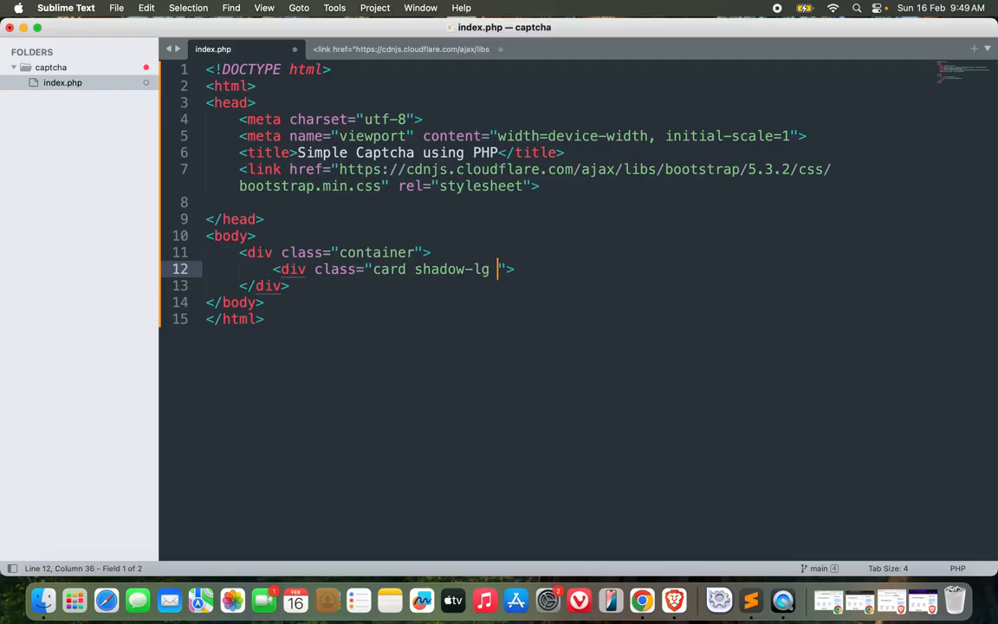
type("captcha-card")
type("<")
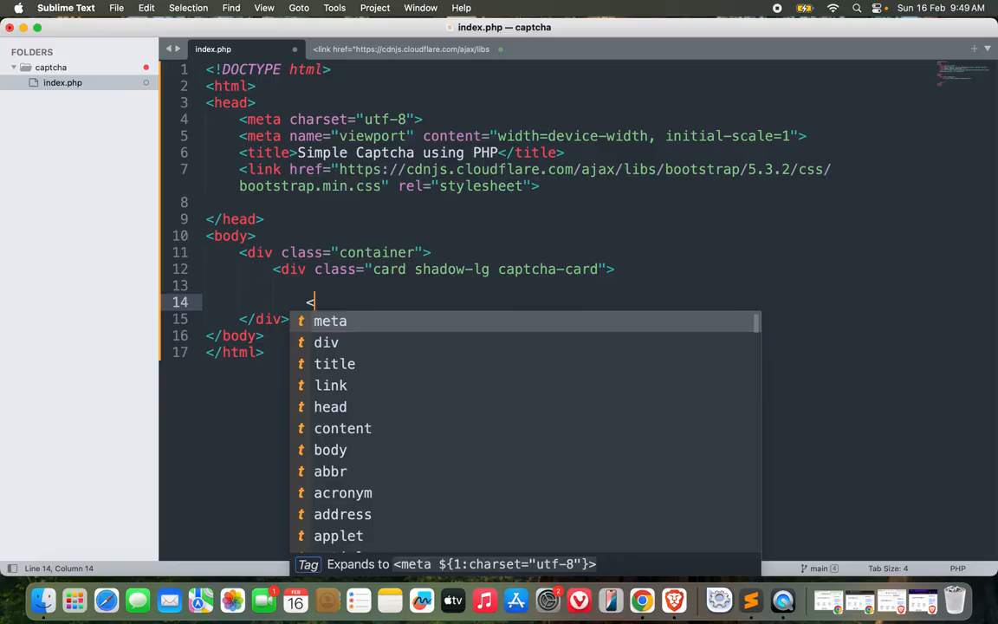
key("escape")
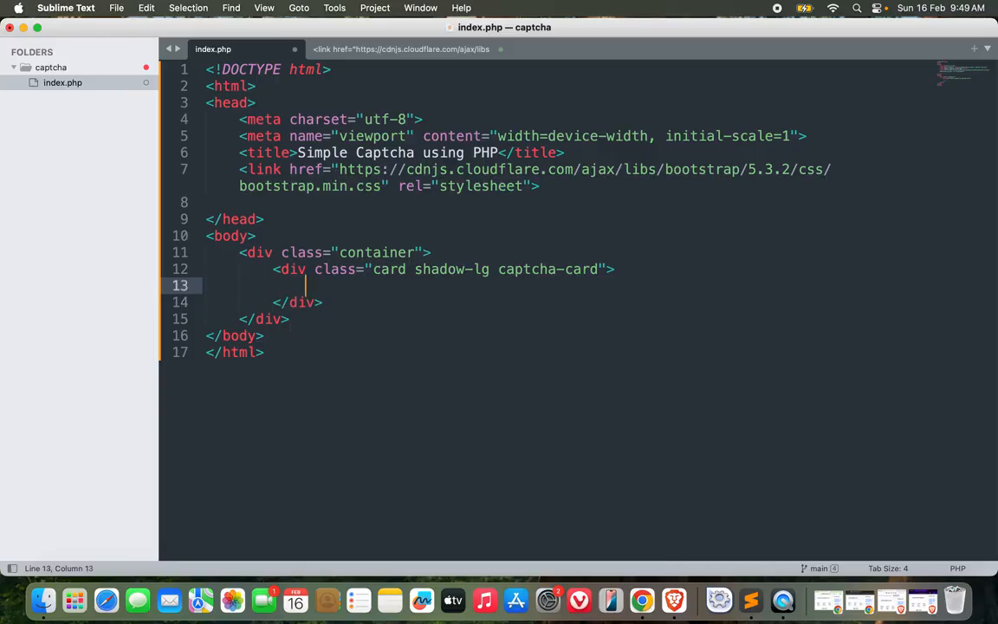
Nest a card-body div and a 'text-center mb-4' div inside the captcha card
type("<div class=\"card-body\">")
type("</div>")
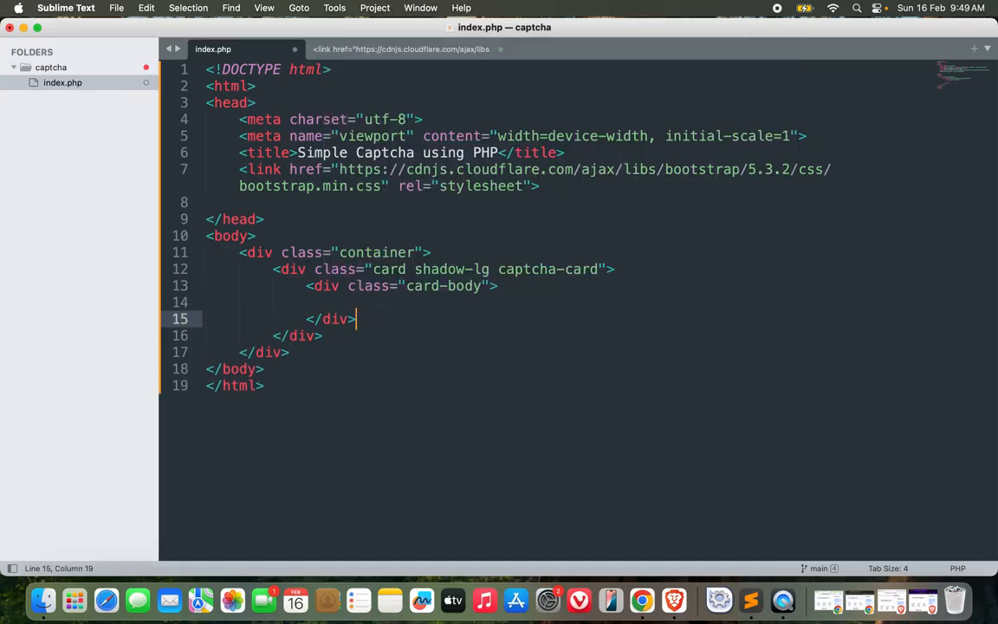
type("<div class=\"\">")
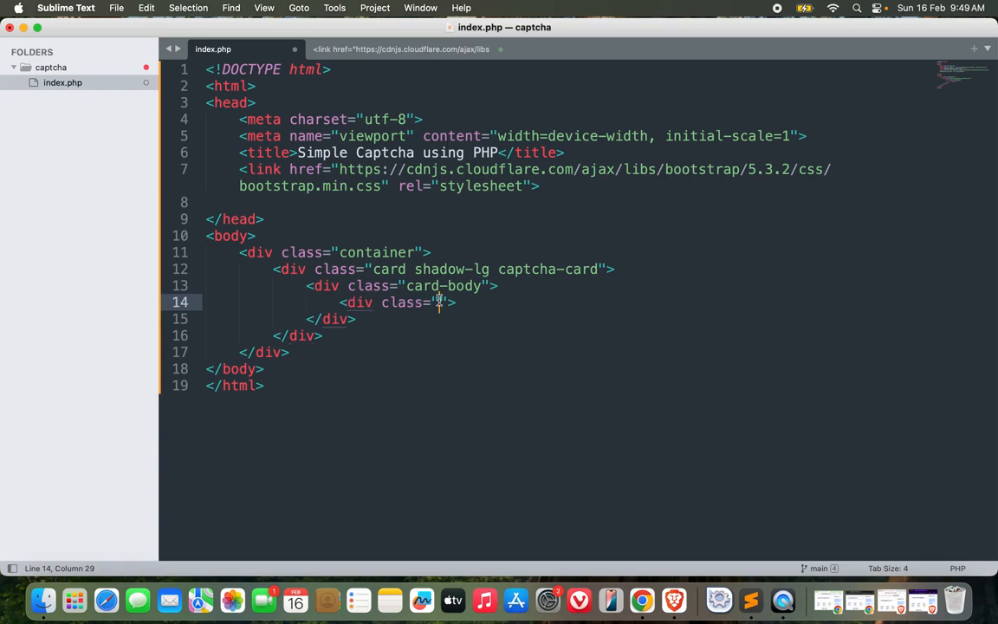
type("text-center mb-4")
type("</div>")
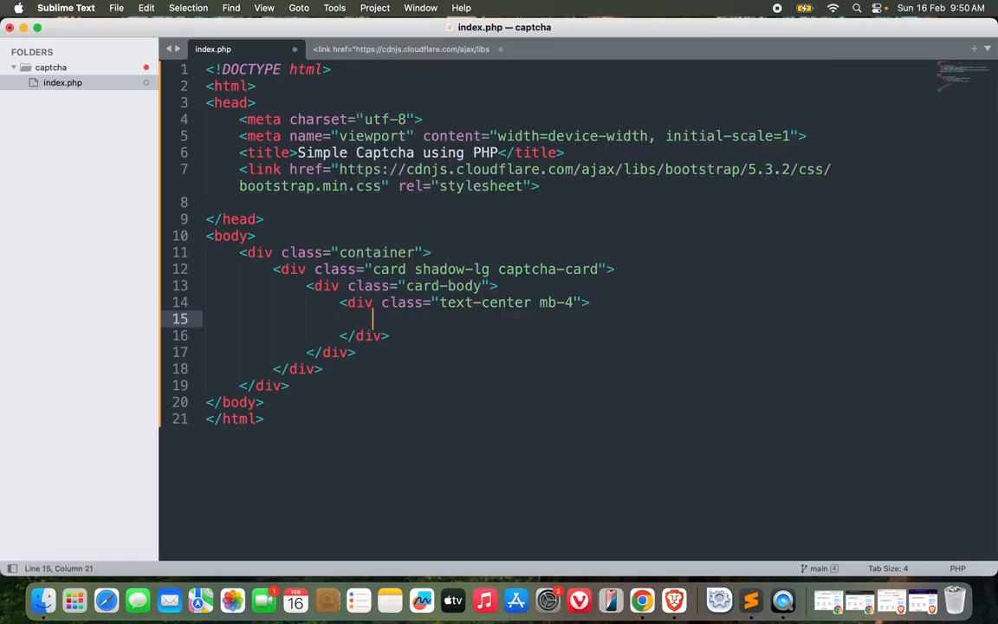
Add an h2 with class mb-2 reading 'Security Verification'
type("<h2 class=\"\">")
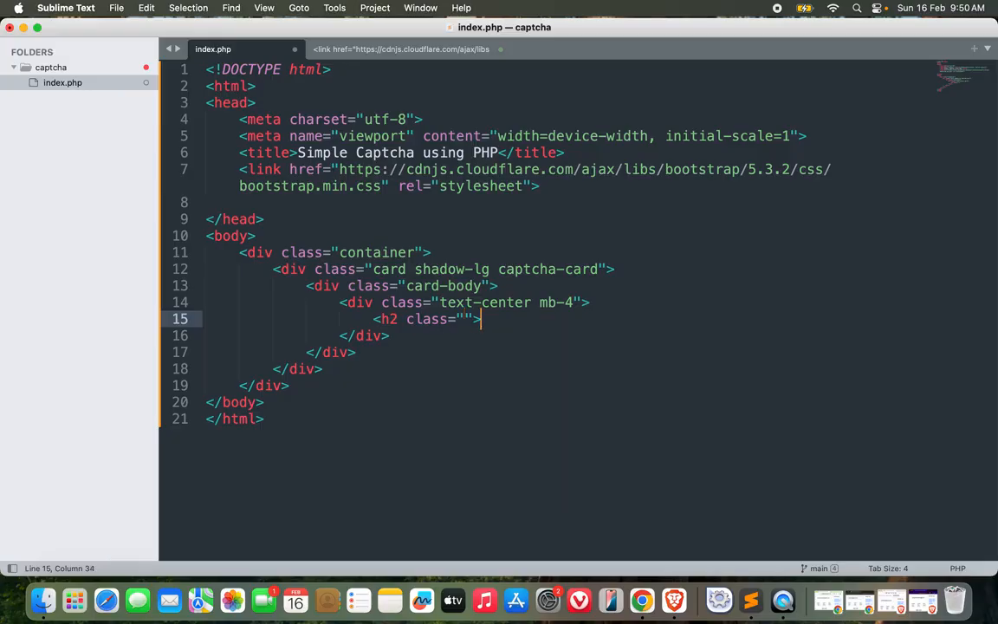
type("Se")
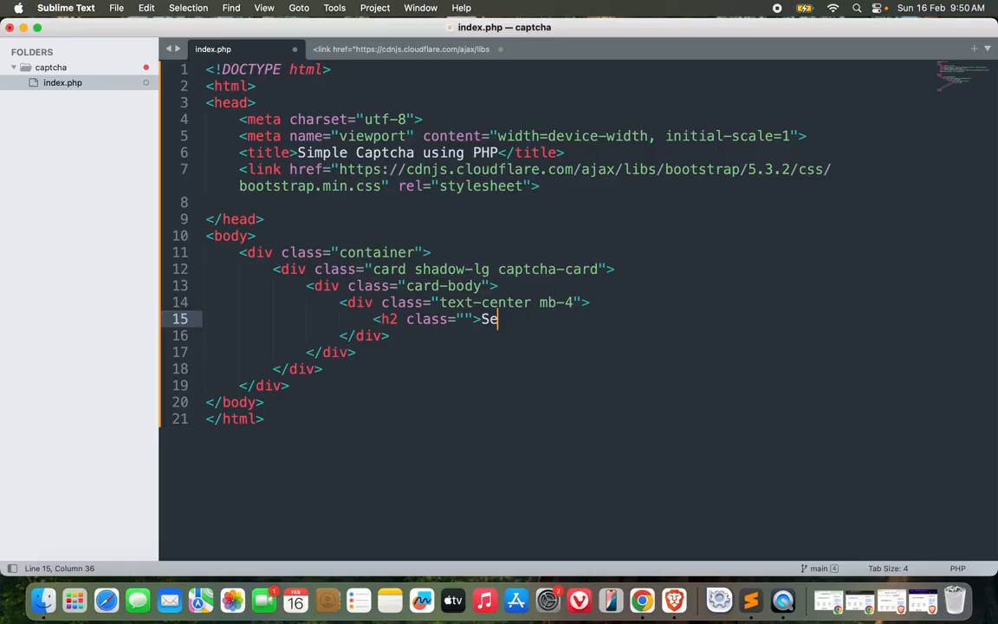
type("curity Verification<?")
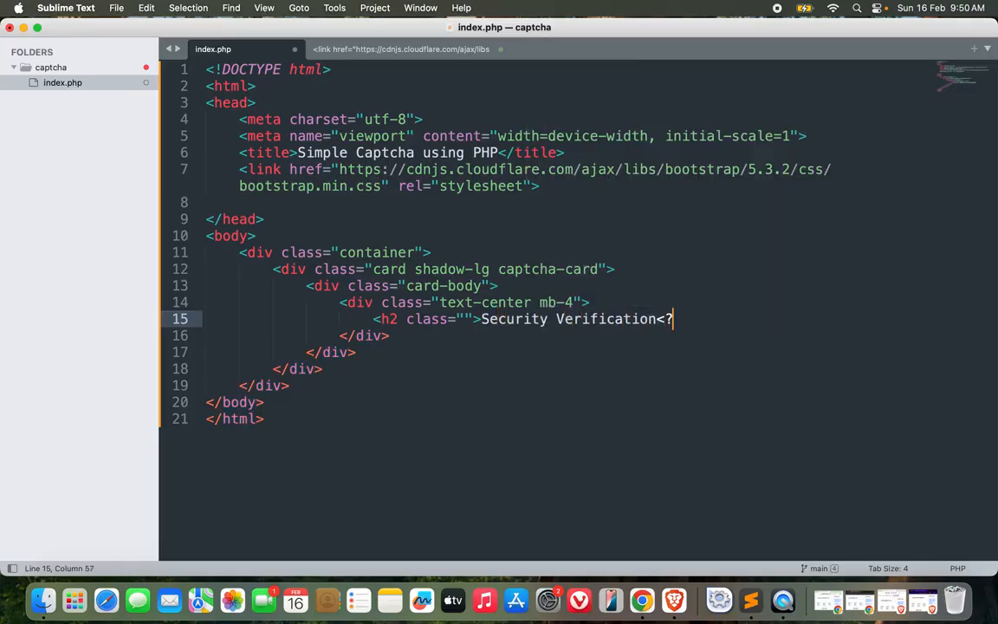
type("/h2>")
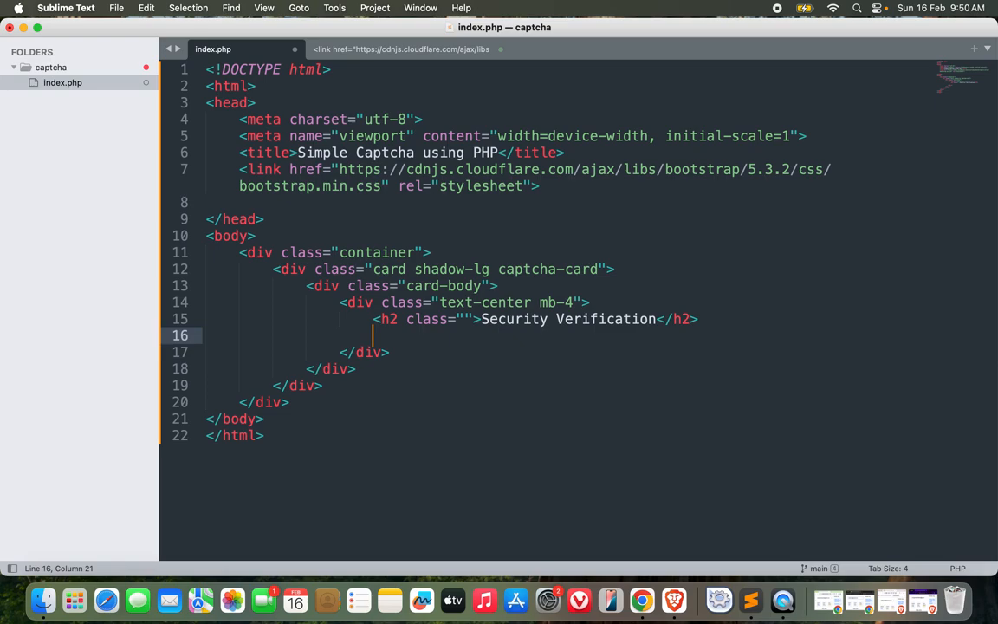
Add a text-muted paragraph asking to please enter the characters you see below
type("<p class=\"\">")
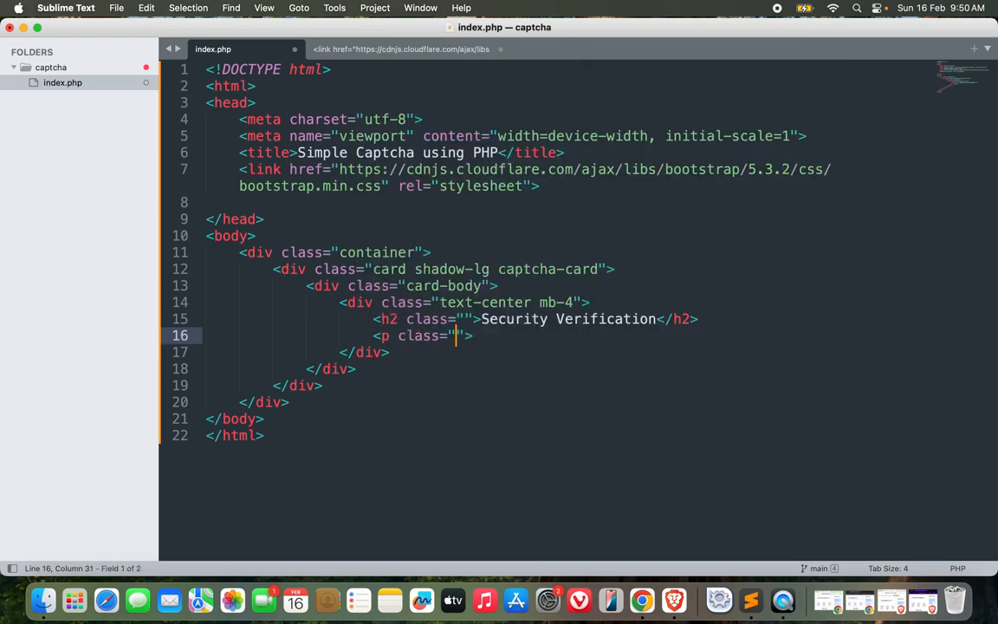
type("text-muted")
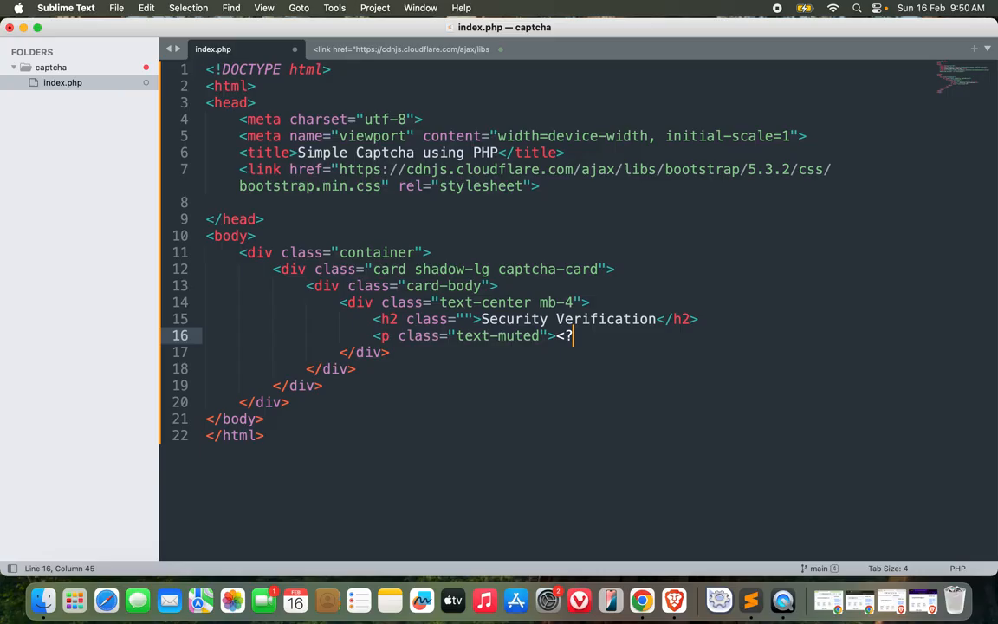
type("</p>")
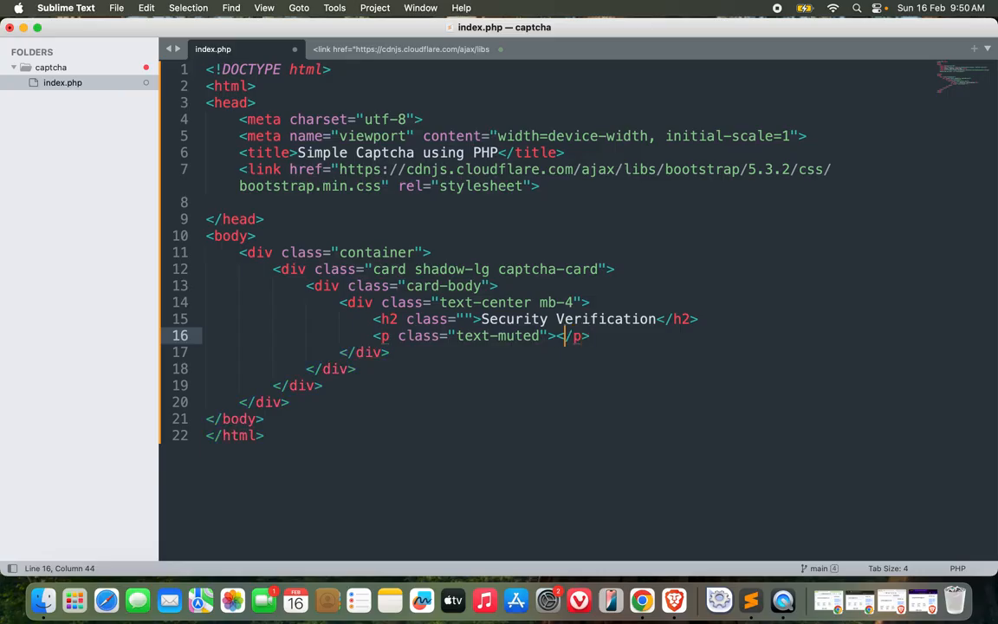
type("Ple")
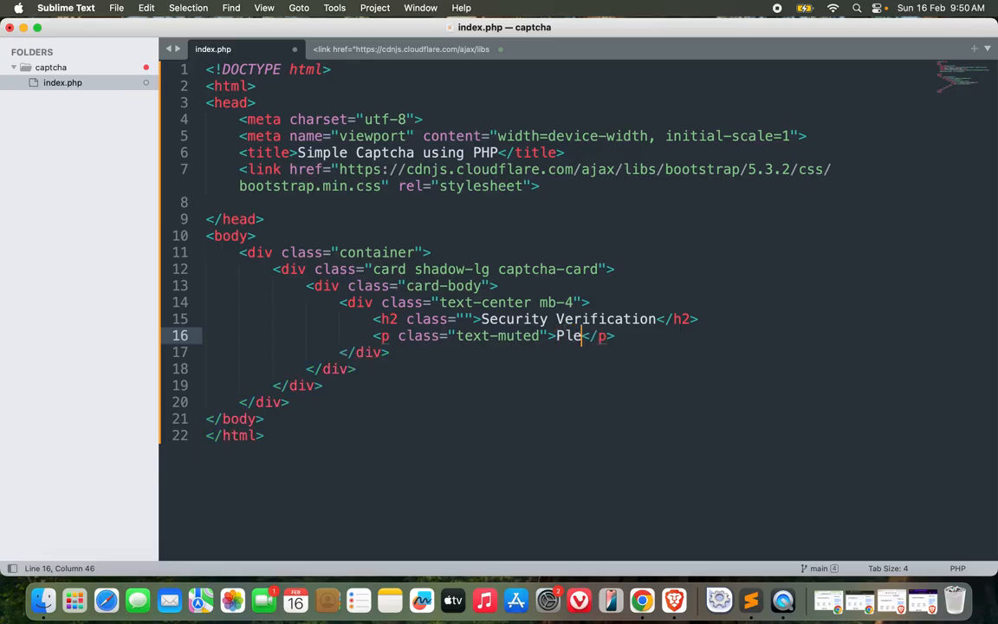
type("ase enter the characters you see below")
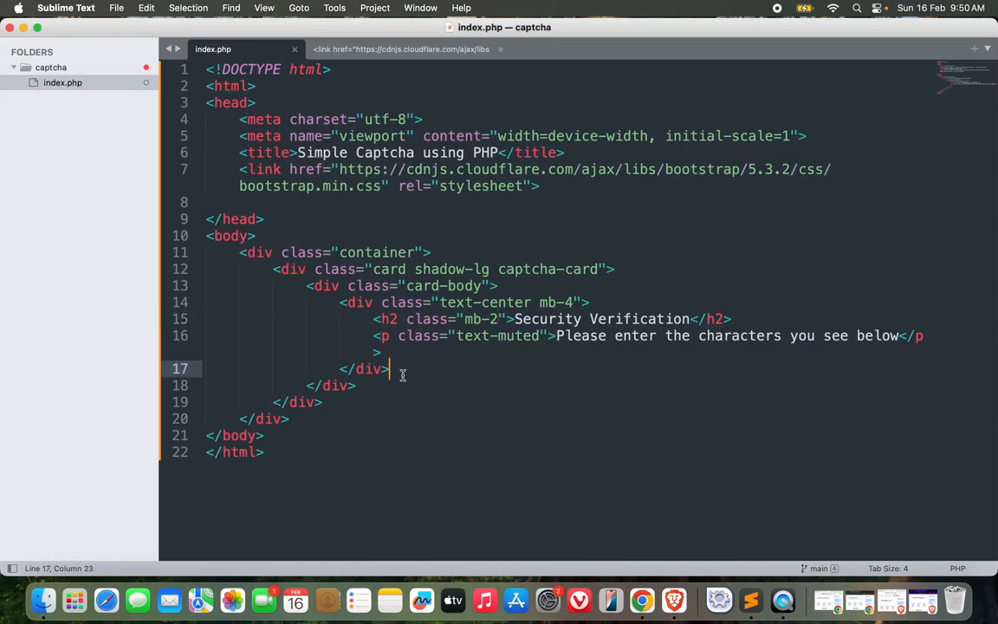
Add a form that posts to verify.php with method post
type("form action=\"")
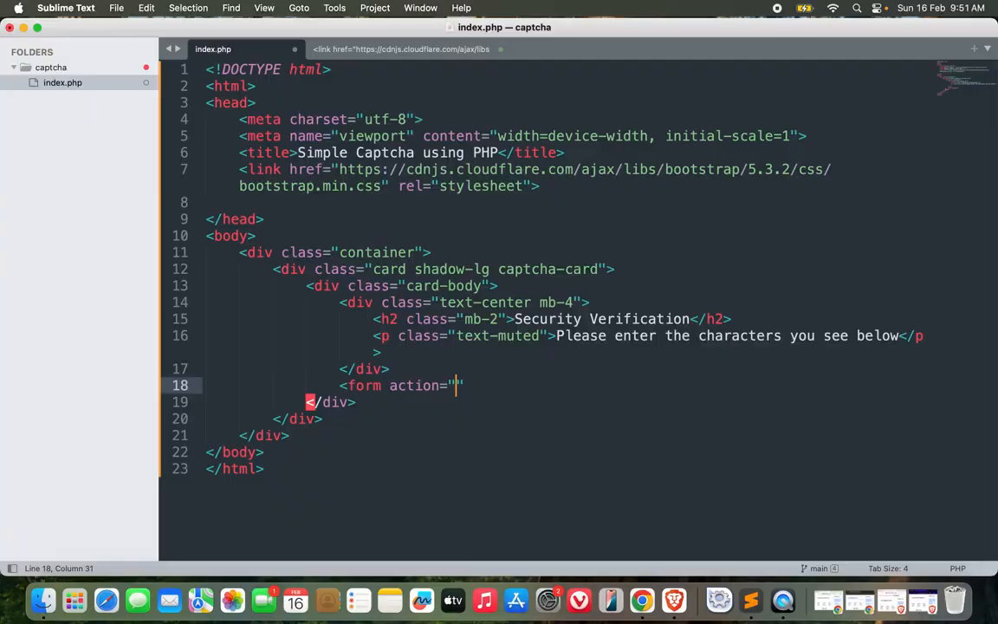
type("veri")
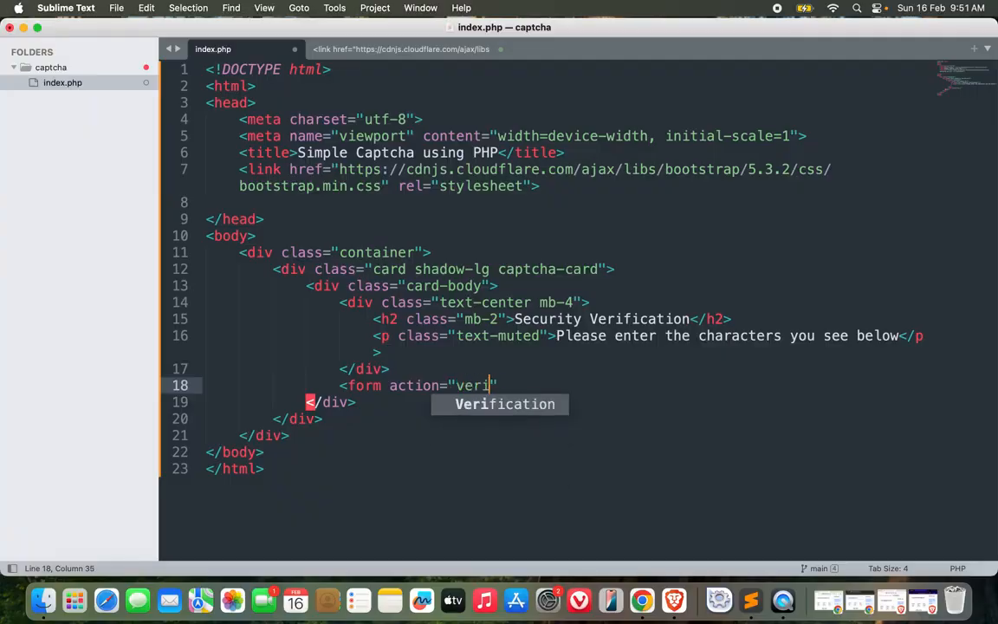
type("fy.php\"")
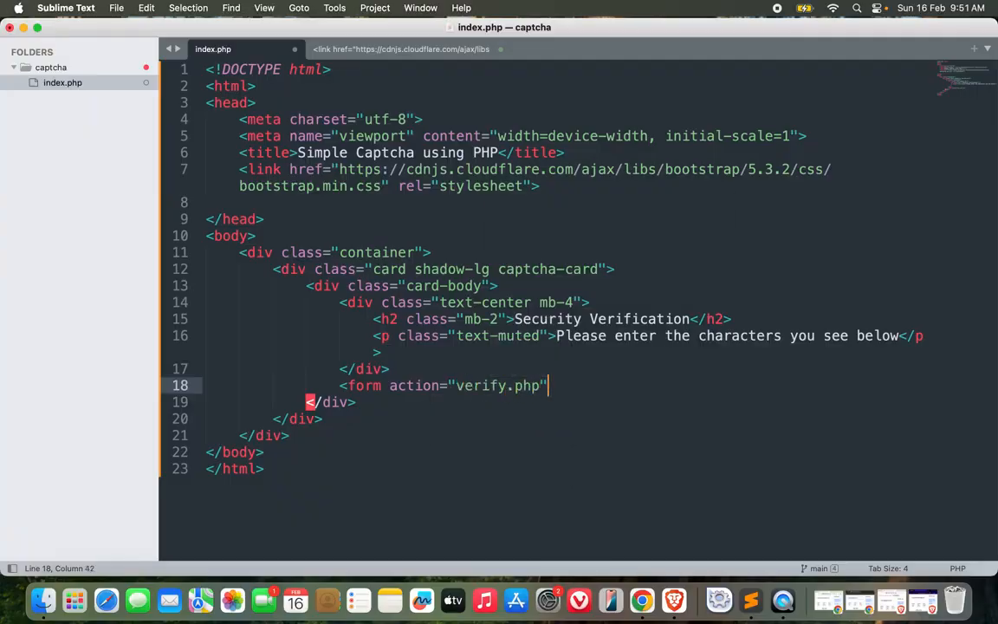
type("method=\"post\">")
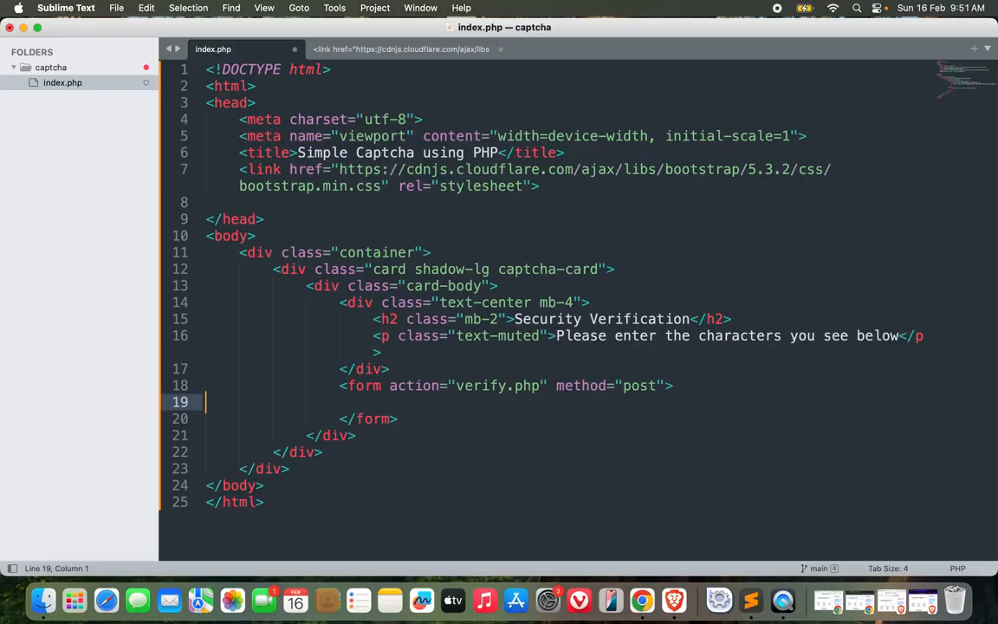
Add a captcha-image div with text-center and shadow classes inside the form
type("<div class=\"captcha-\">")
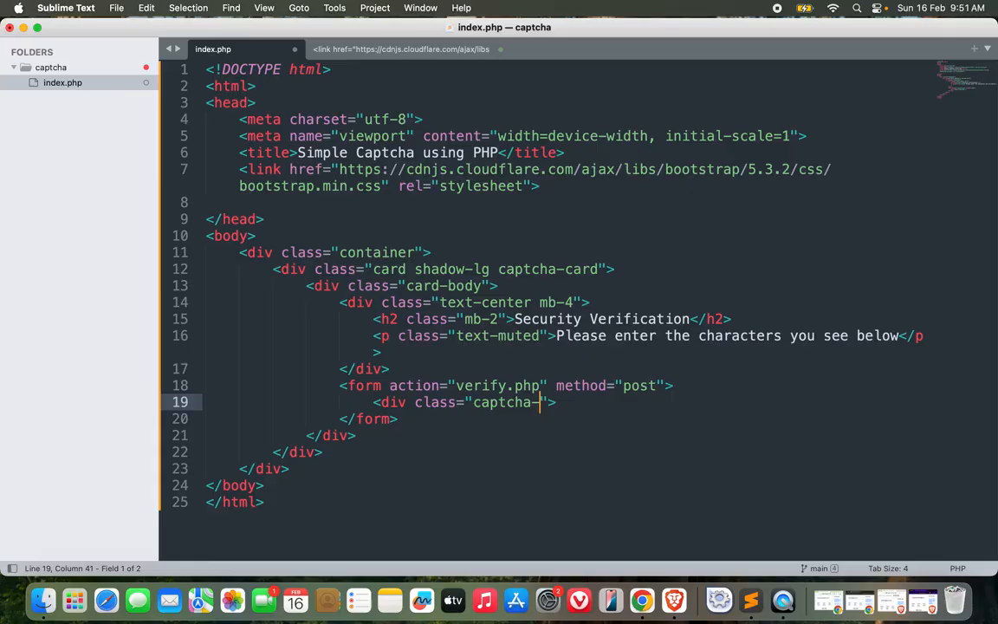
type("-image text-center")
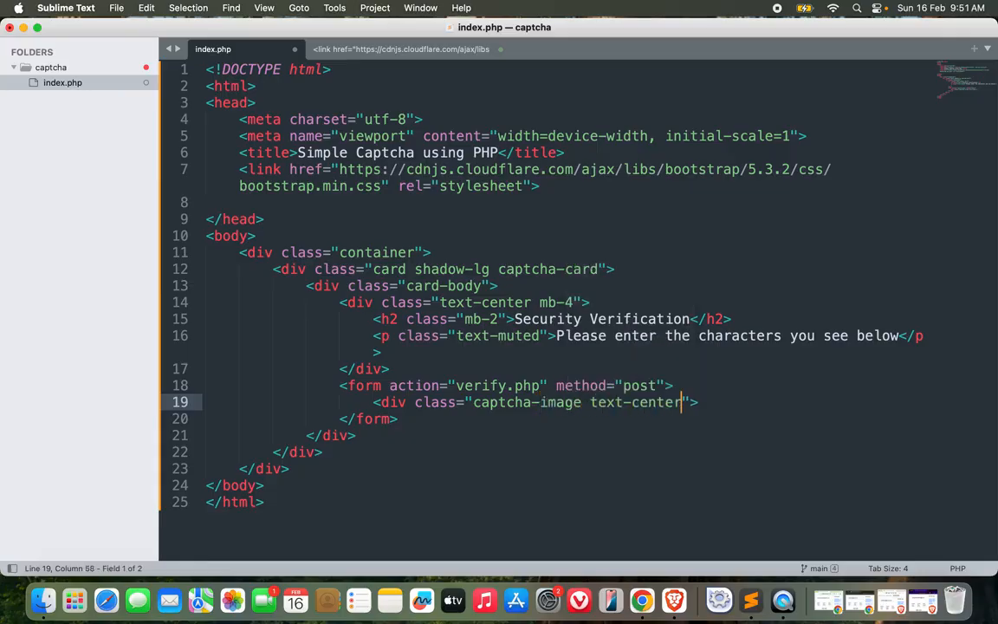
type("shadow-sm")
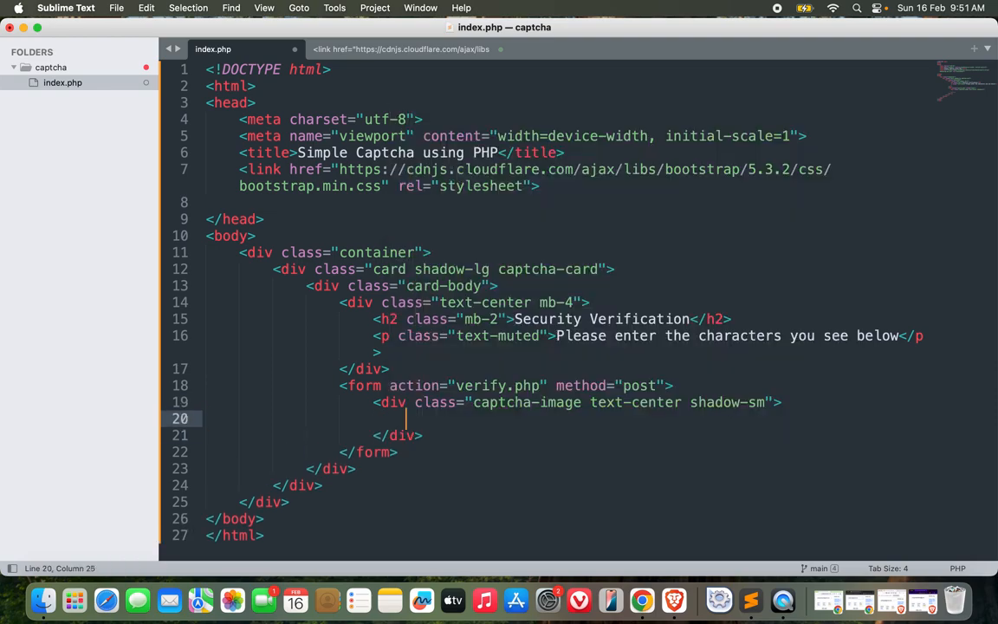
Insert an img sourced from captcha.php with alt 'captcha' and img-fluid rounded classes
type("<i")
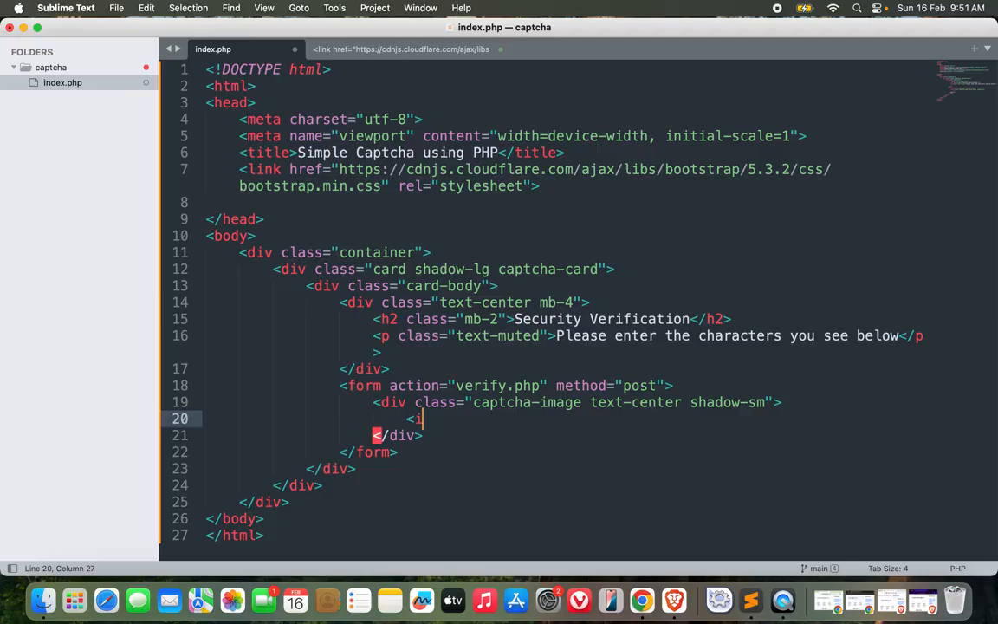
type("mg src=\"captc")
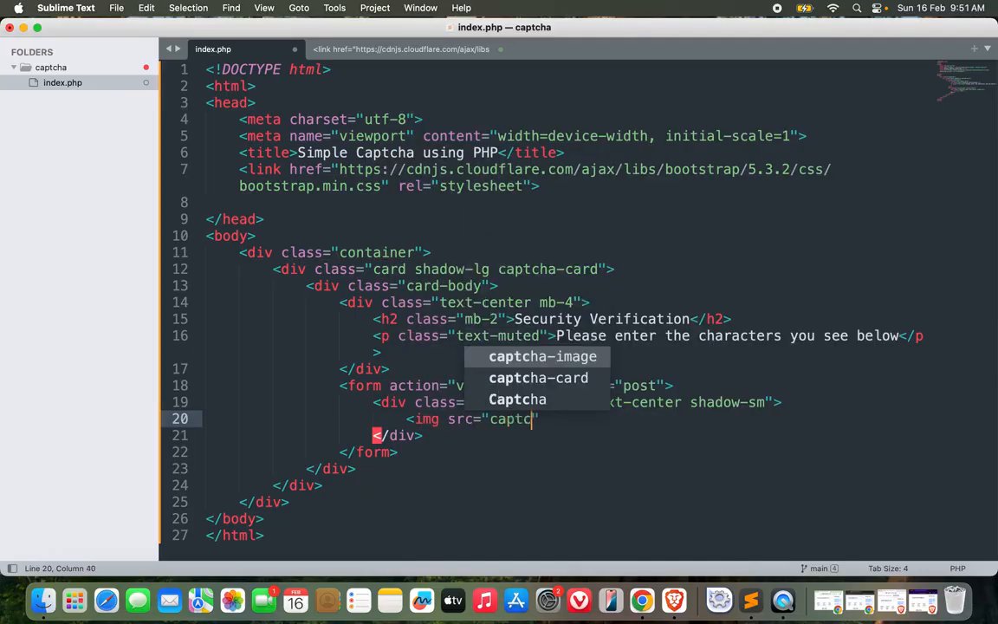
type(".php")
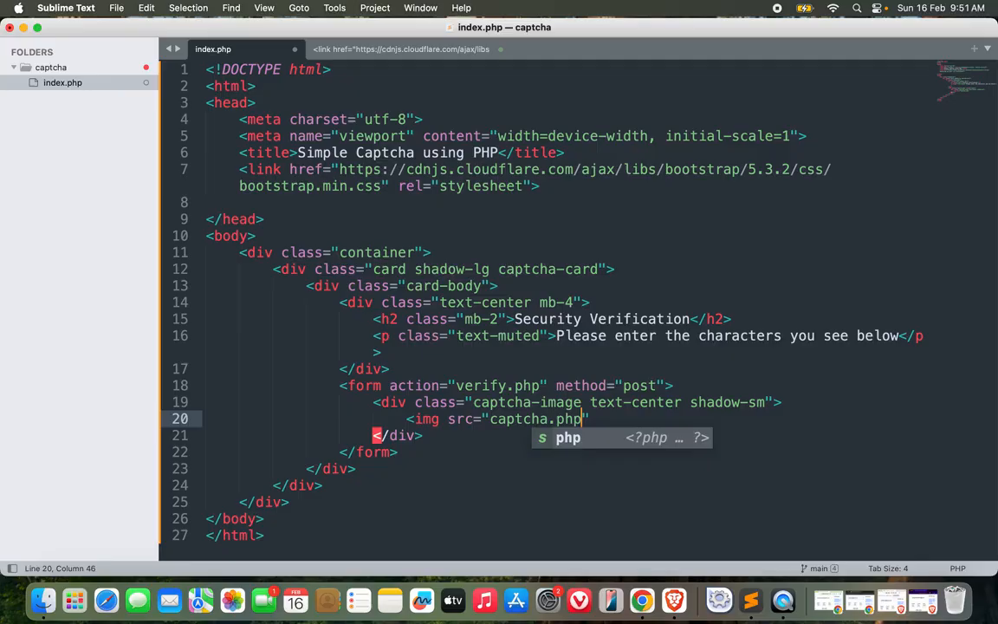
key("Escape")
type(" alt")
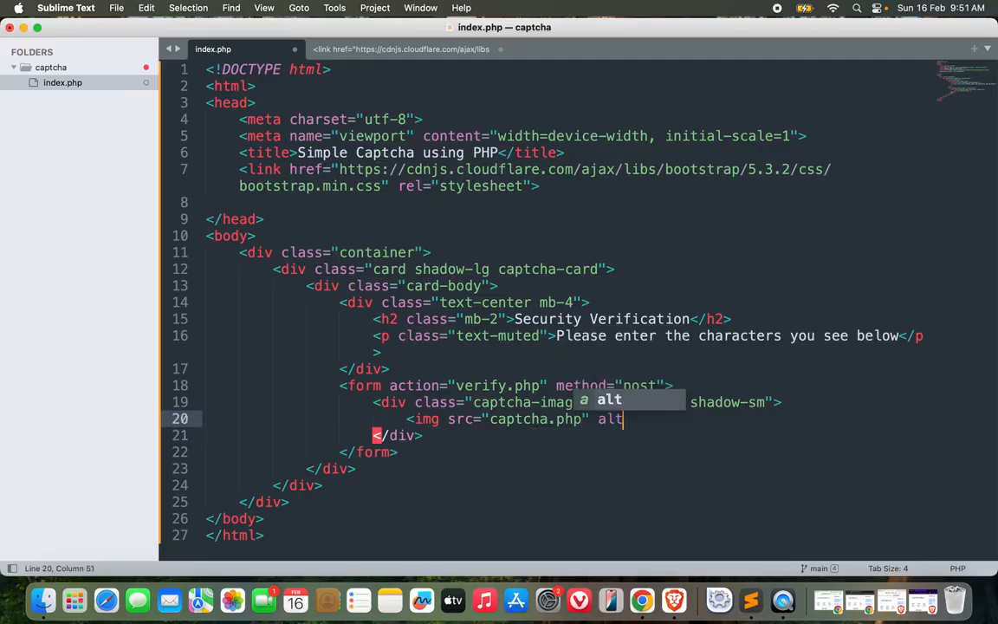
type("=\"captcha\" class=\"img-fluid rounded\">")
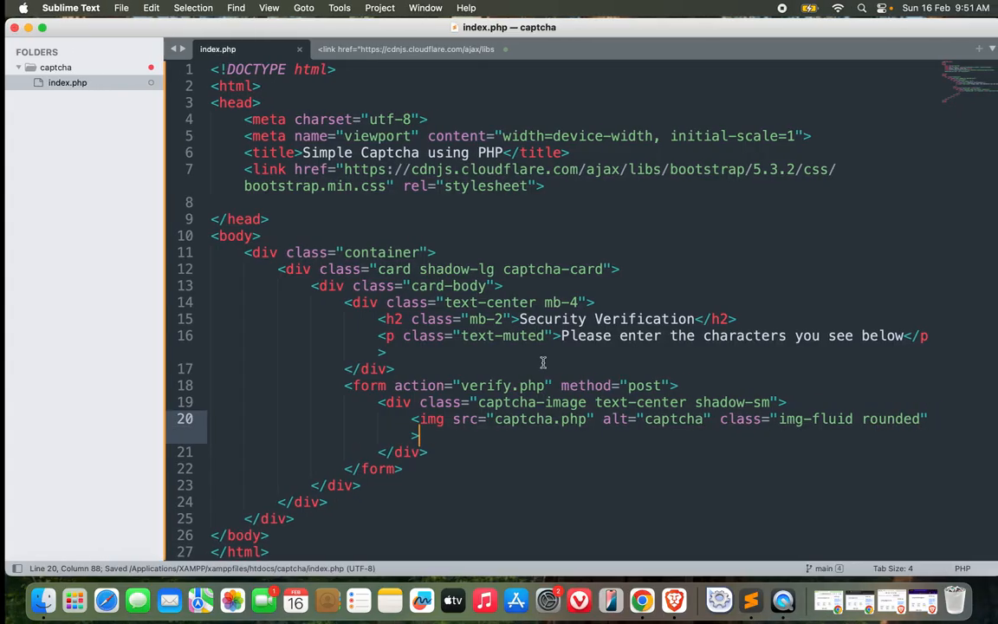
left_click(638, 599)
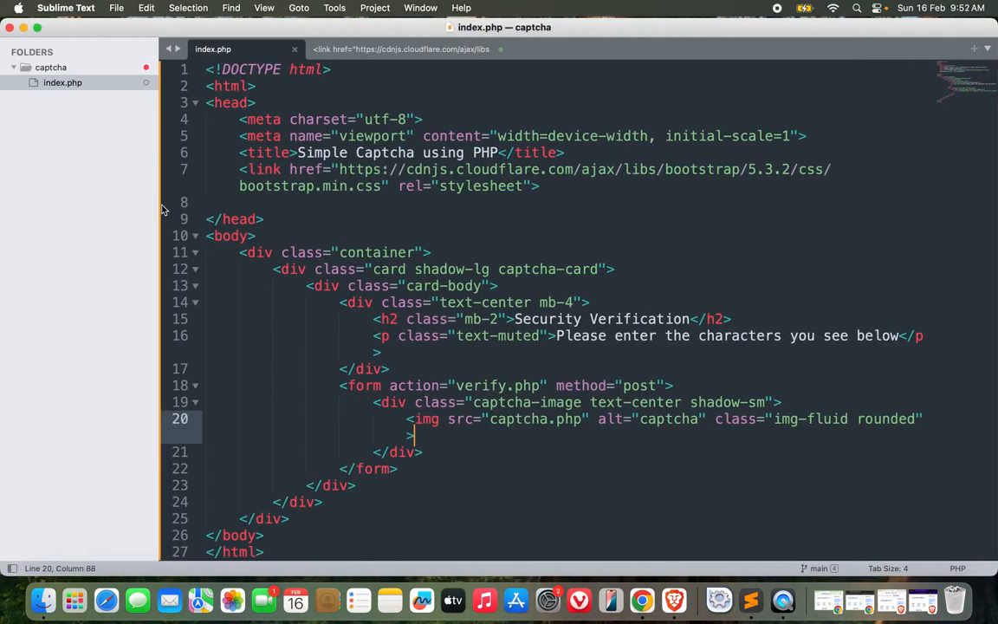
Create and save new empty files verify.php and captcha.php in the captcha folder
key("cmd+n")
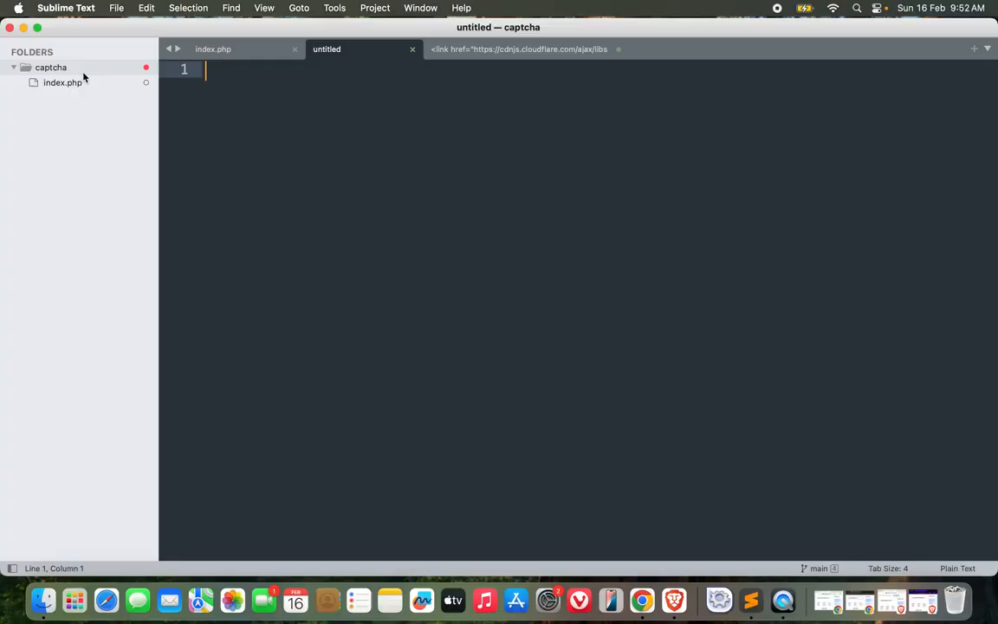
type("verify.p")
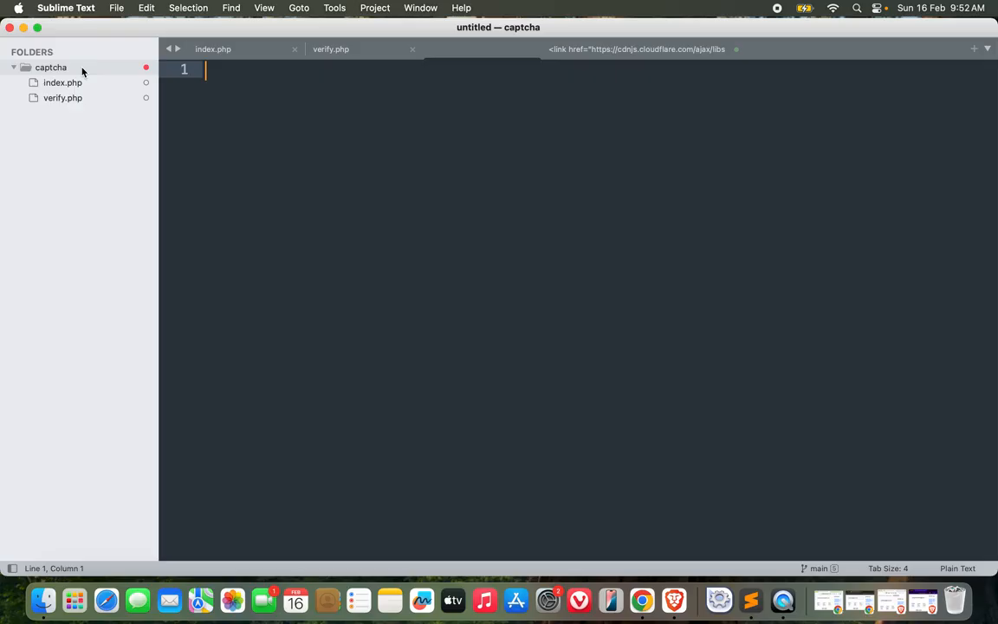
type("captcha.")
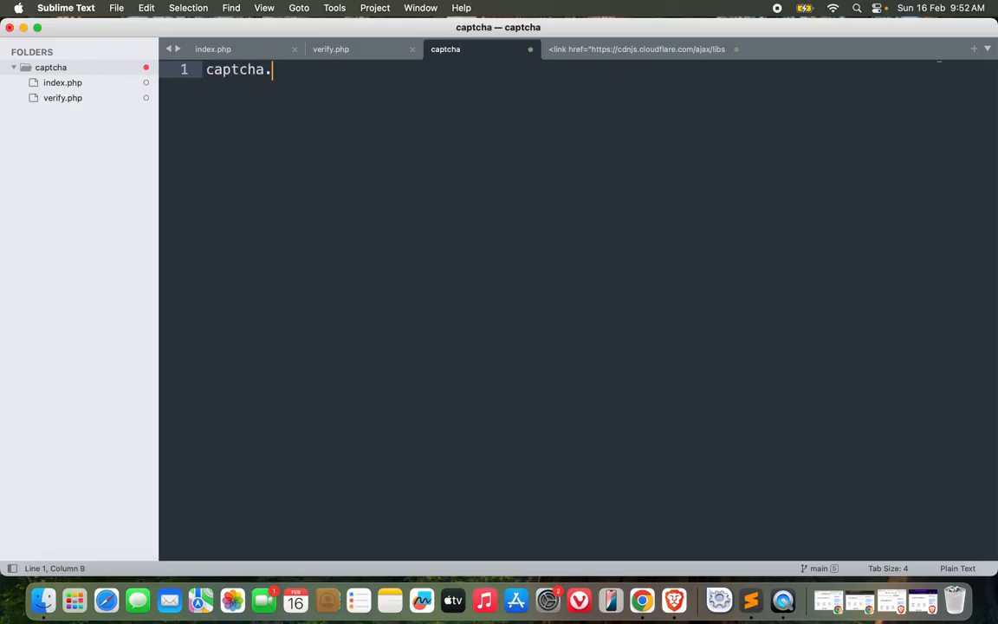
key("cmd+s")
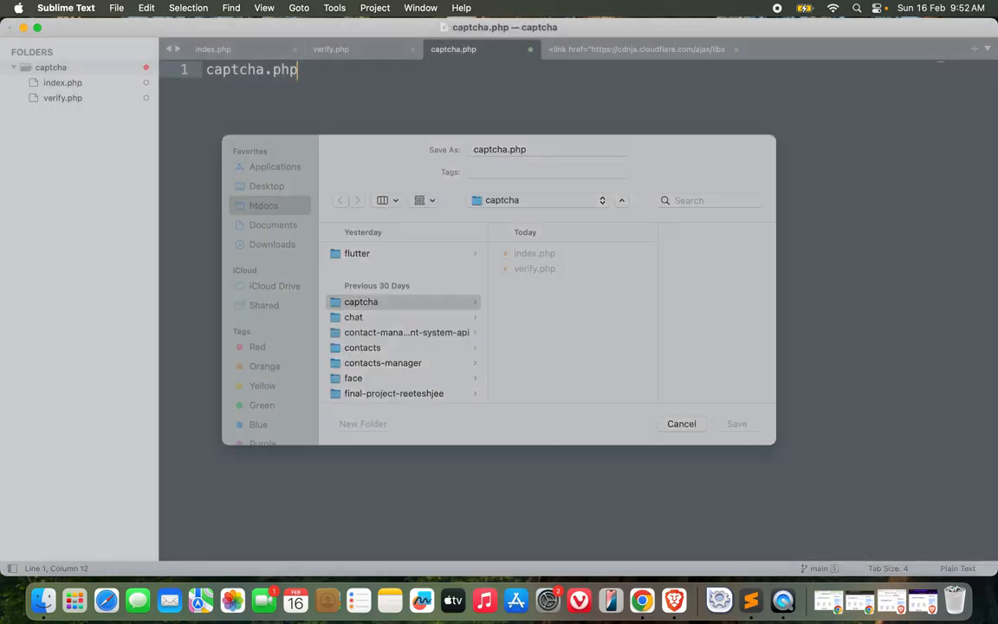
left_click(736, 423)
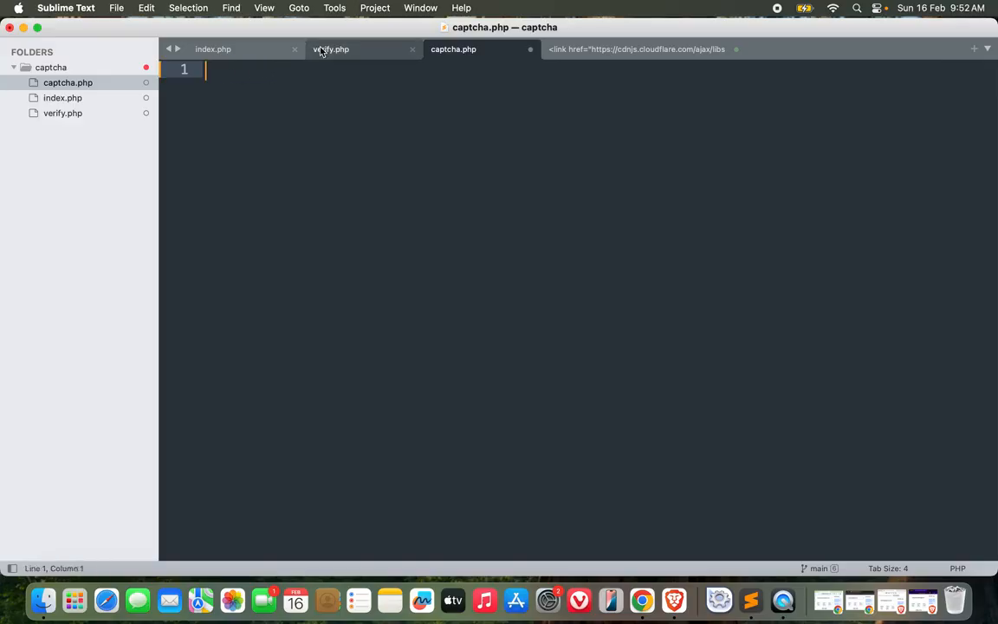
left_click(333, 49)
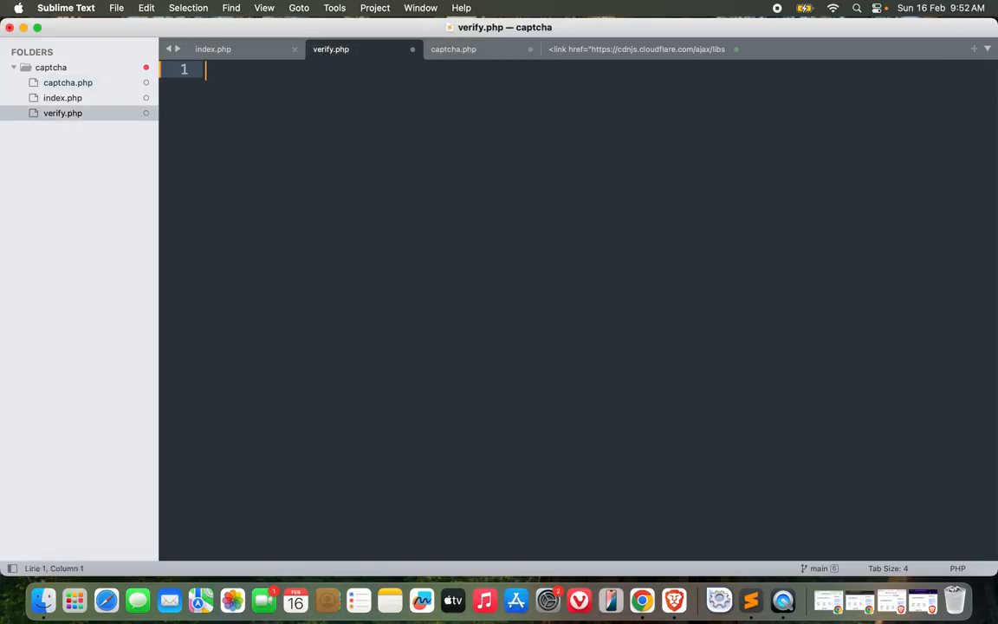
left_click(454, 48)
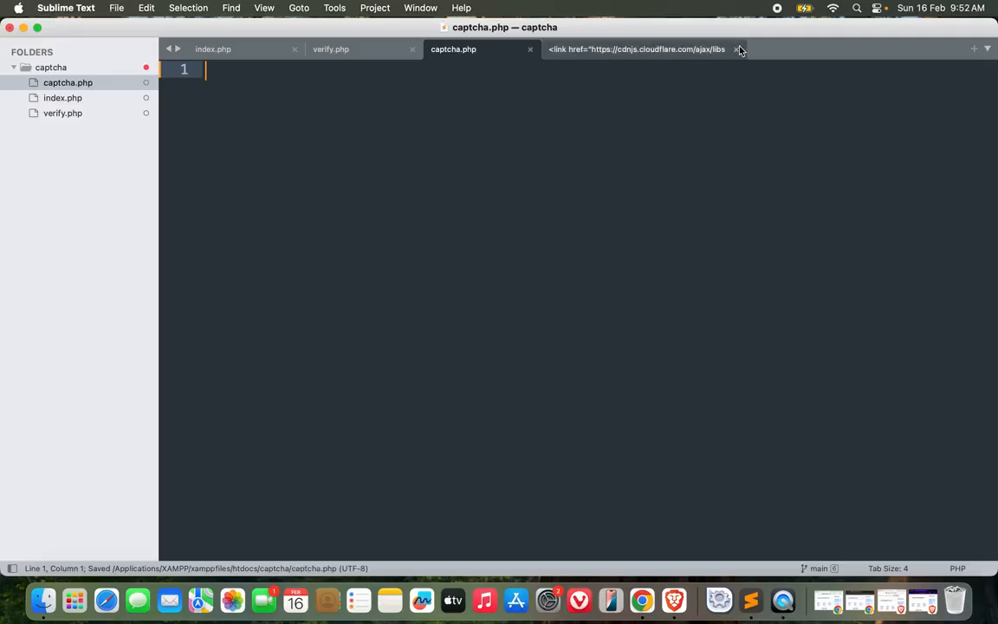
Add an mb-4 div with a required form-control text input named captcha, placeholder 'Enter Captcha Code'
left_click(223, 49)
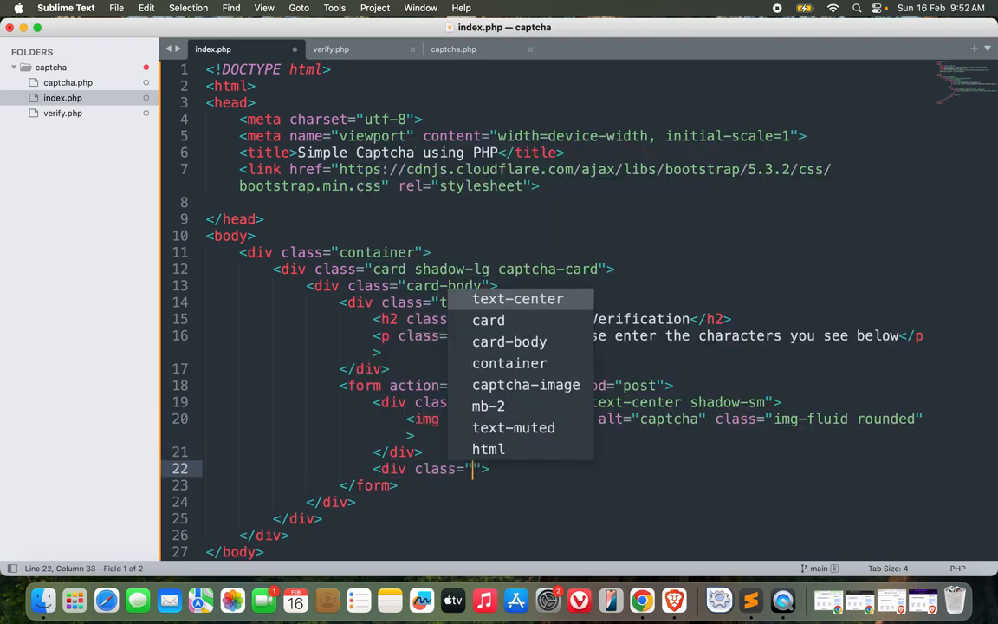
type("mb-4")
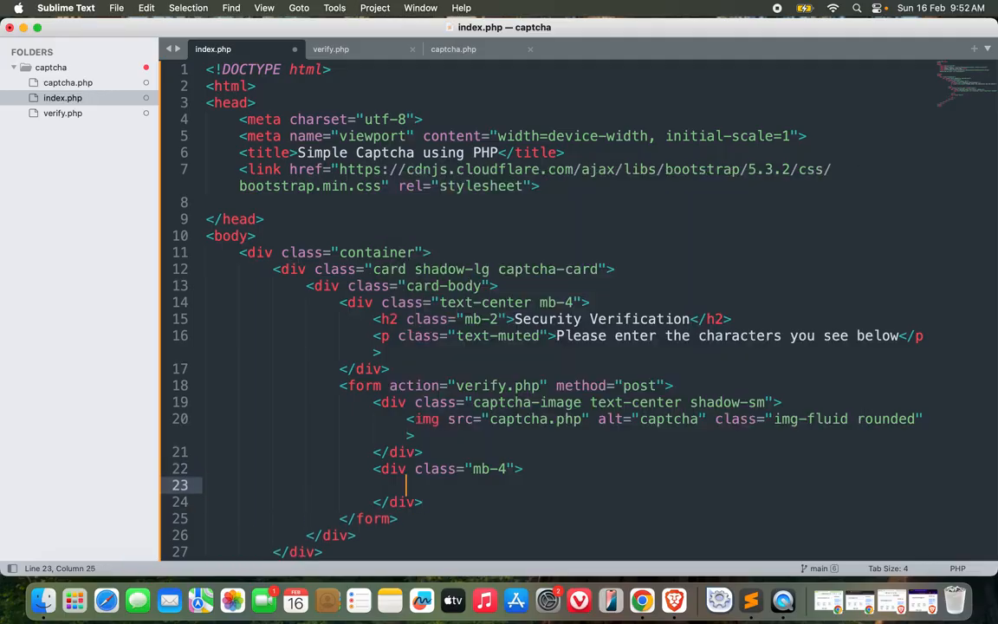
type("<input type=\"text\">")
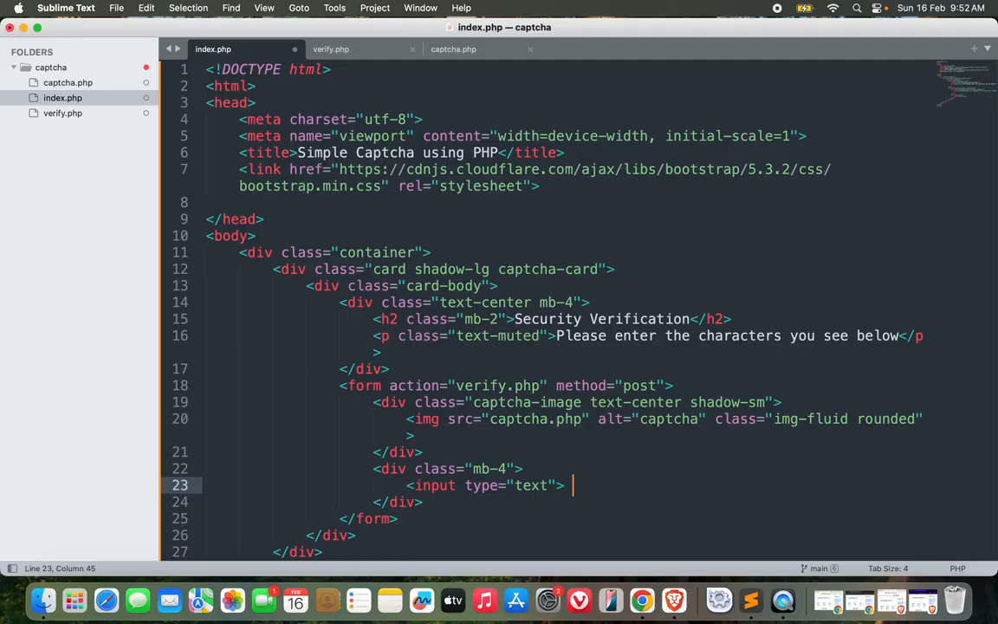
type("cla")
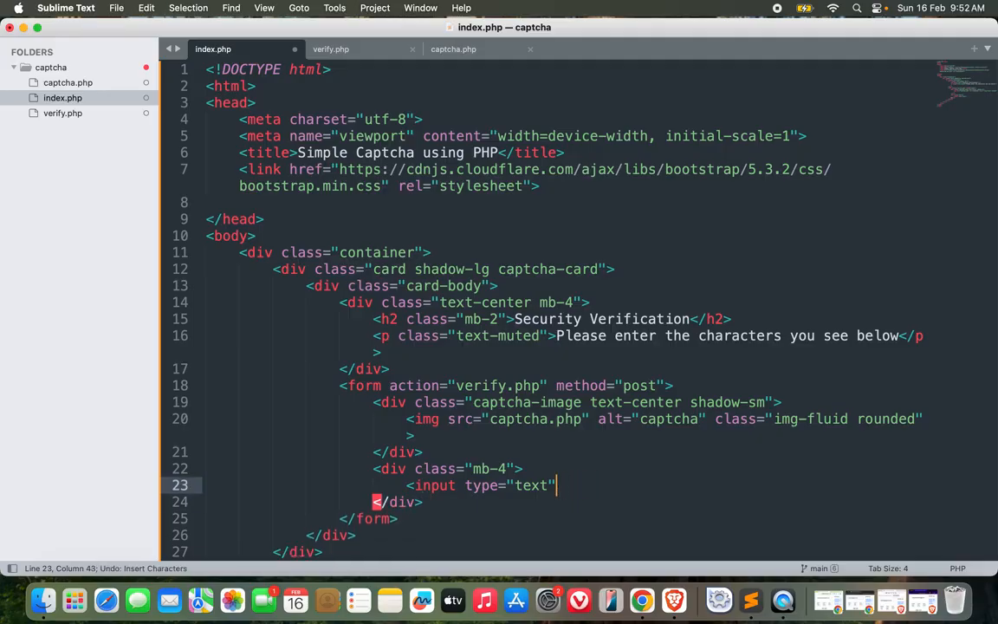
type("class=\"form-control\">")
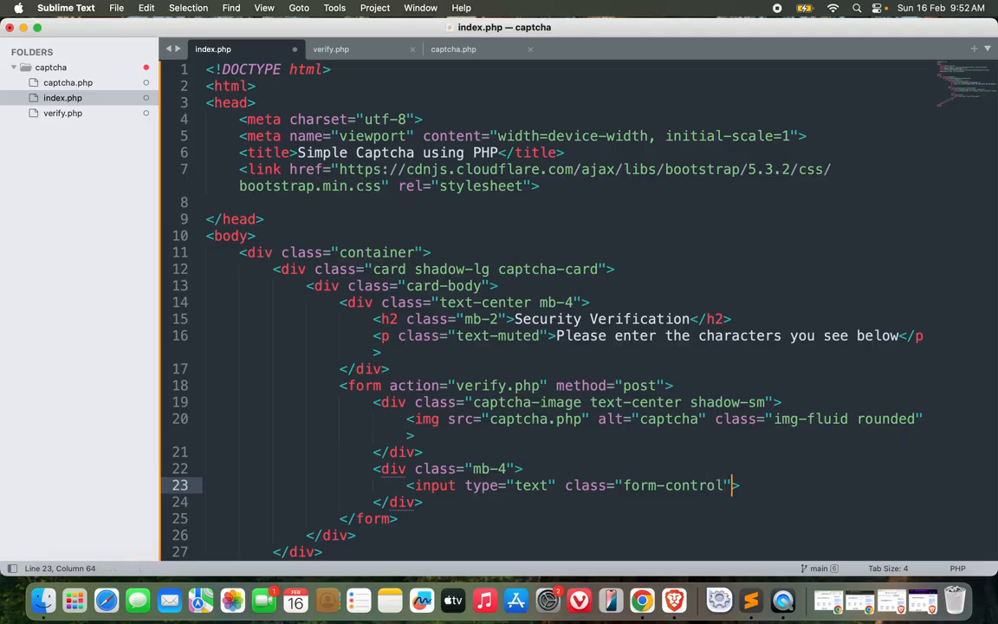
type("name=\"captcha\" pla")
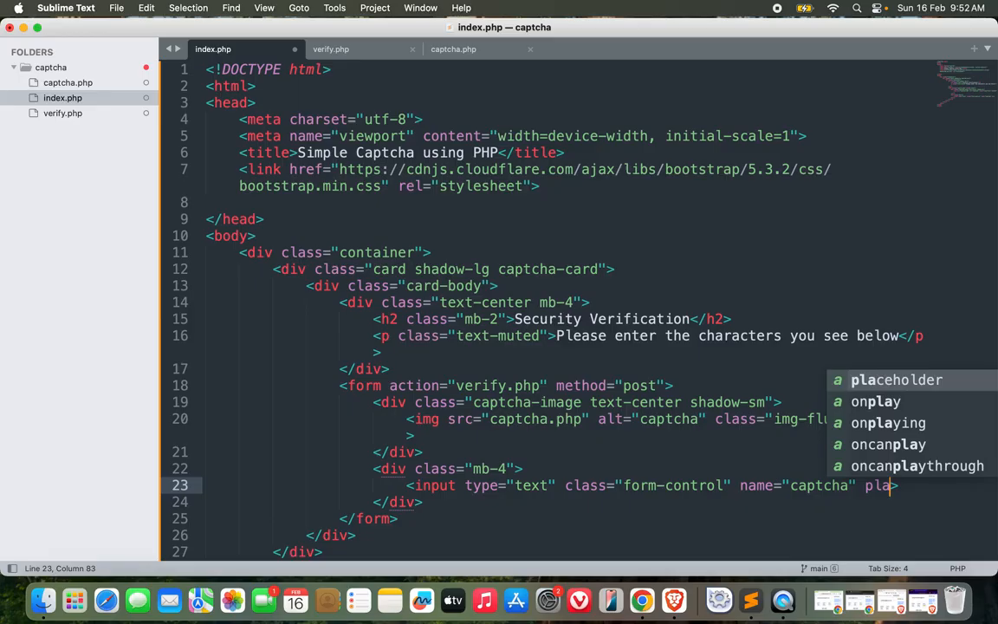
key("Tab")
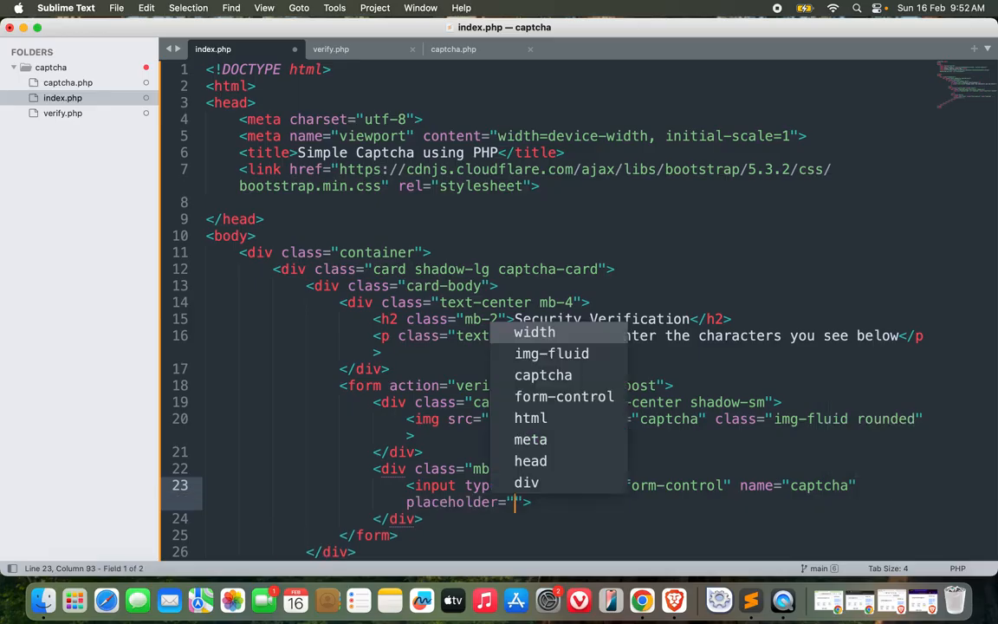
type("Enter Captcha Code")
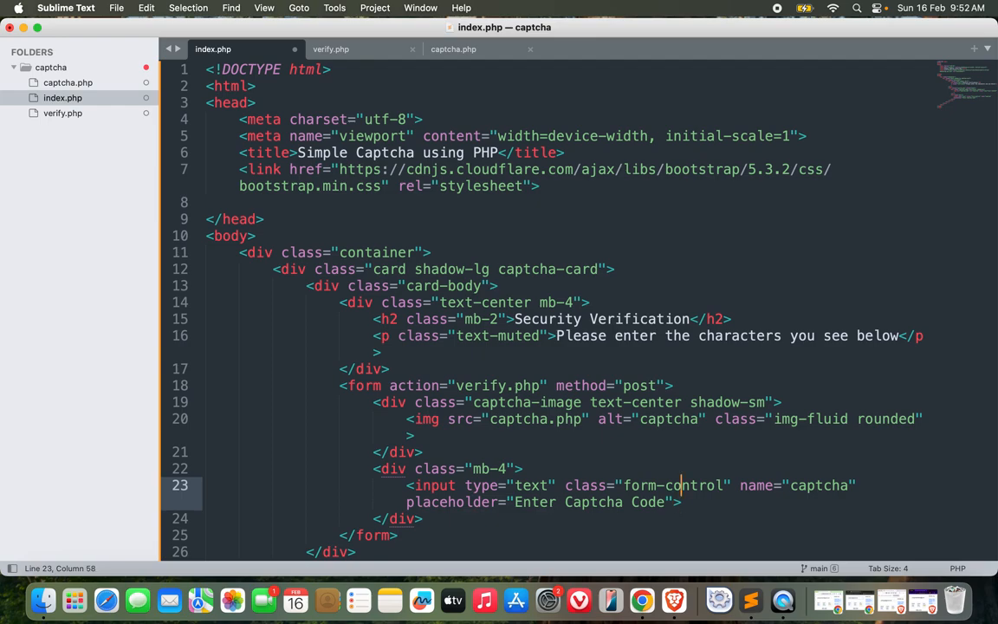
type("required")
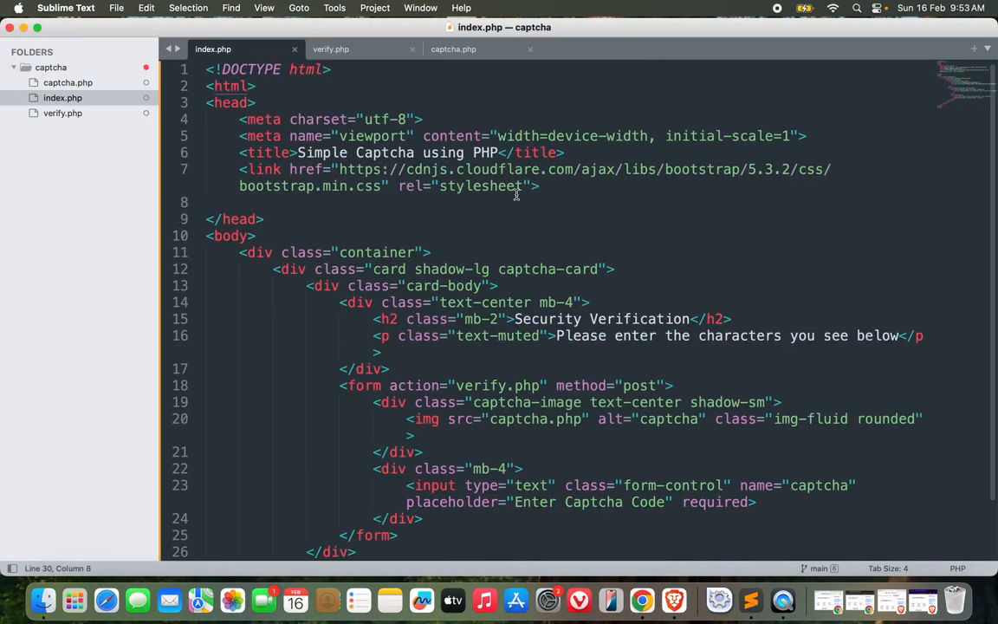
Insert a plain style block into the head without a type attribute
type("<s")
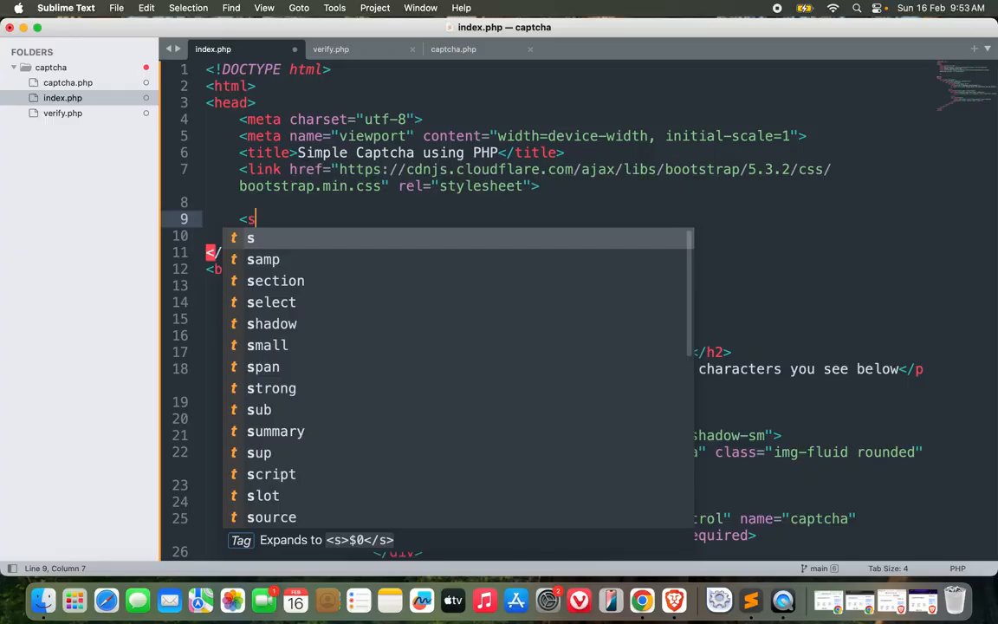
key("Tab")
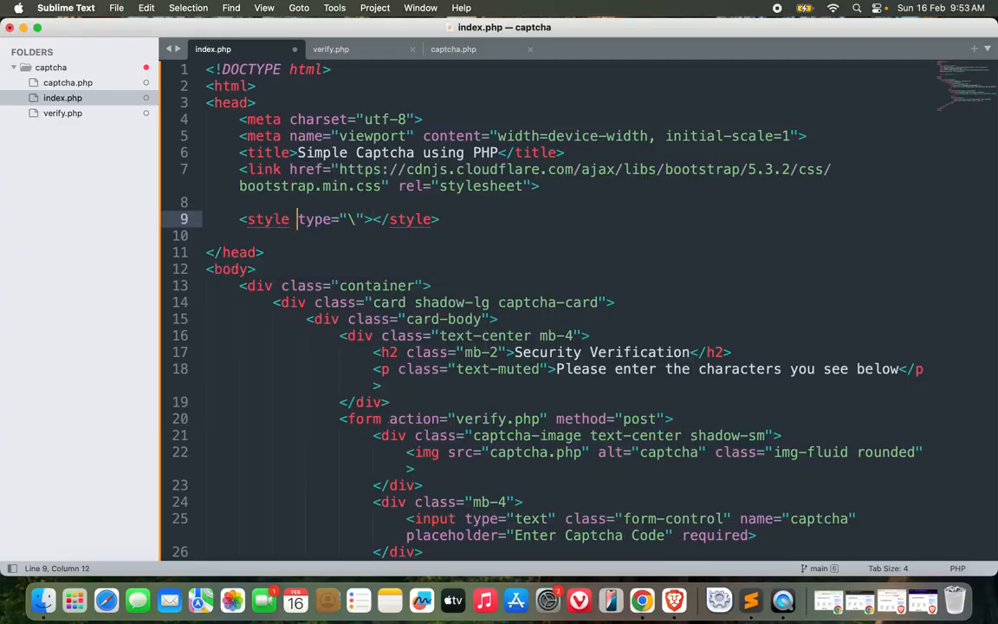
type("css")
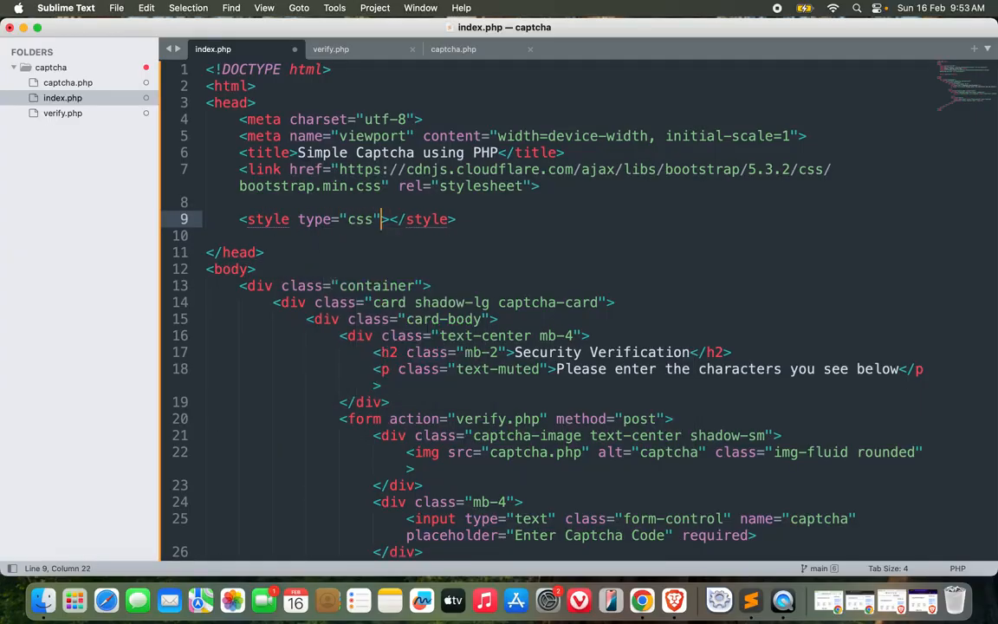
key("backspace")
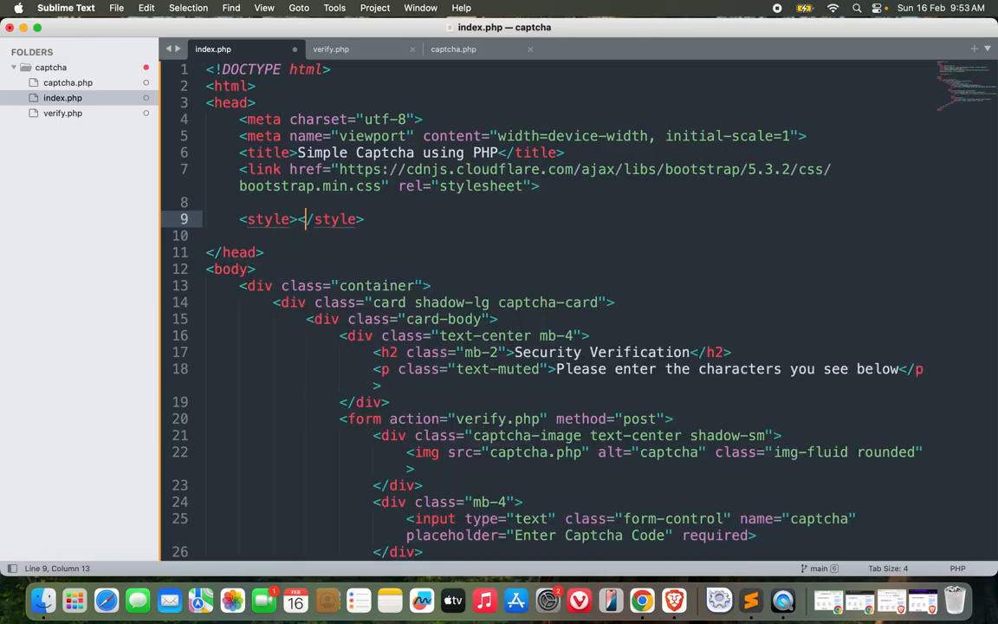
key("enter")
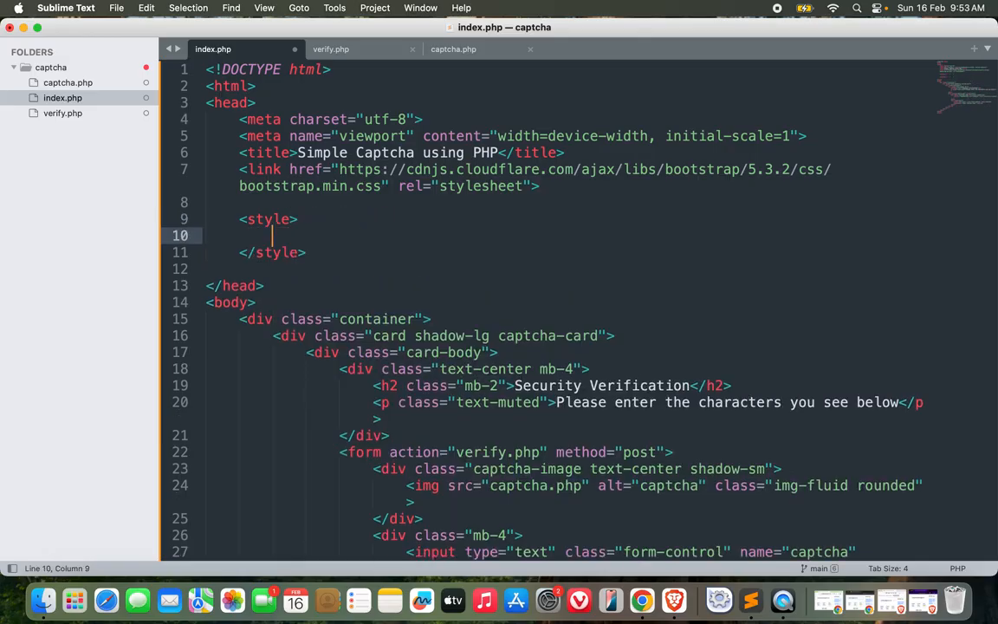
Style body with #f8f8f8 background, 100vh min-height and centered flex layout
type("body{")
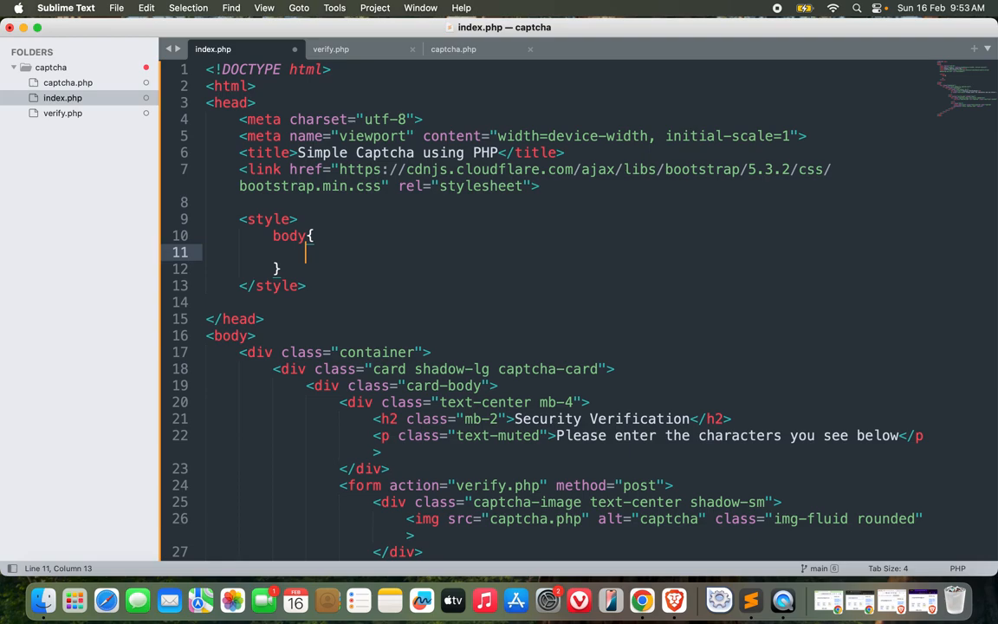
type("background: #;")
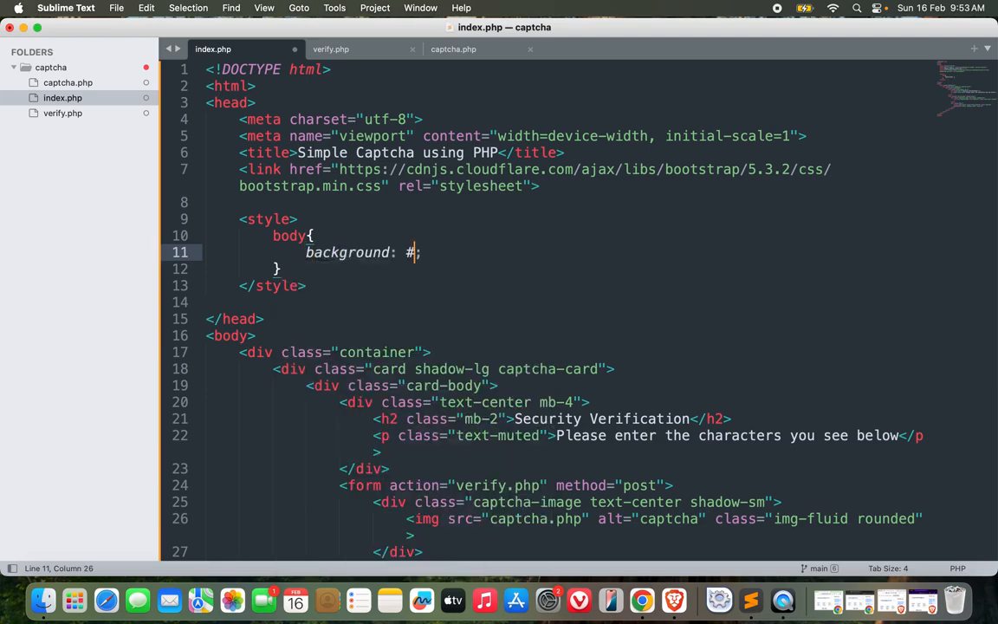
type("f8f8f8")
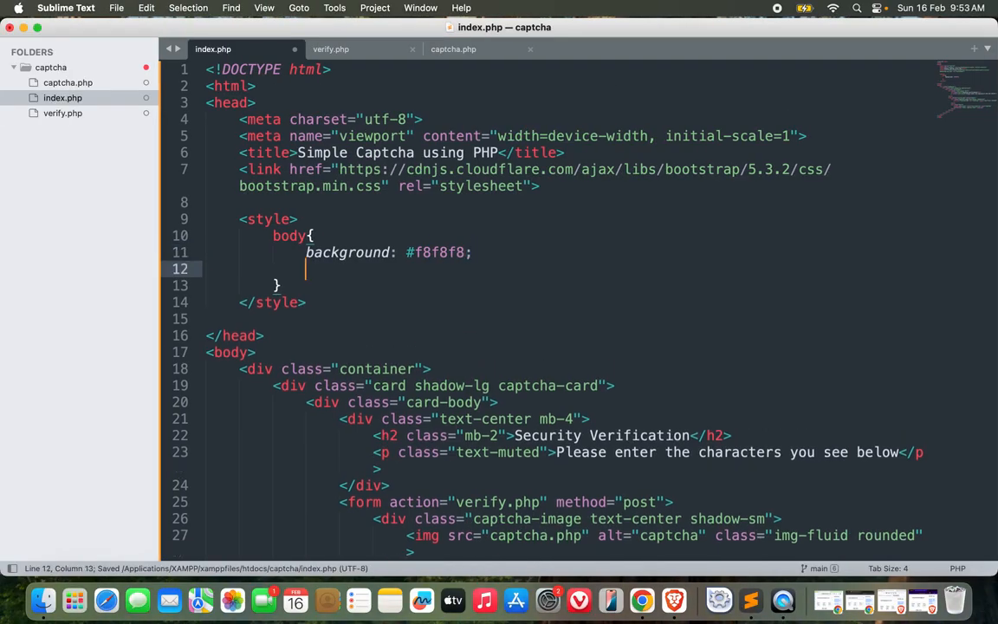
type("min-height: 100vh;")
type("display: ;")
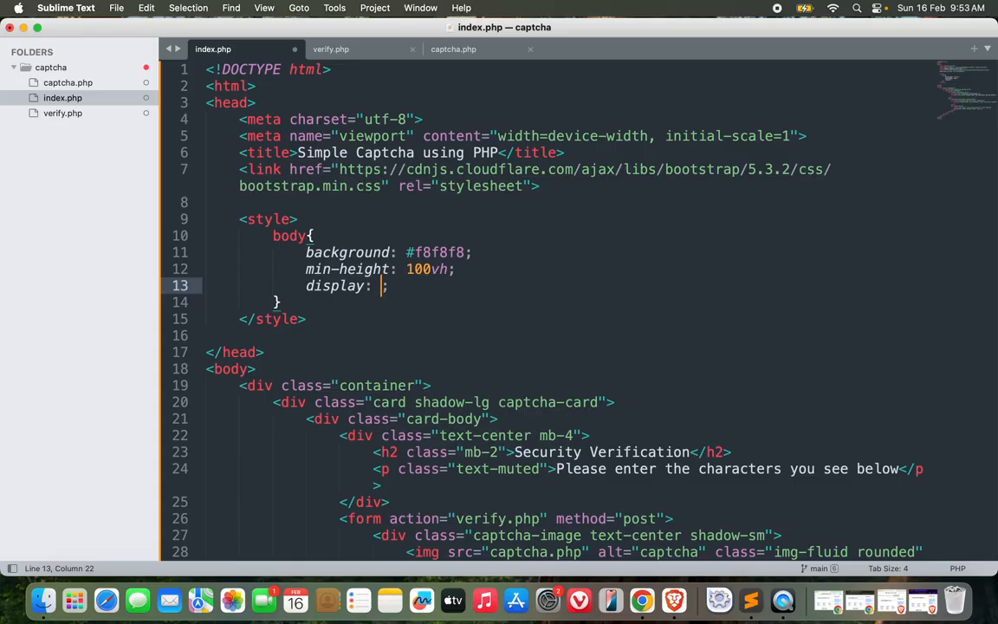
type("flex;")
type("align-items: ;")
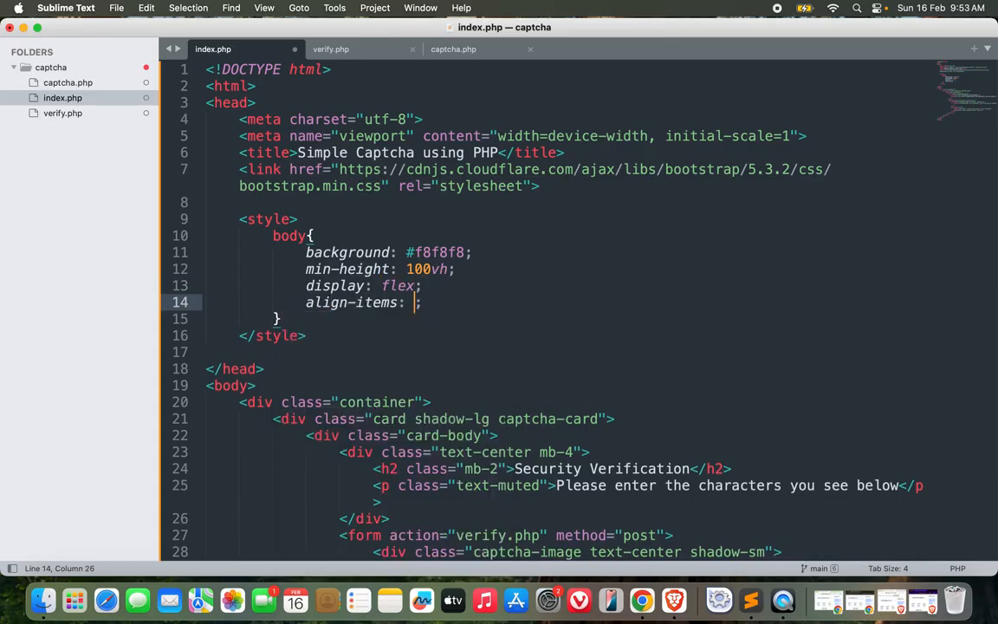
type("justify-content: center;")
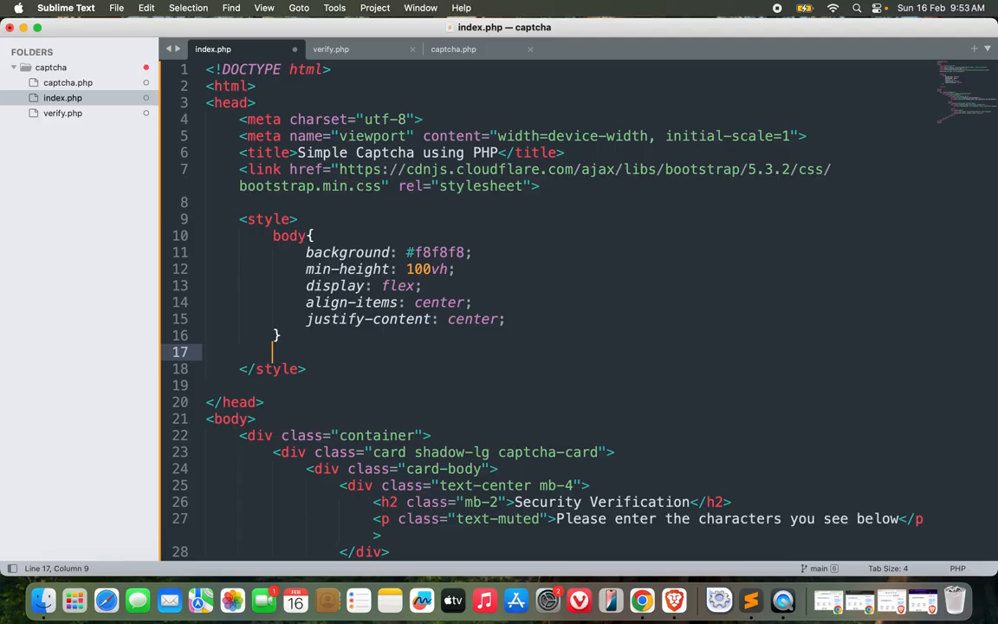
Add a .captcha-card rule with max-width 400px and margin 0 auto
type(".captcha-ca")
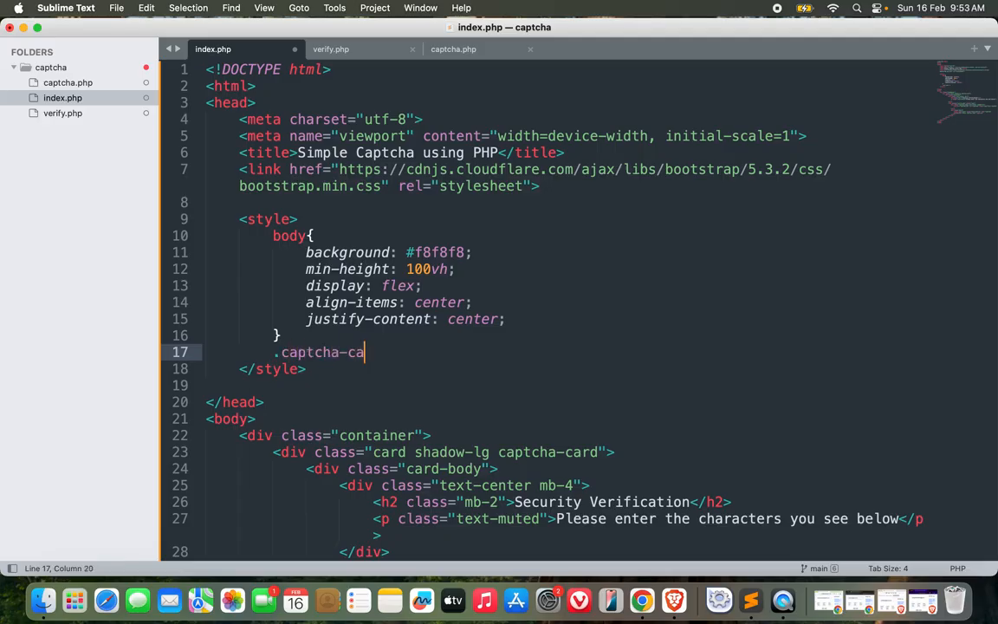
type("rd{")
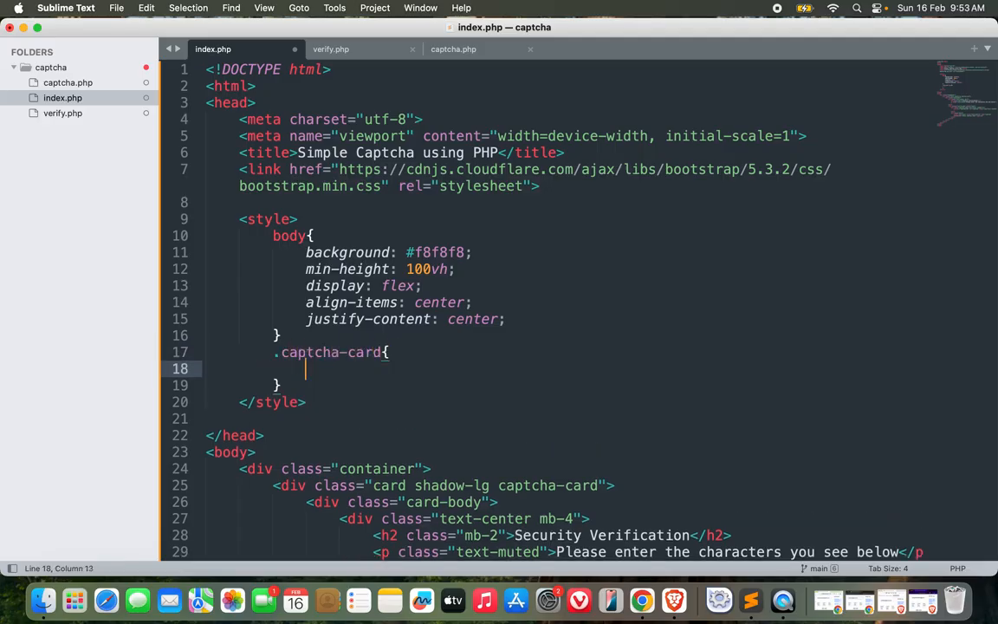
type("max-s")
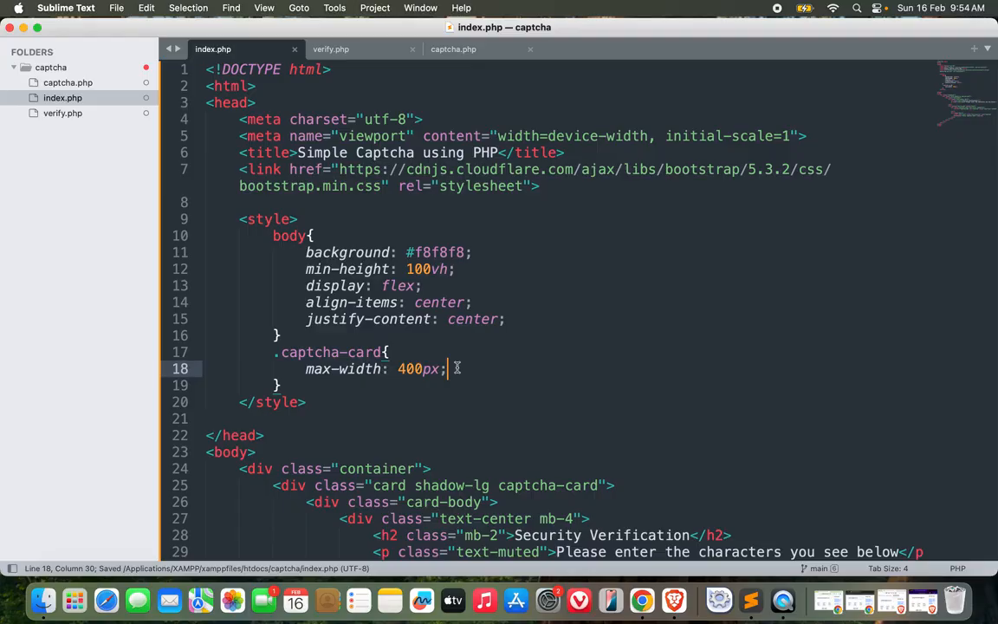
type("margin:0 auto;")
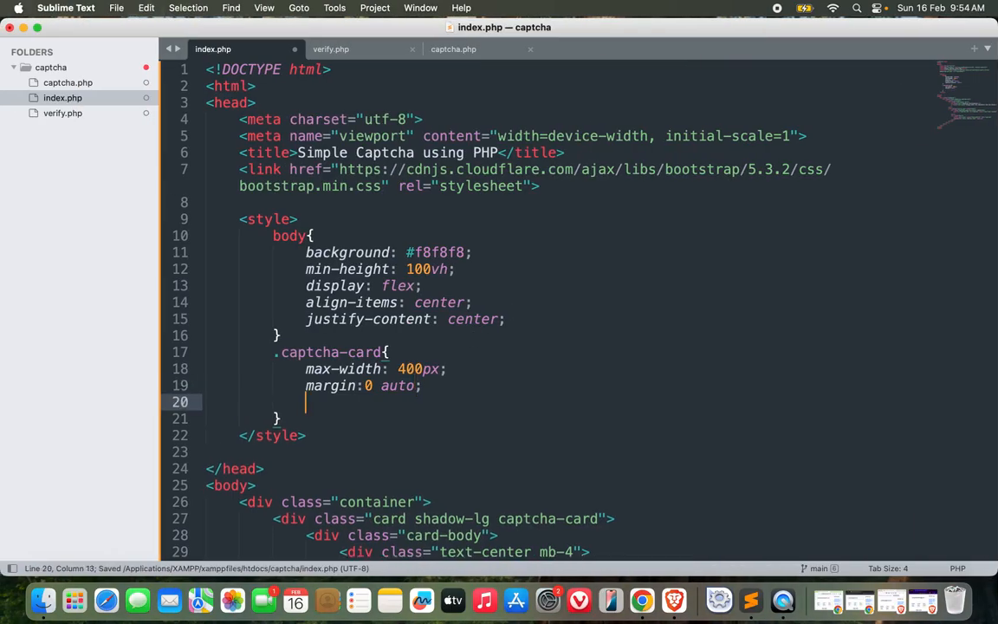
type("pa")
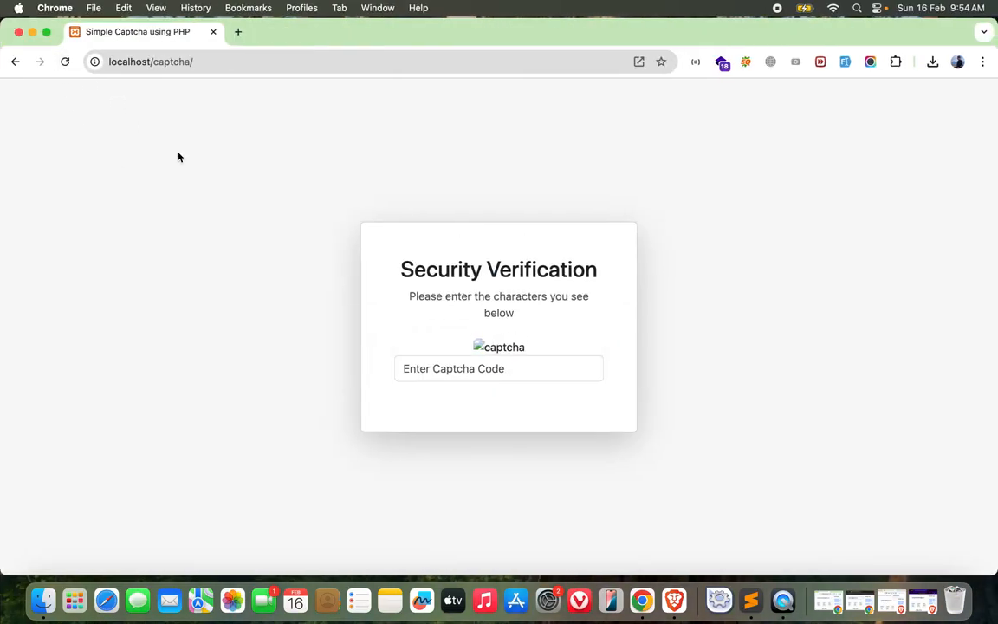
mouse_move(374, 226)
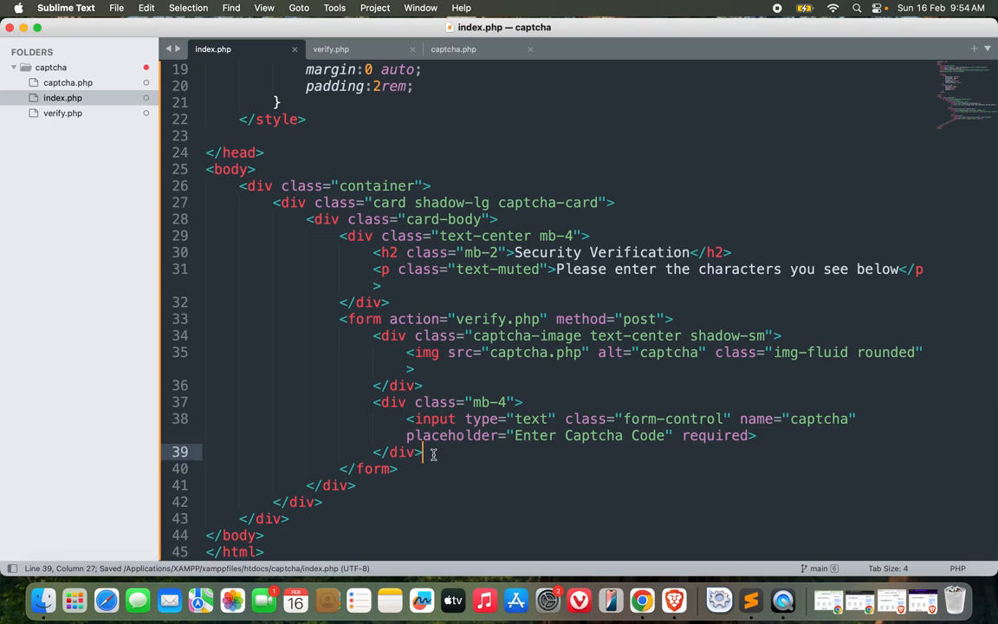
Add a submit button 'Verify' with classes btn btn-primary btn-lg w-100
type("<button")
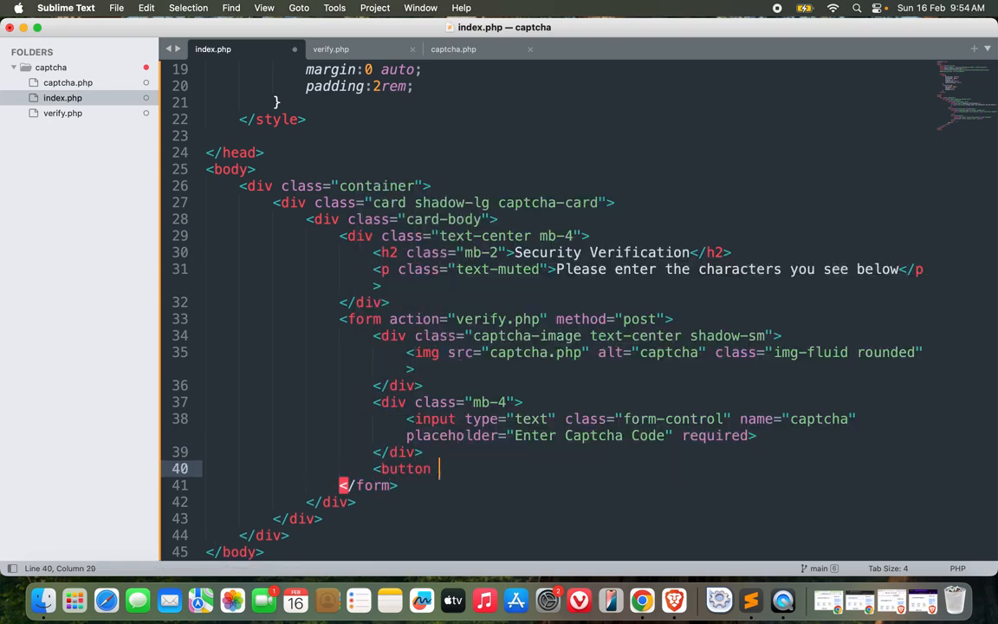
type("type=\"s")
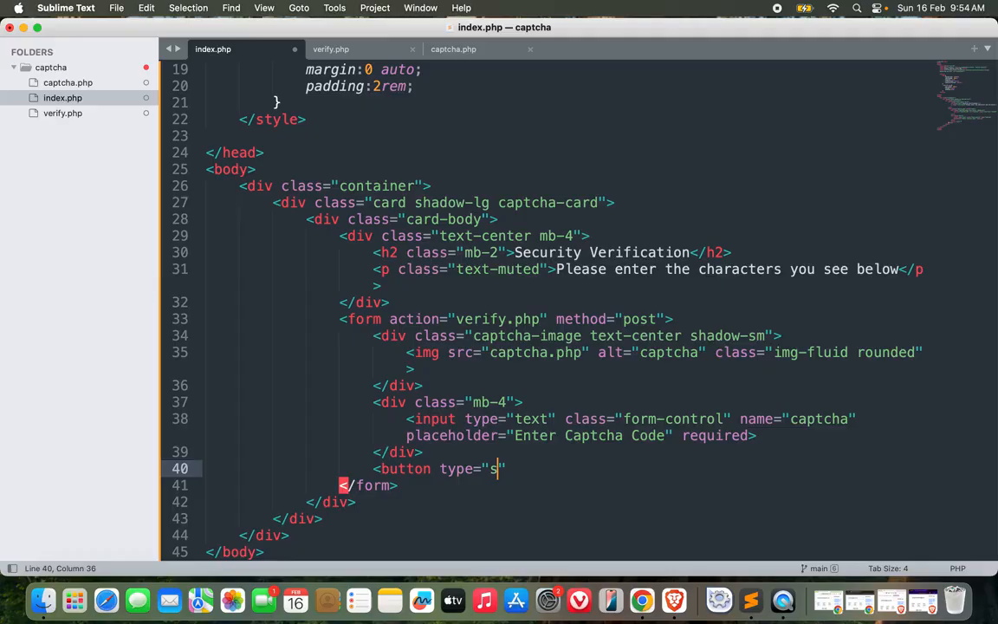
type("ubmit\"")
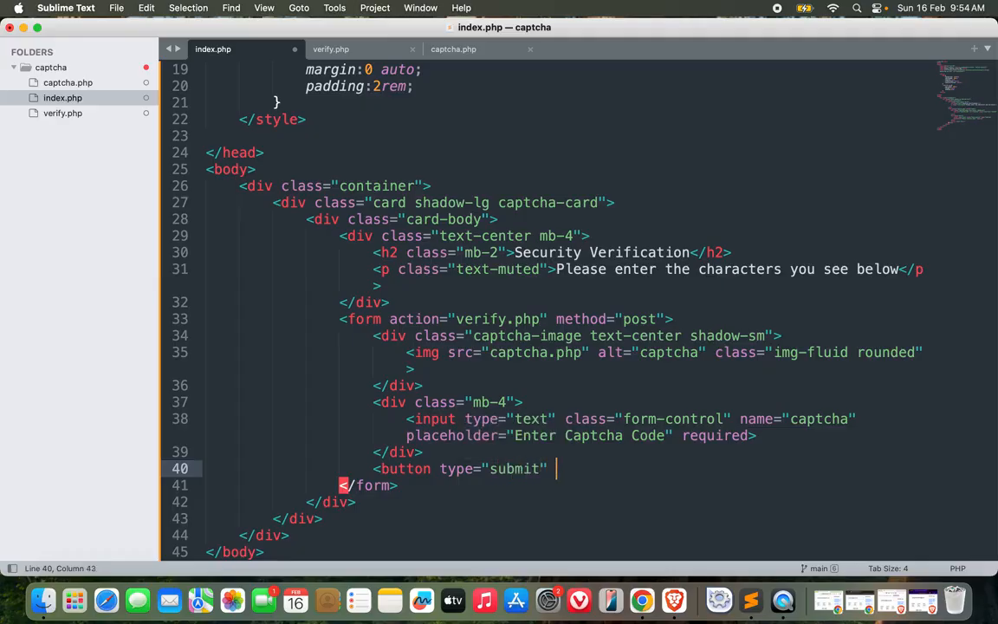
type("class=\"btn btn-pri\">")
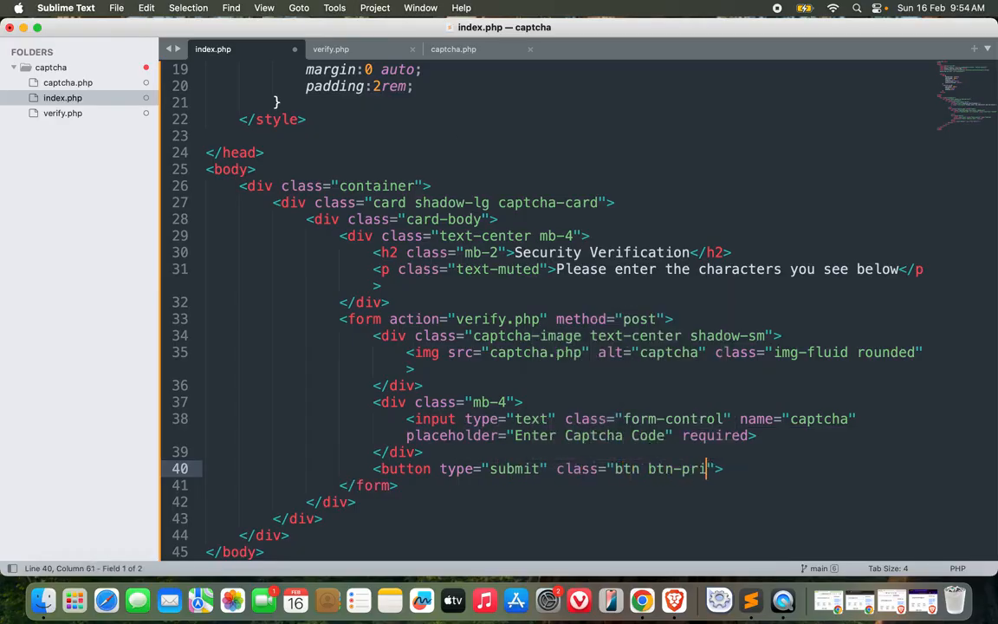
type("mary btn-lg w-100")
type("</button>")
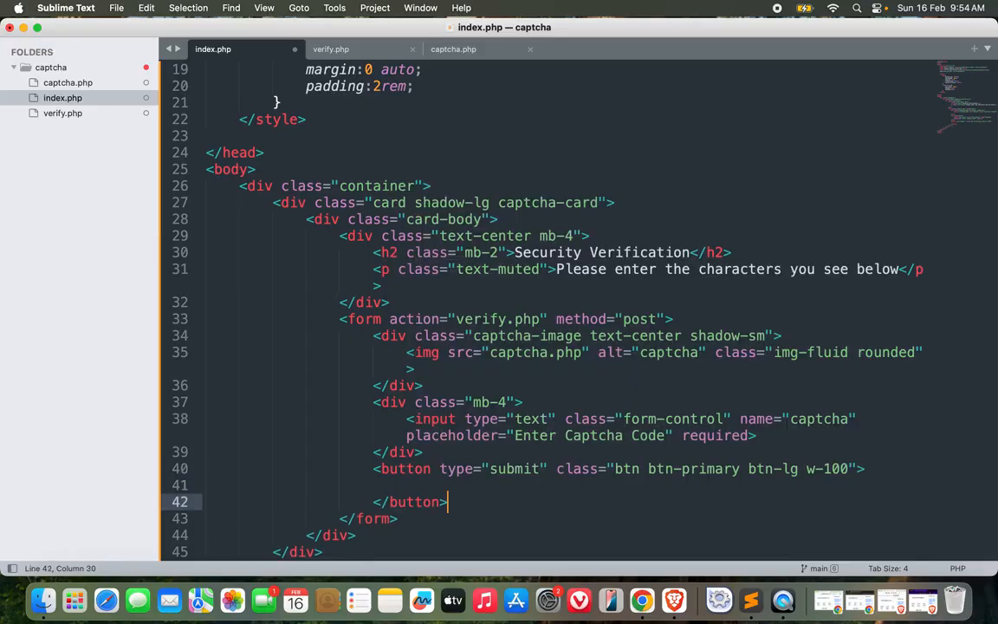
type("Verify")
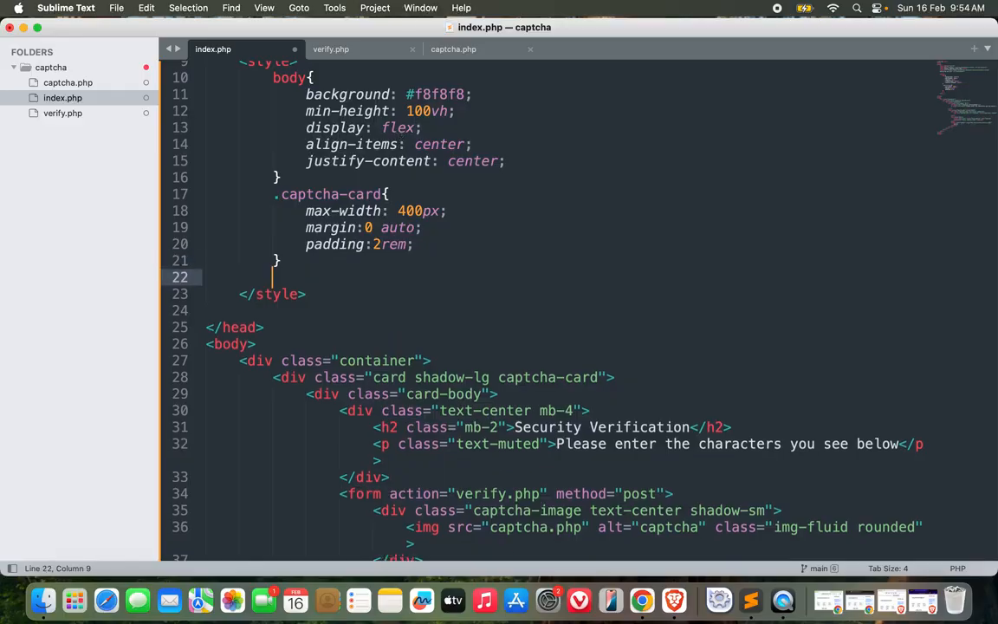
Add a .captcha-image rule with #f8f8f8 background, 0.5rem border-radius and 1.5rem bottom margin
type(".captcha-image{")
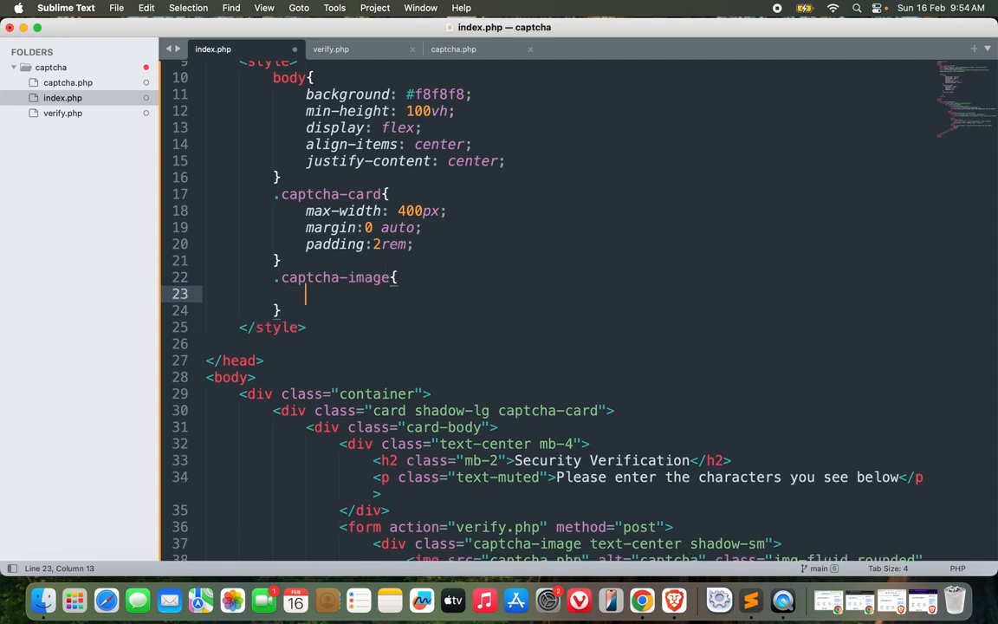
type("background: #;")
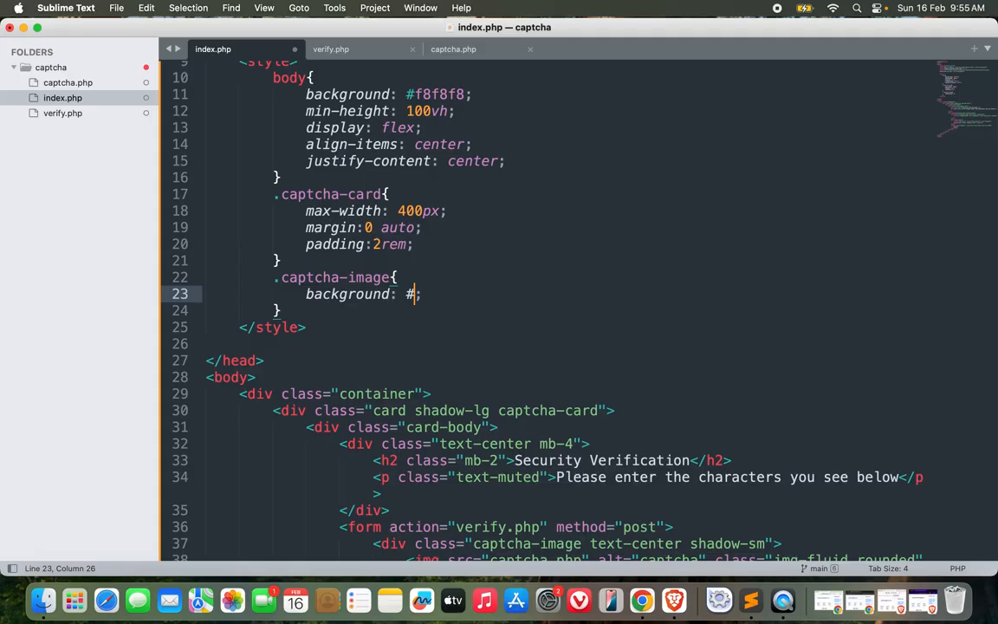
type("f8f8f8")
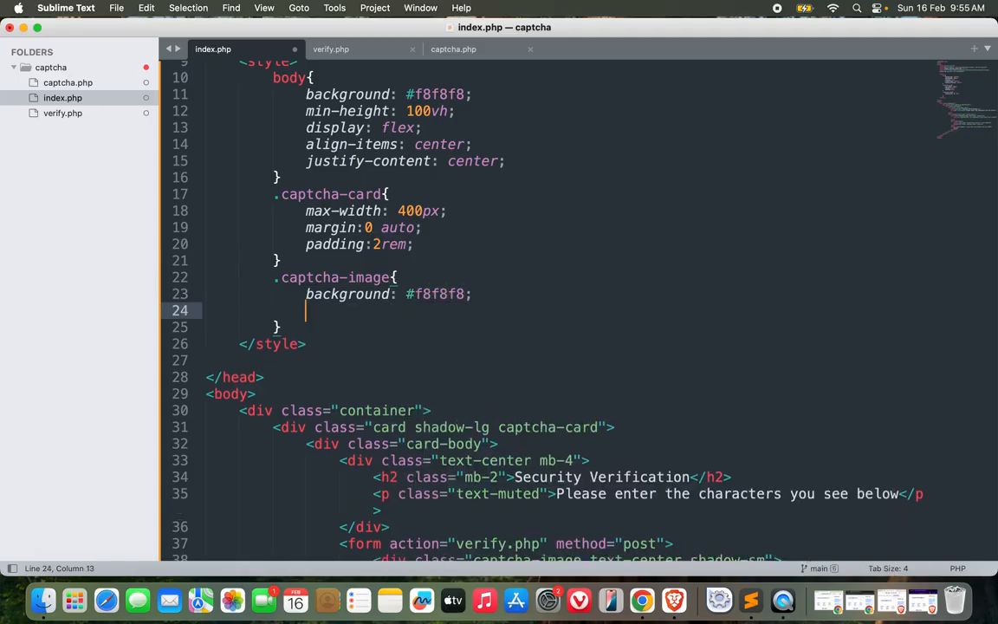
type("b")
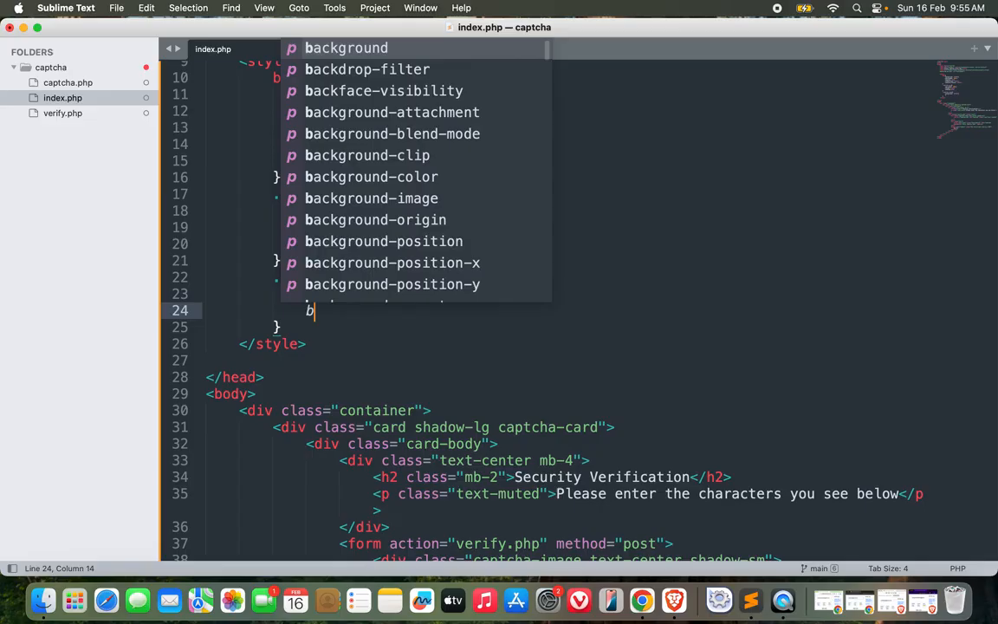
type("order-radius: ;")
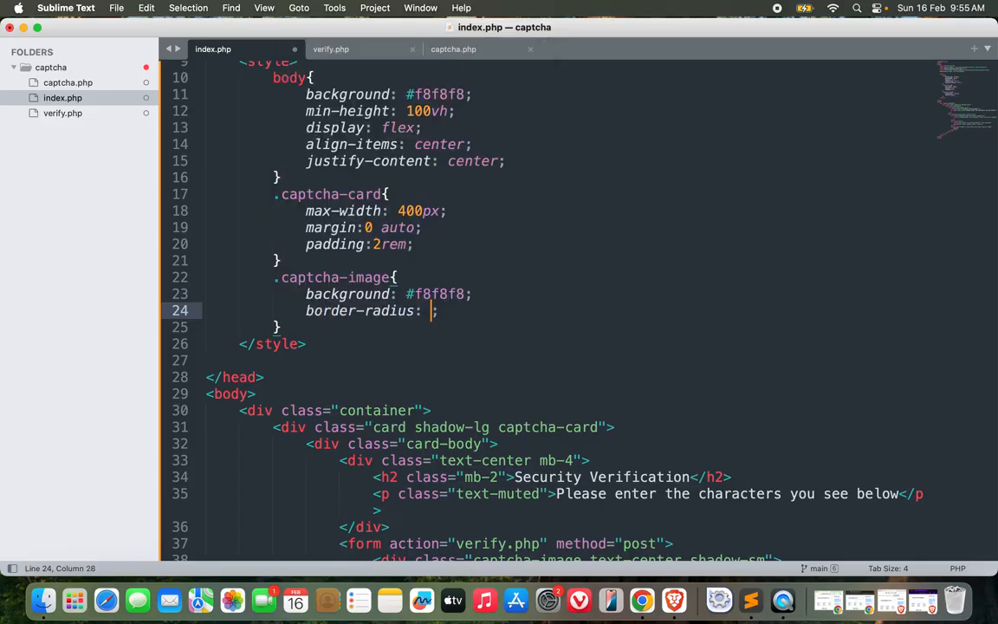
type("0.5rem;")
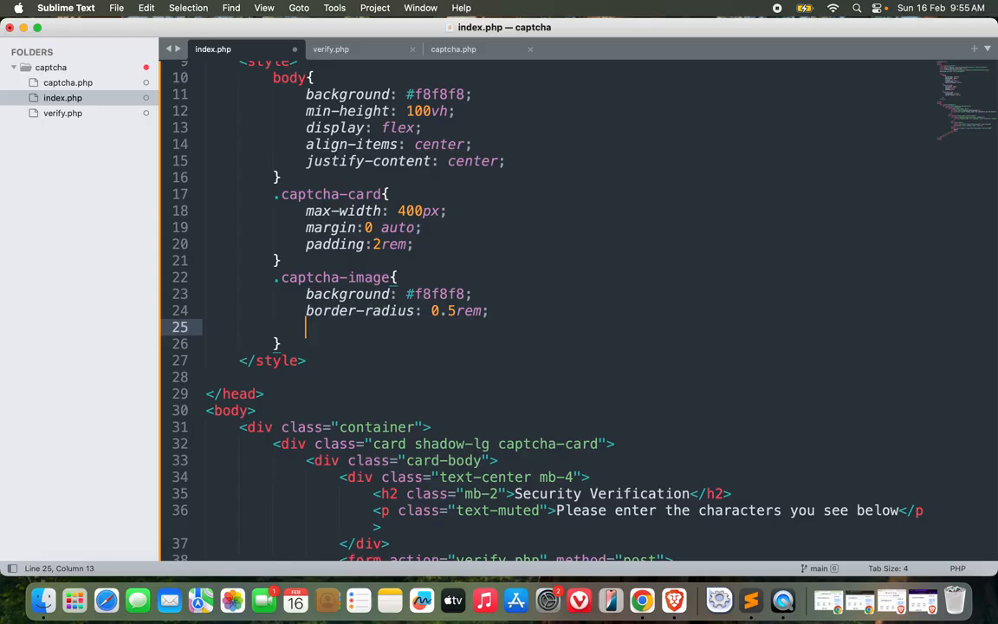
type("margin-b")
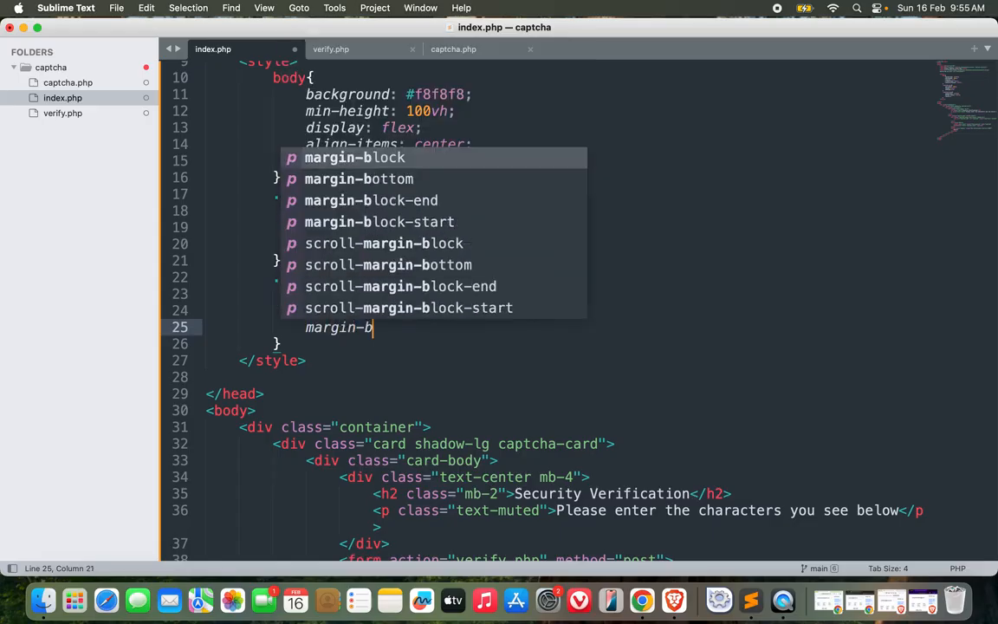
type("ottom:1.;")
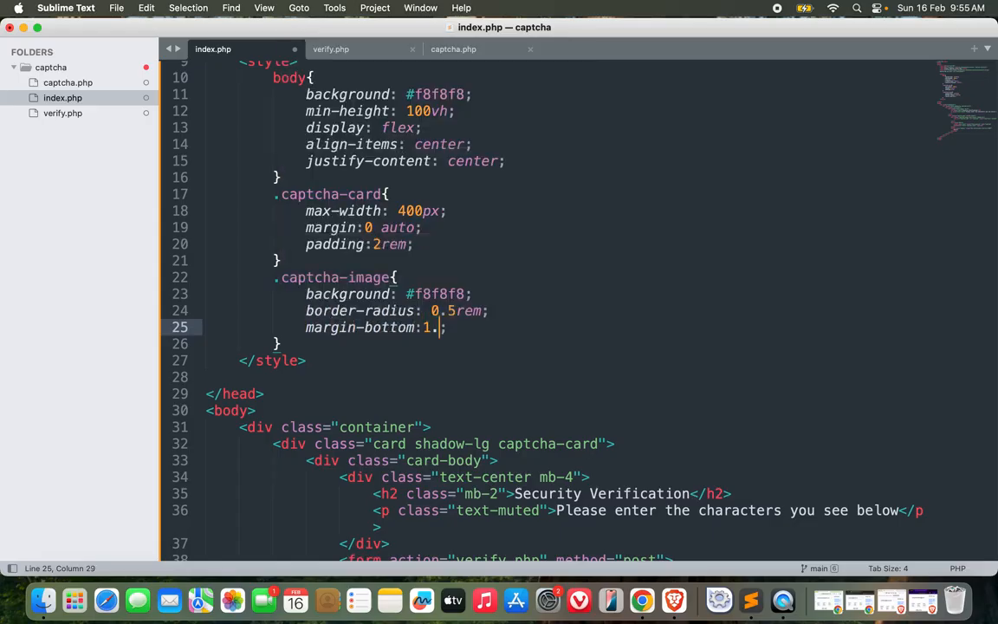
type("5rem")
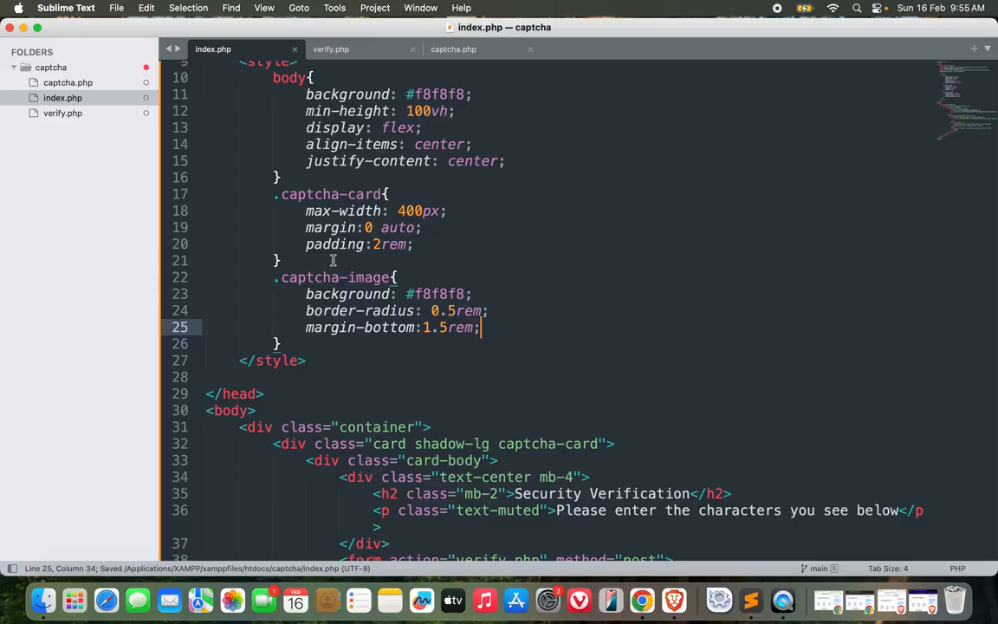
left_click(648, 600)
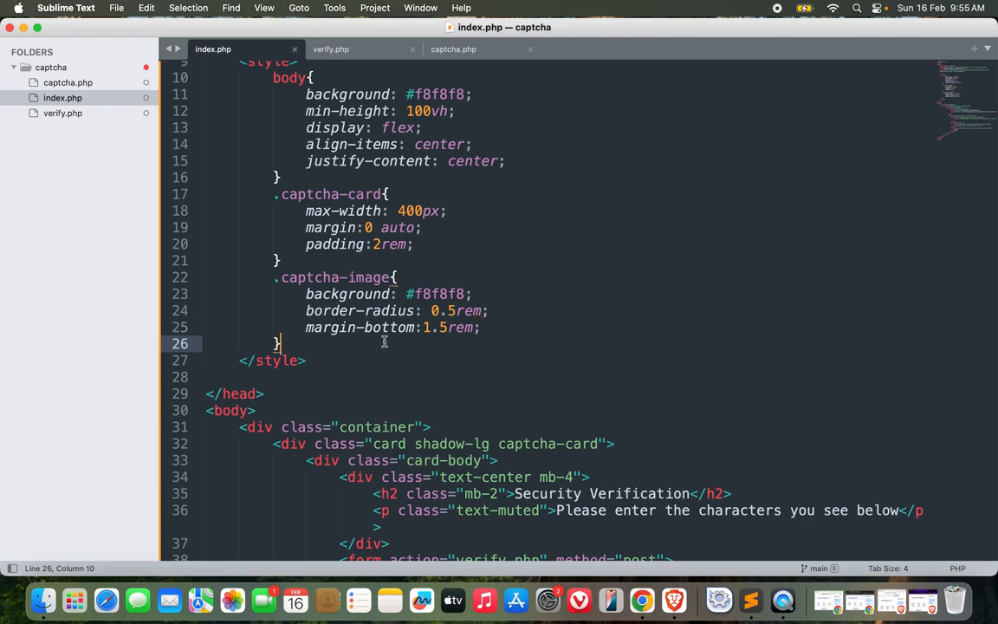
Write a .form-control rule with font-size 1.1rem, centered text and letter-spacing
type(".form-")
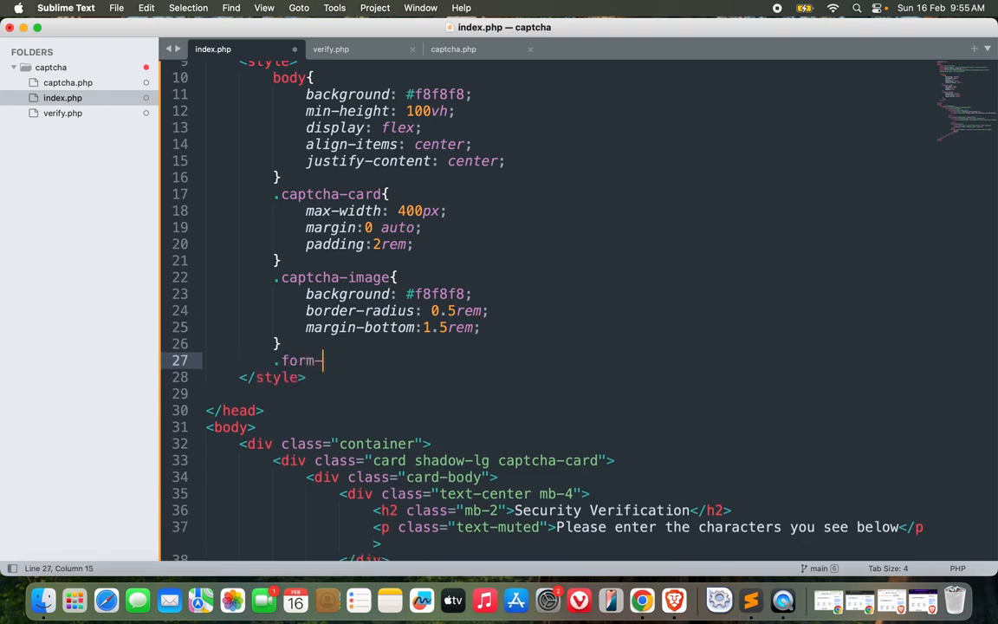
type("control{")
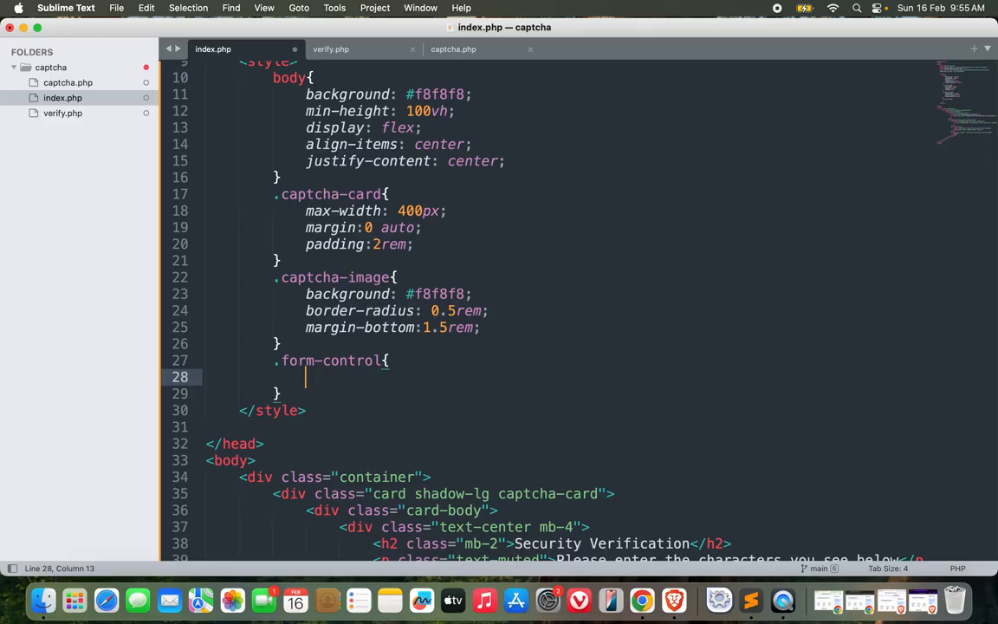
type("font-size: 1.1rem;")
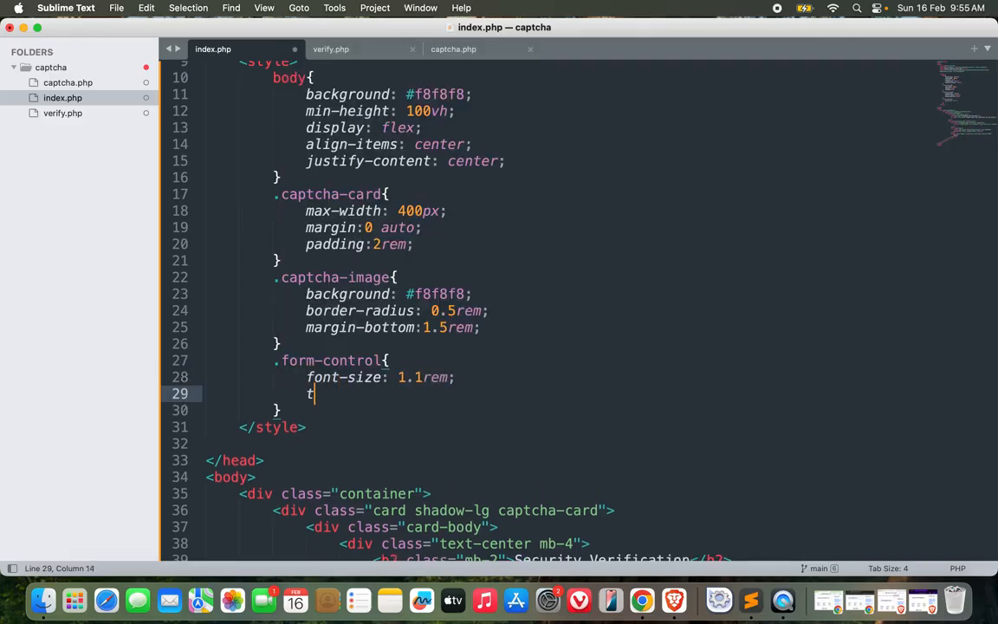
type("ext-align: center;")
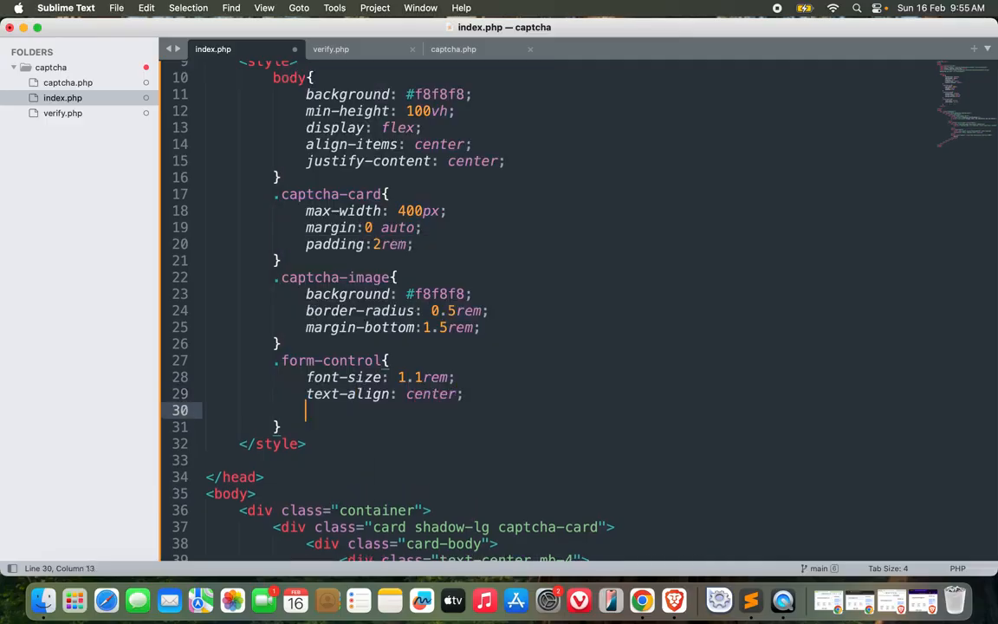
type("letter-spacing: ;")
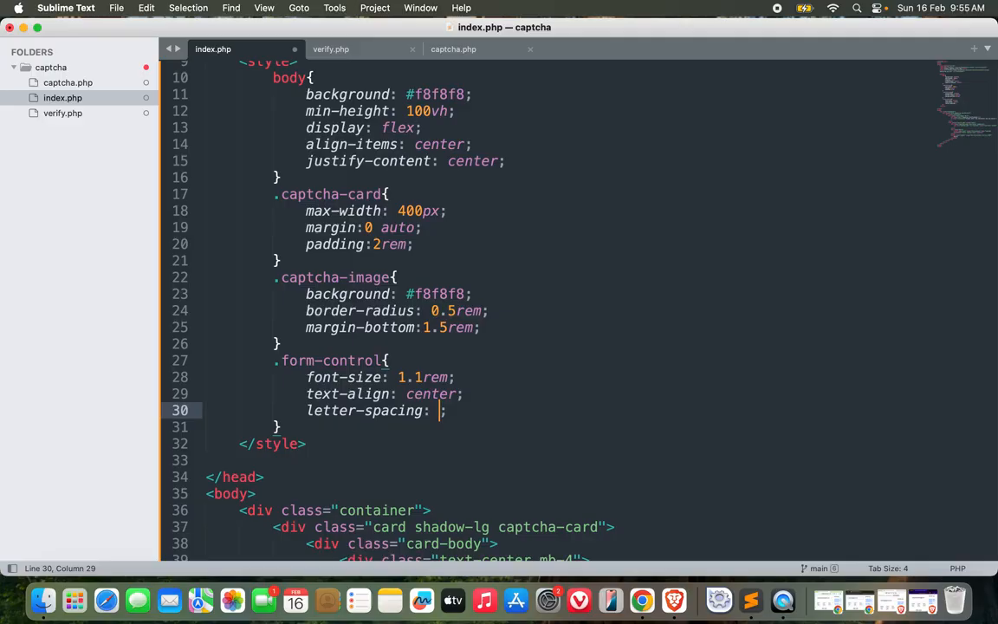
type(".1r")
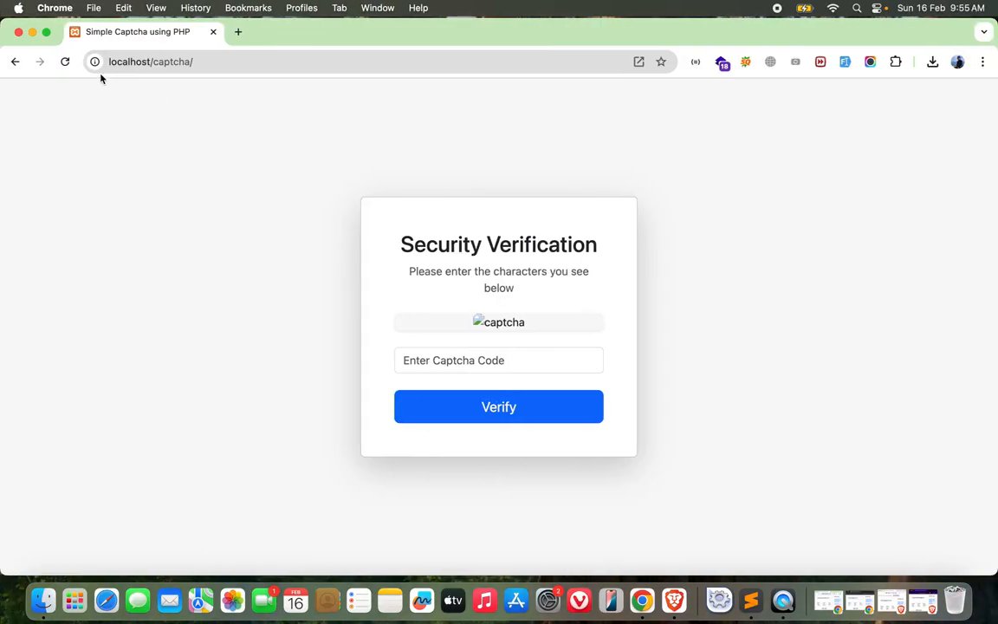
Test-type characters into the captcha input in Chrome, then return to the editor
type("djfadjfje")
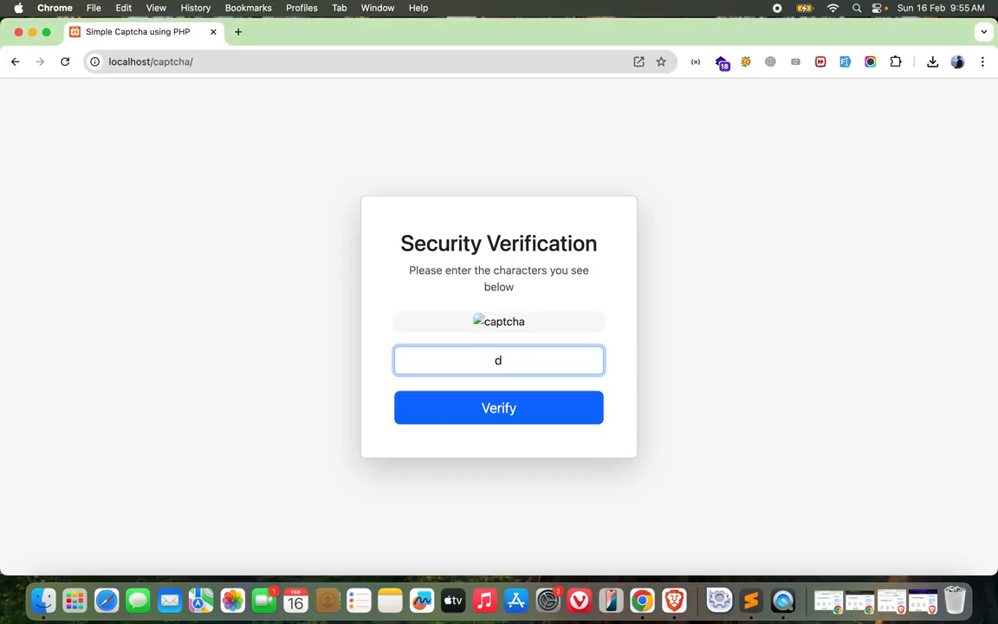
key("Backspace")
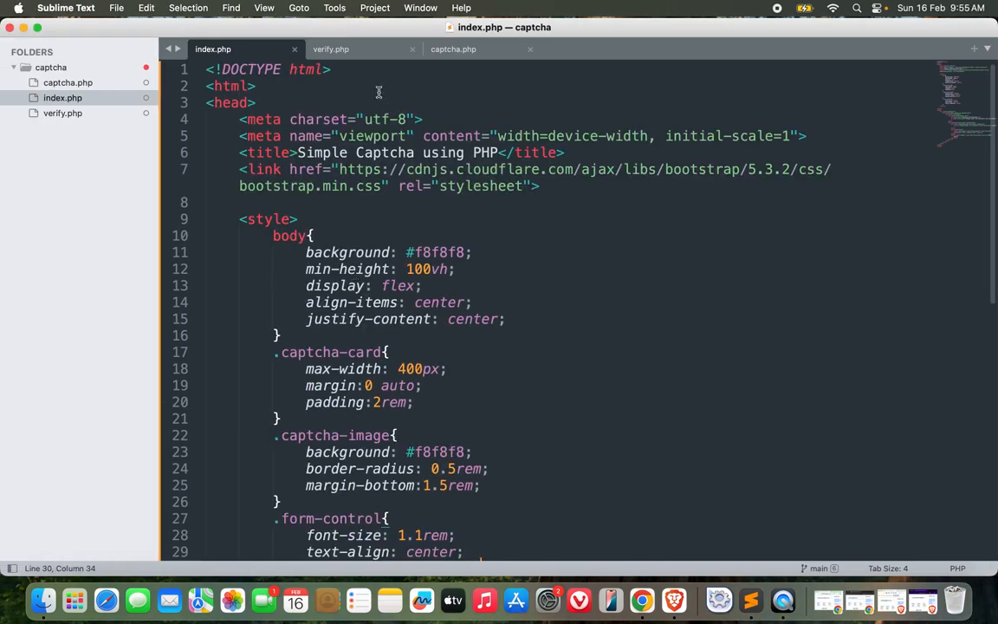
Start captcha.php with <?php, a //Generate random text comment and the $captcha_text assignment
left_click(454, 49)
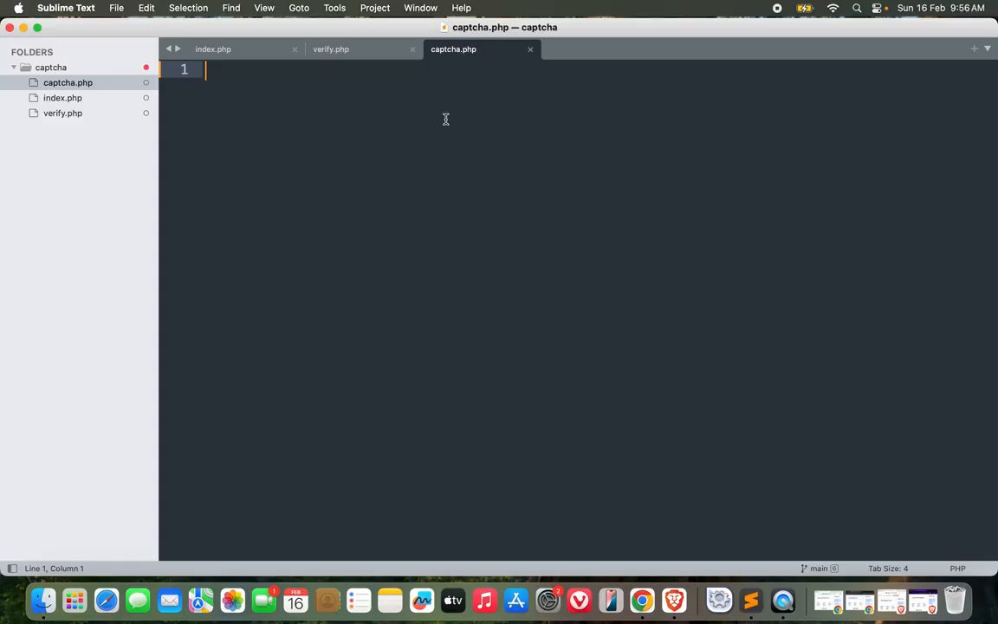
type("<?php")
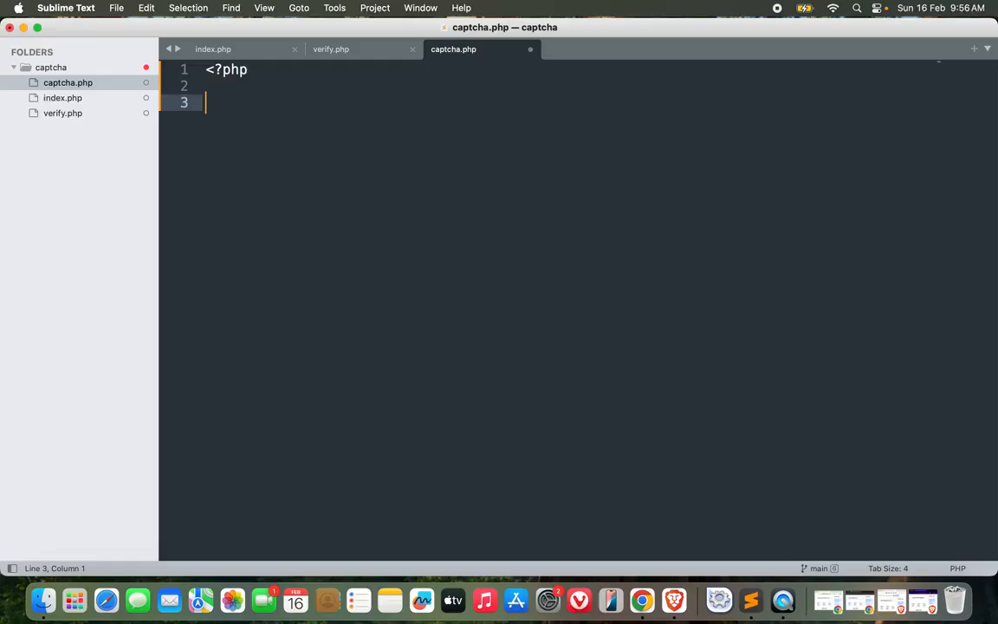
type("//Generate")
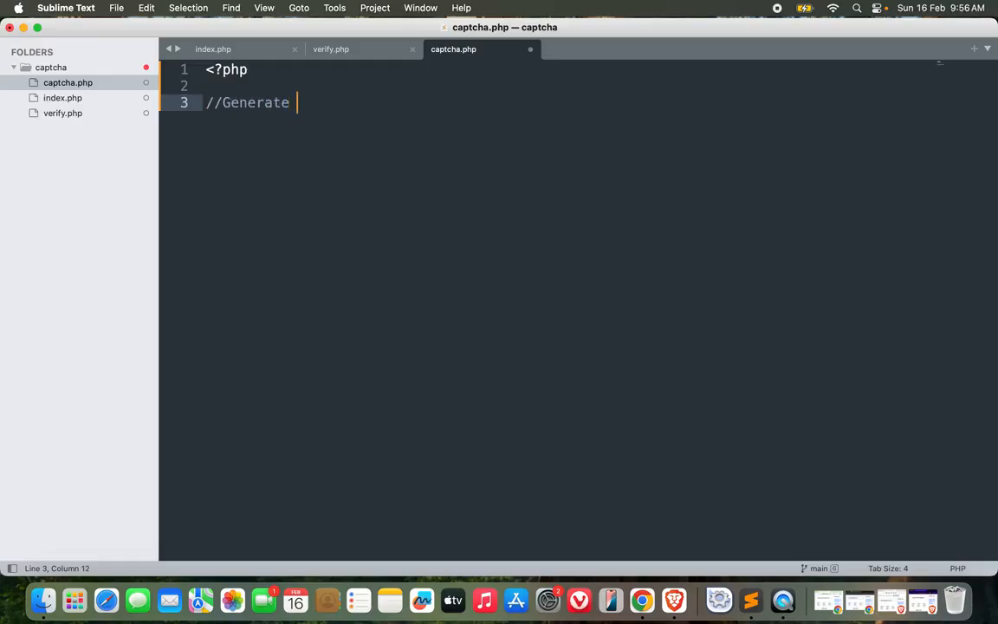
type("random text")
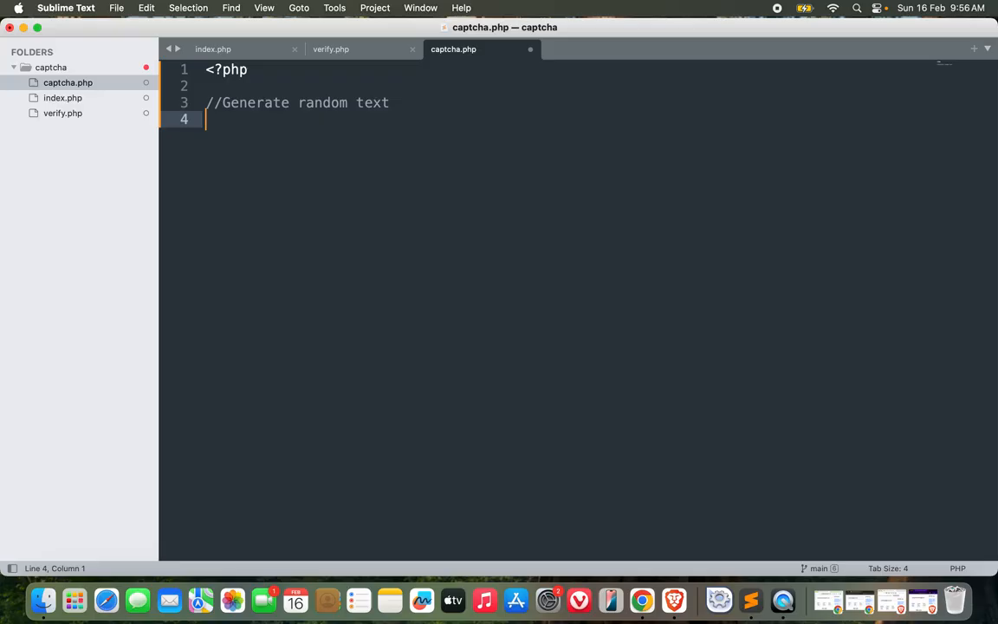
type("$capt")
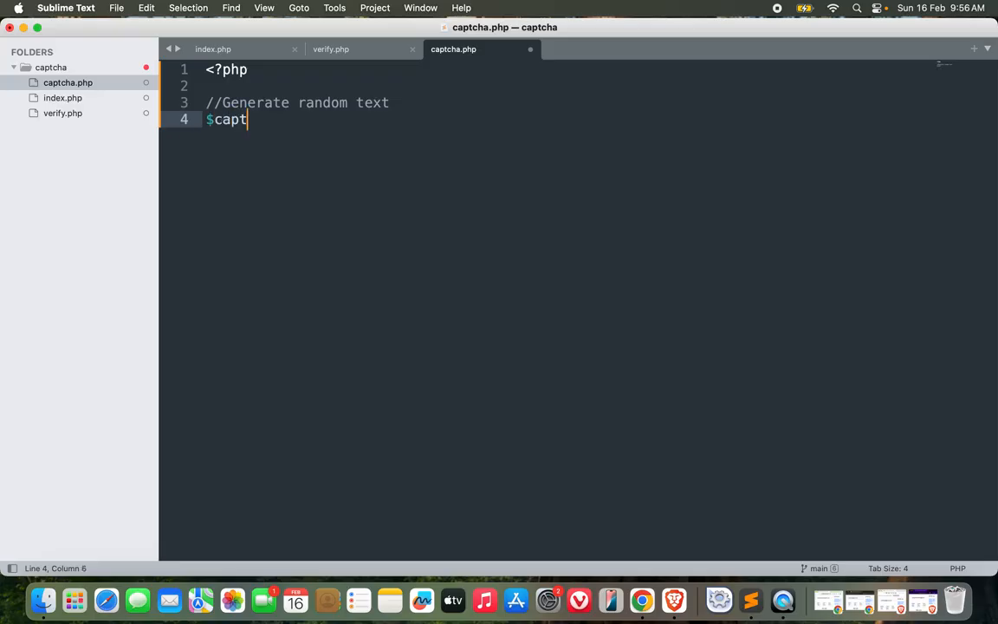
type("cha_text = substr(string, start")
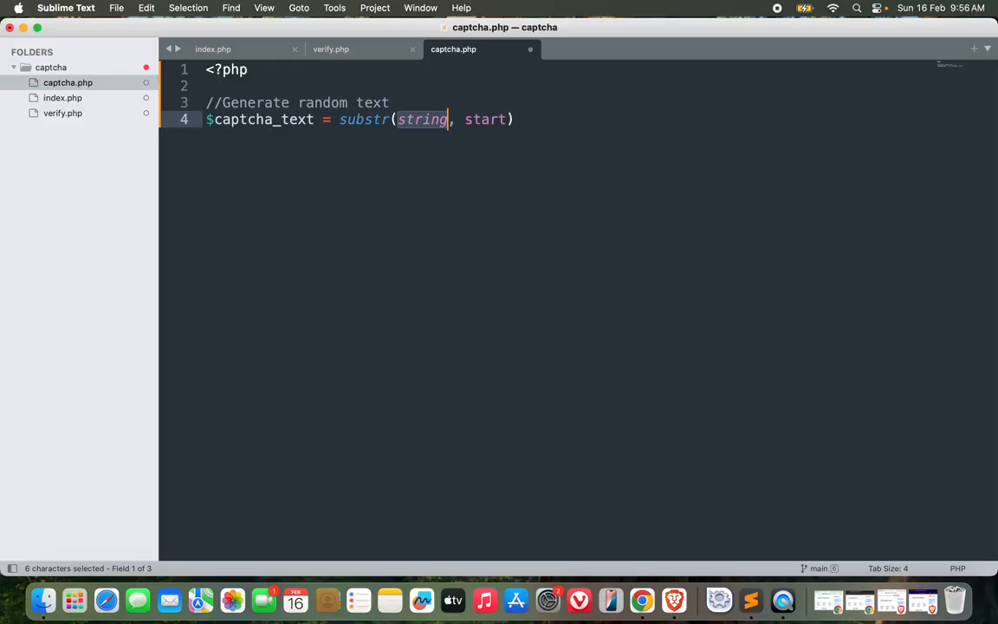
type("str')")
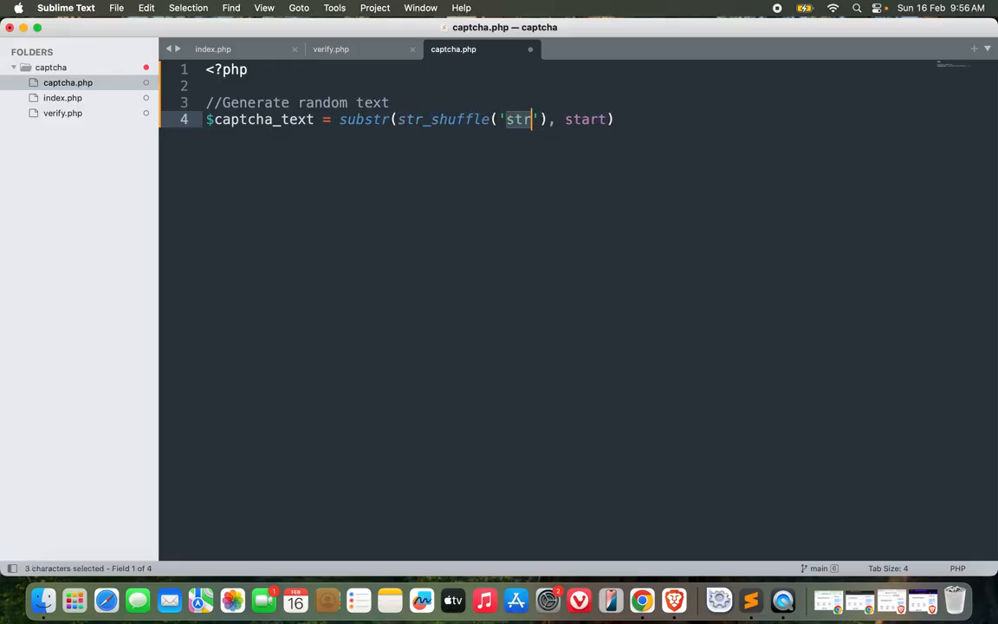
Fill str_shuffle with the character set ABCDEFGHIJKLMNOPQRSTUVWXYZ23456789
type("ABCD")
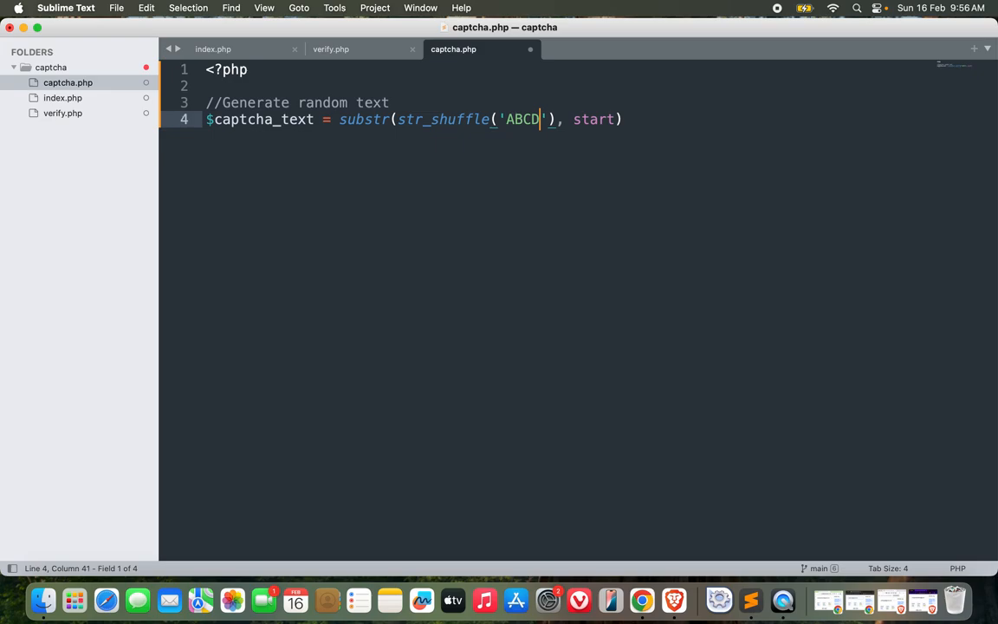
type("EFGH")
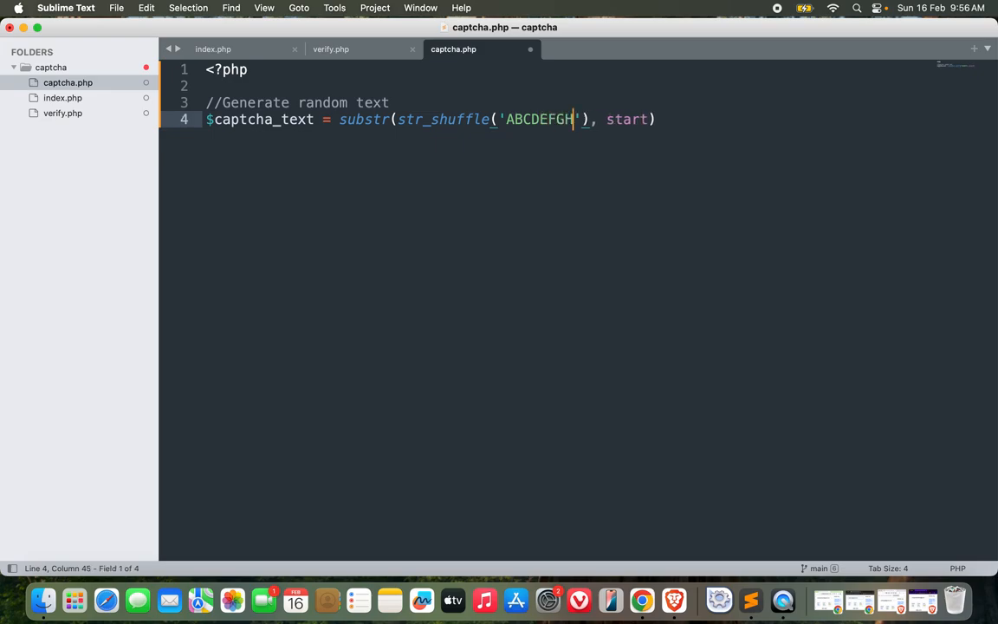
type("IJKLMNOPQ")
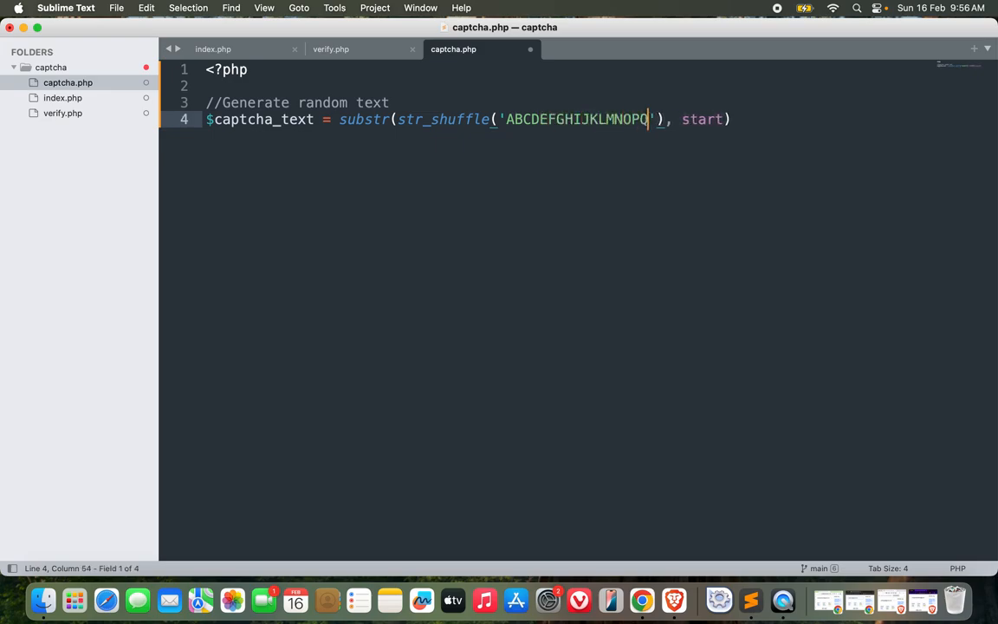
type("RS")
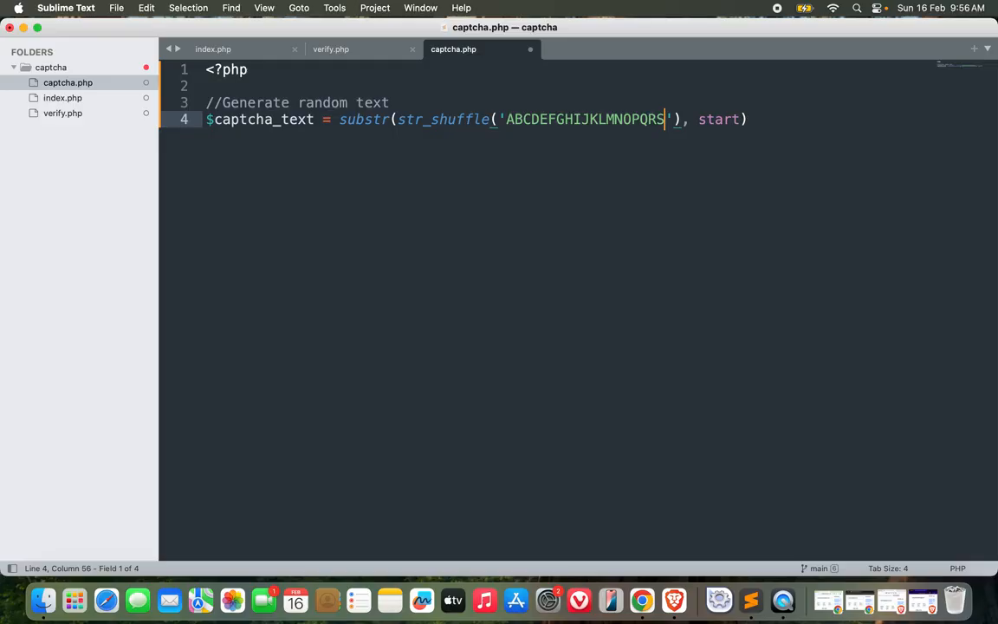
type("TUVWX")
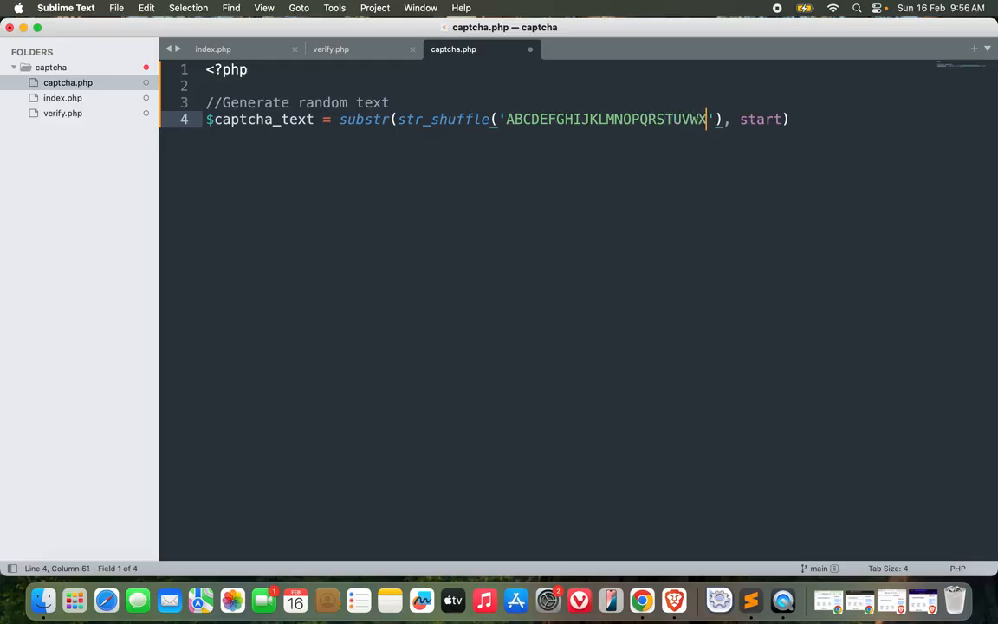
type("YZ")
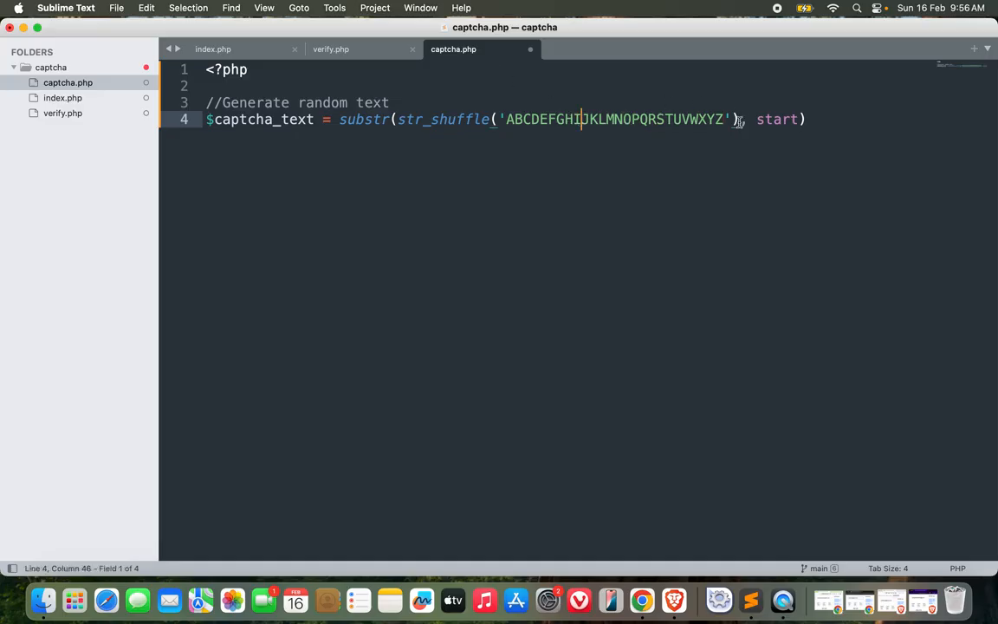
type("234")
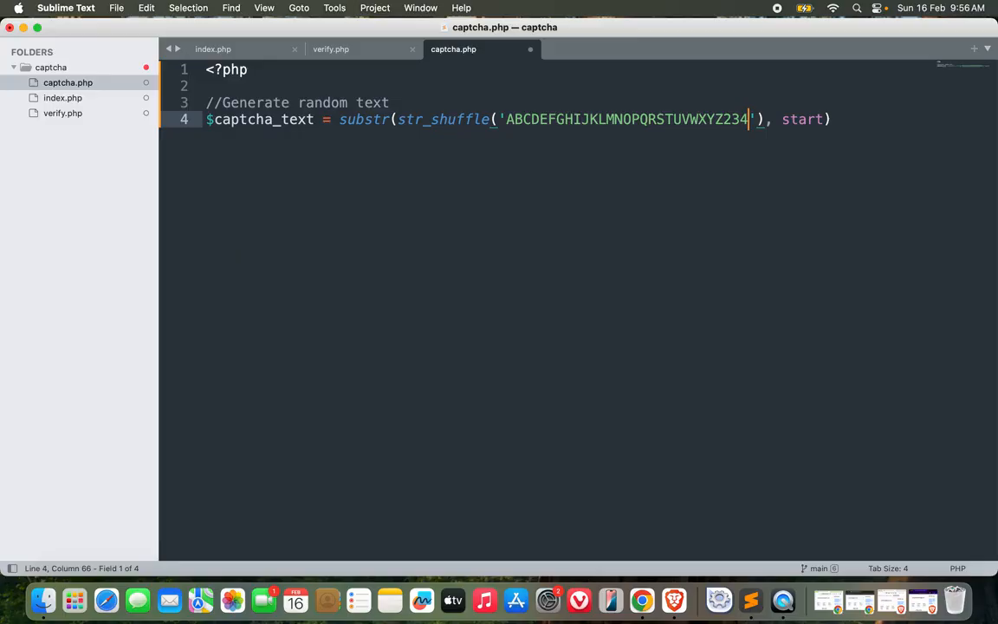
type("56789")
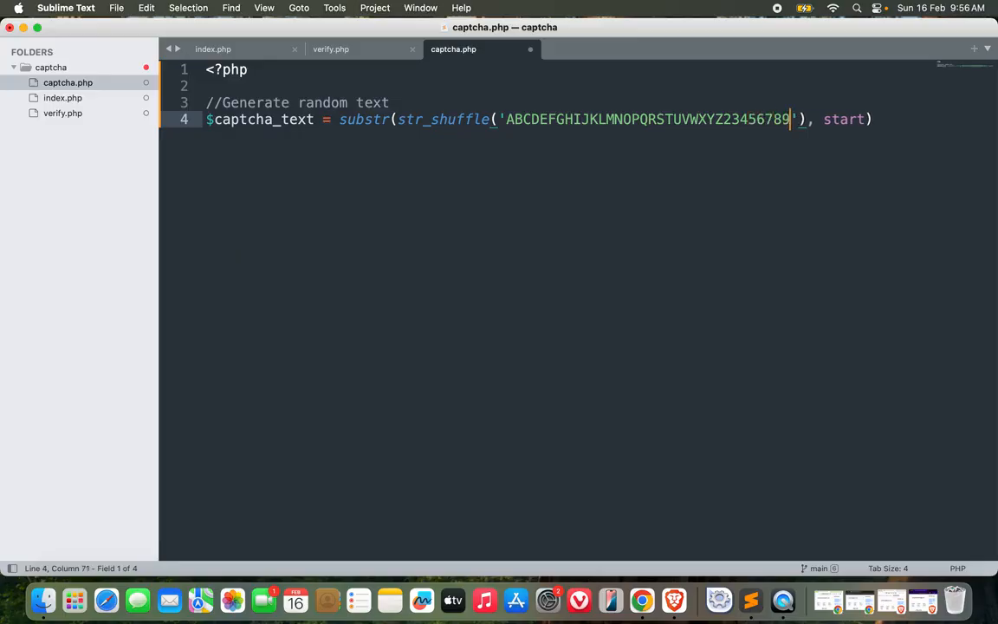
Complete substr(..., 0, 5) and echo $captcha_text for testing
key("Right")
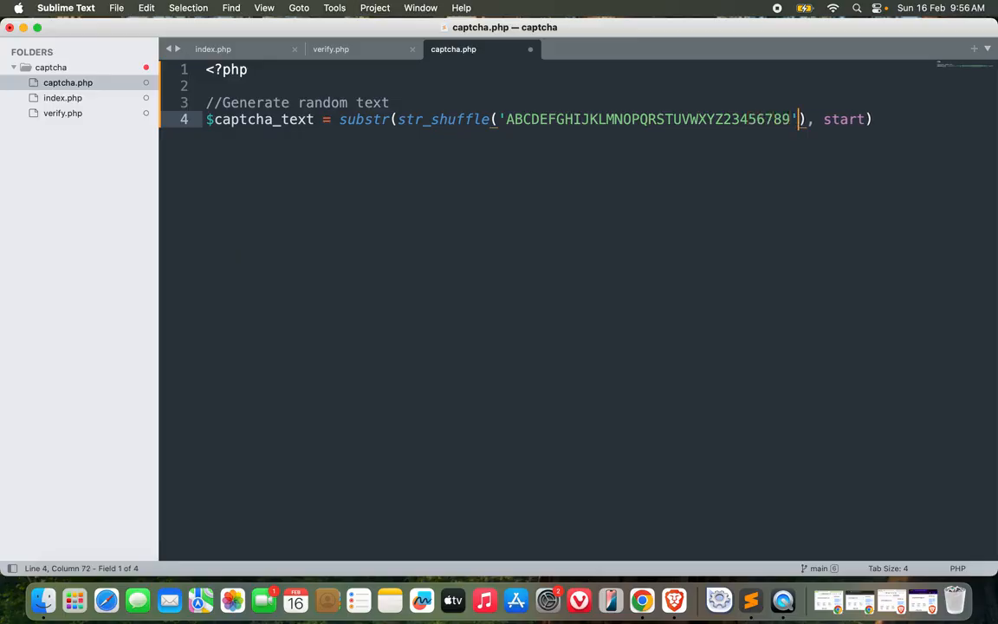
type(",0,")
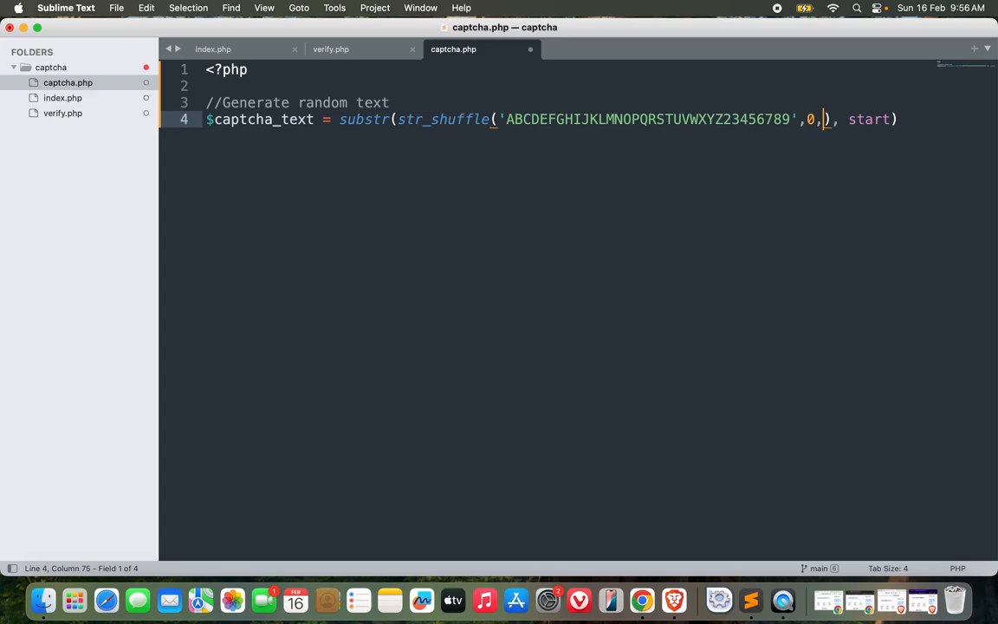
type("5")
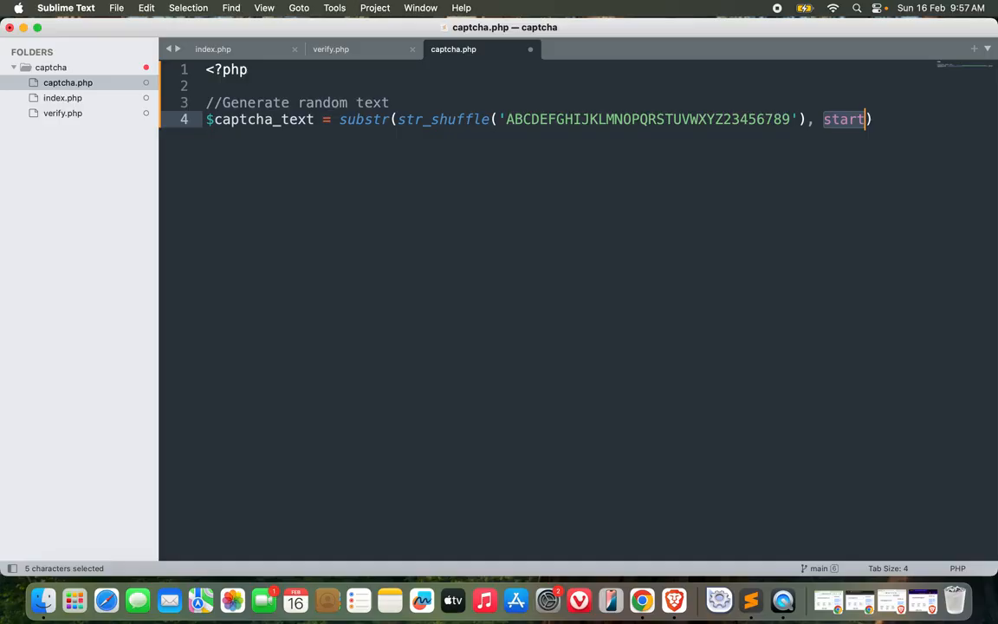
type("0, 5")
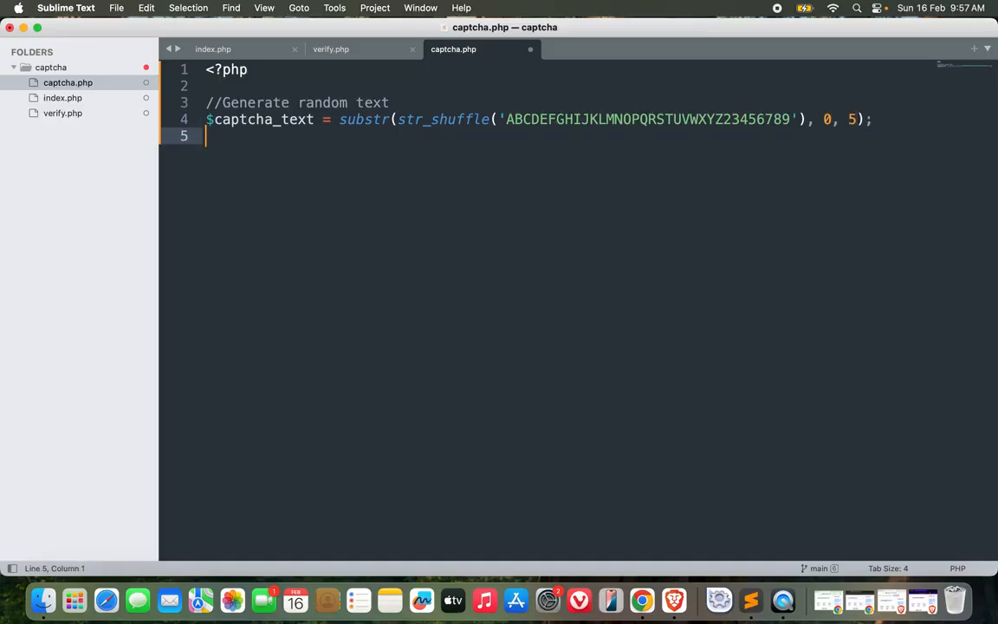
type("echo $captcha_text;")
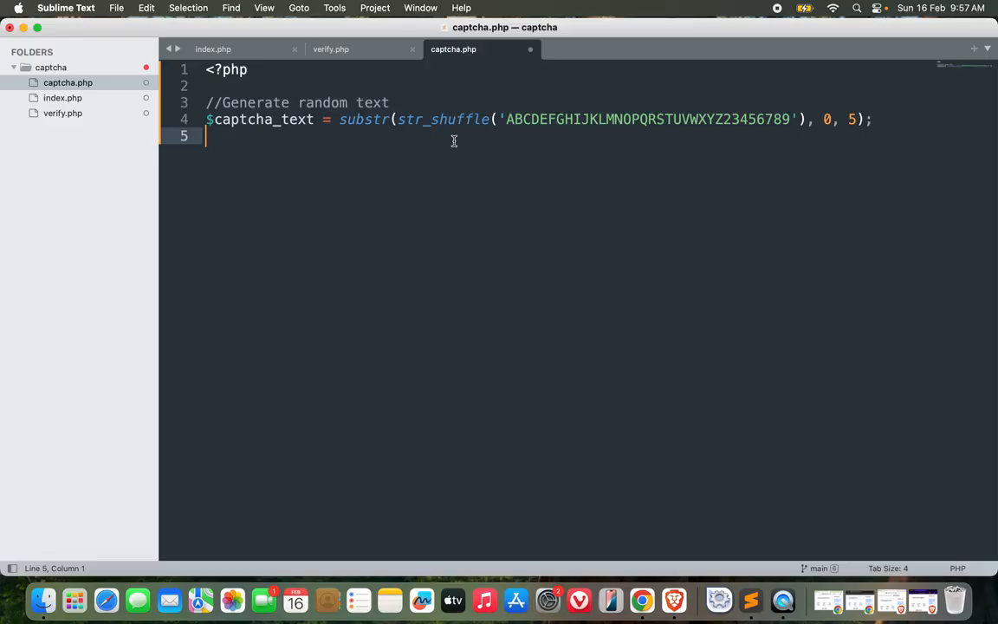
Store $captcha_text in $_SESSION['captcha'] and add session_start() at the top
type("$")
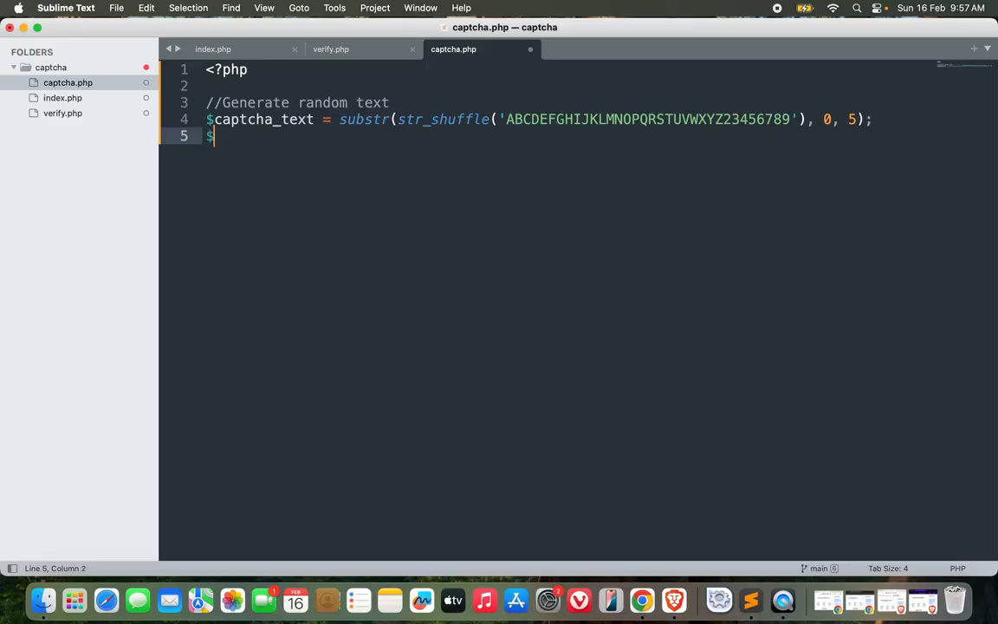
type("_SESSION")
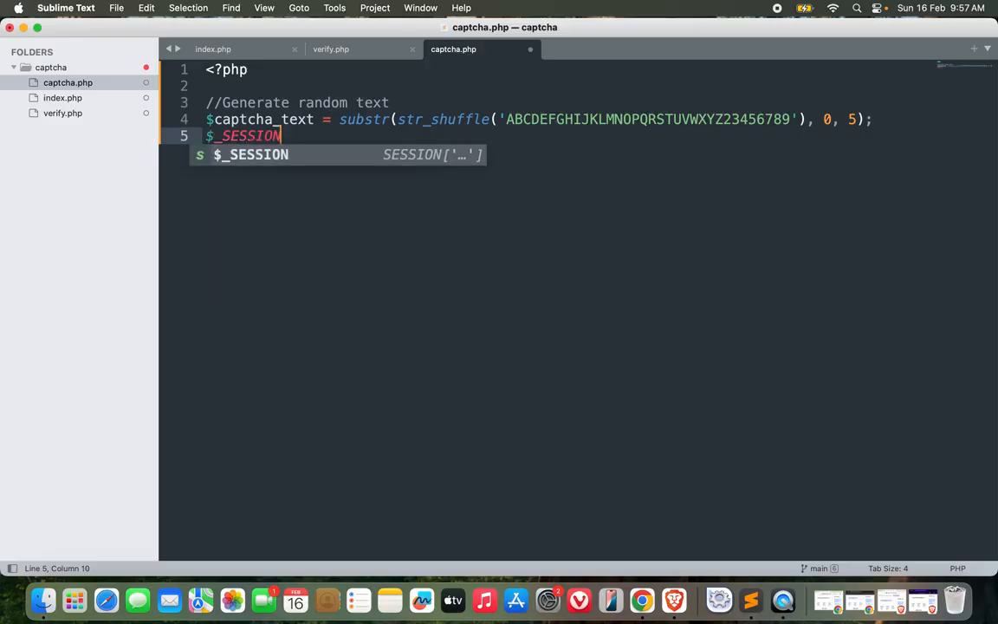
type("['captcha']")
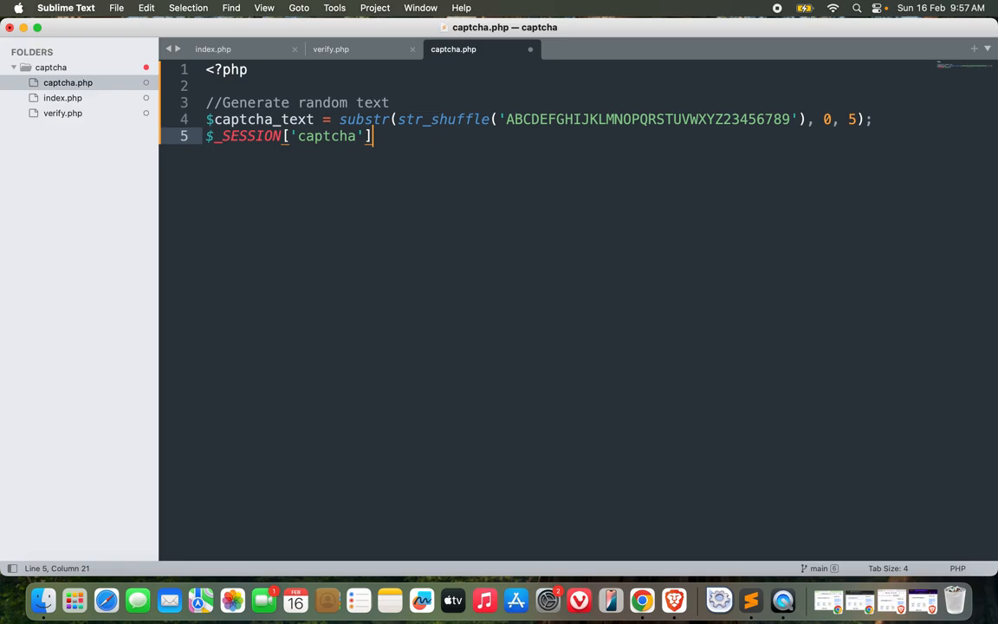
type("= $captcha_text;")
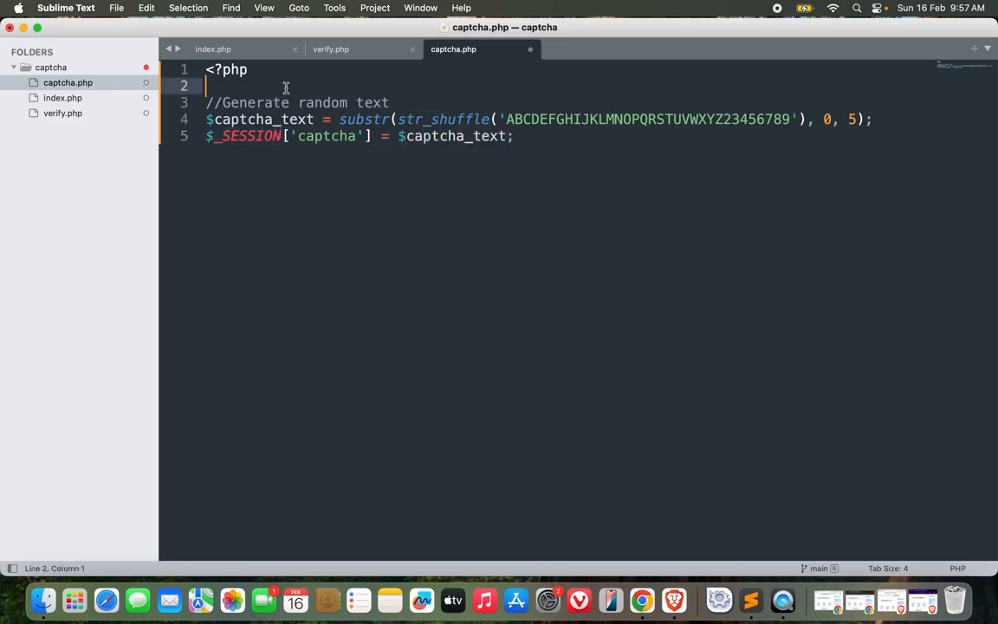
type("session_start();")
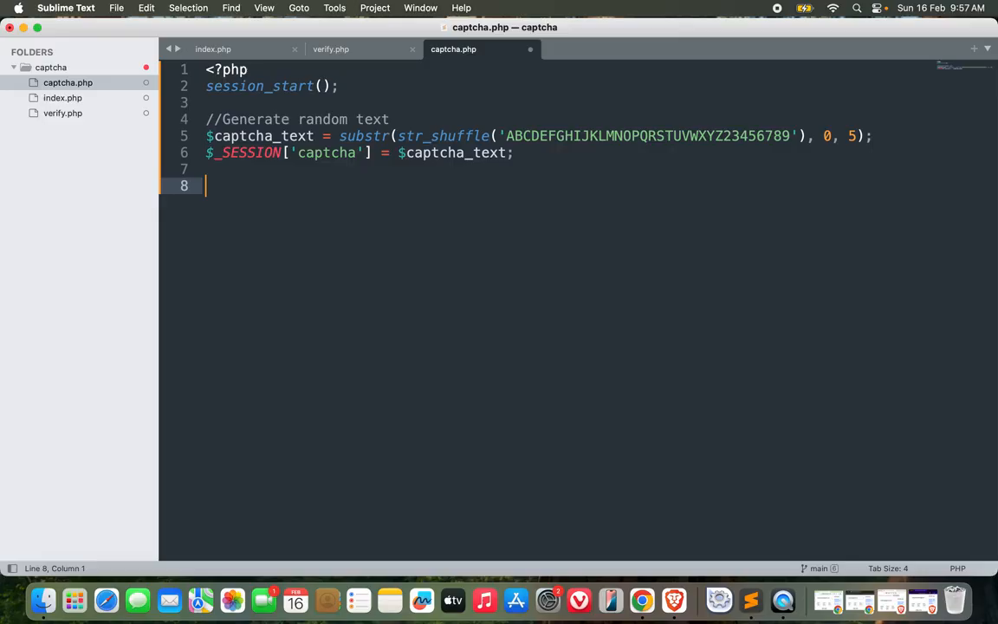
Set $width = 120, $height = 40 and create $image with imagecreate($width, $height)
type("$width =")
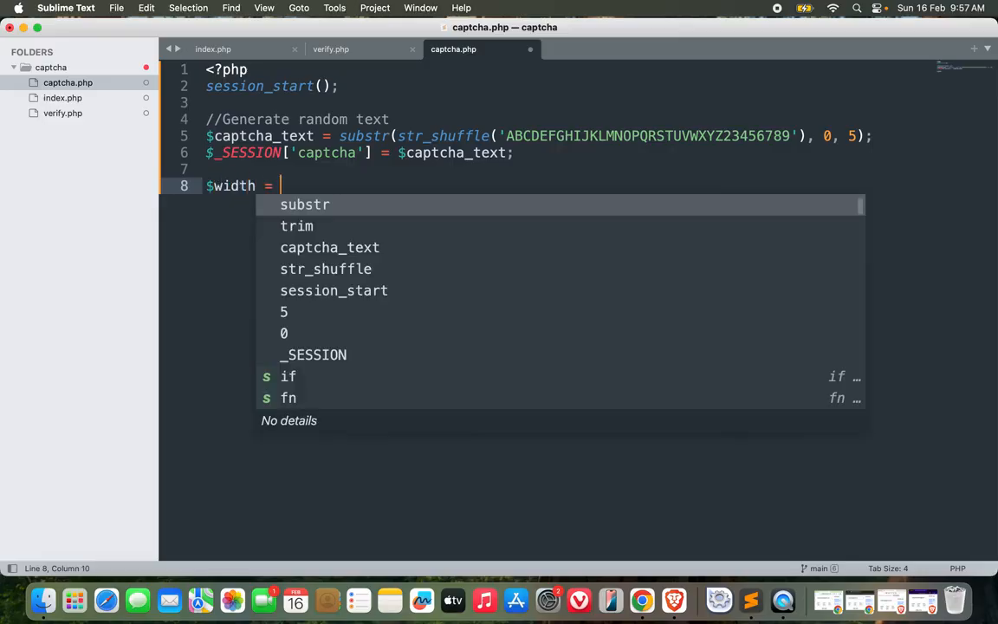
type("120;")
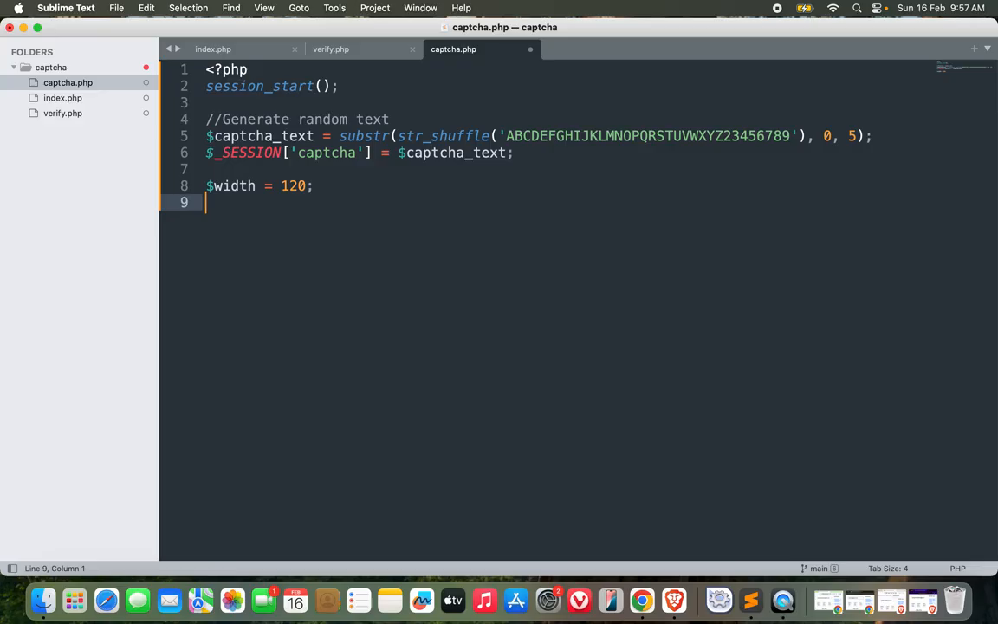
type("$height")
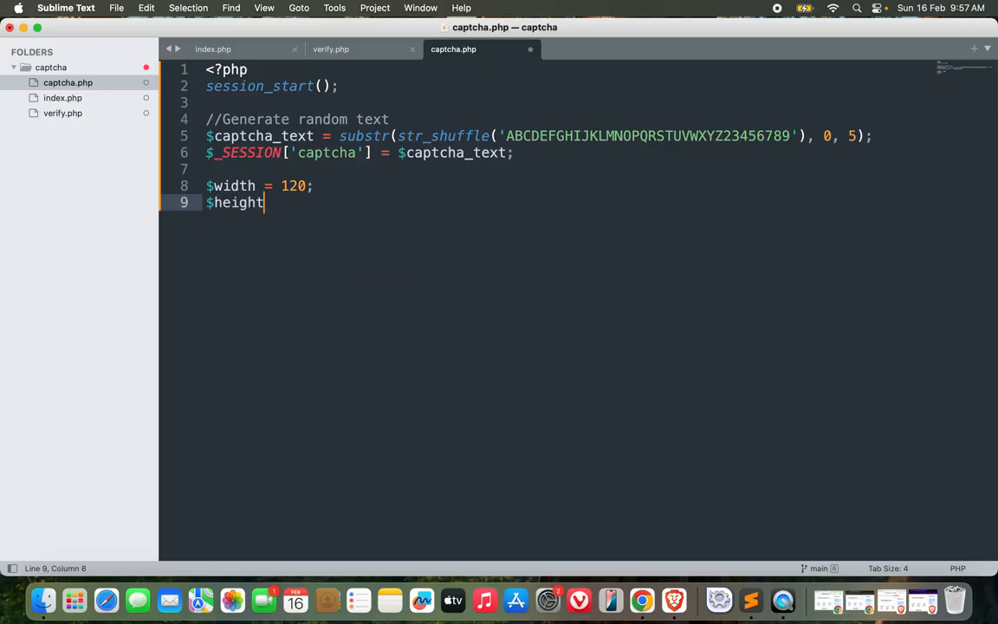
type("= 40")
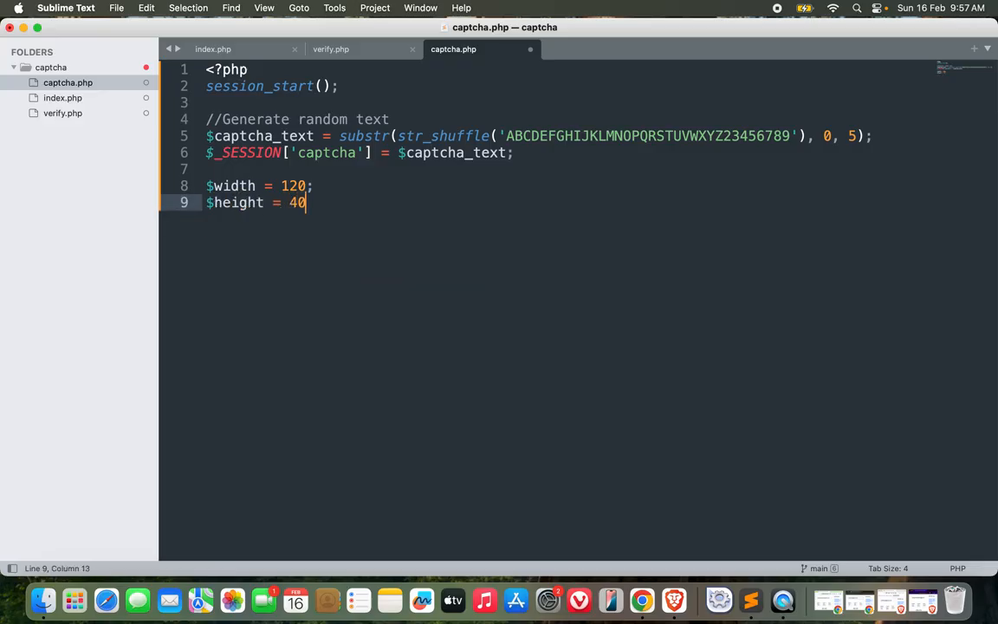
type(";")
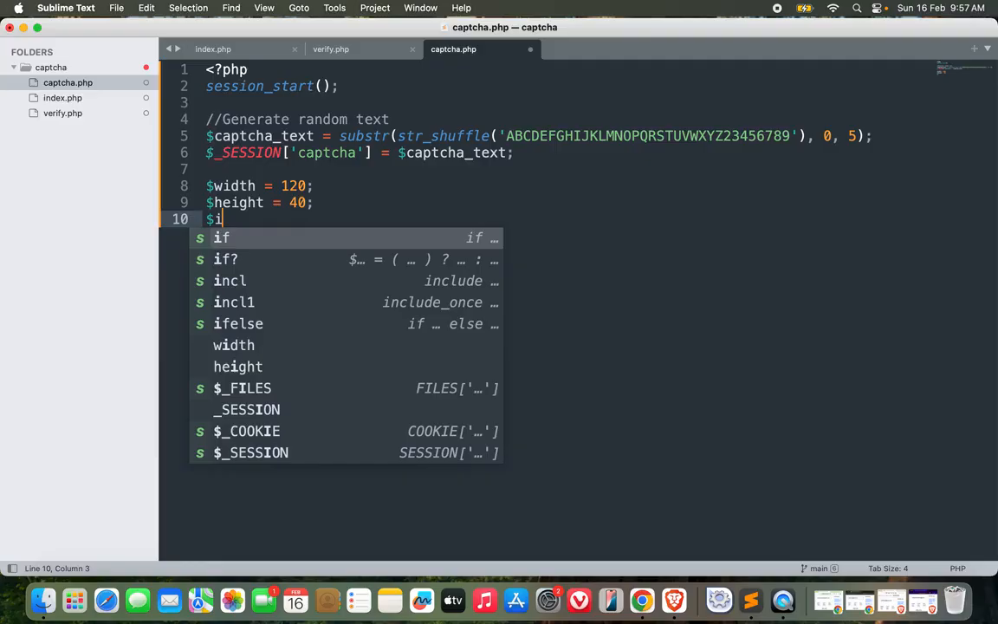
type("mage = i")
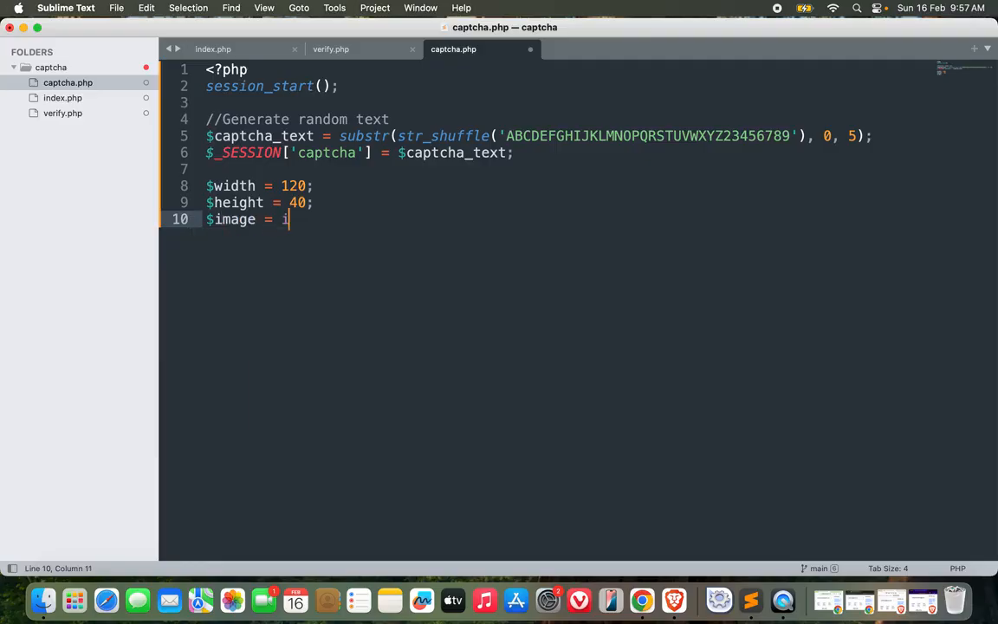
type("magecreate($width, $height")
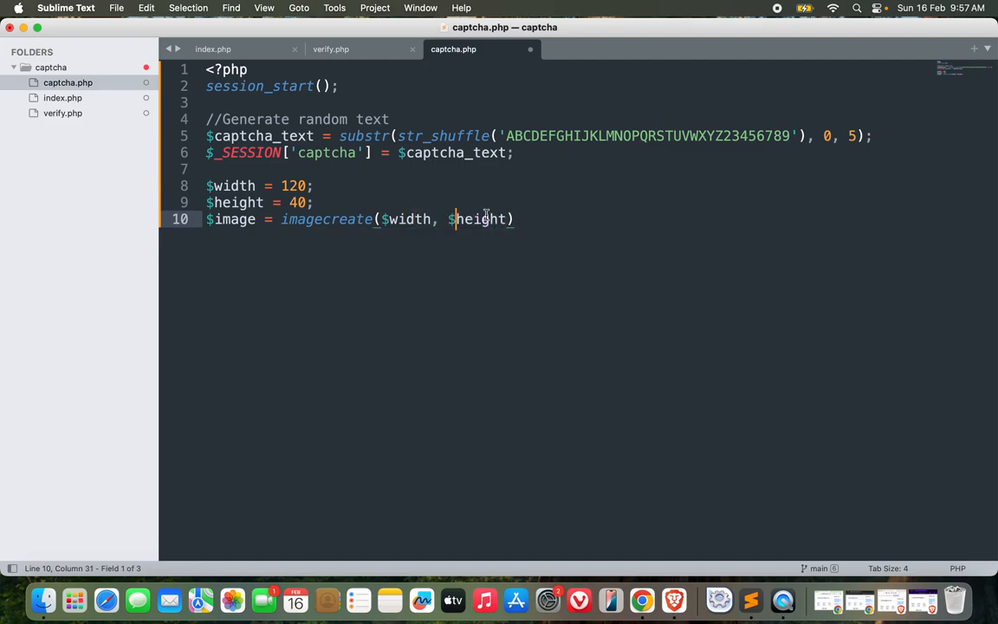
type(";")
type("//colors")
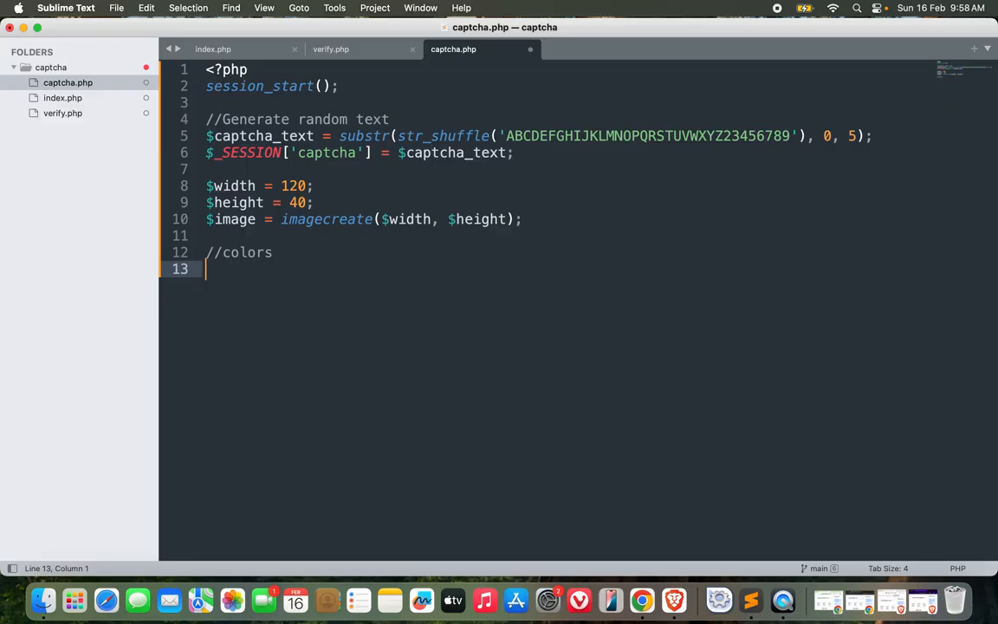
Allocate $bg_color as white with imagecolorallocate($image, 255, 255, 255)
type("$bg_col")
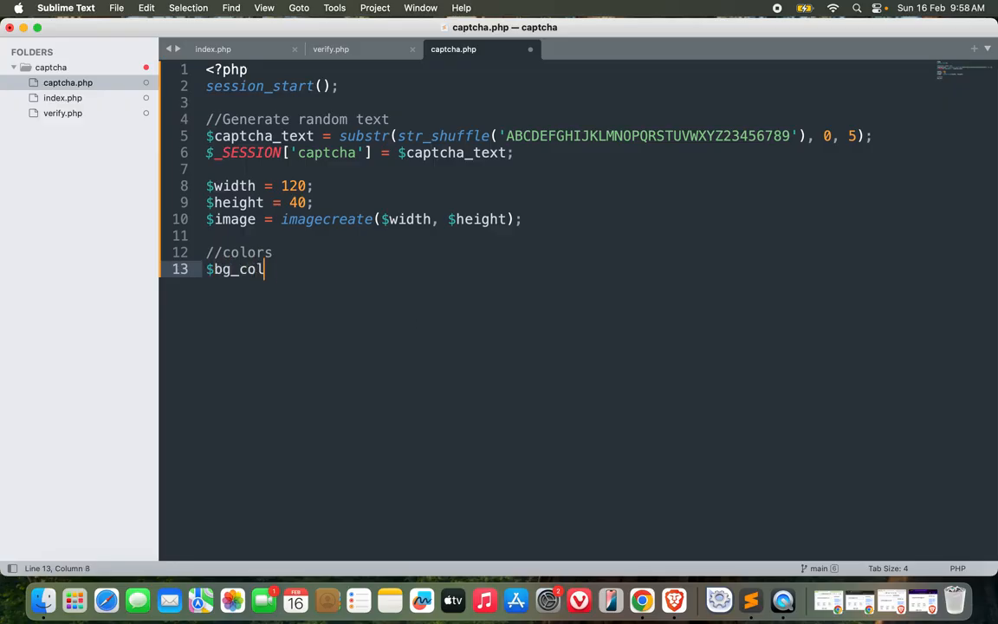
type("or =")
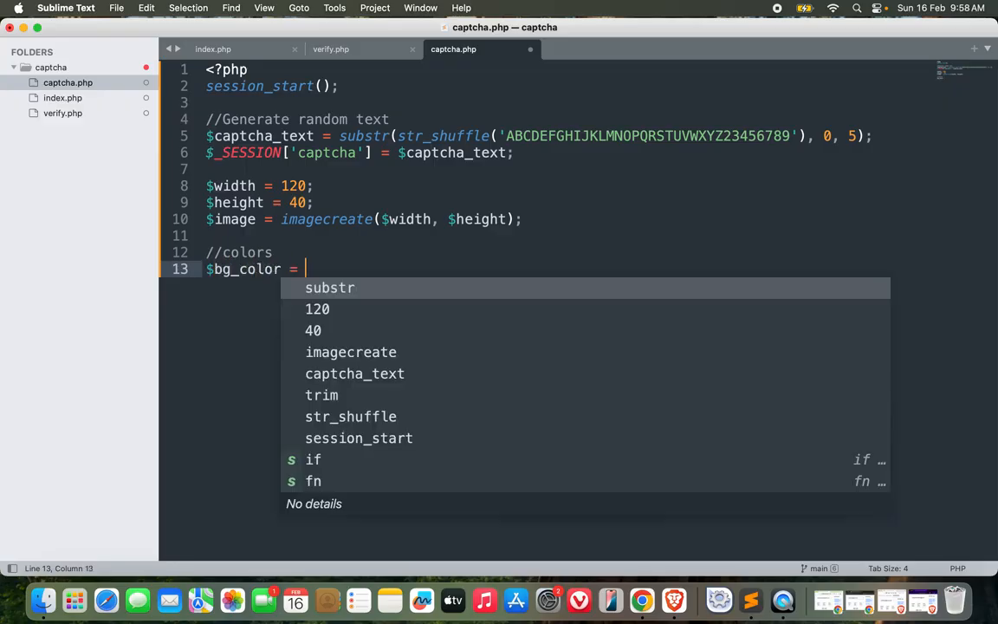
type("imagecol")
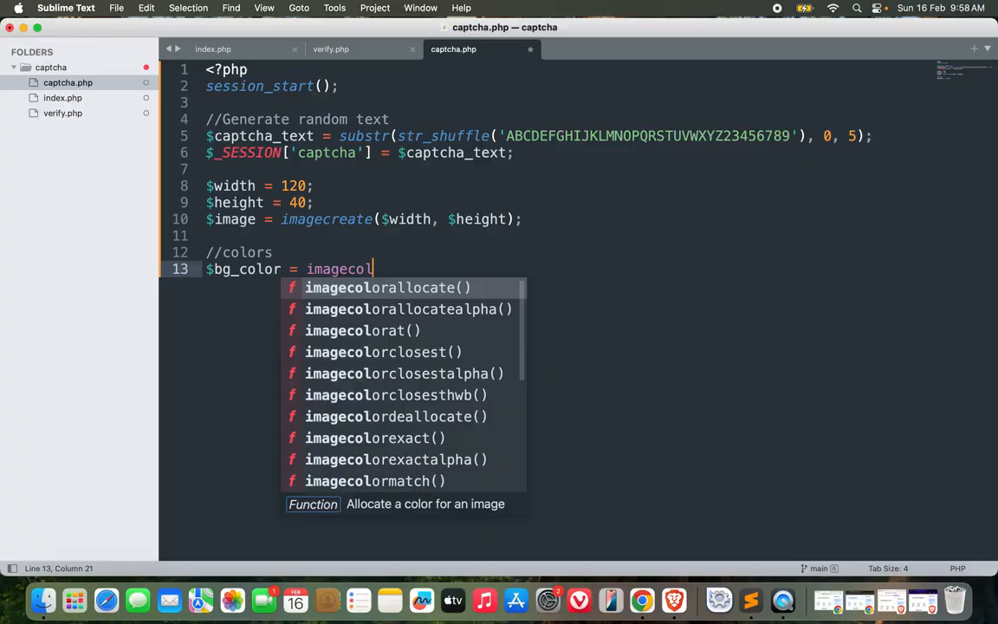
left_click(388, 287)
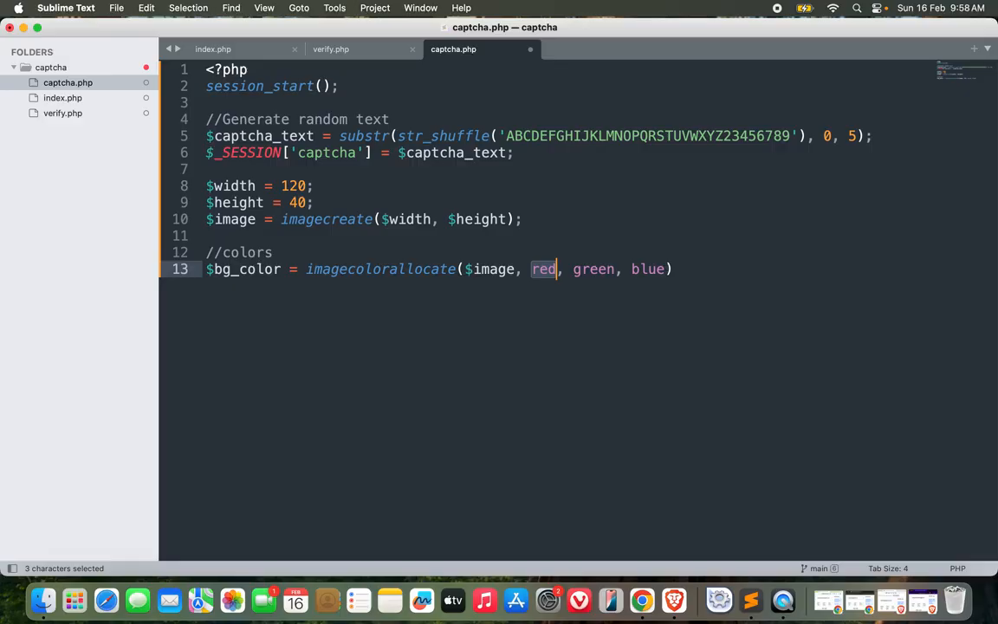
type("255")
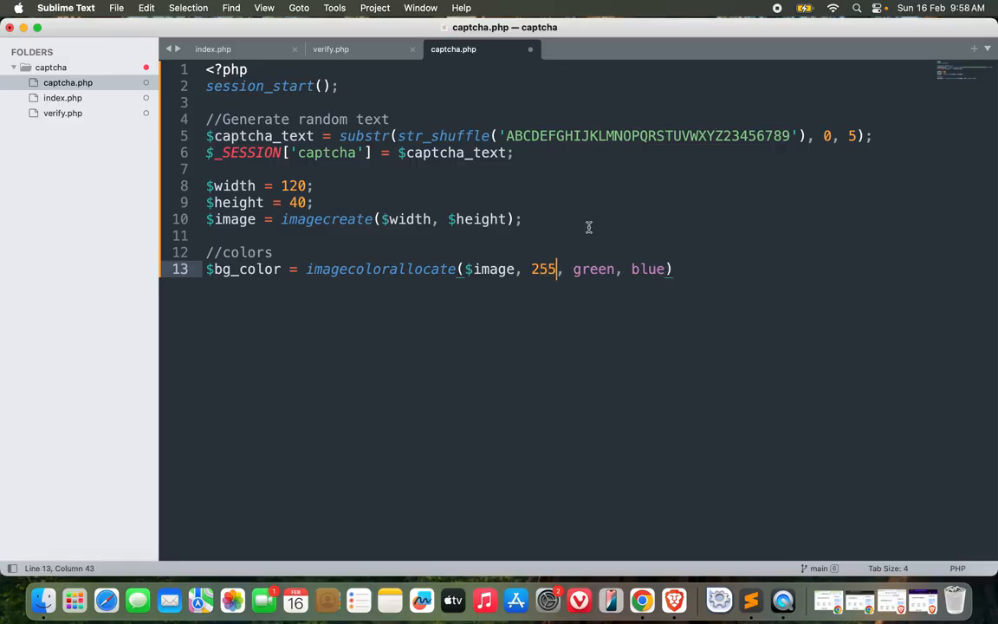
type("255, 255")
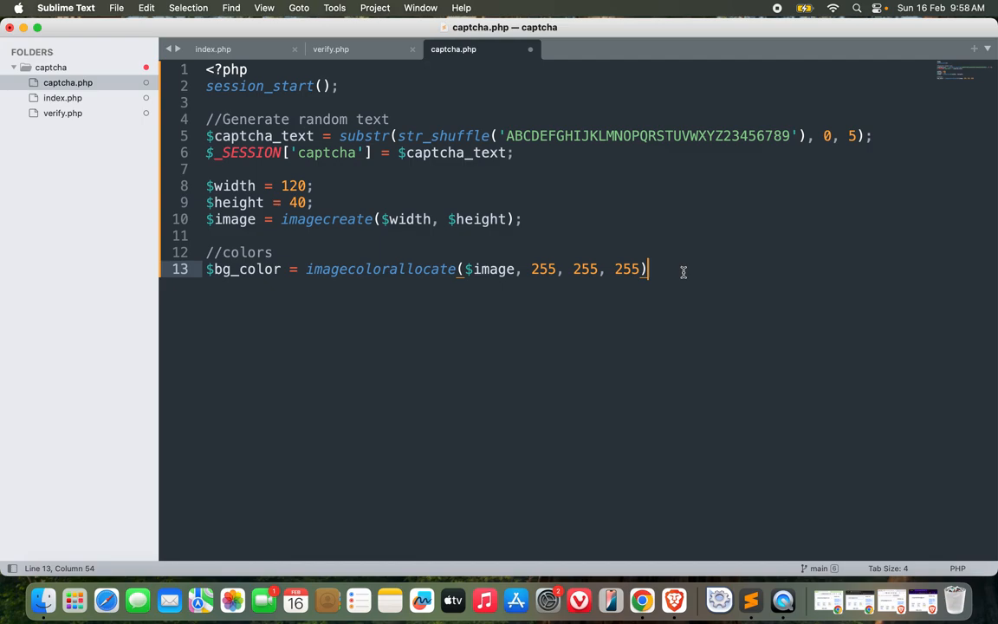
type(";")
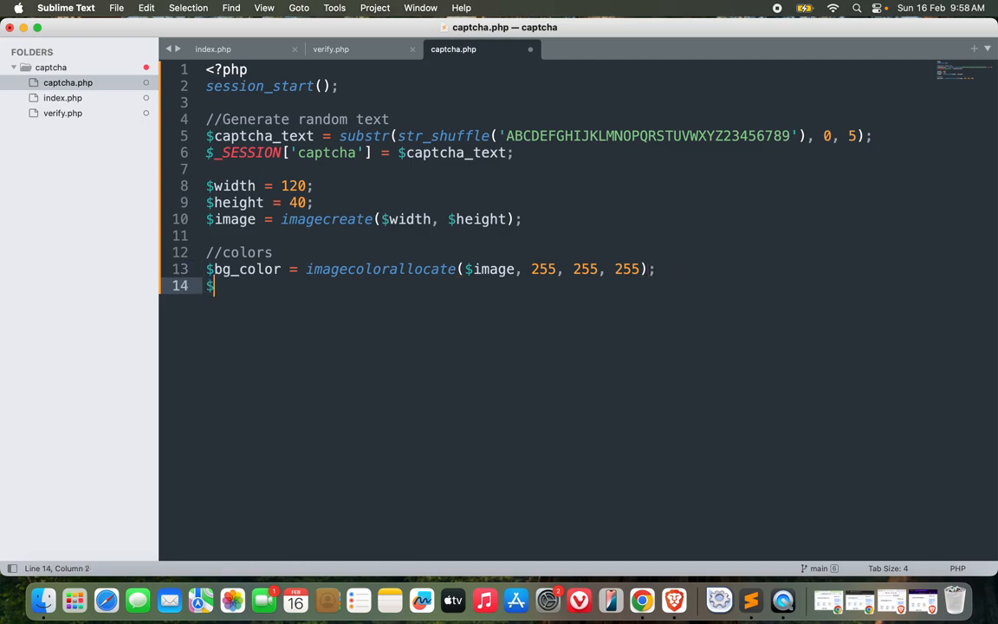
Allocate $text_color black (0,0,0) and $noise_color grey (100,100,100)
type("text")
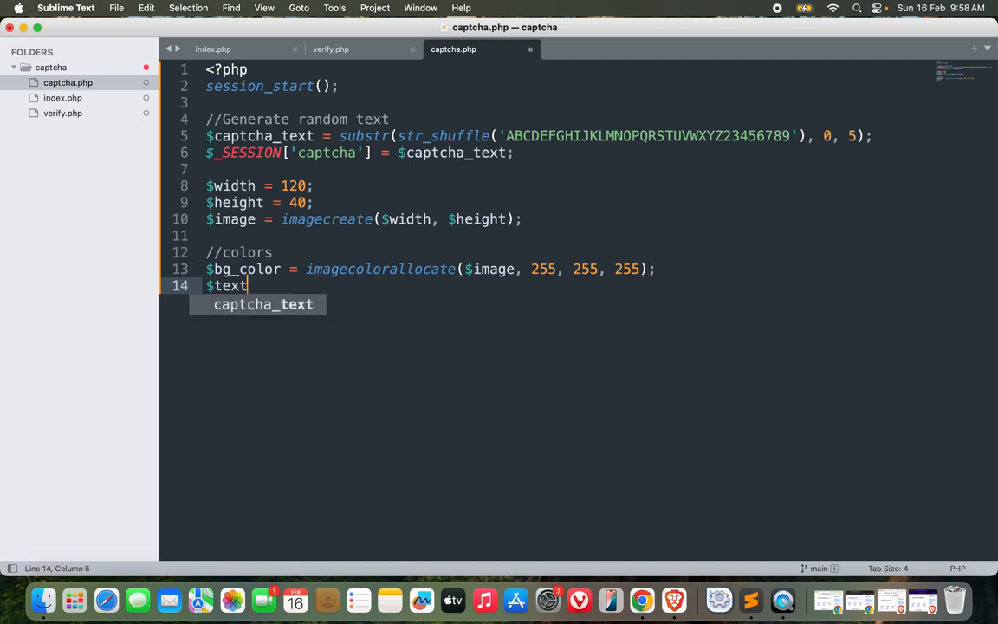
type("_color = imagecolorallocate($image, 255, 255, 255);")
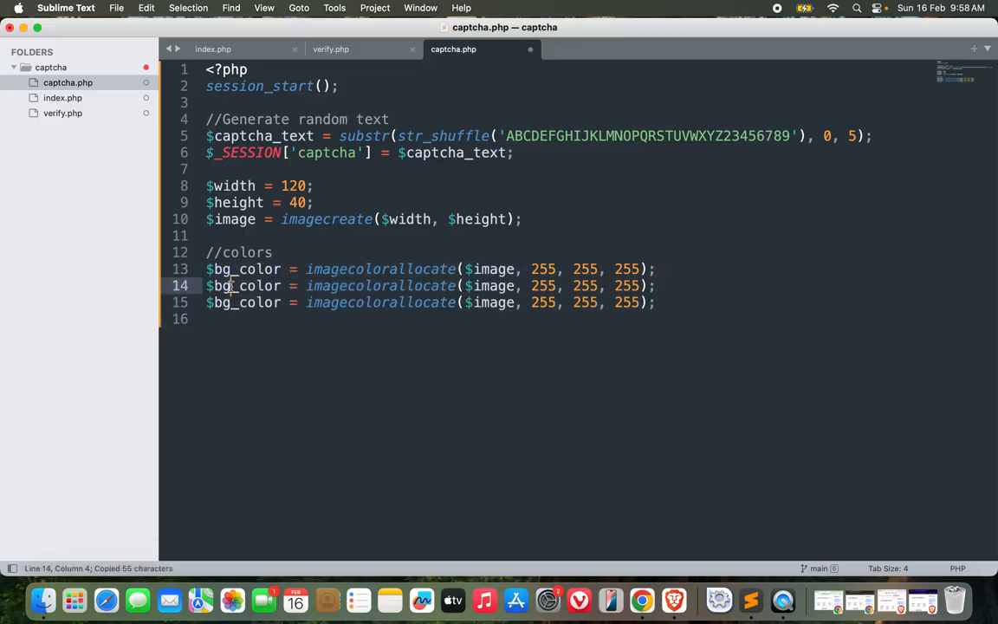
type("text")
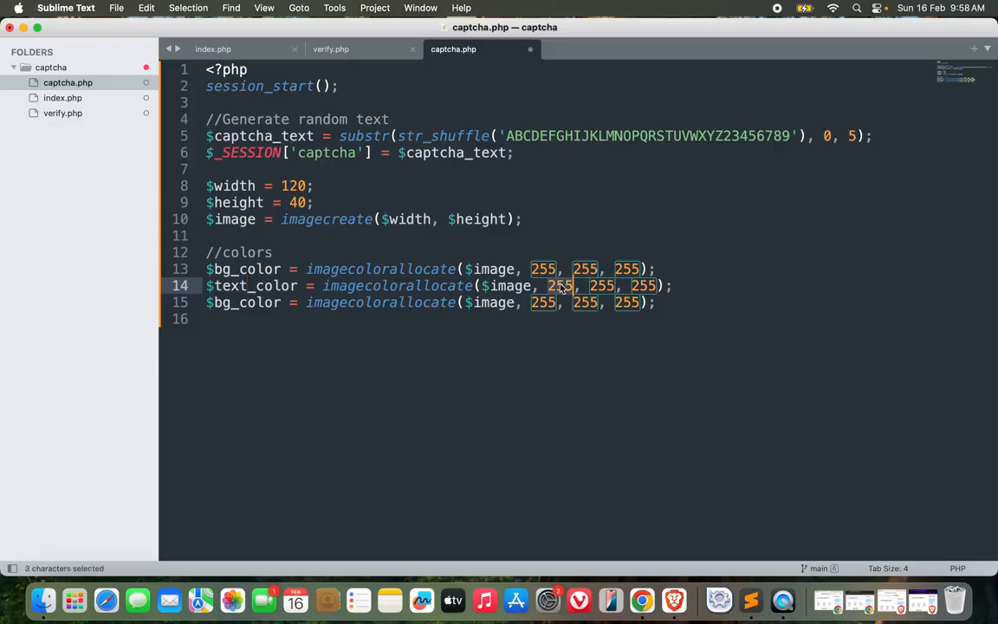
type("0, 0, 0")
left_click(431, 302)
type("noise")
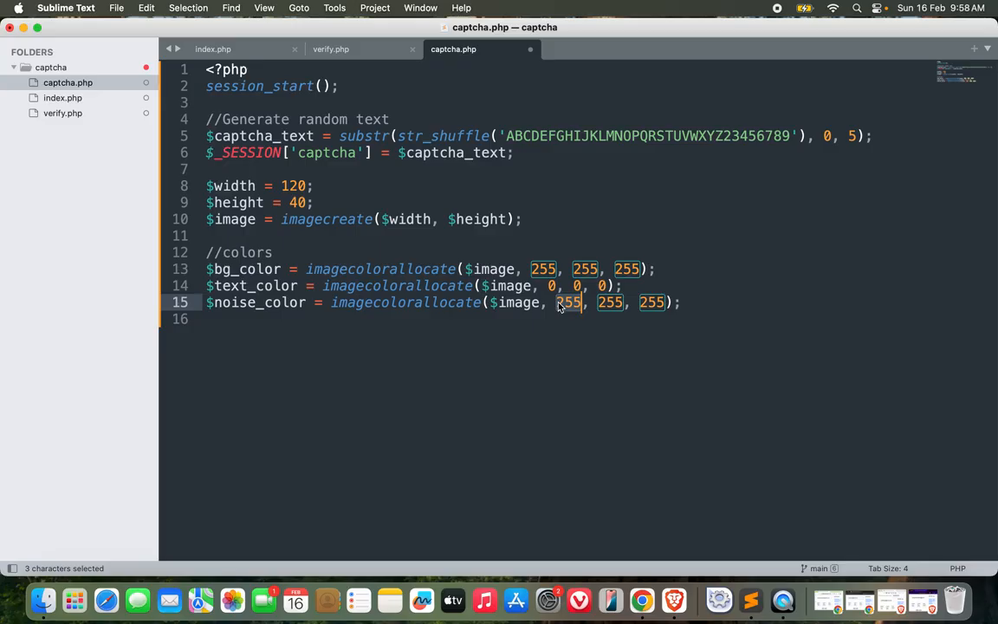
type("100, 100")
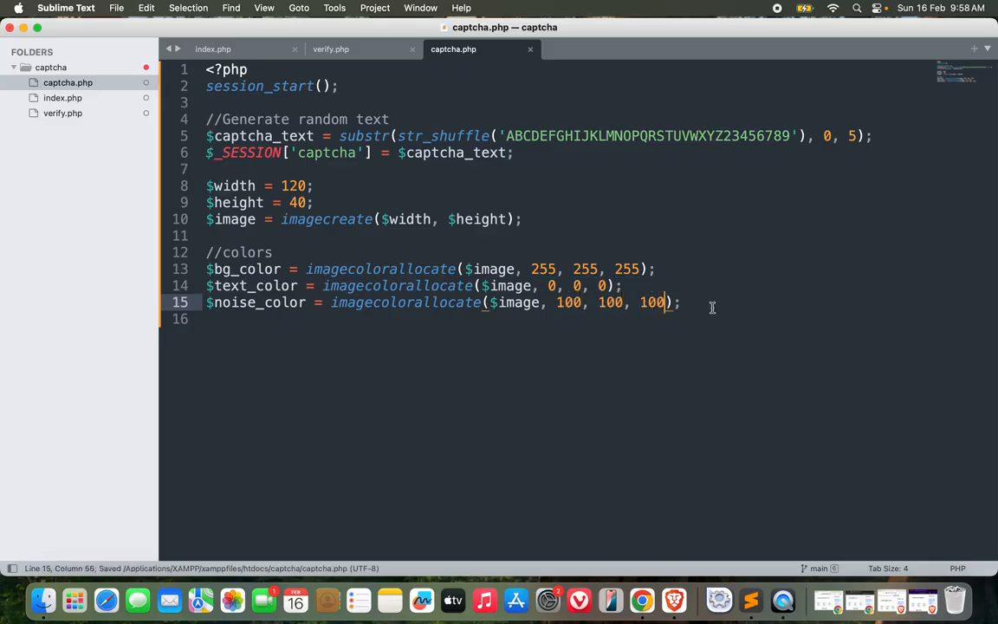
key("Enter")
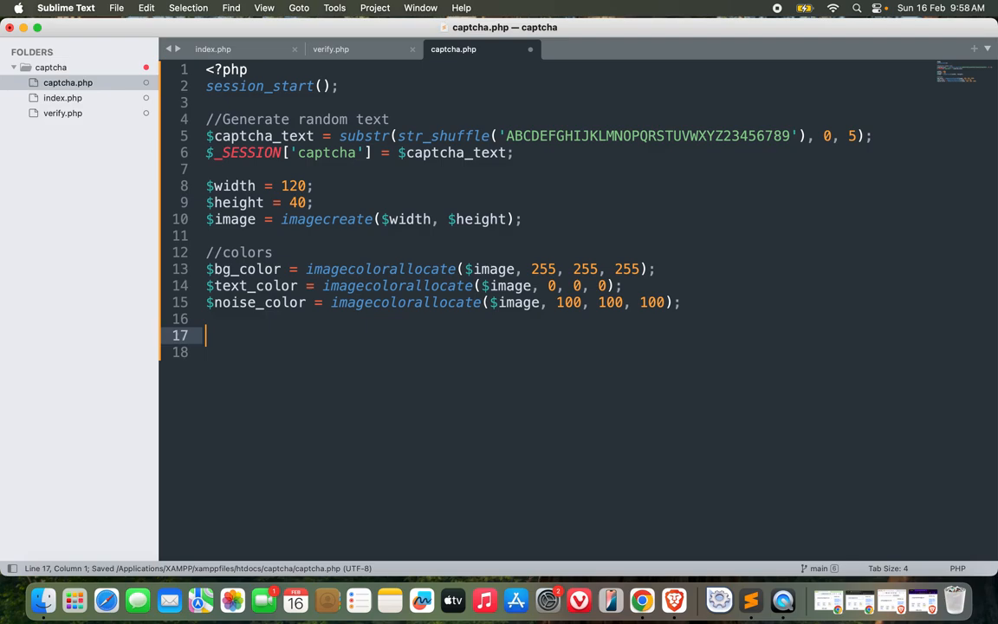
Write a for loop header running $i from 0 to 50
type("for(")
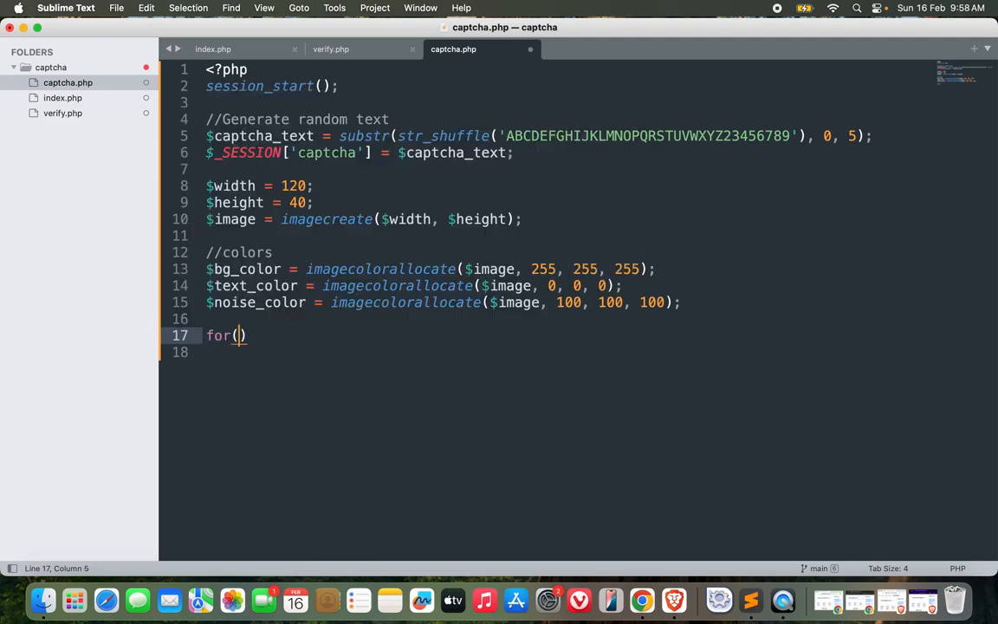
type("$i=0;")
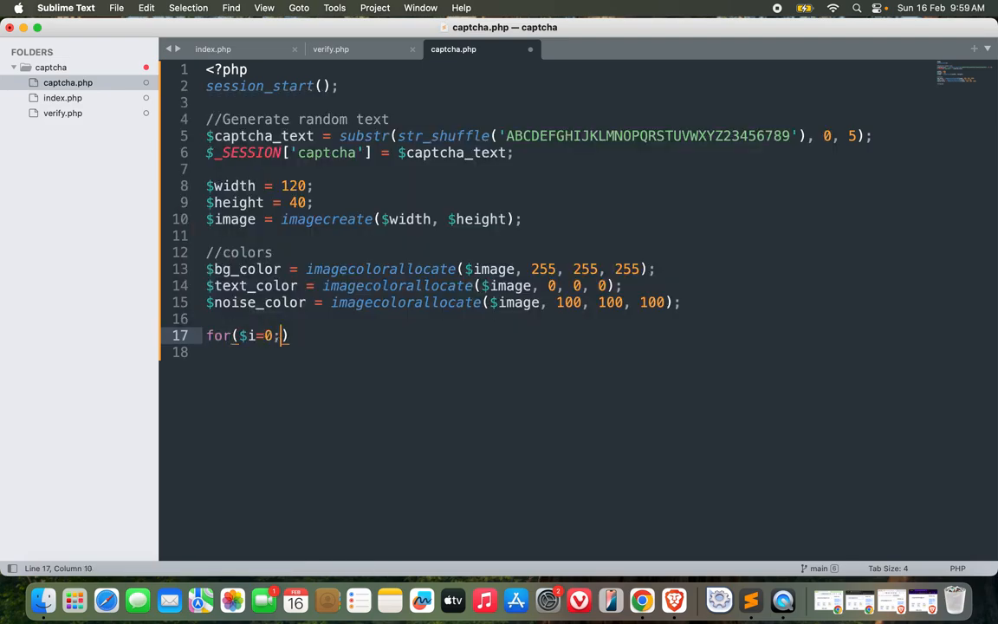
type("$i<")
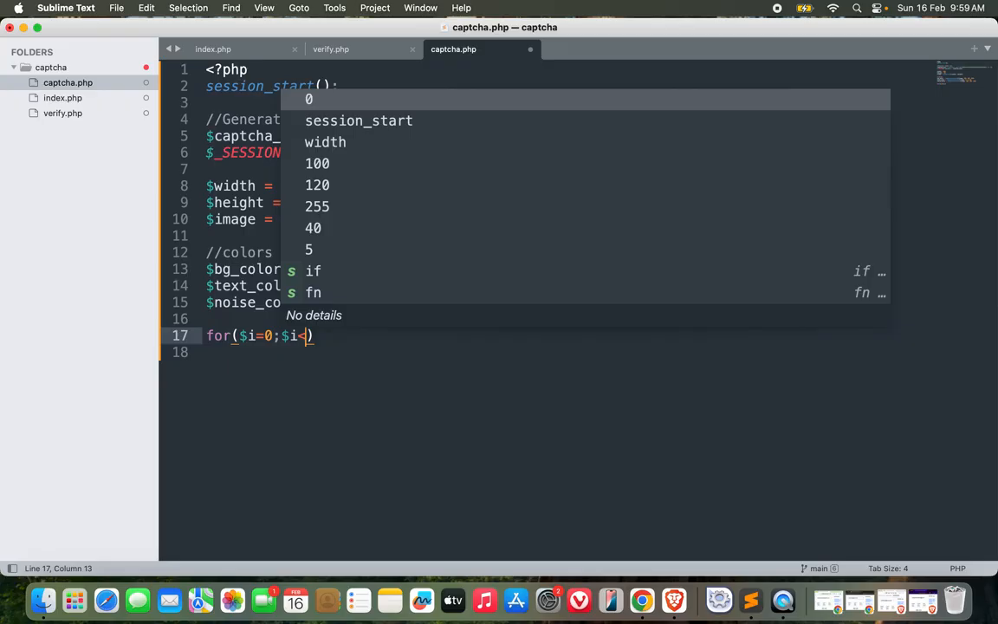
type("50;$i++")
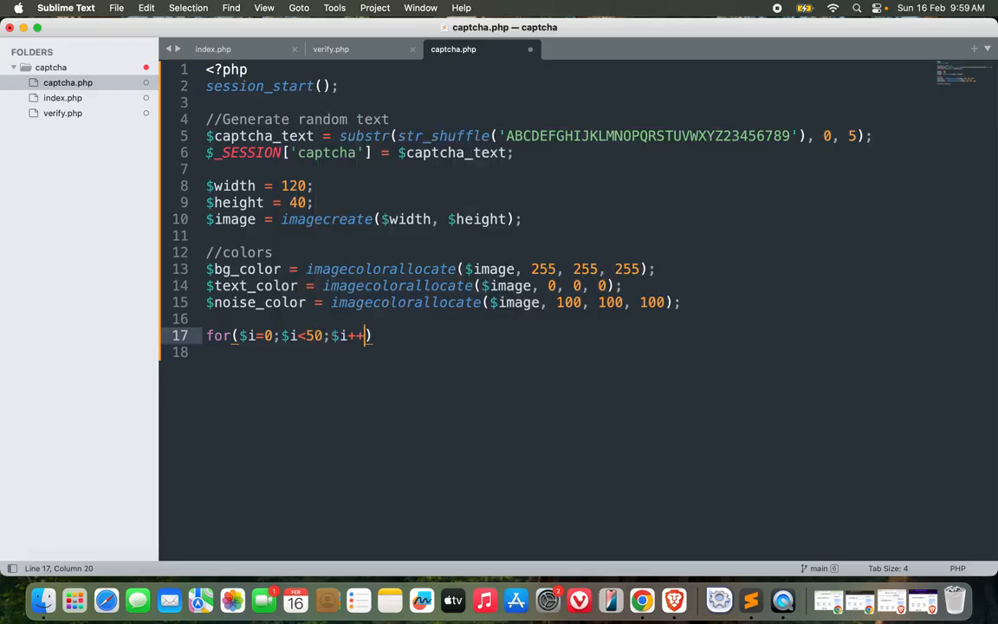
type("{")
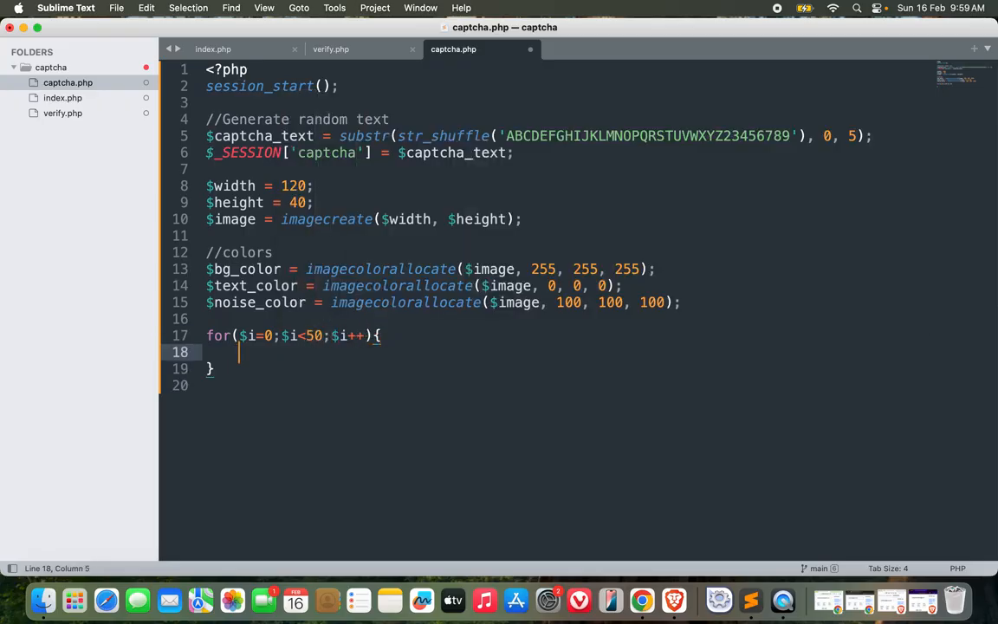
Call imagesetpixel($image, rand(0,$width), rand(0,$height), $noise_color) inside the loop
type("ima")
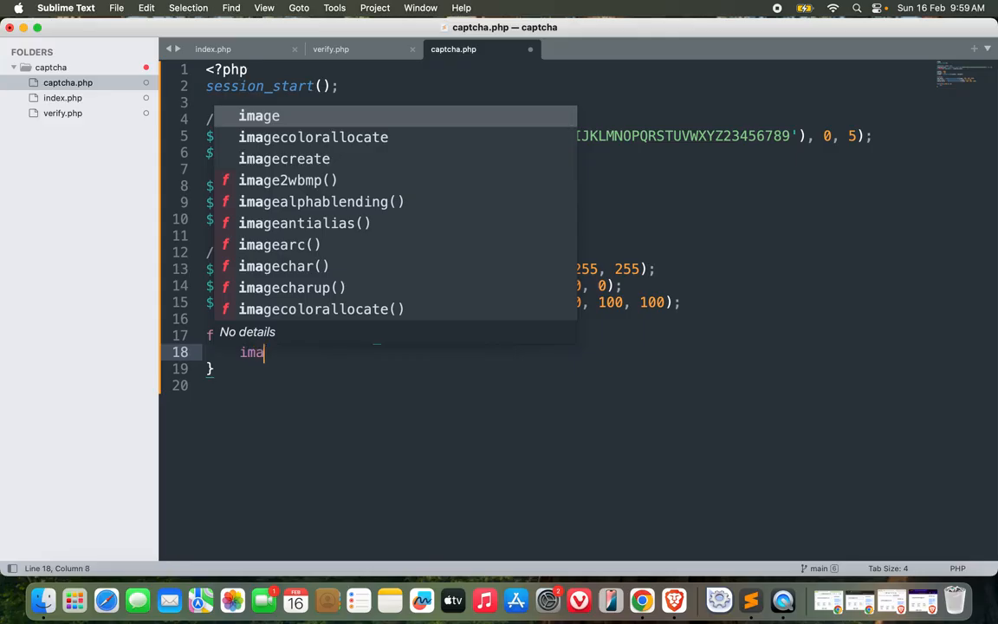
type("ge")
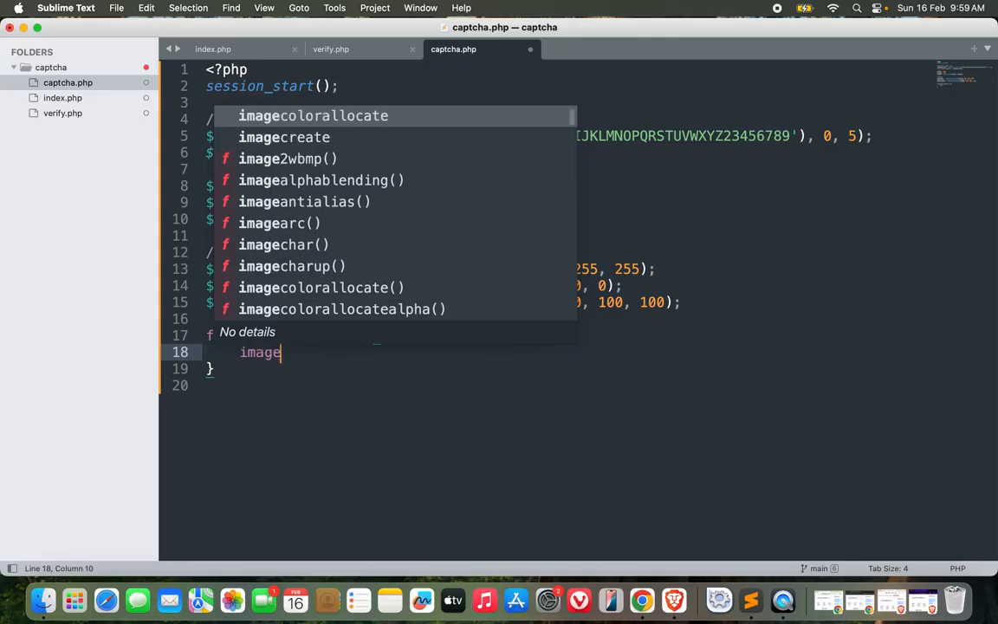
key("Tab")
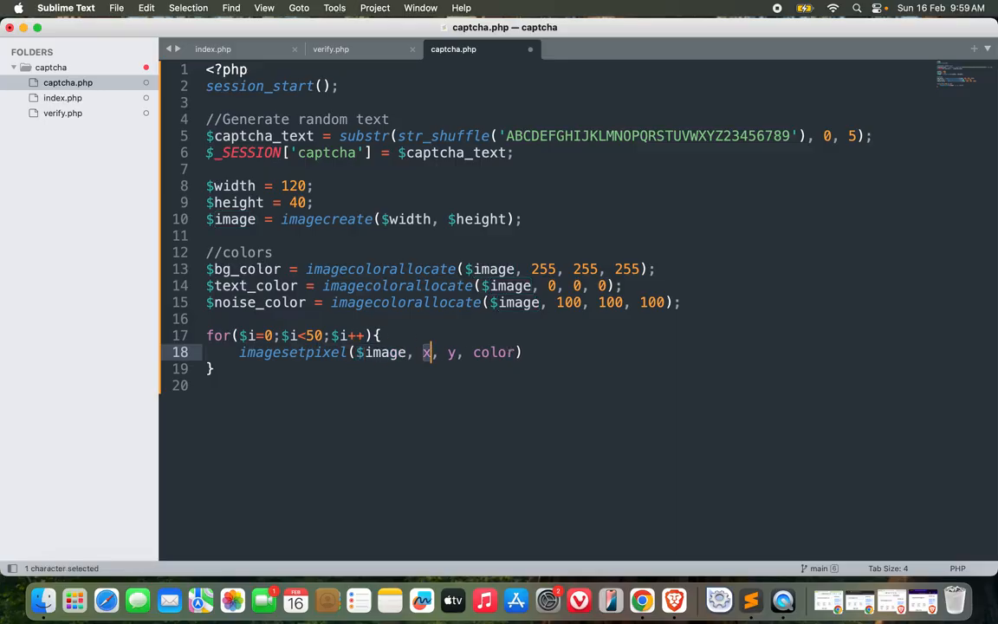
type("rand")
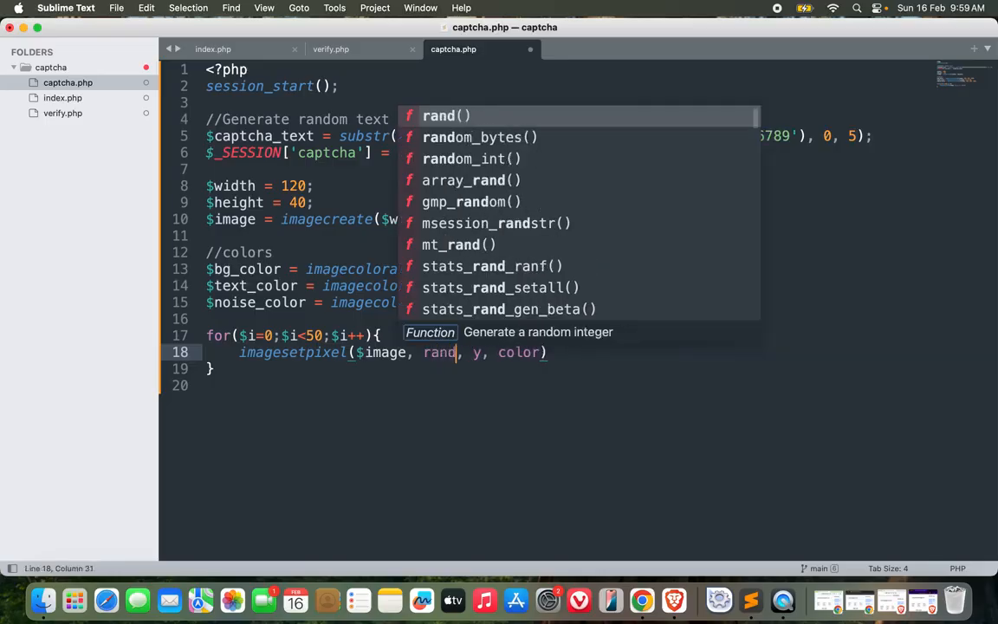
type("(0,$width")
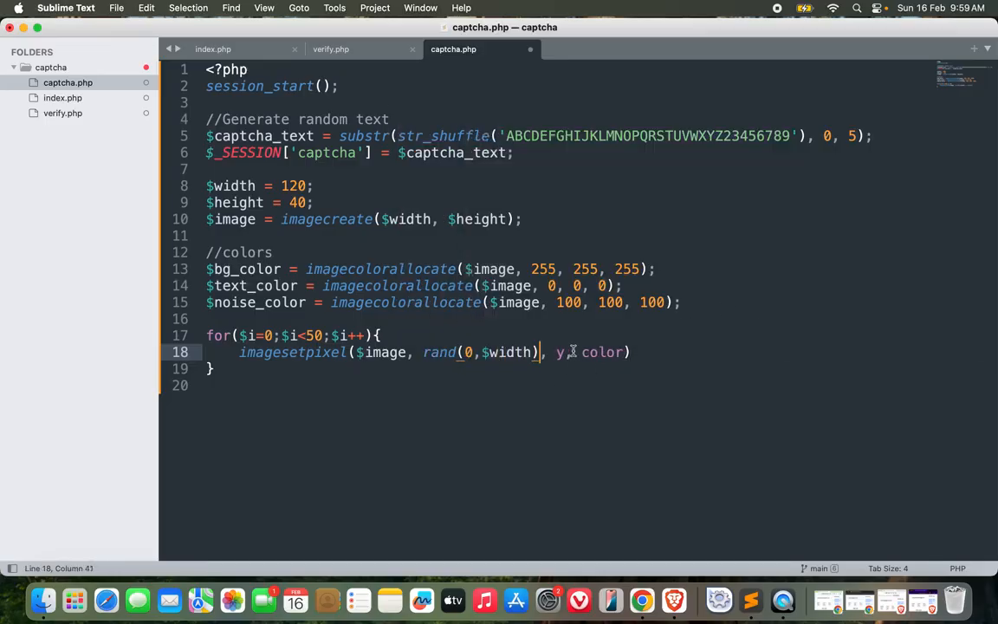
type("rand(0,$height")
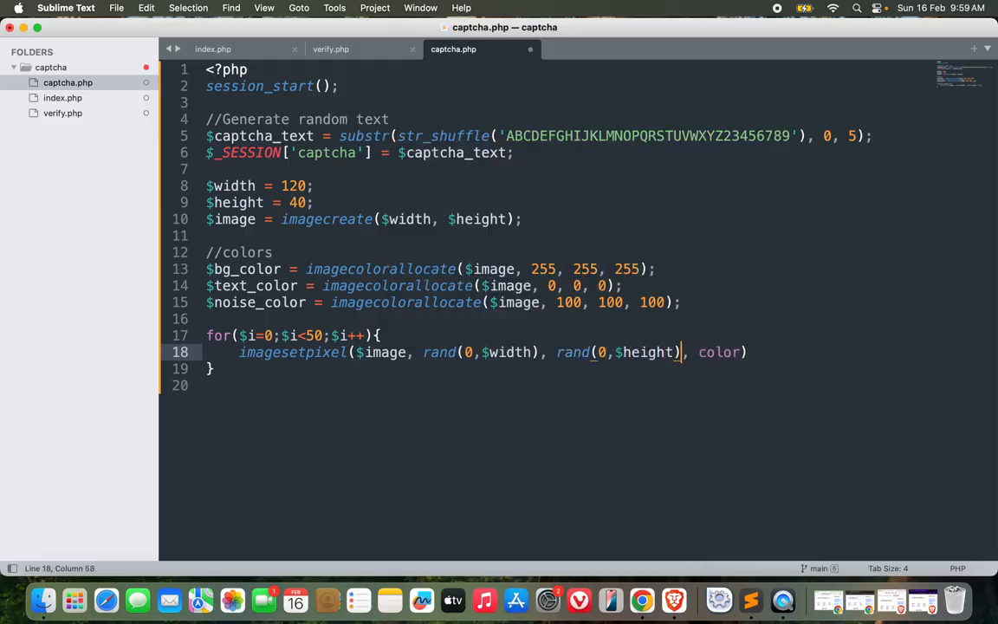
type("$noise_")
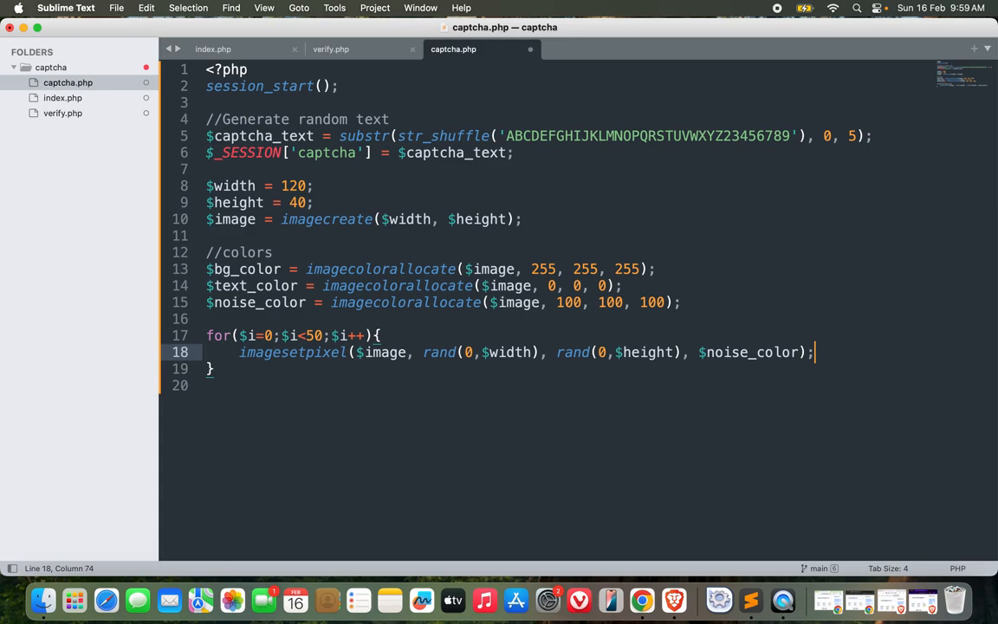
key("Enter")
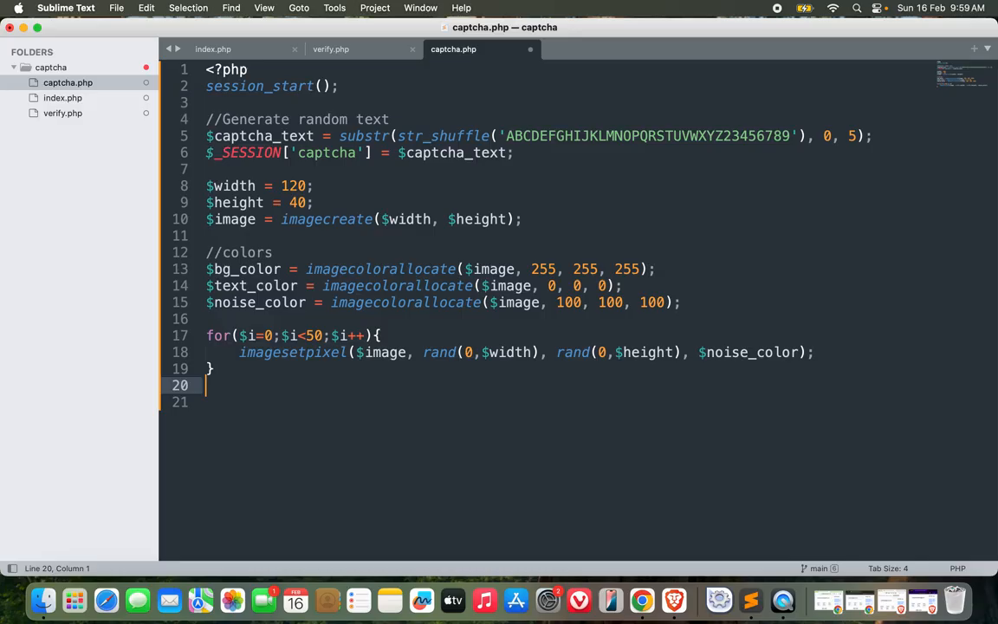
Add a comment and set $font_size = 5
key("Return")
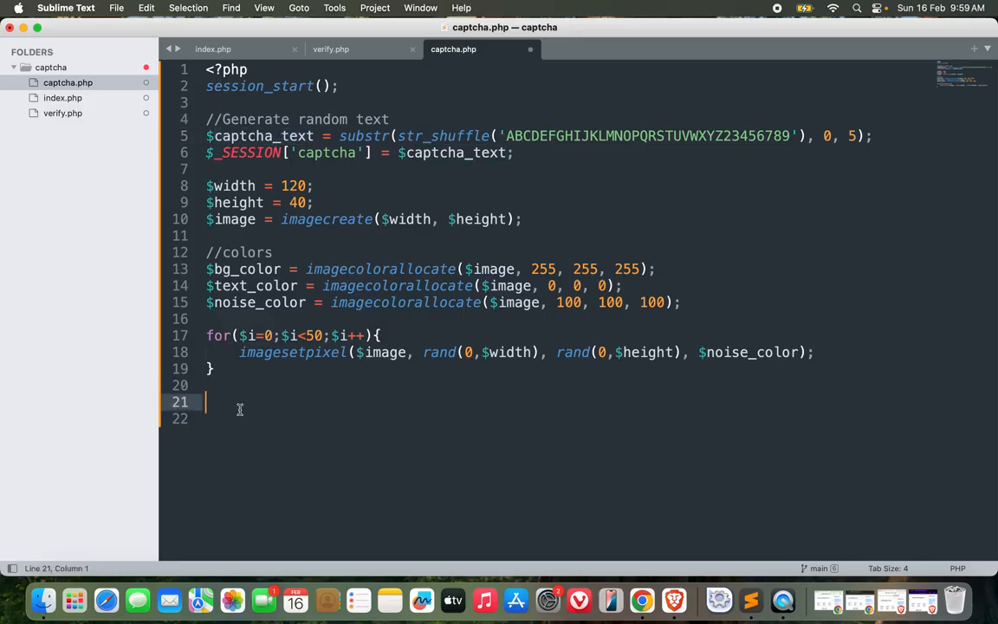
type("//aadd text")
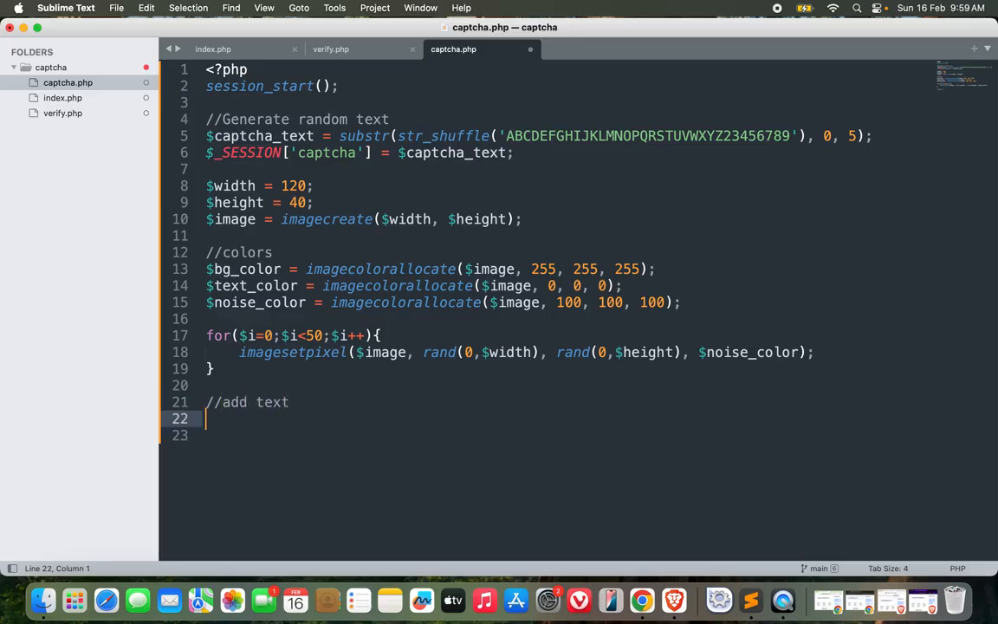
type("$fon")
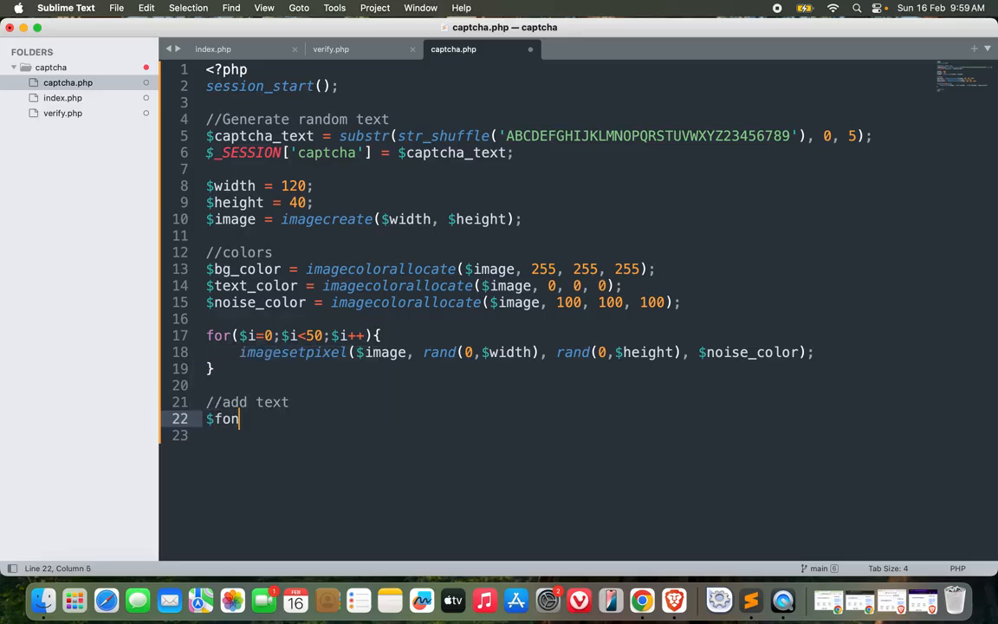
type("t_size =")
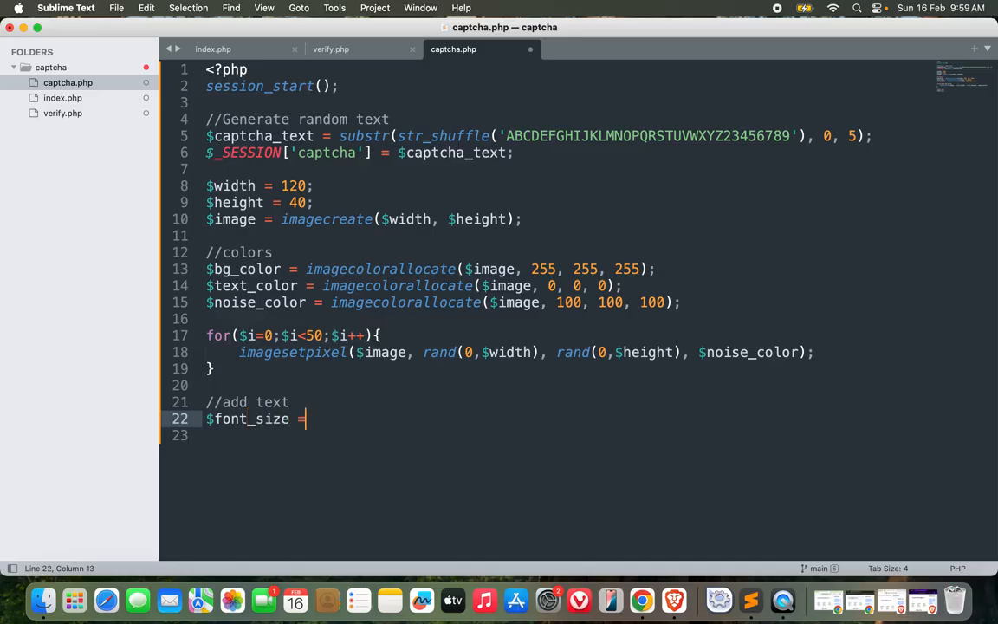
type("5;")
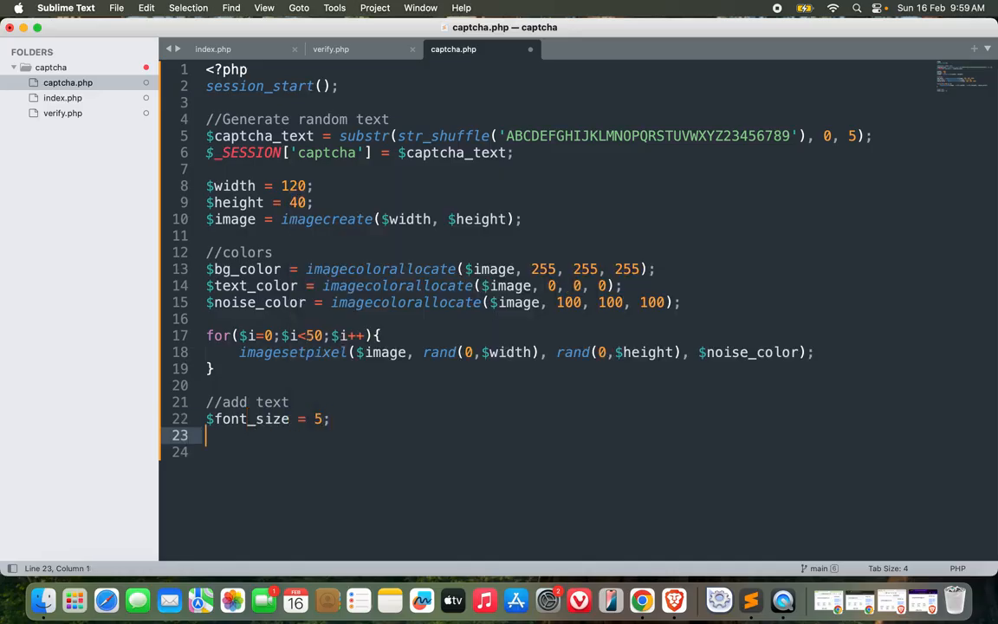
Compute $x = ($width - (imagefontwidth($font_size)*strlen($captcha_text)))/2
type("$x")
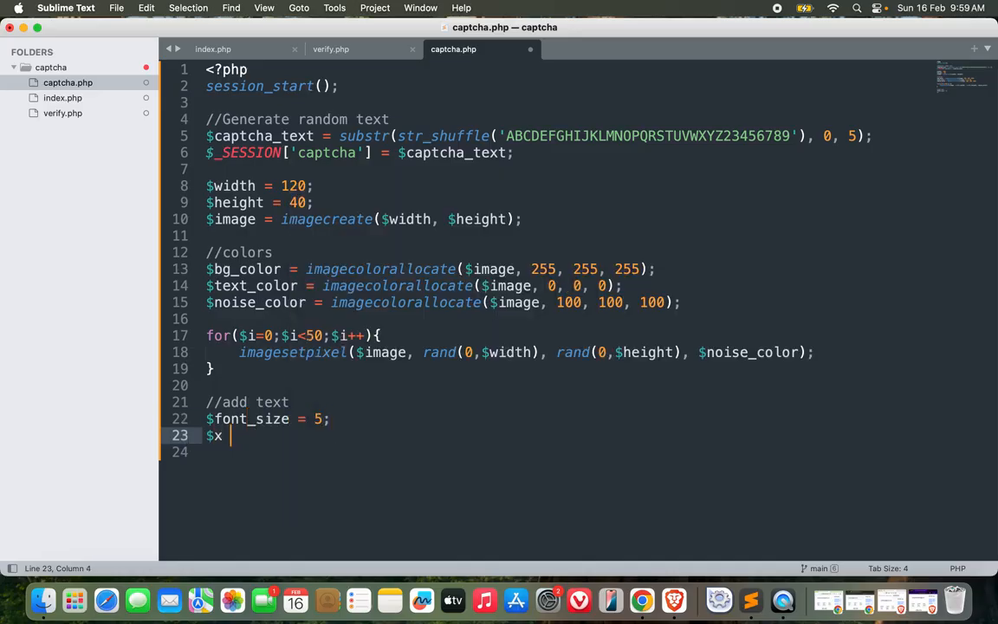
type("= (")
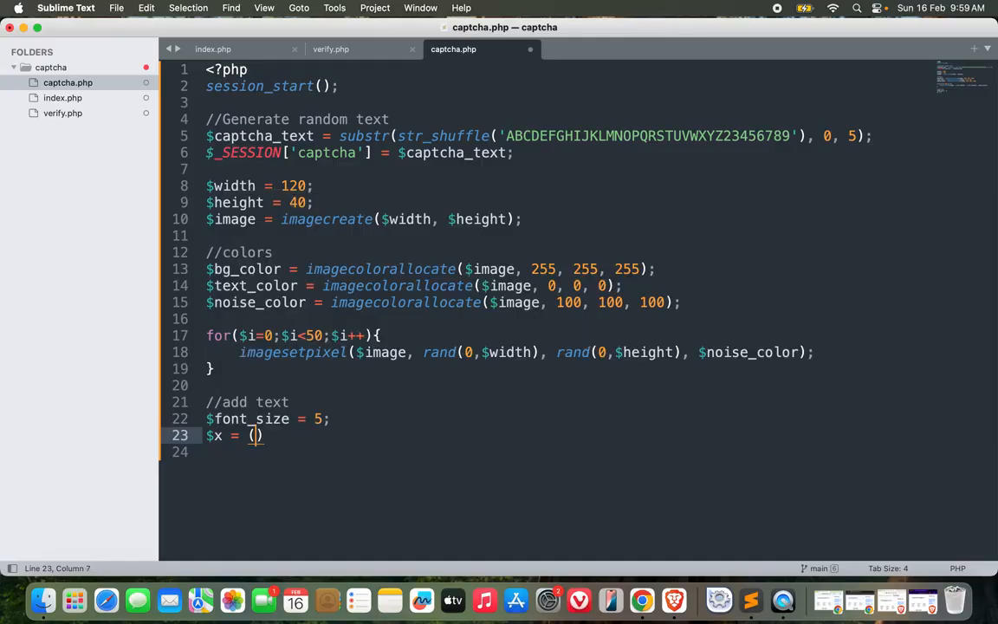
type("$width")
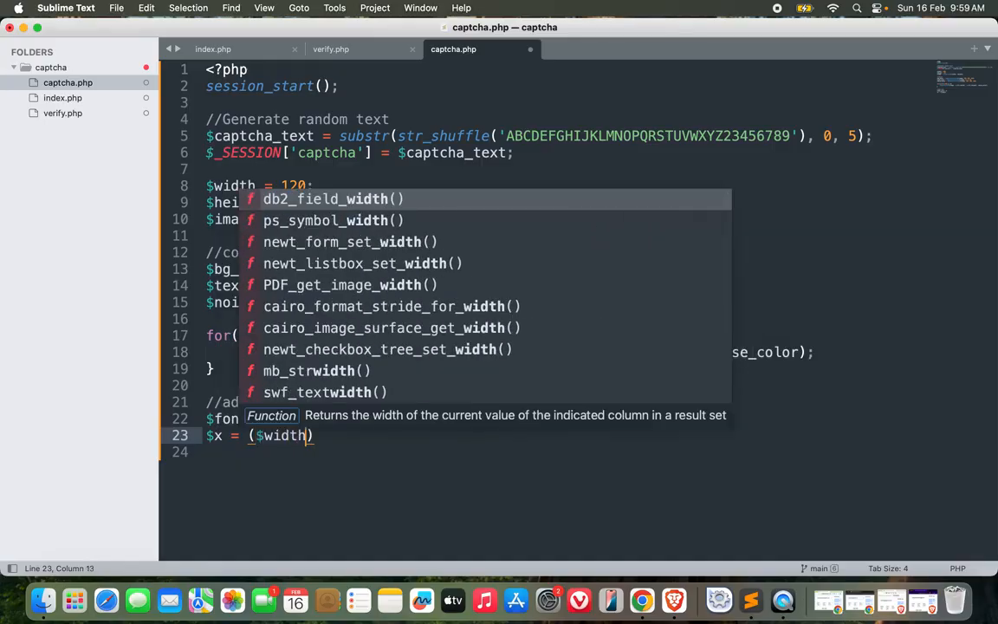
type("- (")
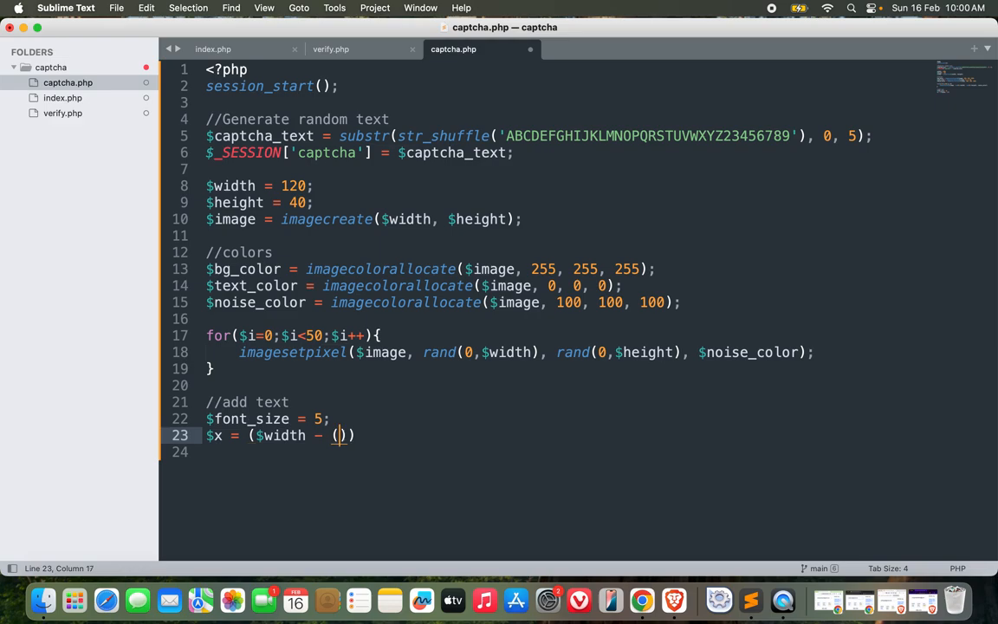
type("inagef")
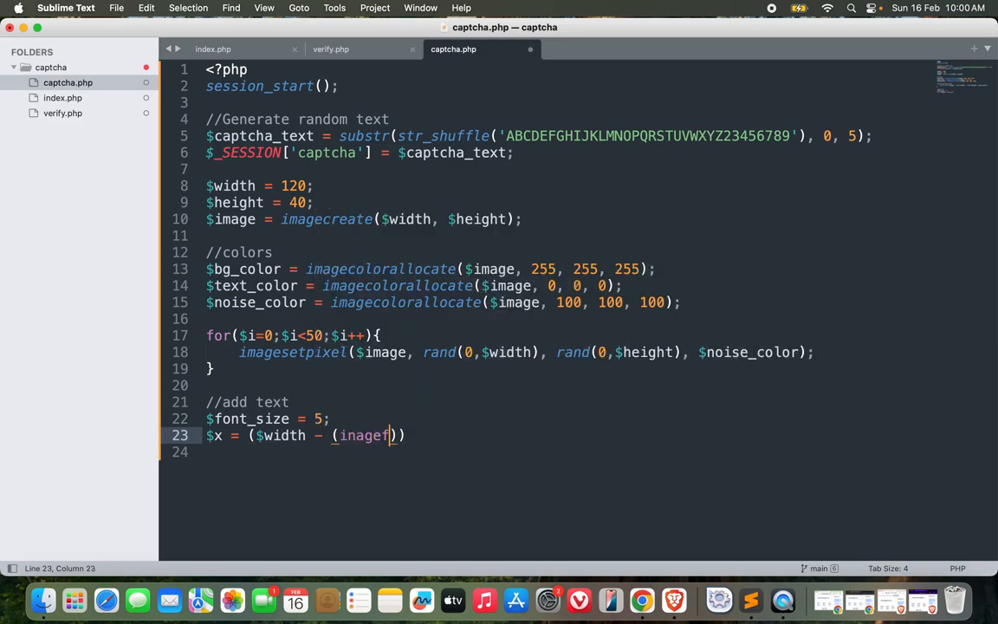
type("ontwidth(")
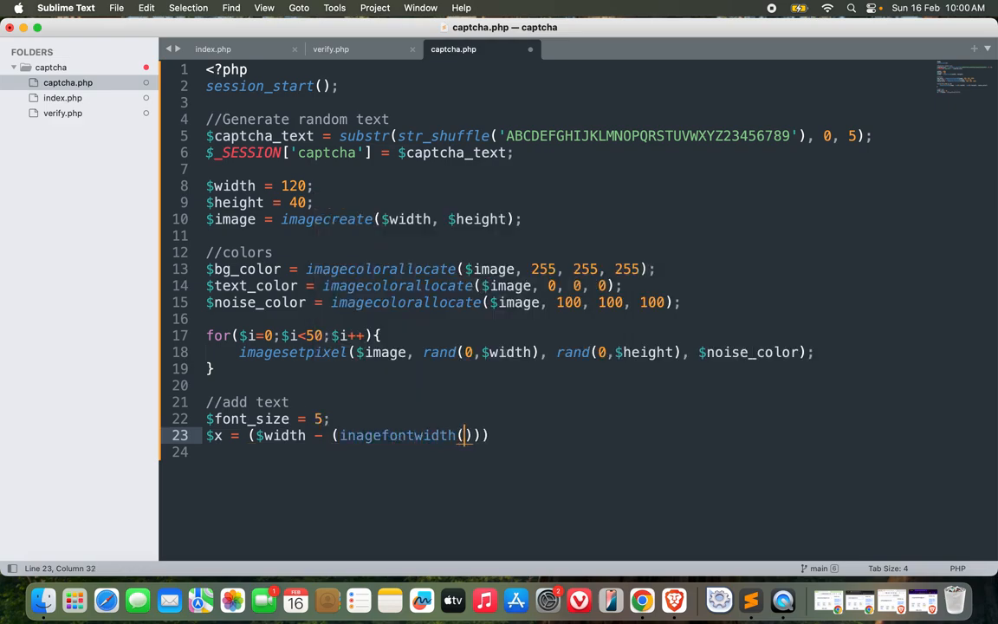
type("$fon")
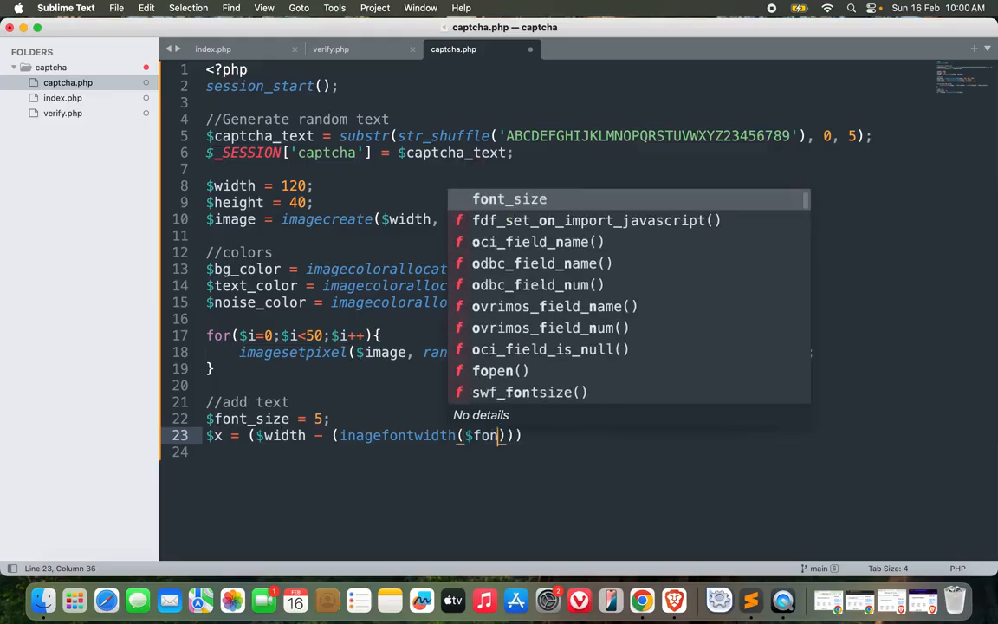
type("_si")
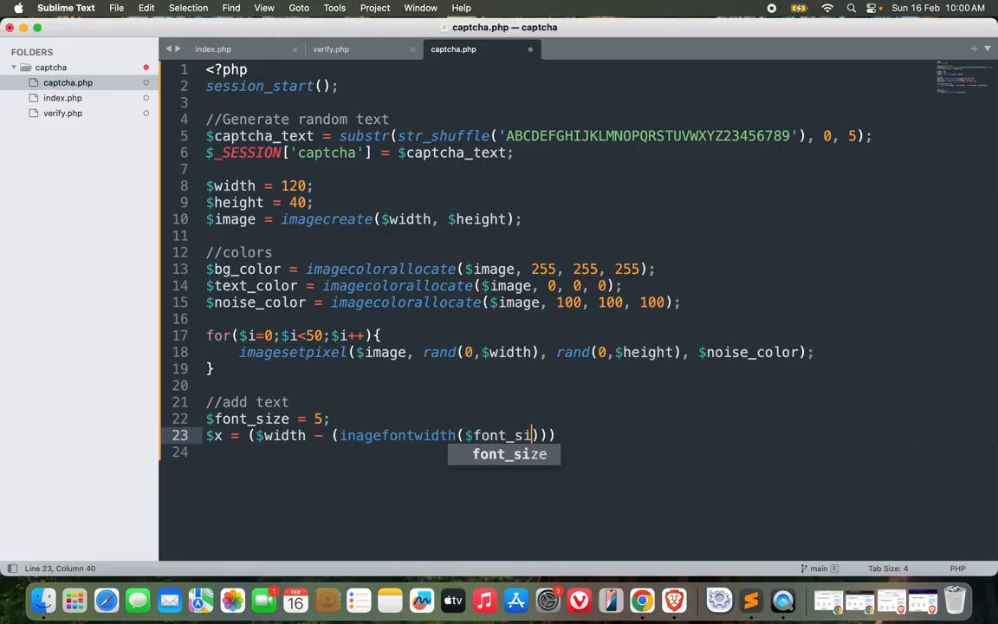
key("Tab")
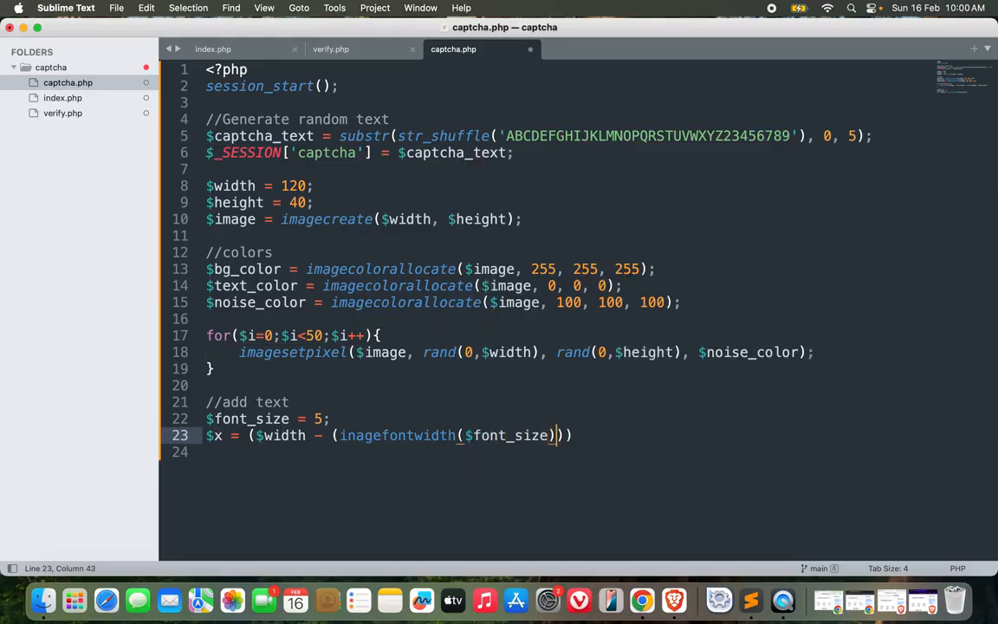
type("*")
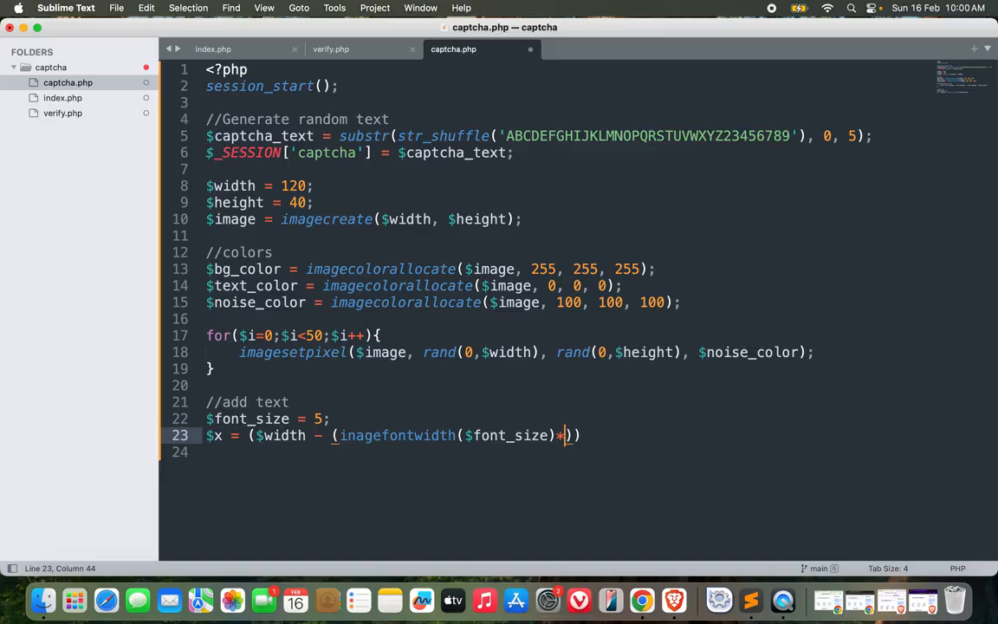
type("strlen")
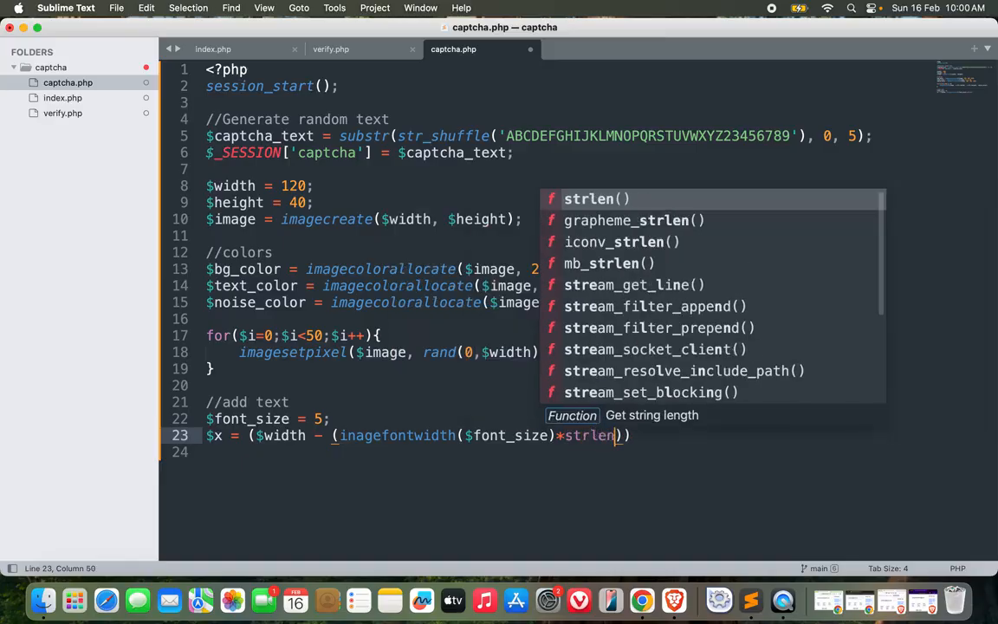
type("$c")
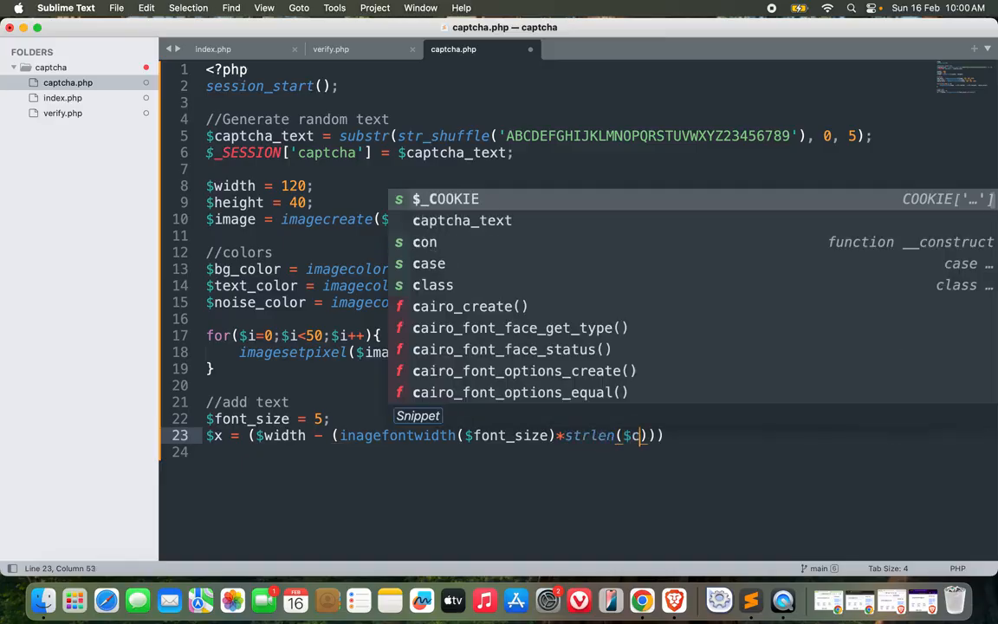
type("aptcha_text")
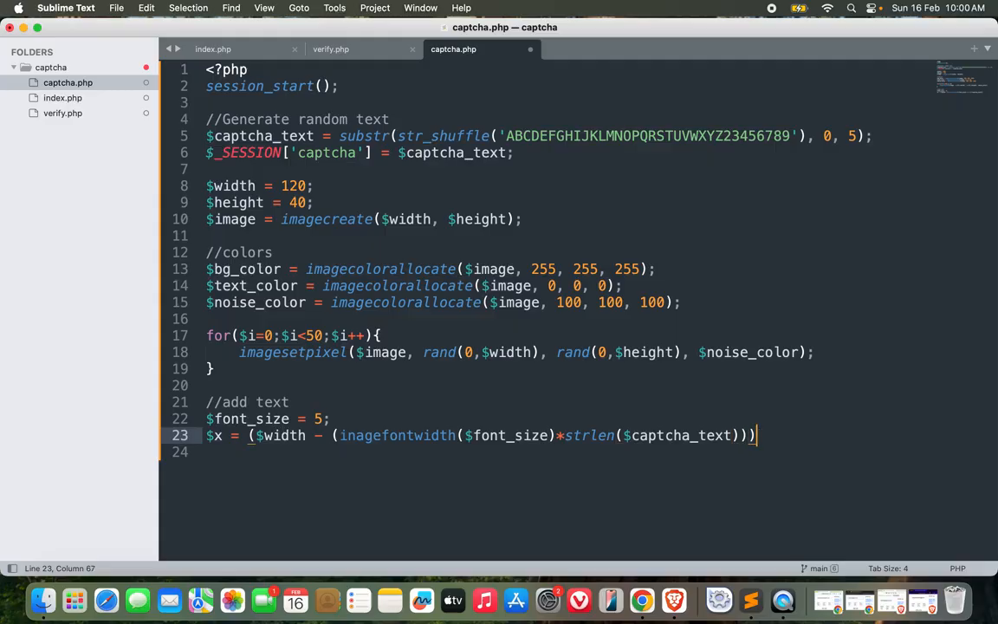
type("/2;")
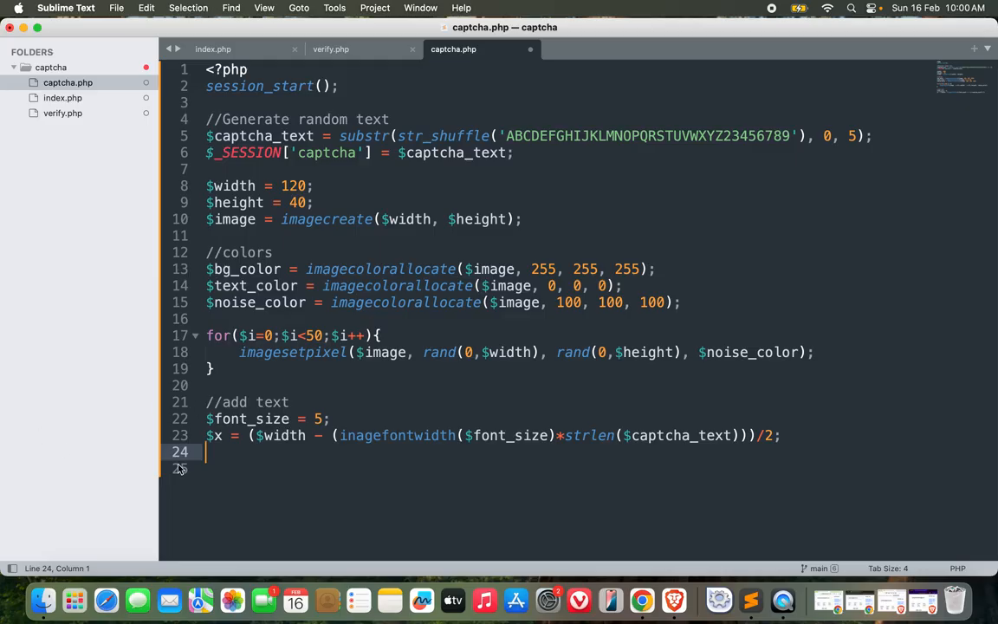
Compute $y = ($height - imagefontheight($font_size))/2 and begin the imagestring call
type("$y = ($")
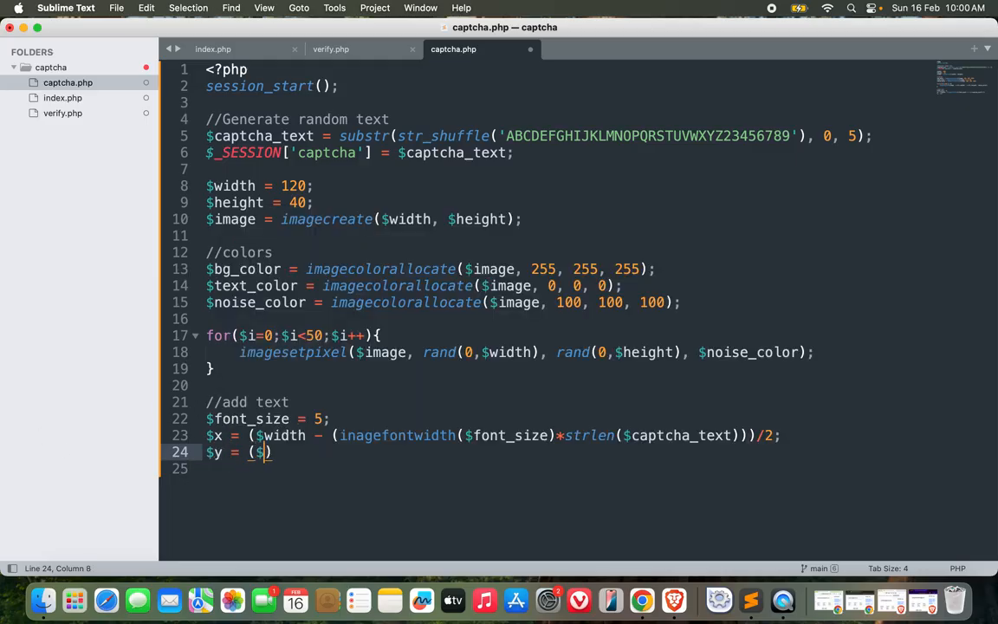
type("height -")
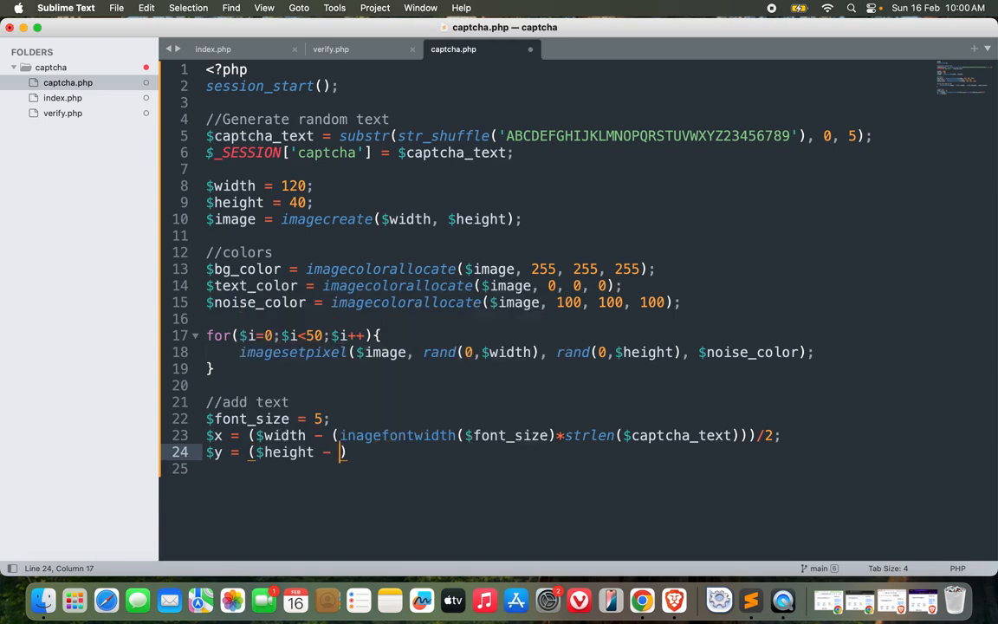
type("imagefontheight(font")
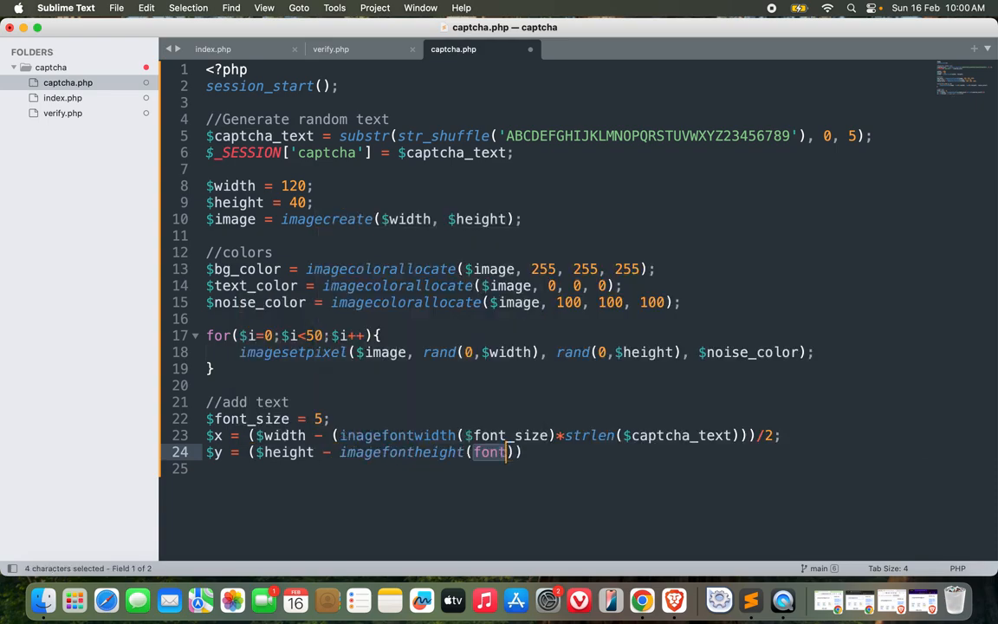
type("$font_size)")
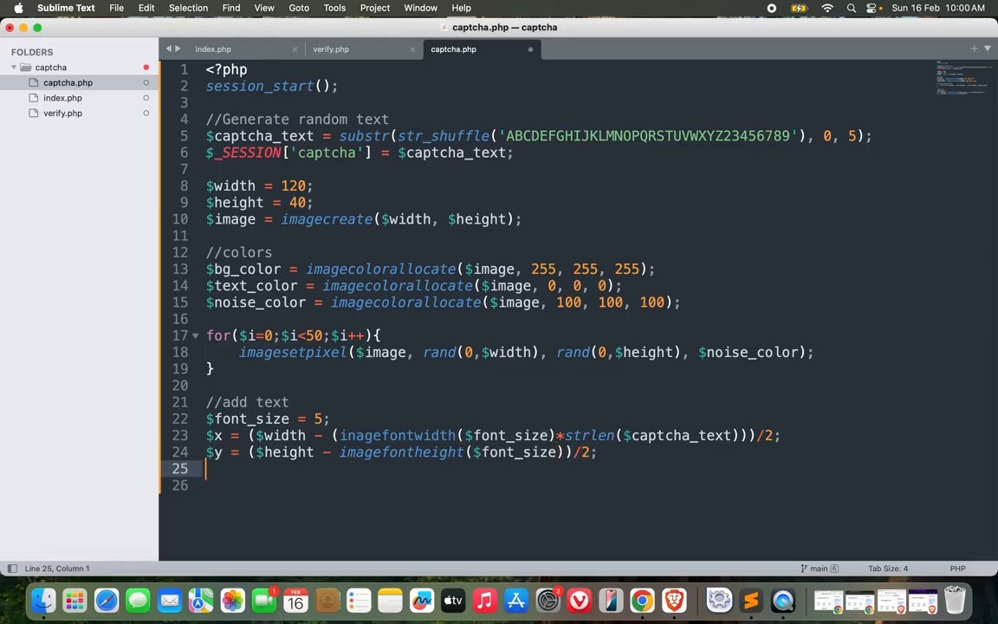
type("imagestring($image,$font_size,")
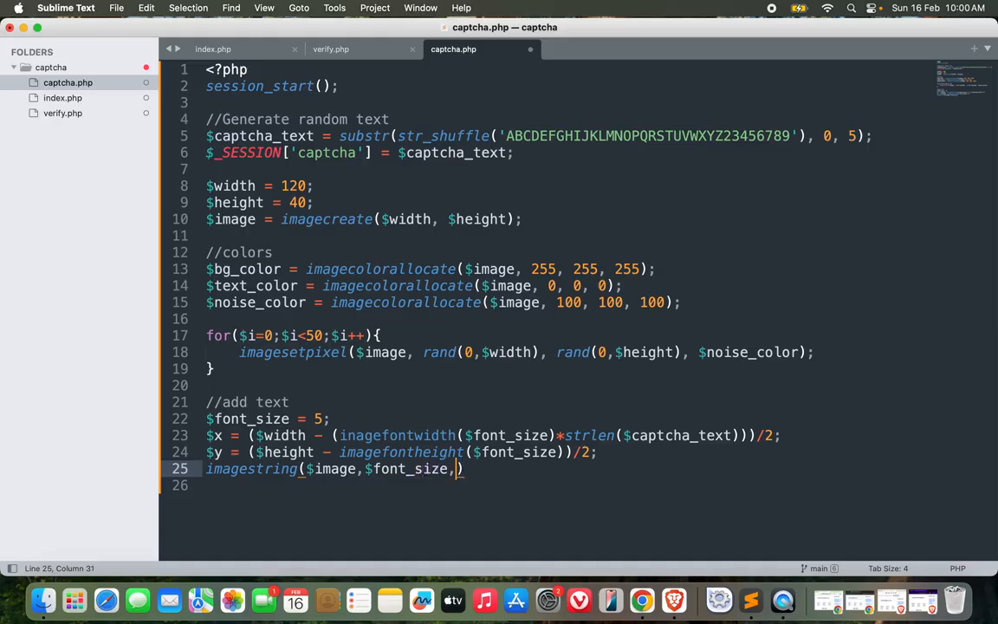
mouse_move(104, 482)
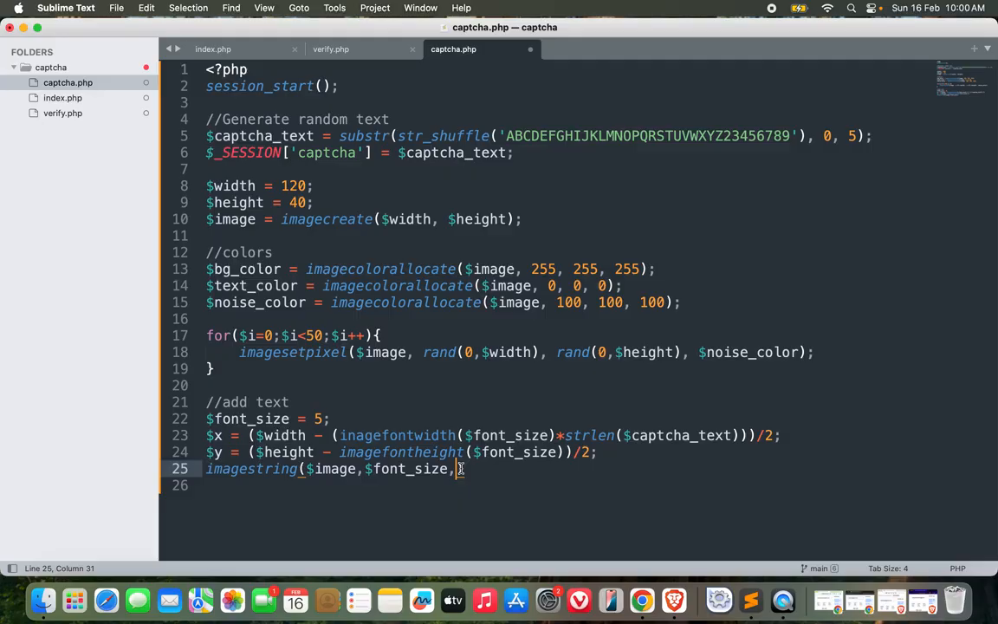
Finish imagestring with $x, $y, $captcha_text and $text_color arguments
type("$x,$y,")
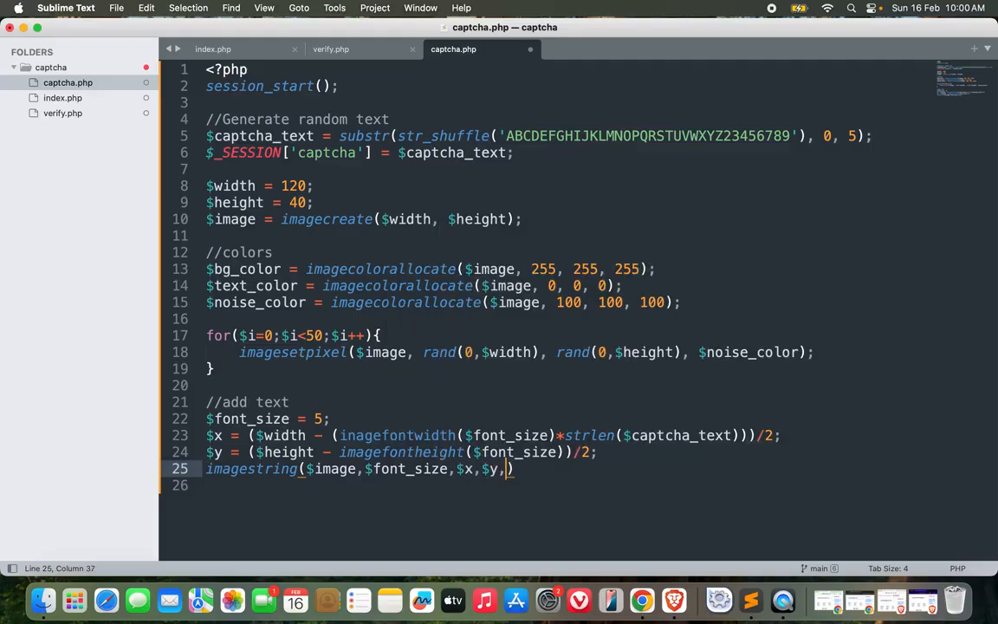
type("$captcha_text,")
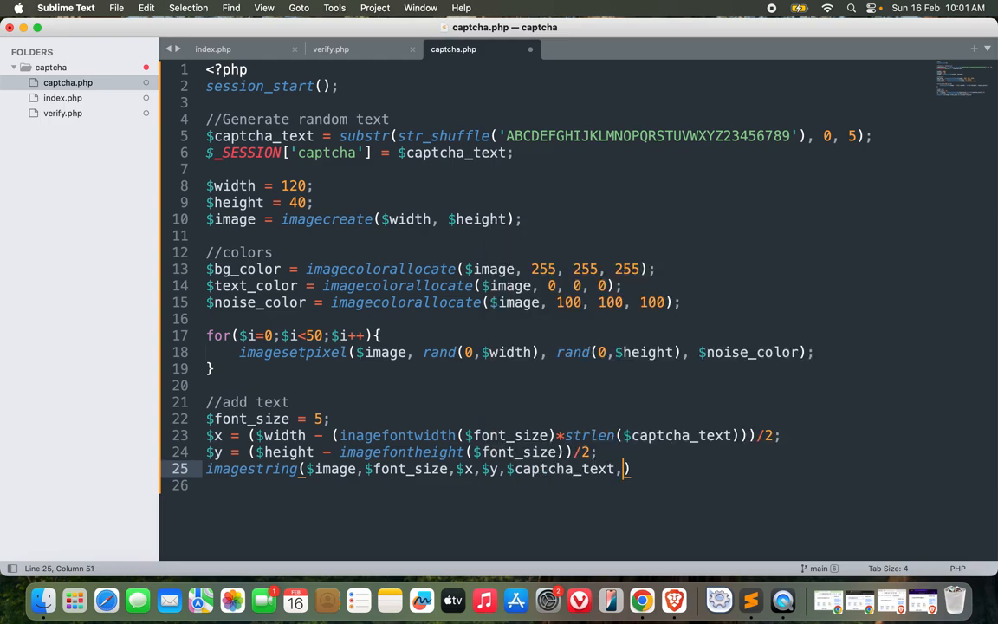
type("$text_color")
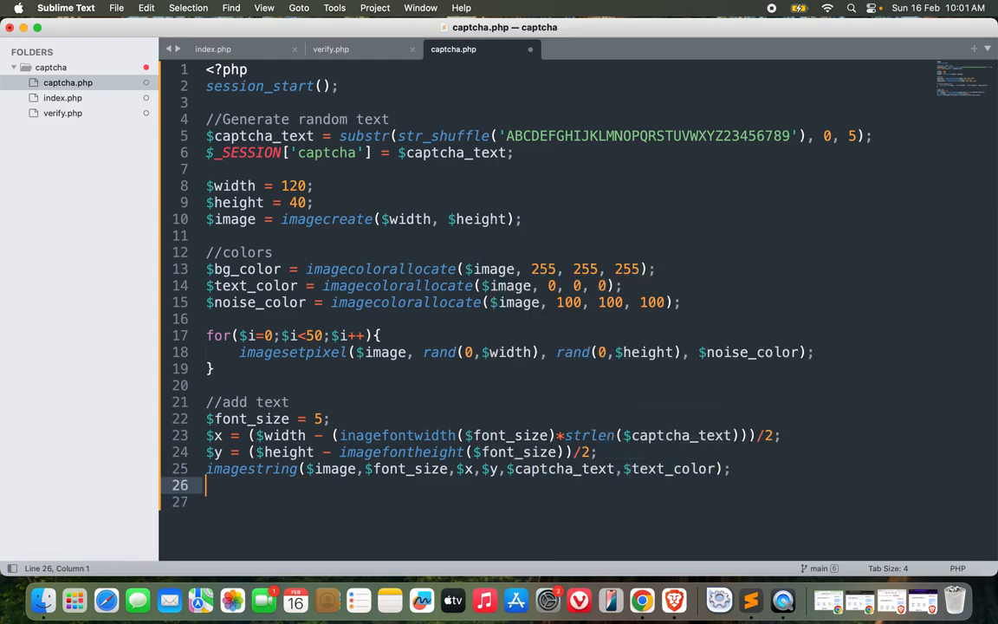
key("Enter")
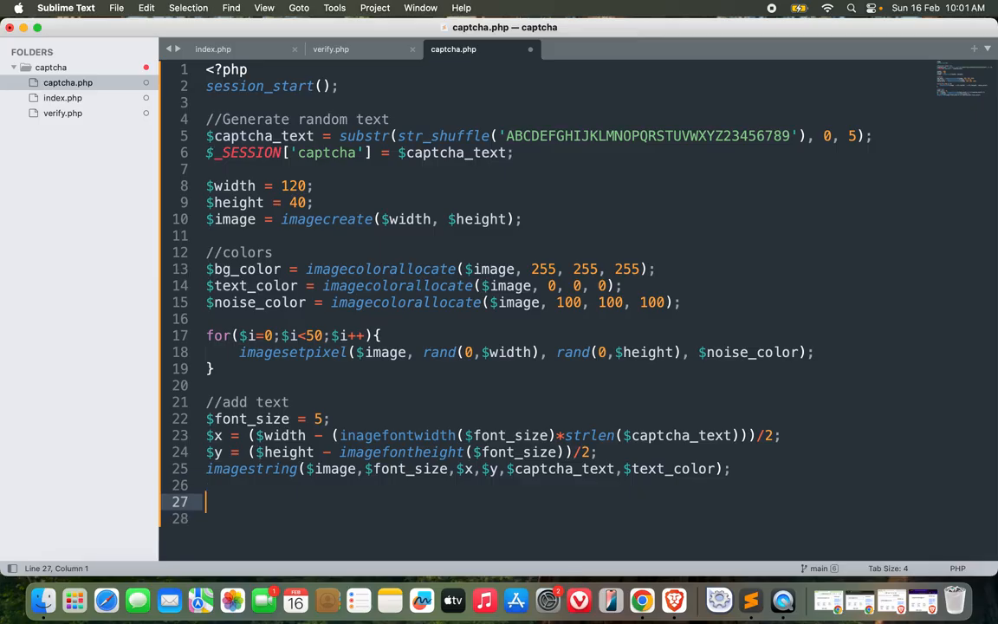
double_click(400, 452)
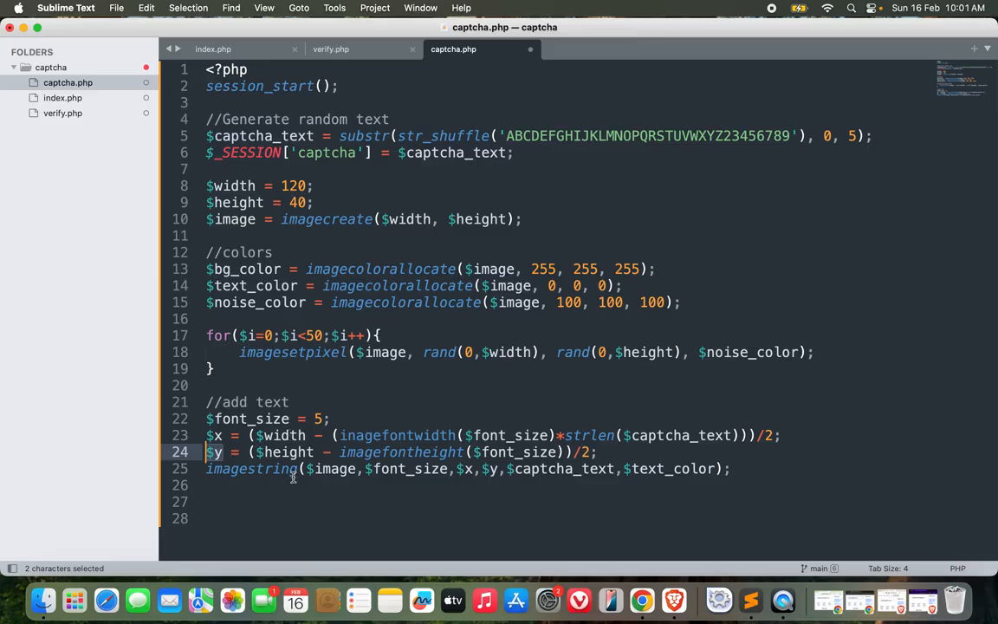
double_click(251, 468)
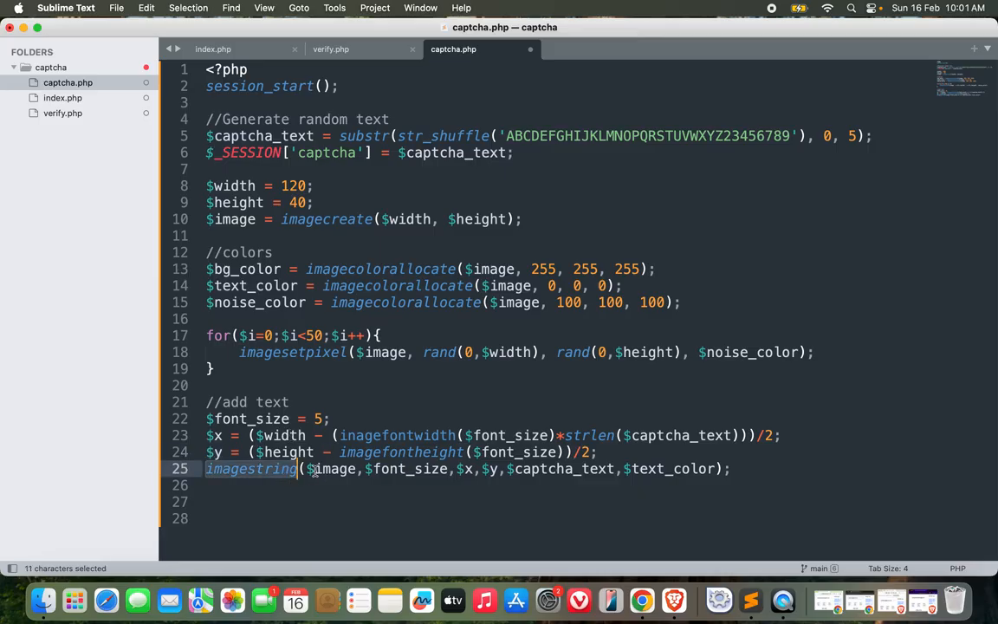
mouse_move(333, 470)
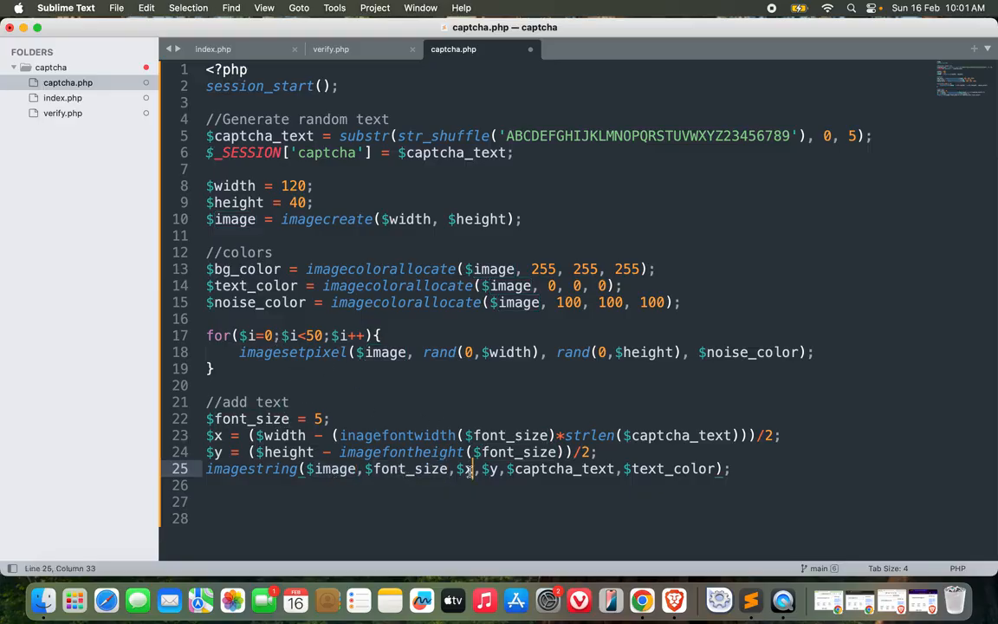
double_click(563, 468)
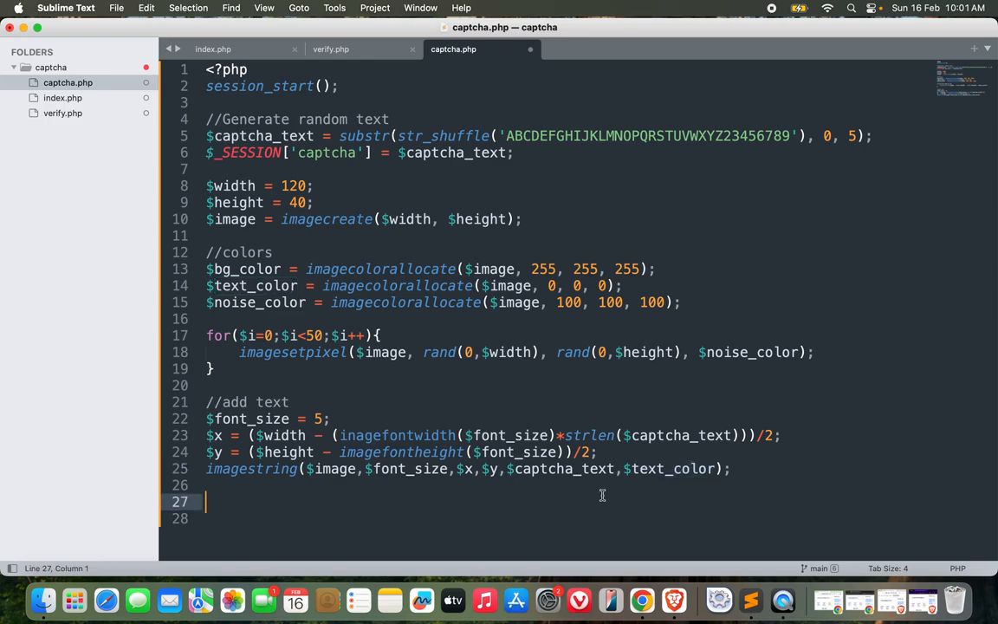
type("//output image")
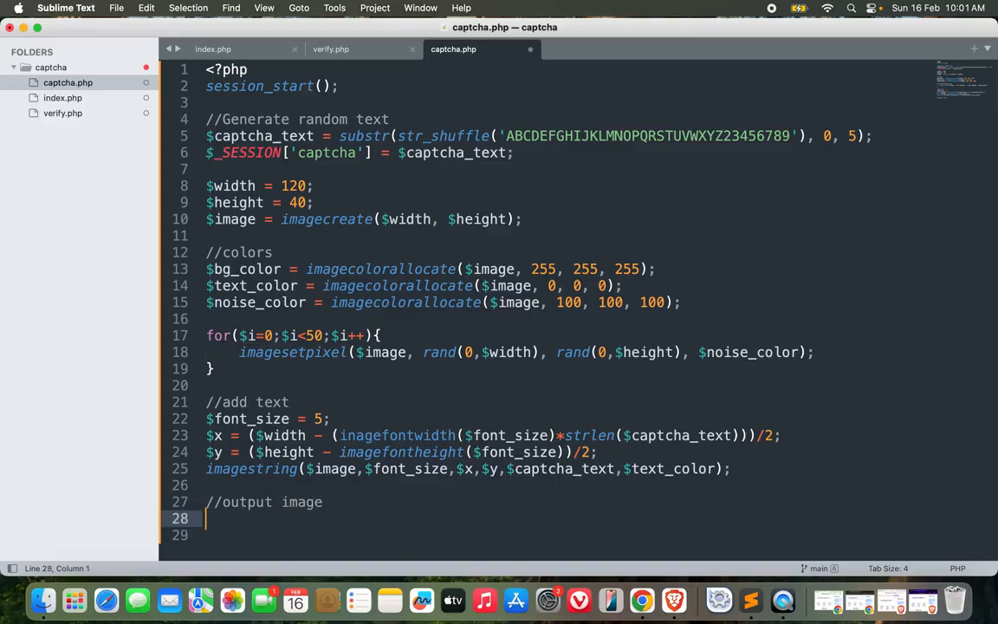
Send header('Content-Type: image/png') and output the image with imagepng($image)
type("header(\"")
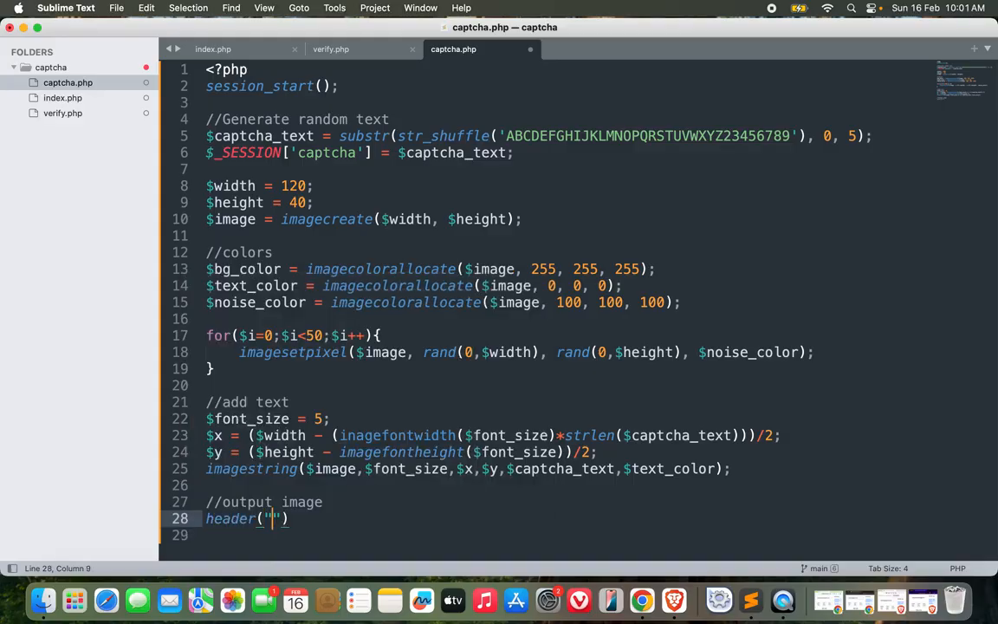
type("Content-T")
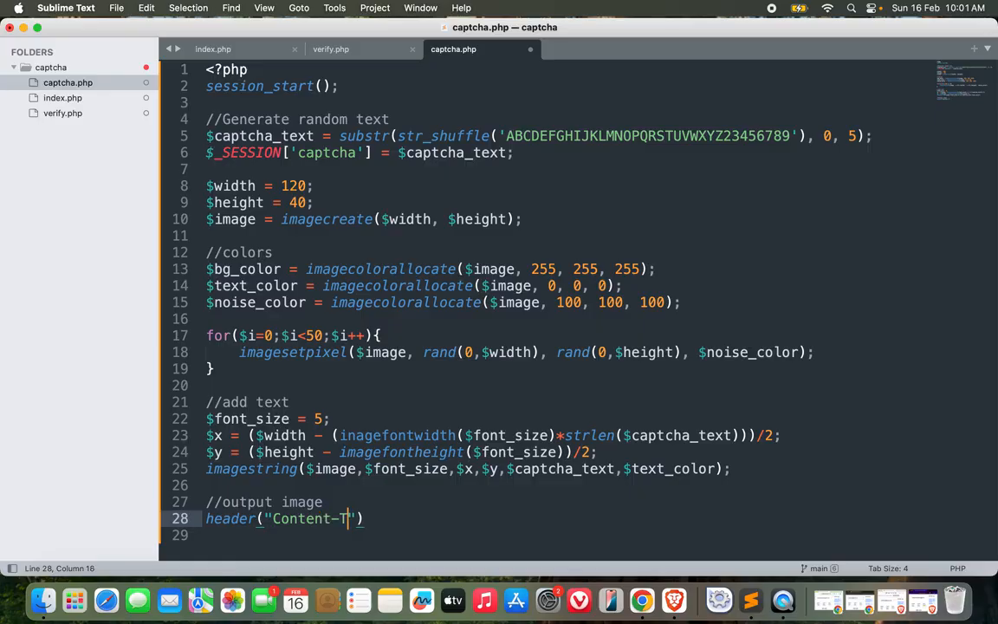
type("ype: image/")
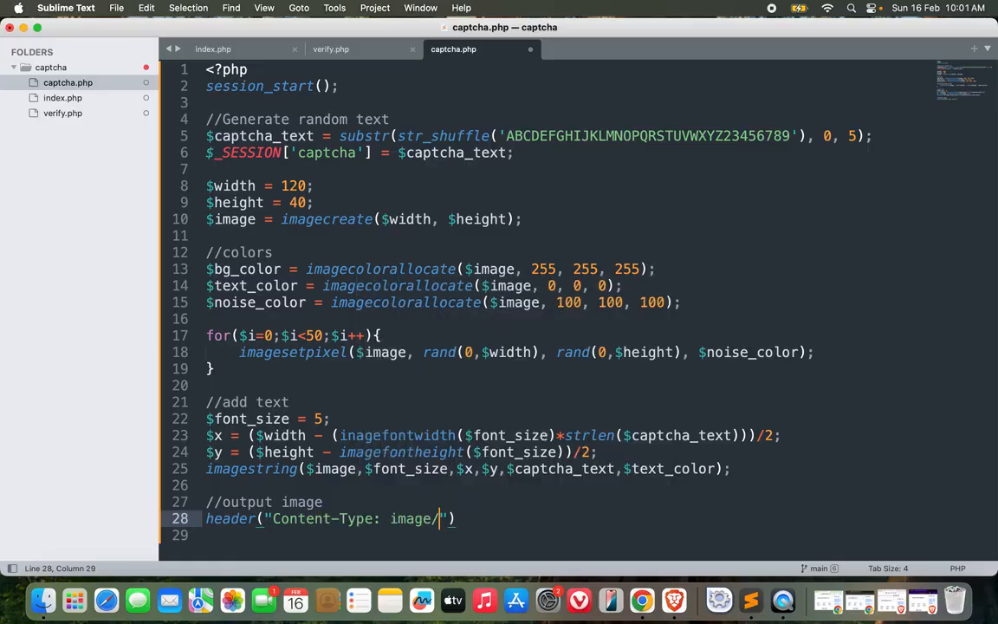
type("png\");")
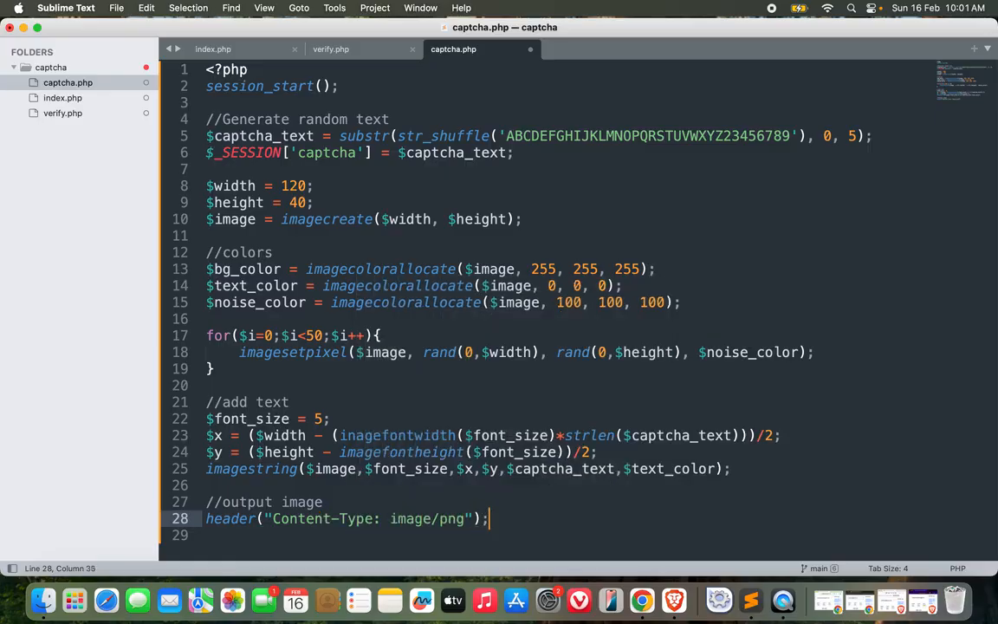
type("imagepng($image);")
type("?>")
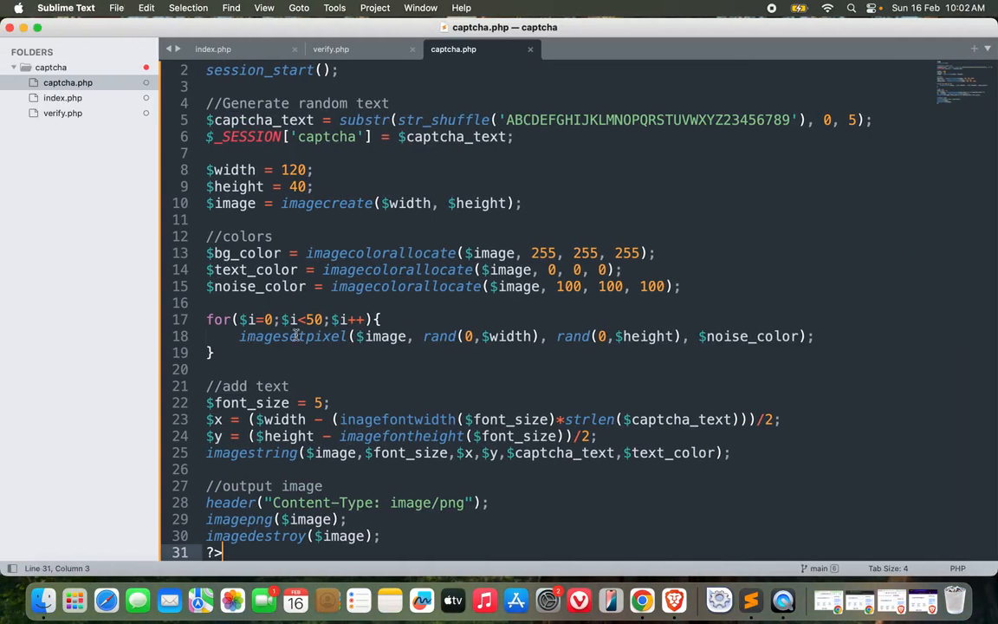
mouse_move(416, 357)
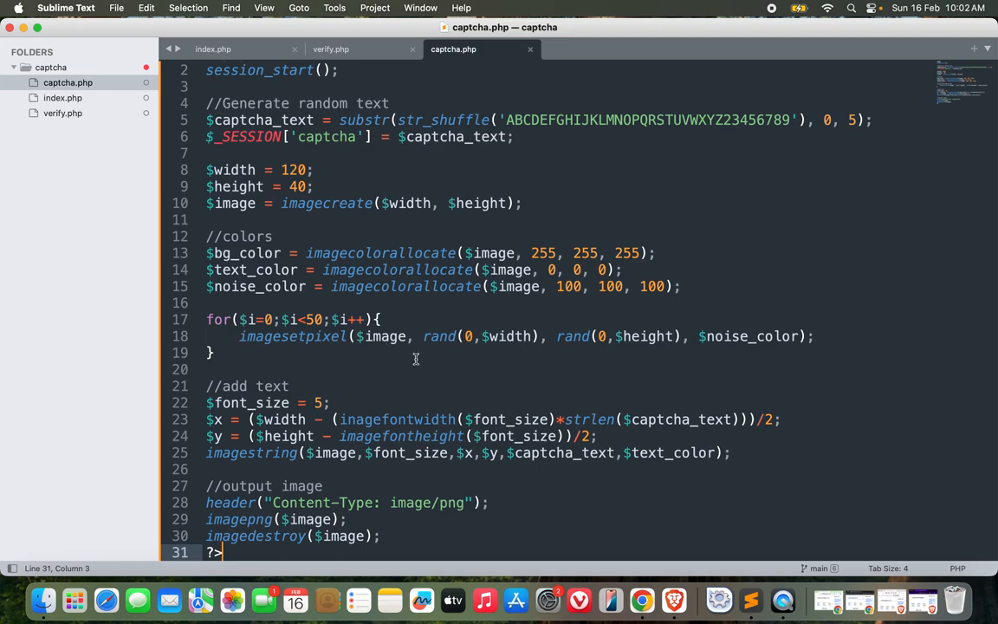
mouse_move(336, 372)
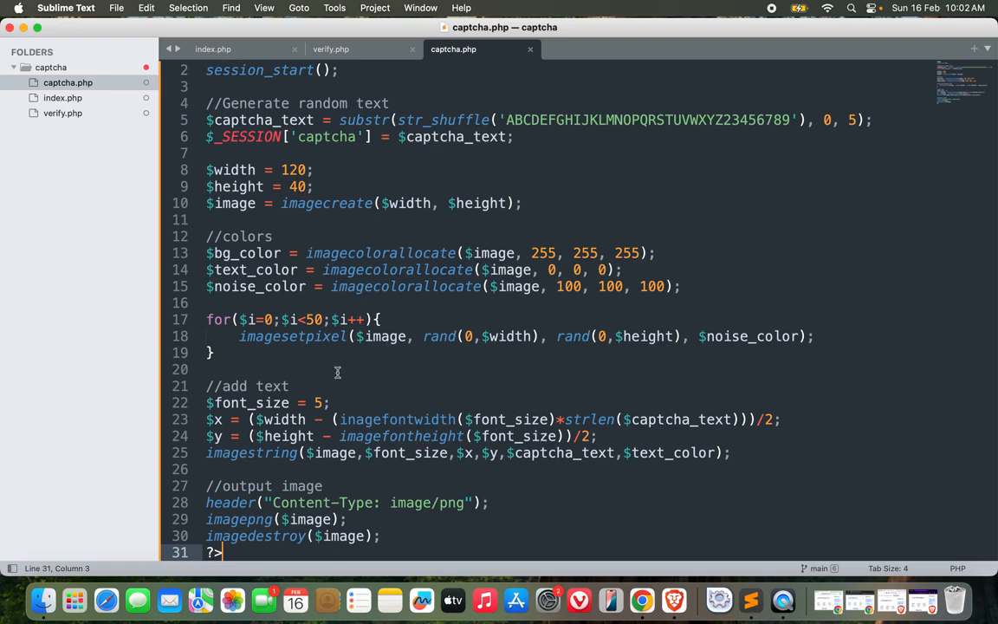
mouse_move(353, 420)
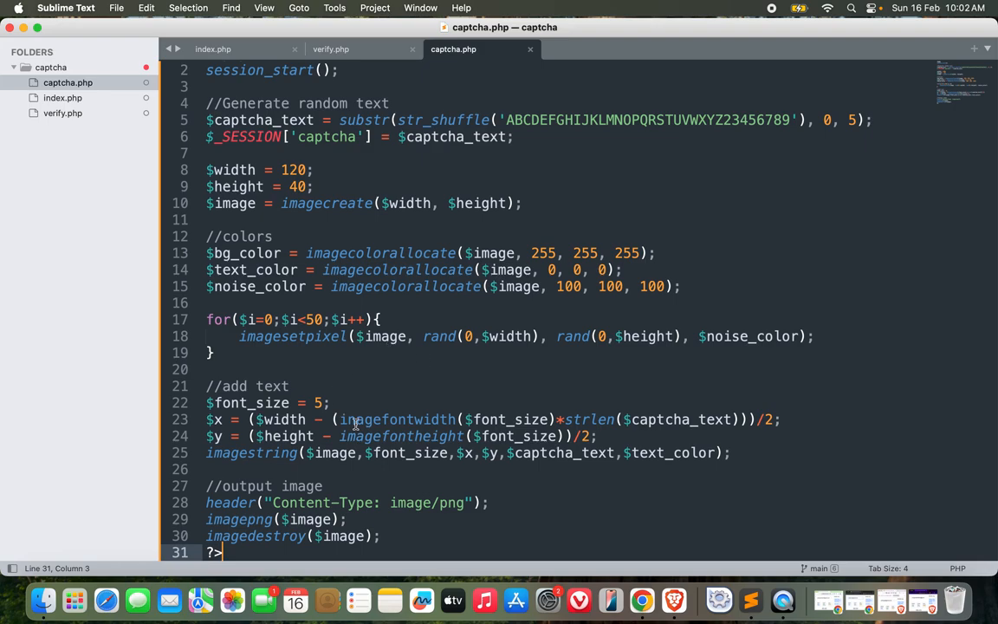
double_click(400, 437)
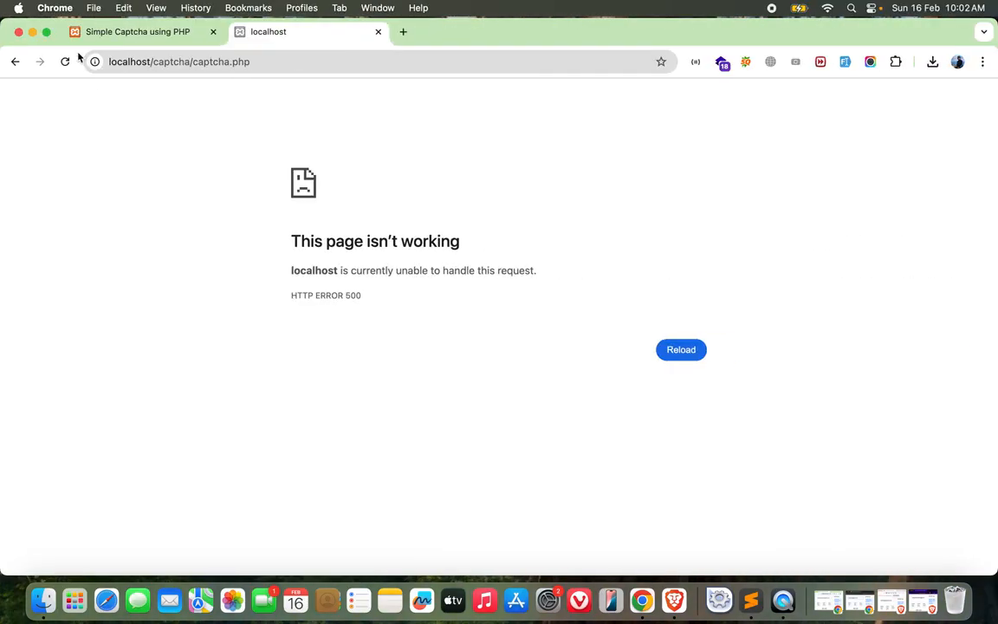
Reload captcha.php repeatedly, confirming a new random code image each time
left_click(66, 62)
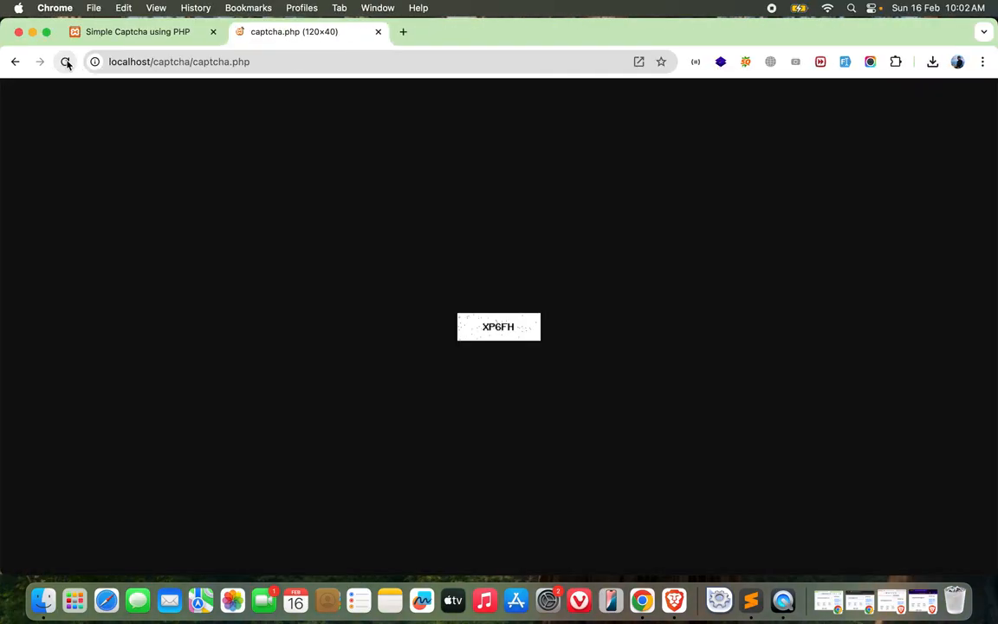
left_click(68, 62)
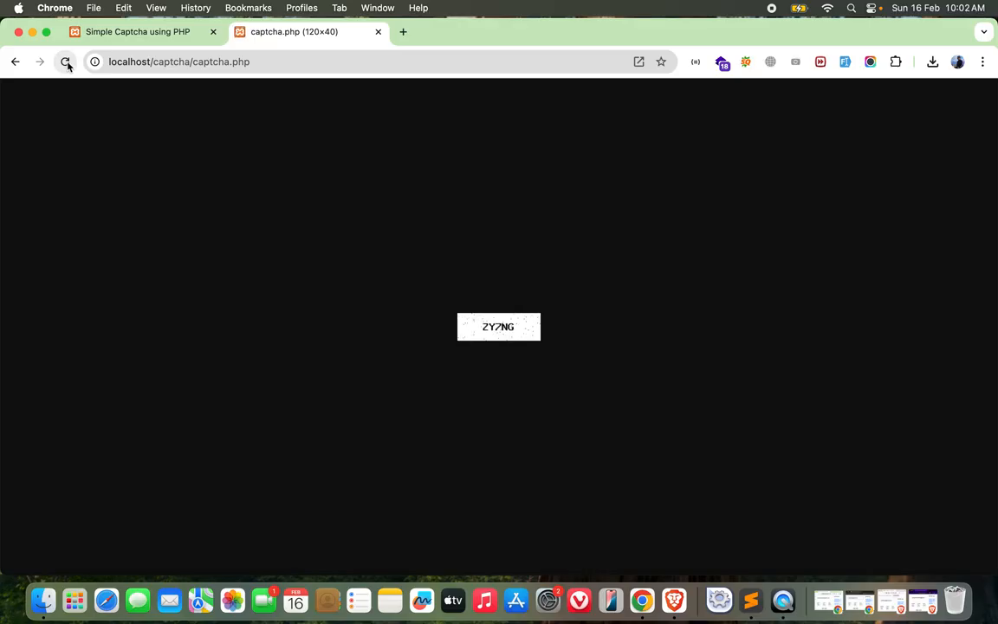
left_click(65, 62)
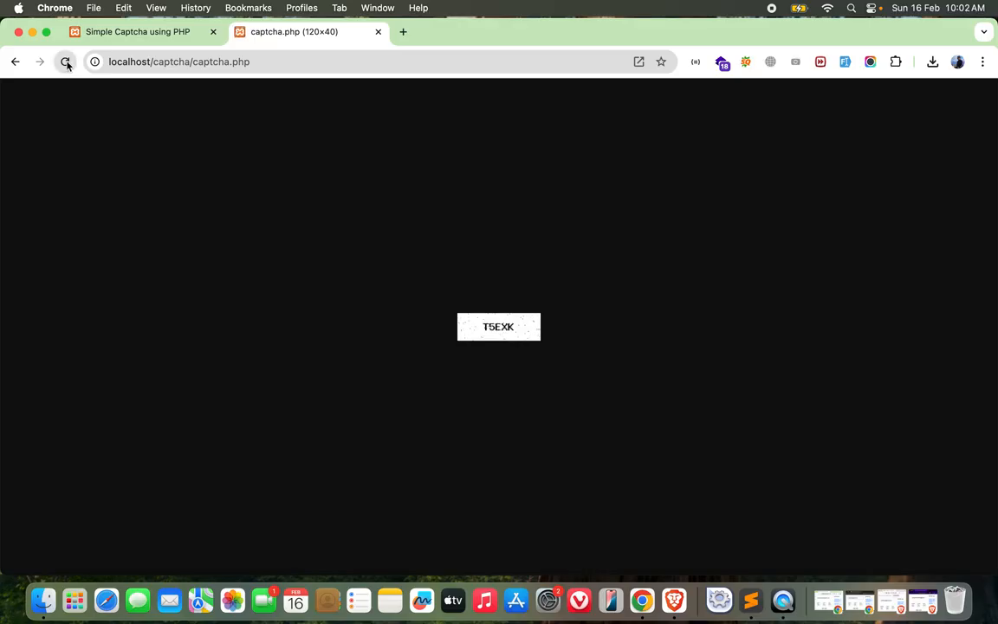
left_click(66, 62)
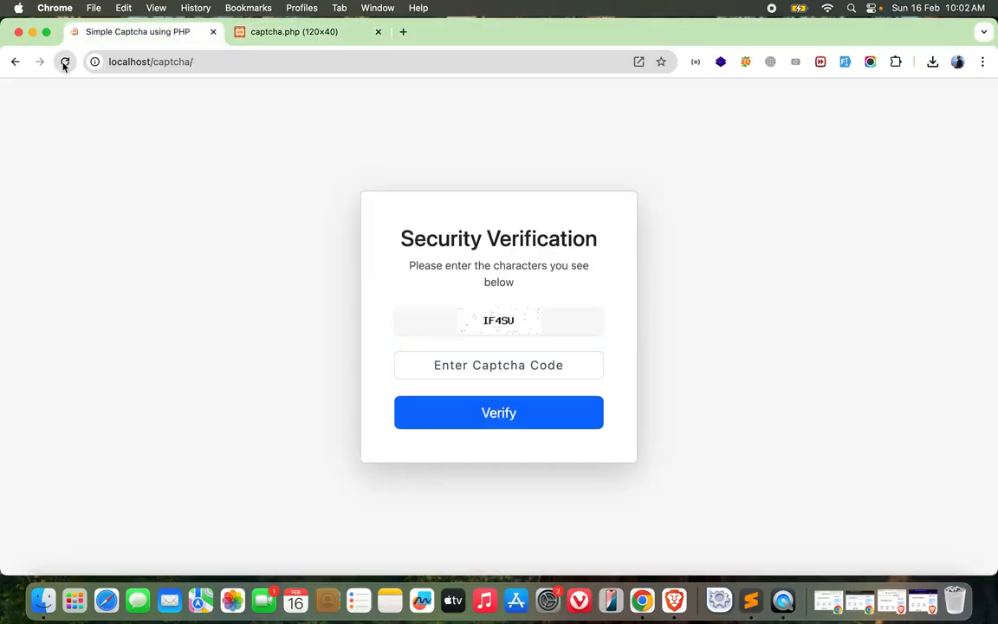
Reload the index form page to show a fresh captcha image in the card
left_click(65, 62)
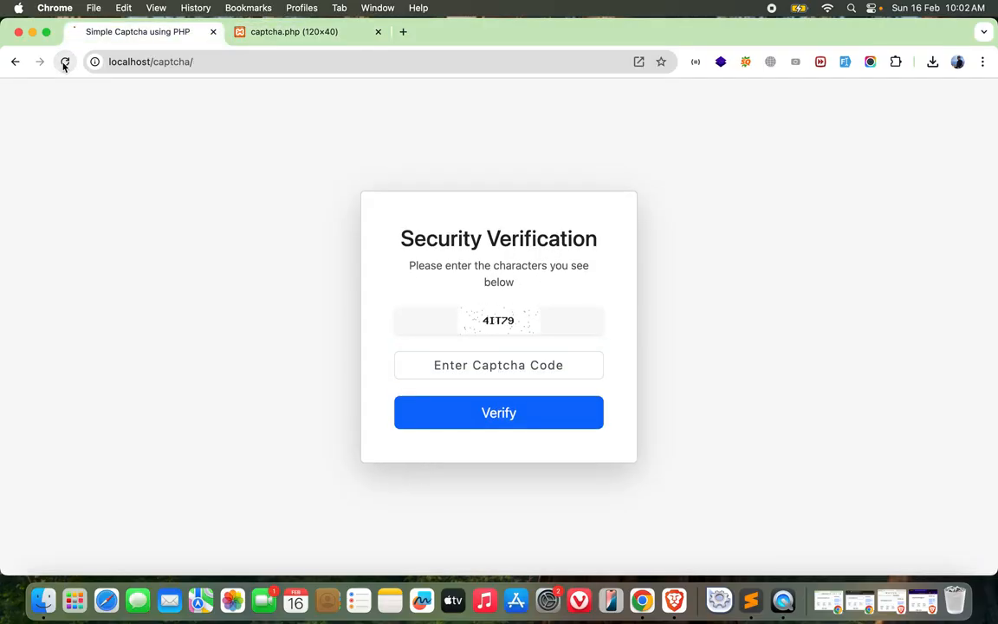
left_click(65, 62)
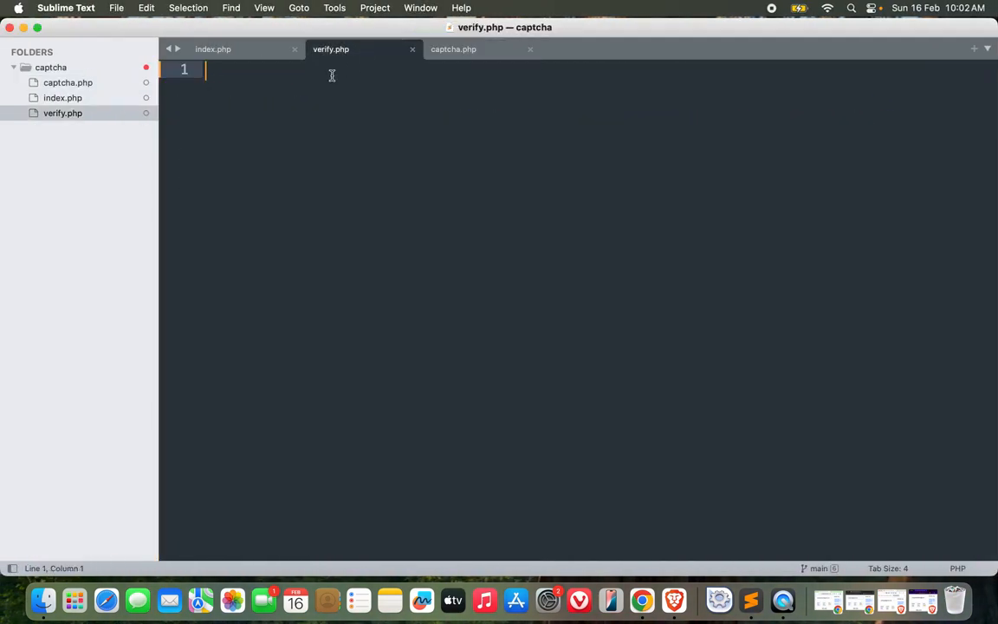
mouse_move(322, 80)
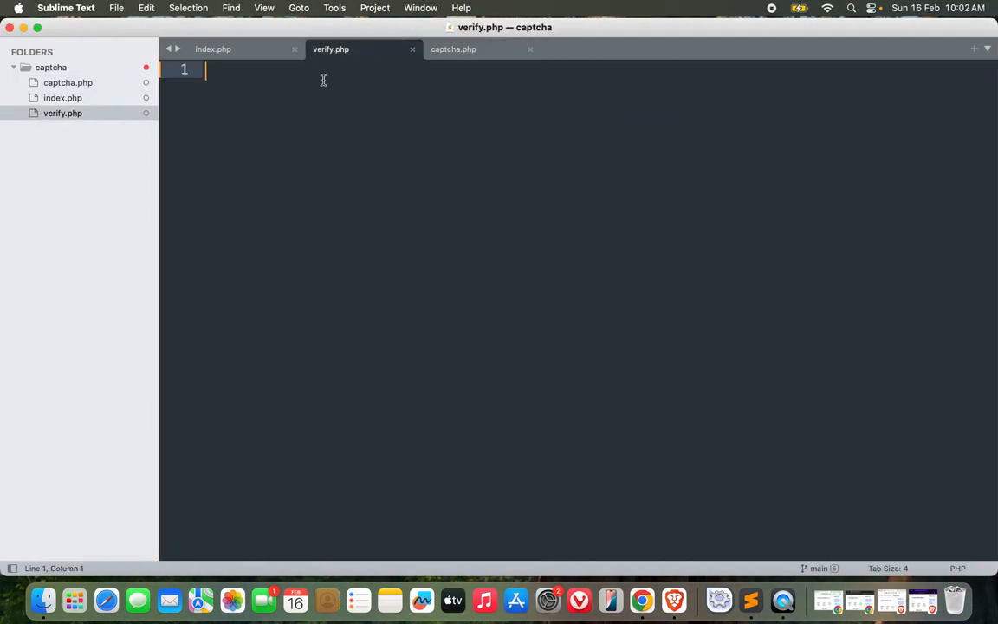
Begin verify.php with <?php and session_start(), checking captcha.php for reference
type("<?p")
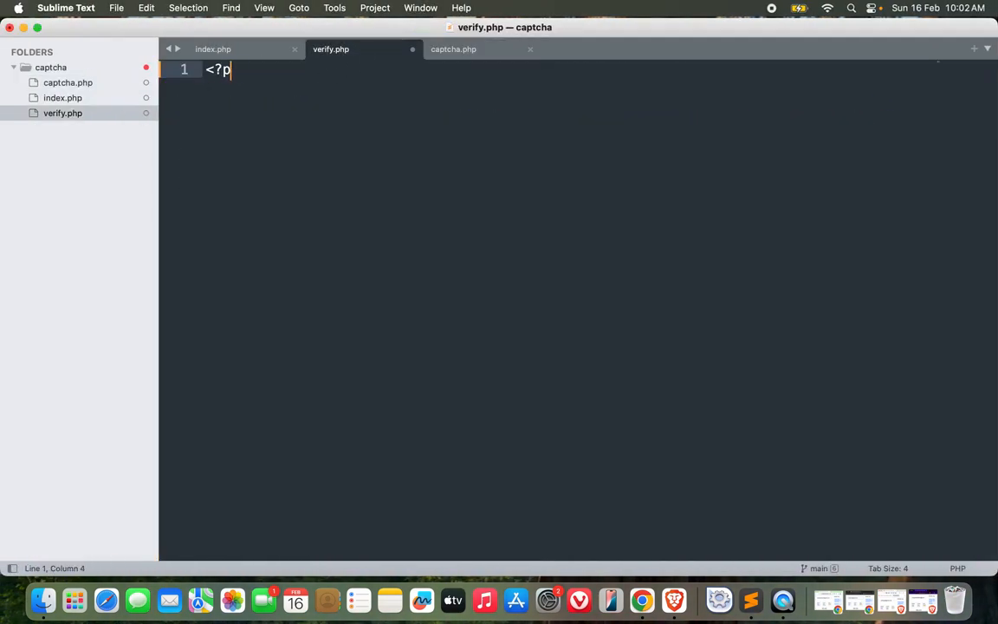
type("hp")
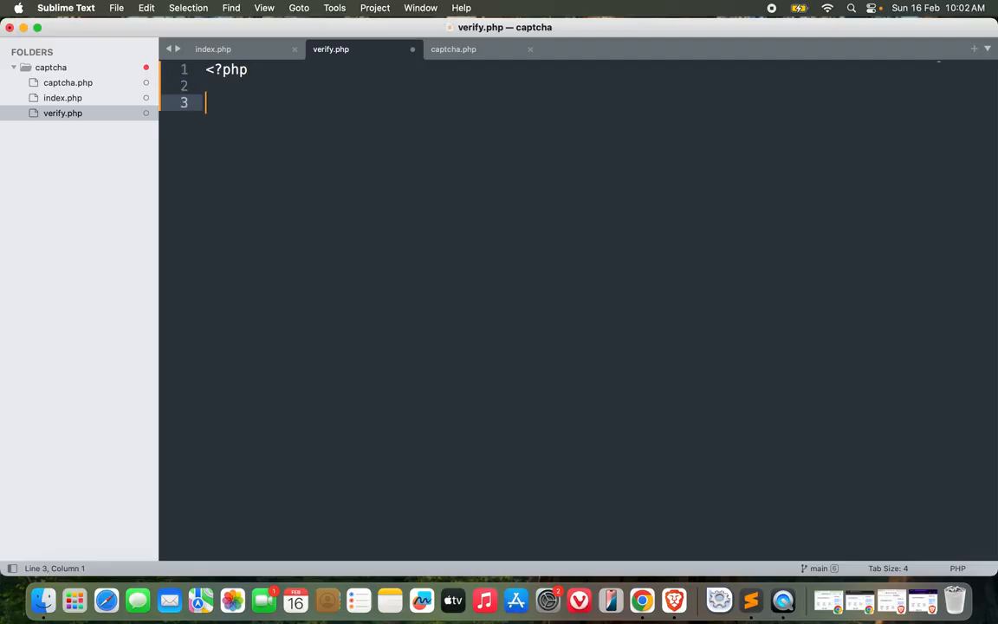
type("session_start();")
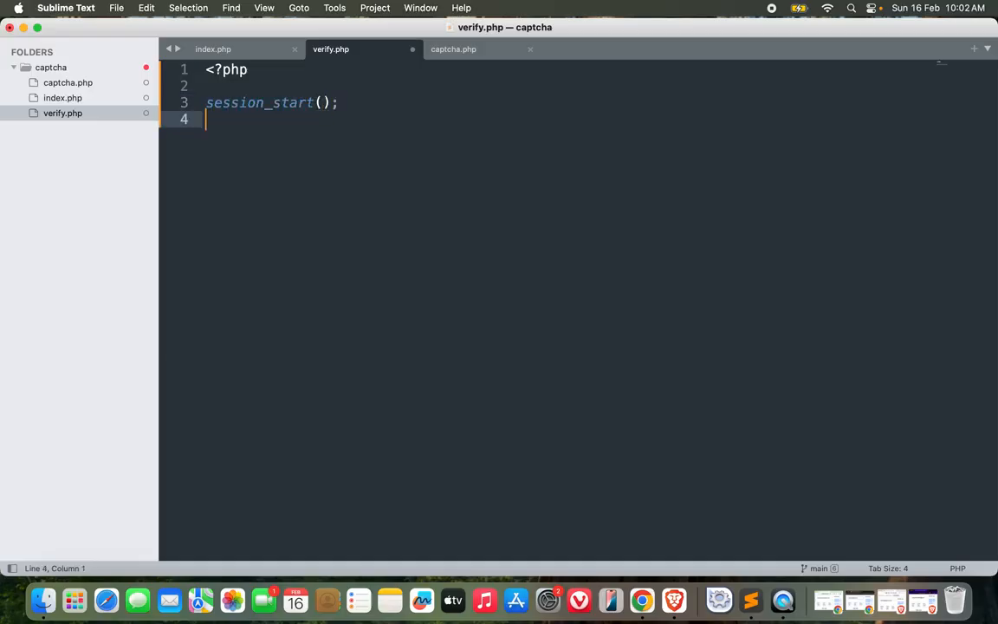
left_click(453, 48)
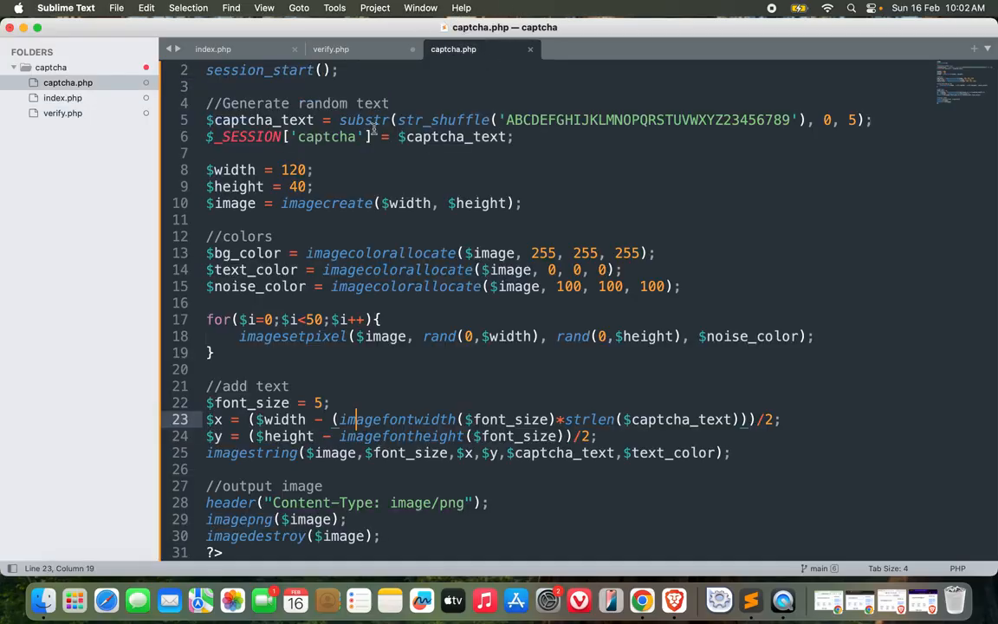
left_click(332, 49)
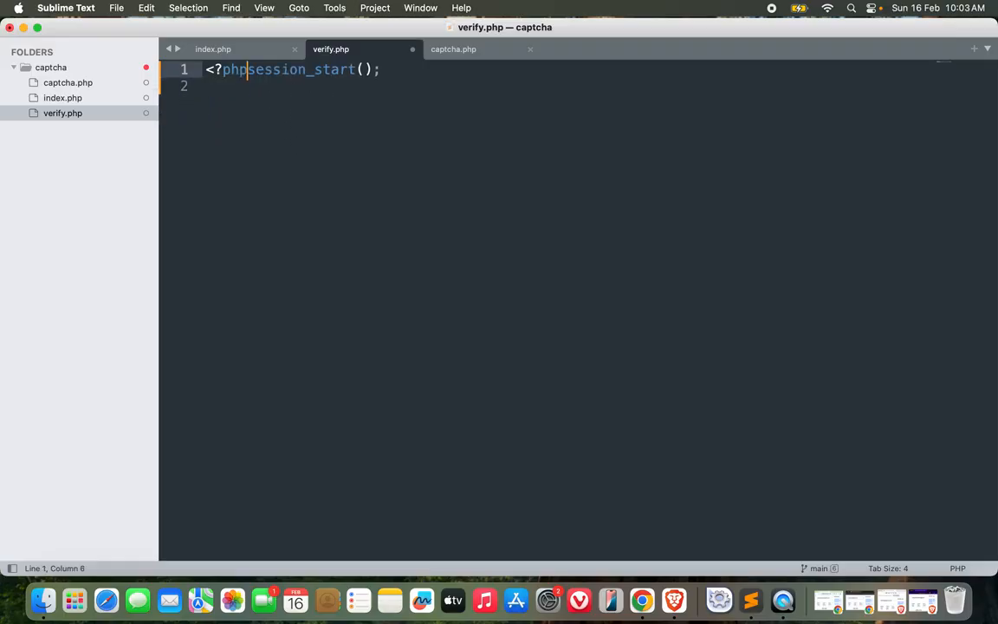
Remove a stray ?> and start an if( condition on a new line
type("?>")
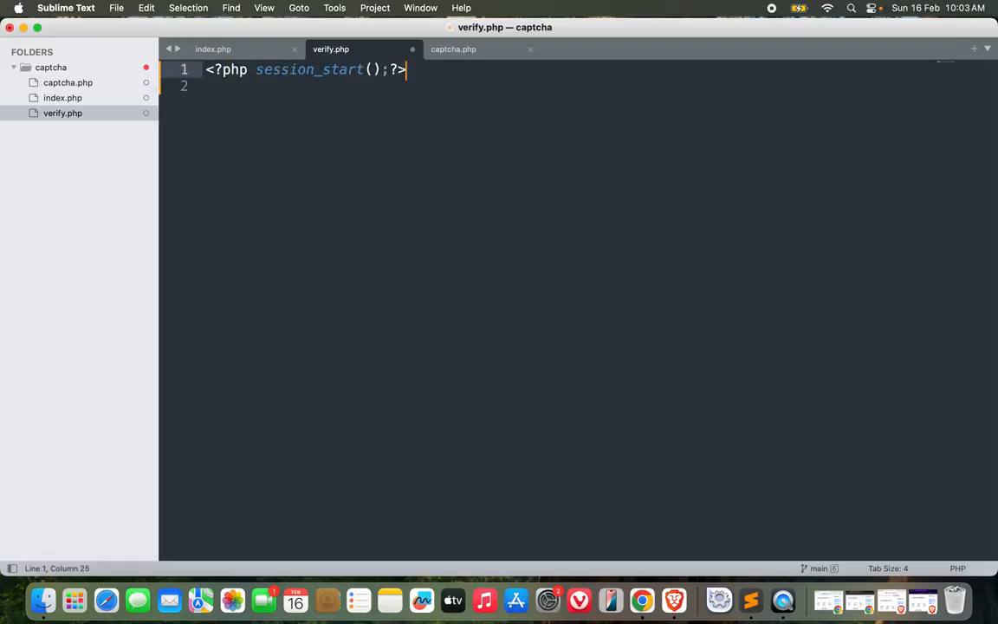
key("Backspace")
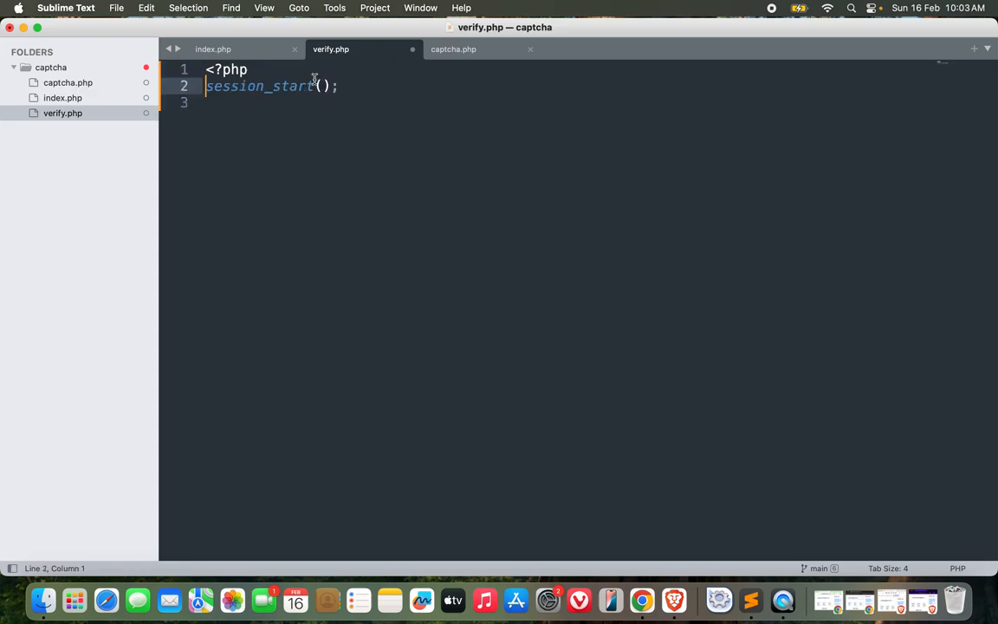
key("Return")
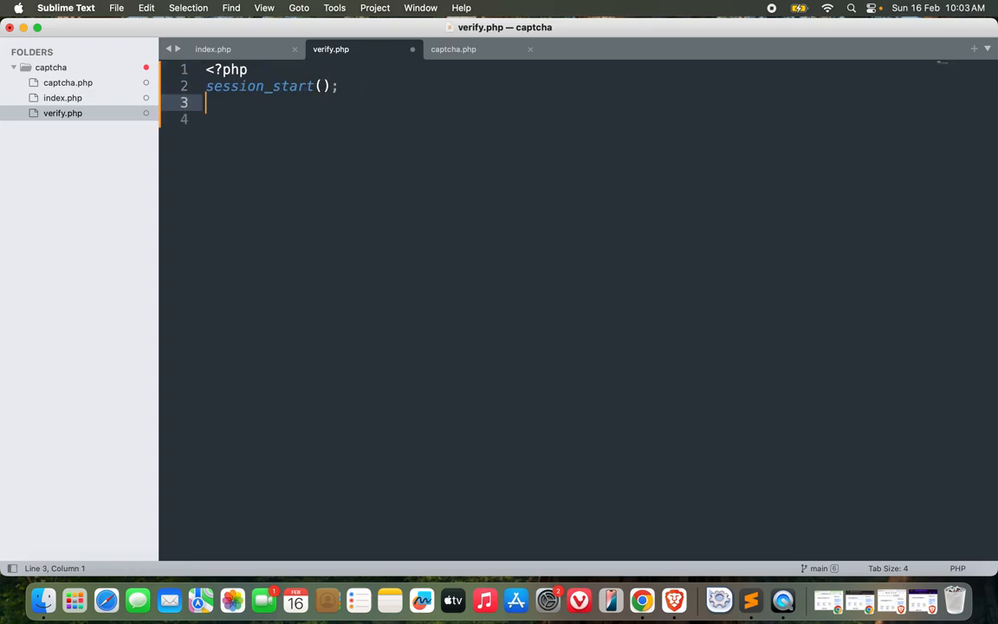
type("if($_SERVER['")
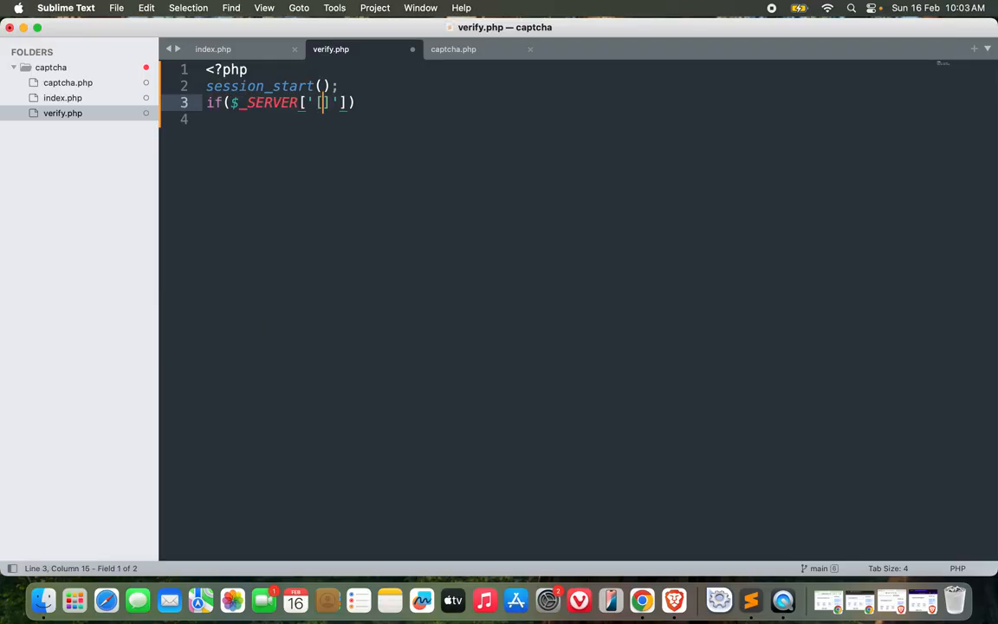
Complete the if($_SERVER['REQUEST_METHOD']=='POST') check and open its block
type("REQ")
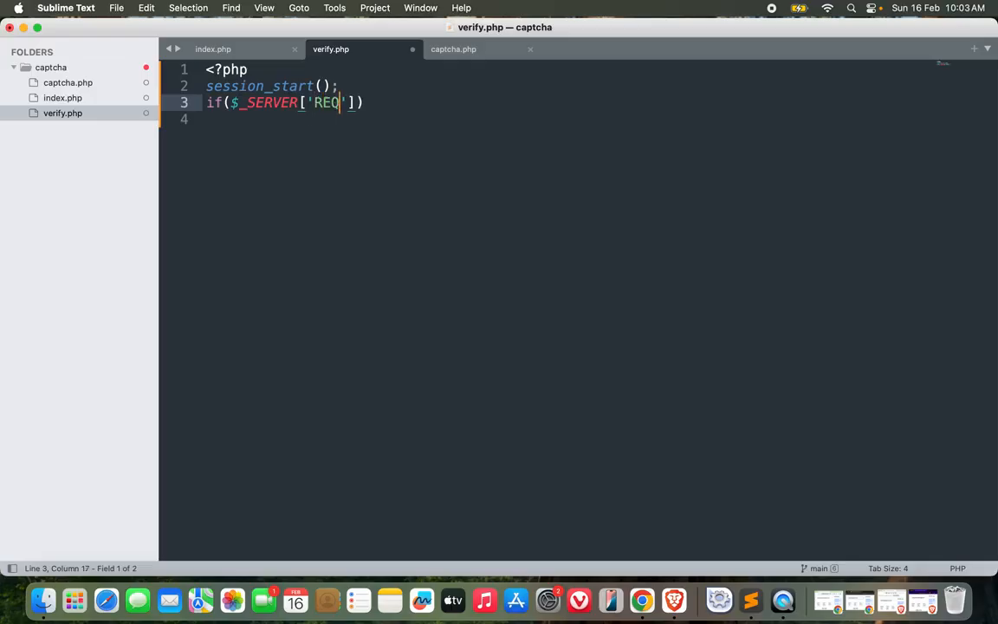
type("UEST_METHOD")
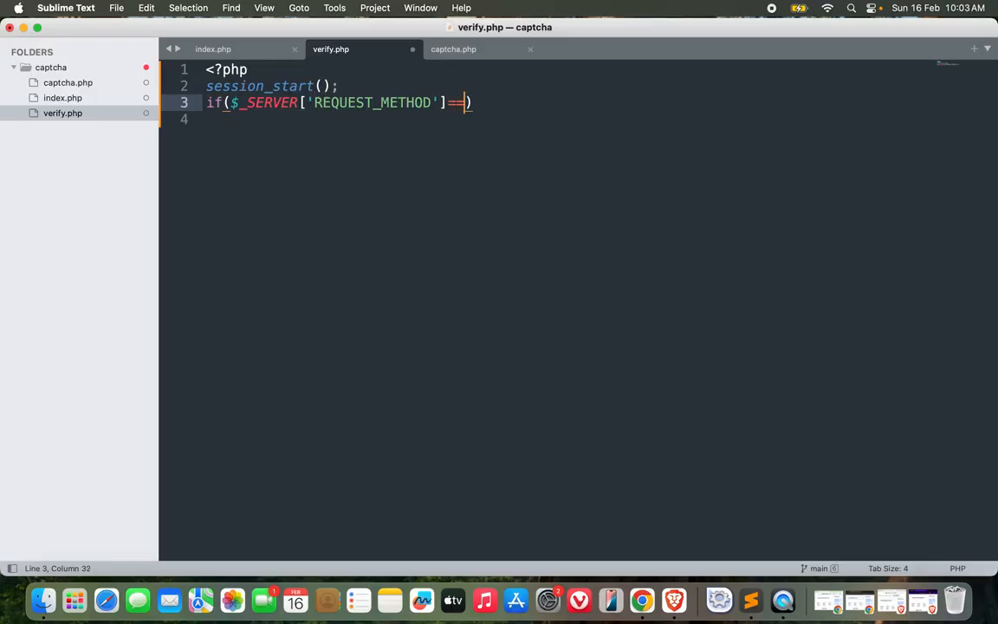
type("'P)S")
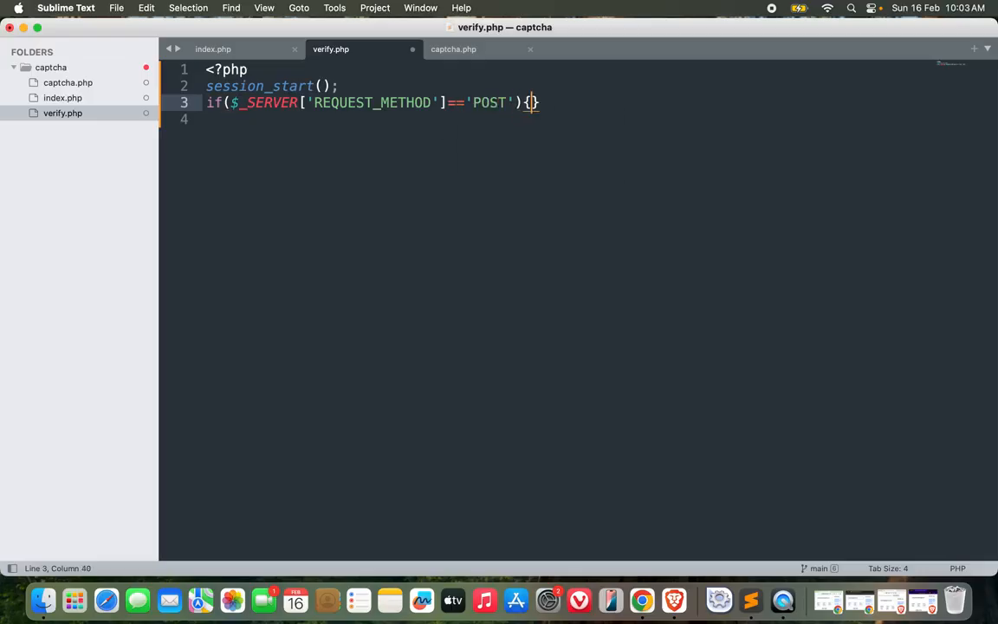
key("Return")
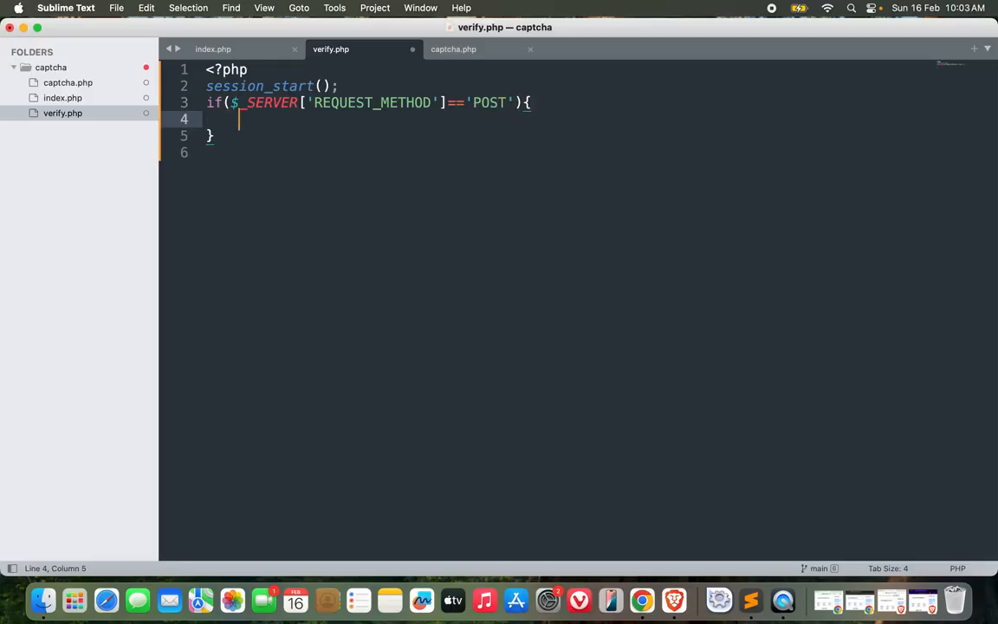
Assign $userinput = trim($_POST['captcha']) inside the POST check
type("$")
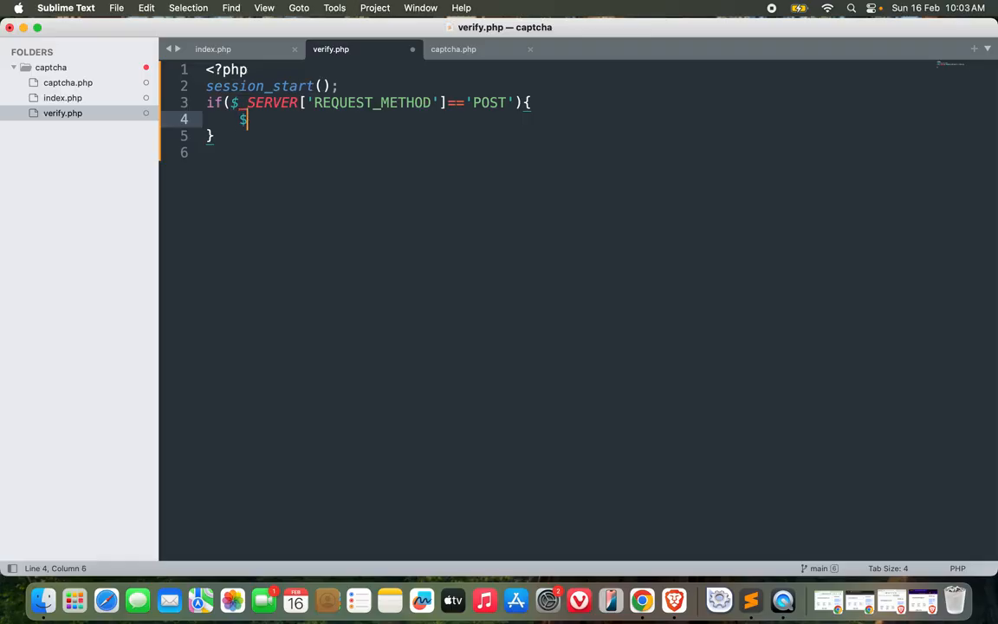
type("userinput =")
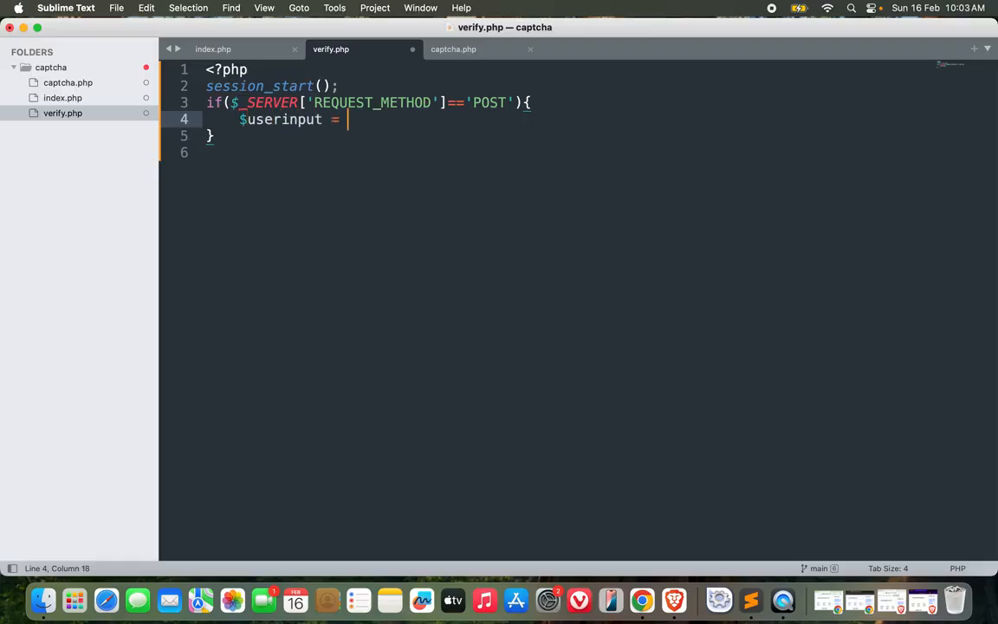
type("$_POST['']")
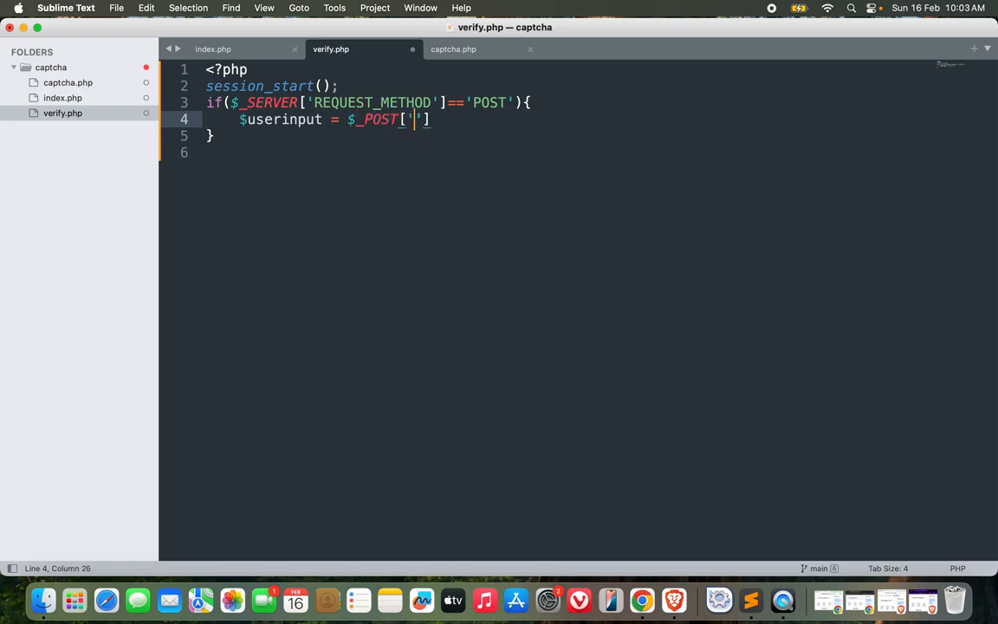
type("captcha")
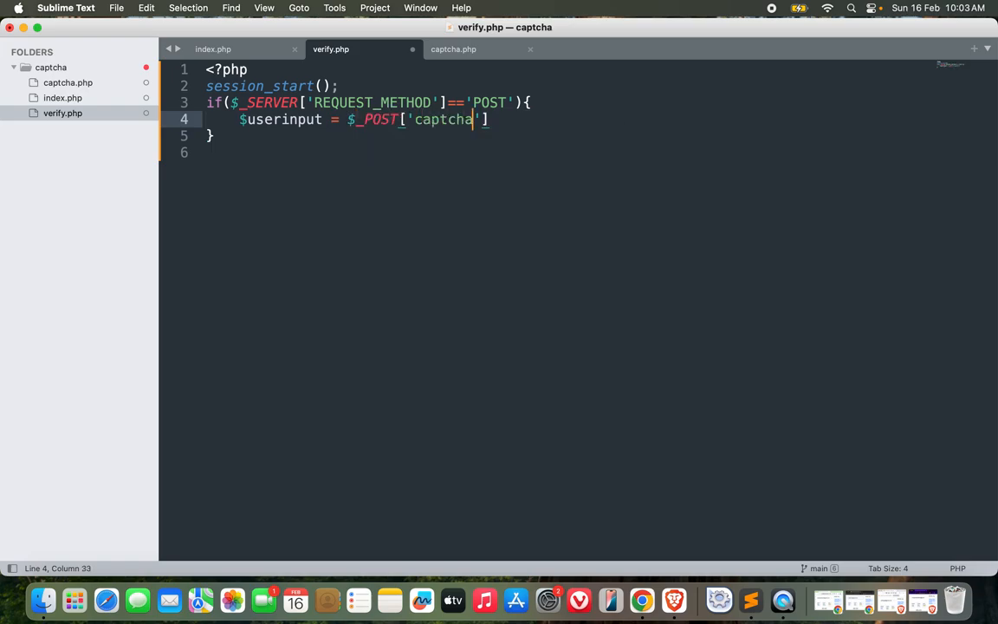
type(");")
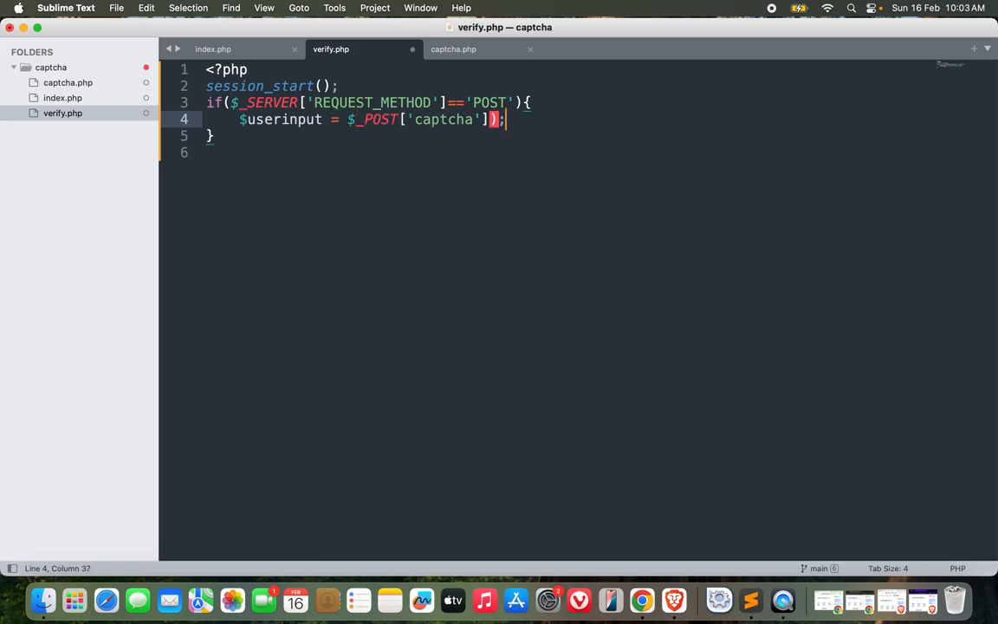
type("trim(")
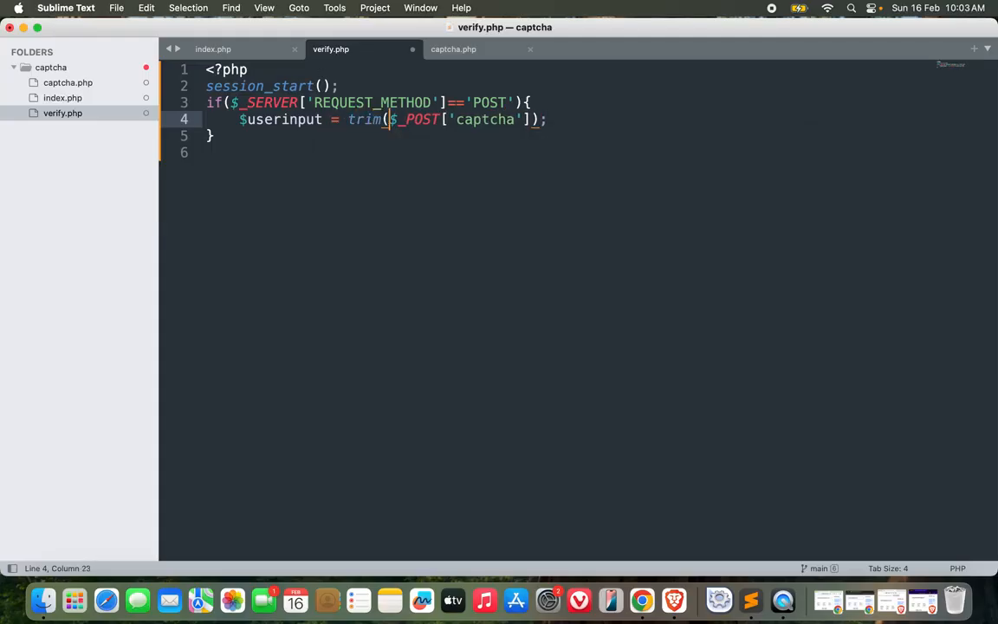
Add if($userinput==$_SESSION['captcha']){ comparing input with the session captcha
key("Enter")
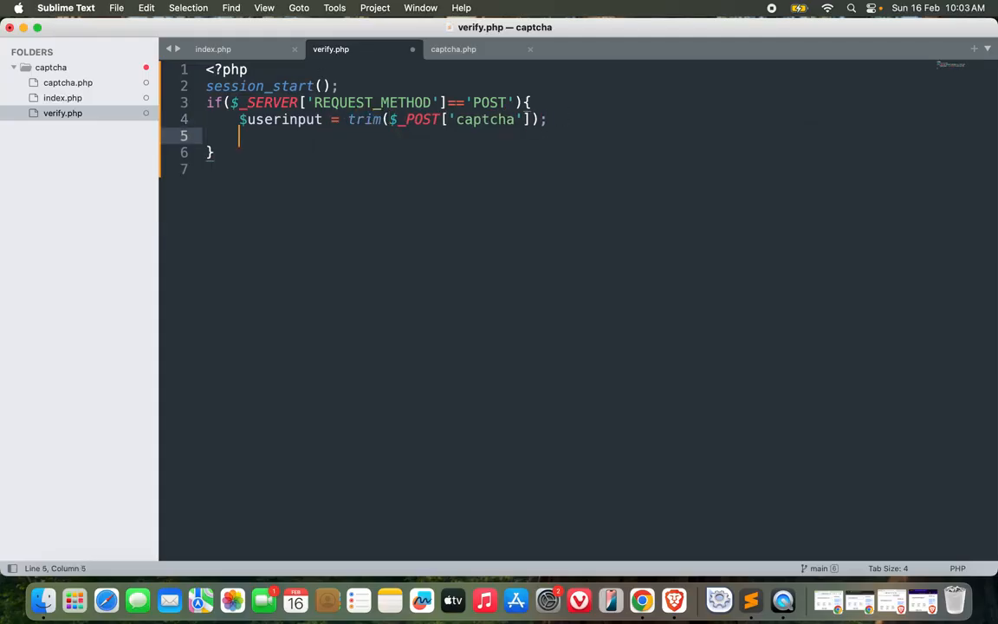
type("if(")
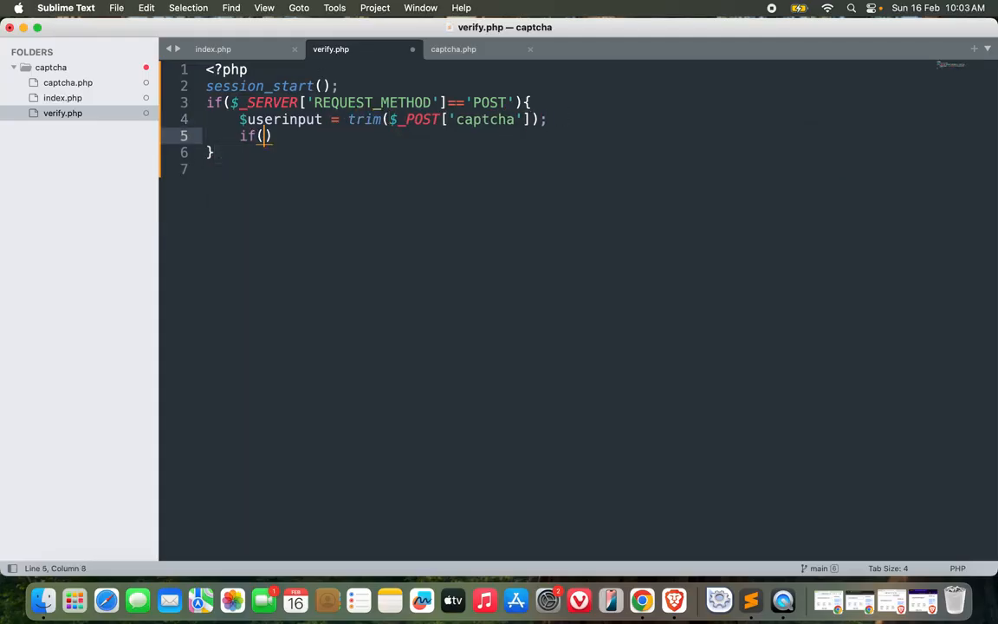
type("$user_error()")
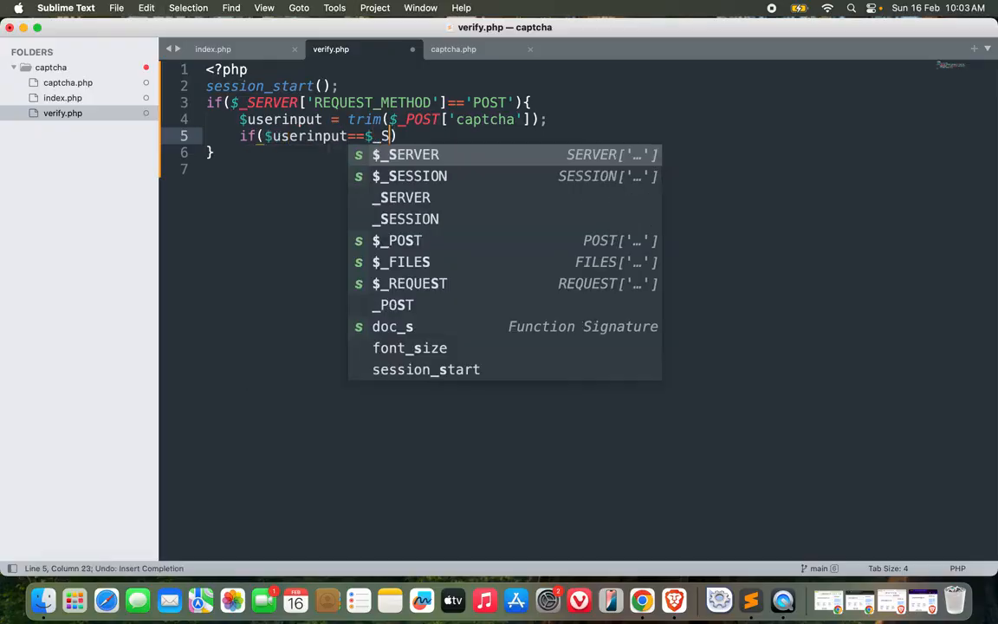
left_click(409, 176)
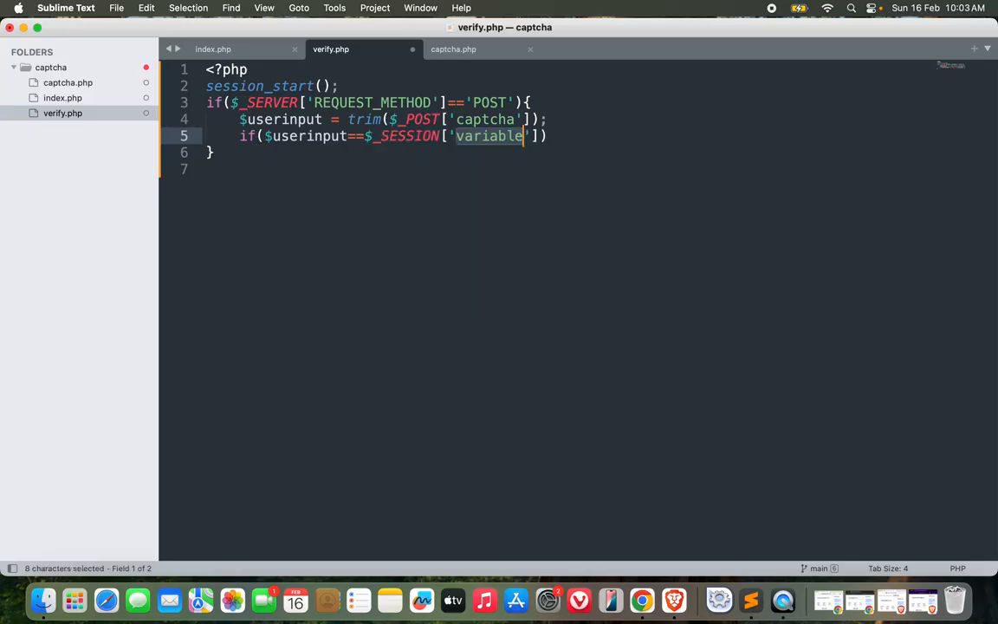
type("captcha")
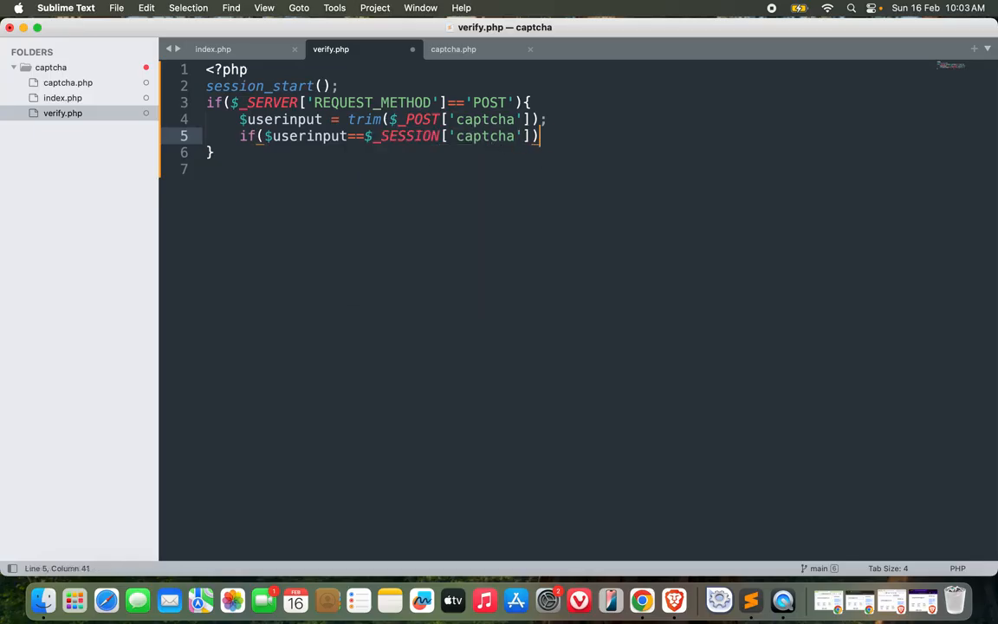
type("{")
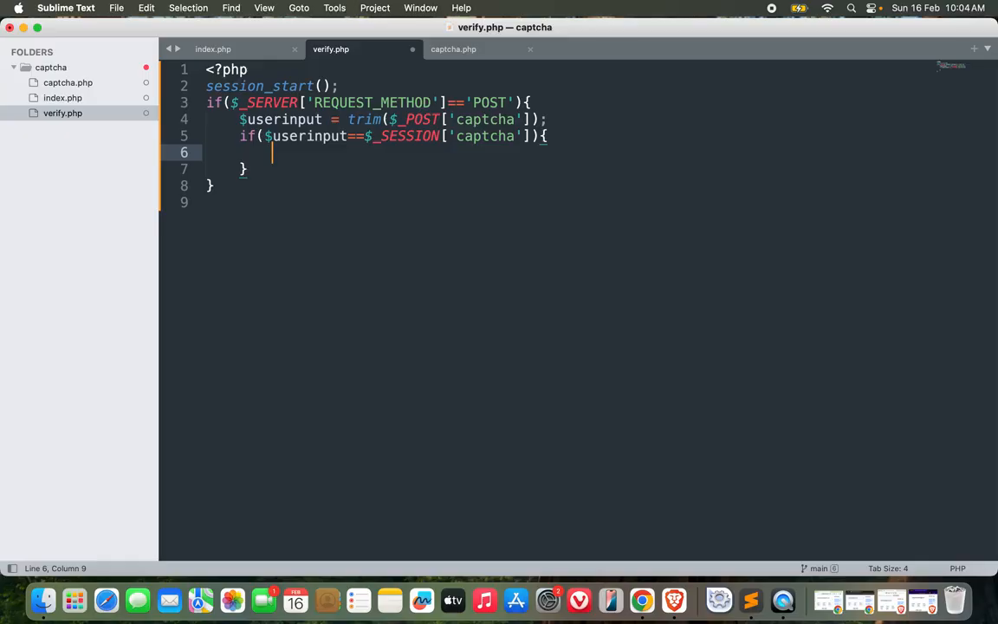
Echo a <strong>Captcha verified successfully...</strong> message on a match
type("echo \"<")
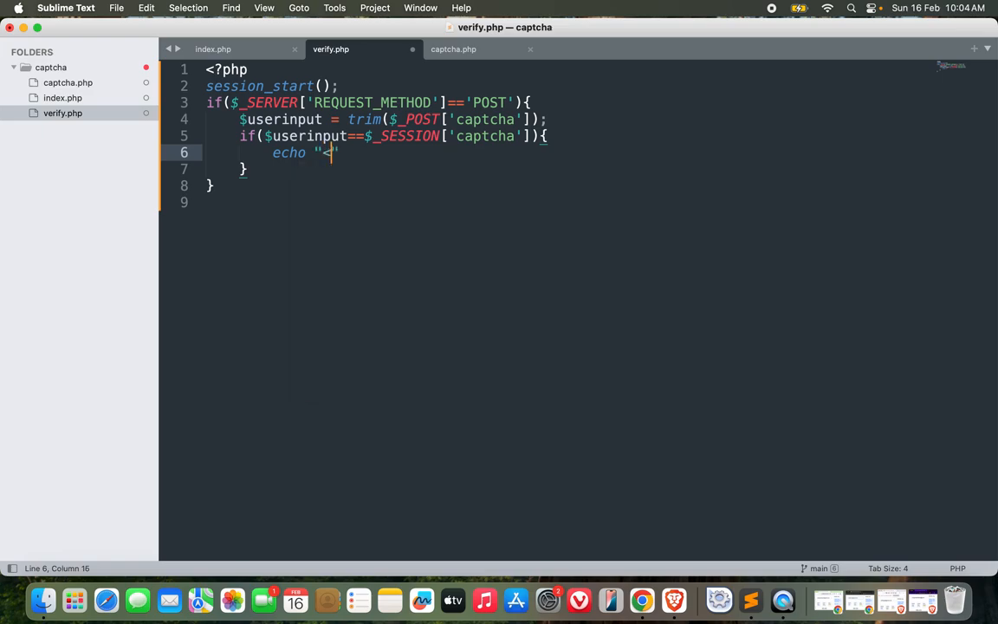
type("strong>")
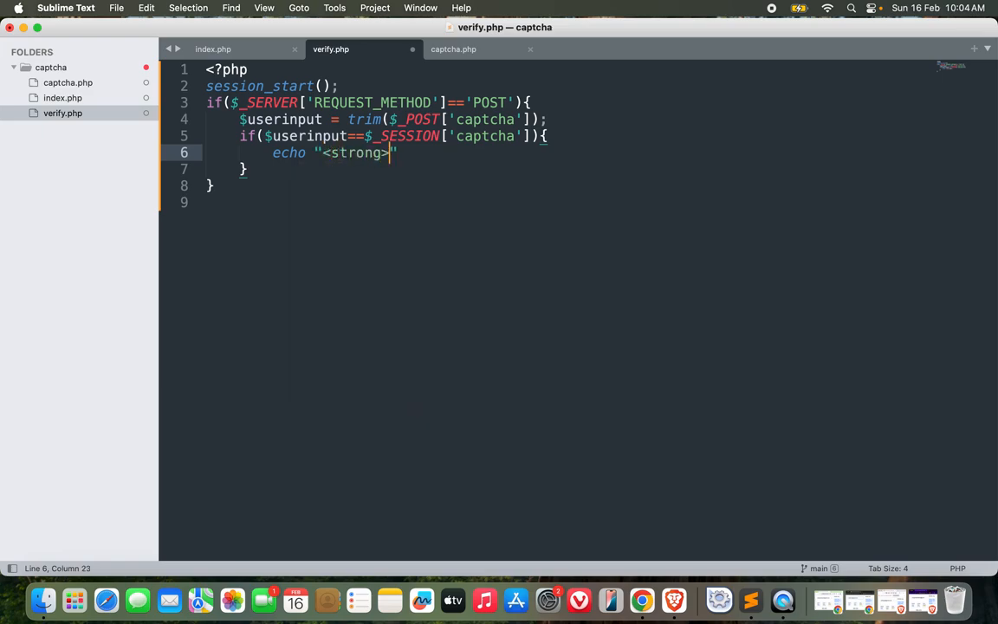
type("</stronng>")
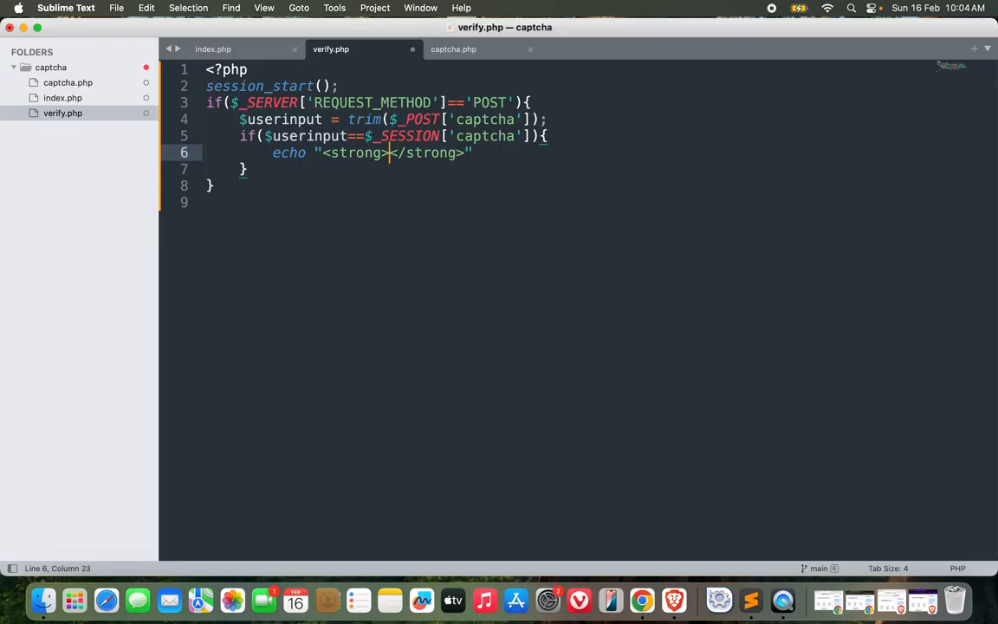
type("Cat")
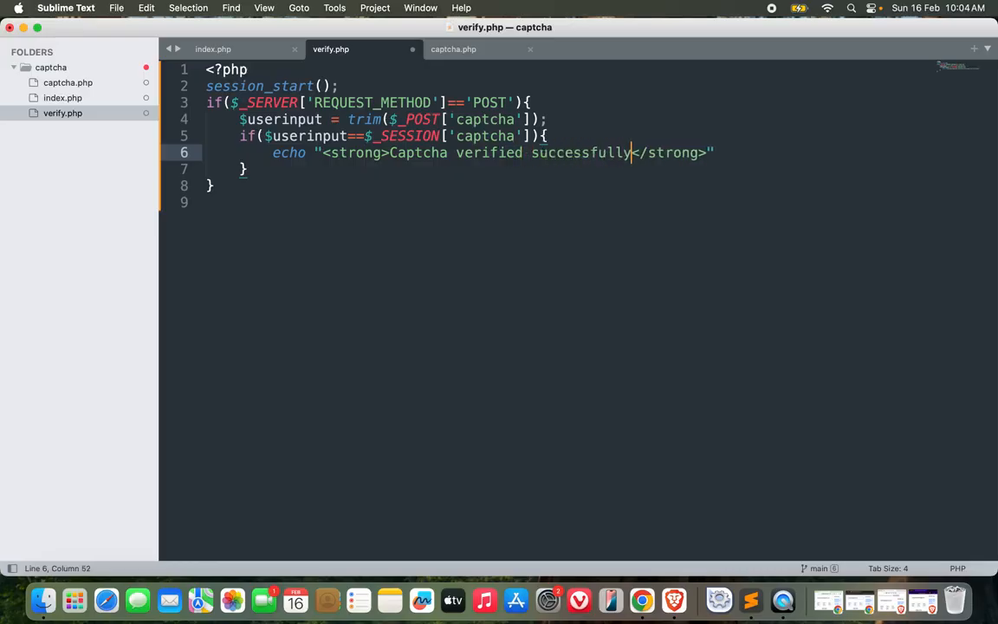
type("...")
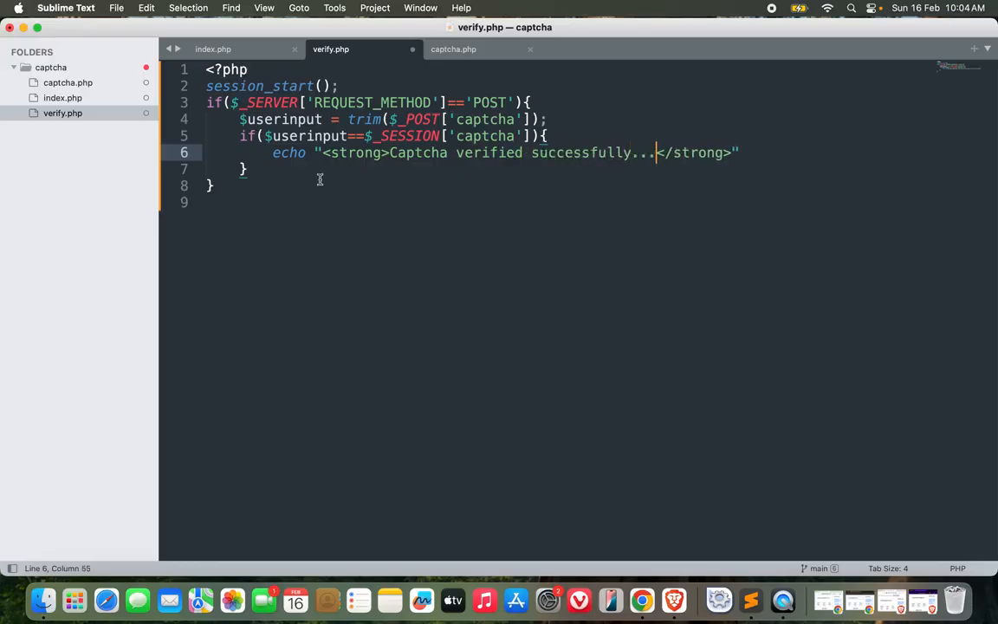
Add else echoing <strong>Incorrect captcha</strong> and close the PHP block with ?>
type("else{")
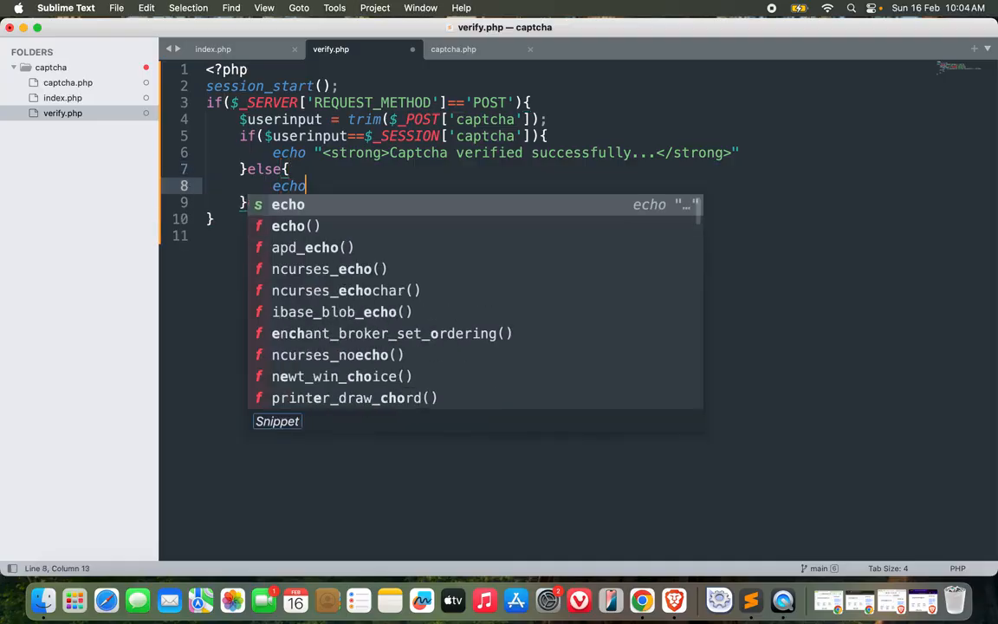
type("\"<sto\"")
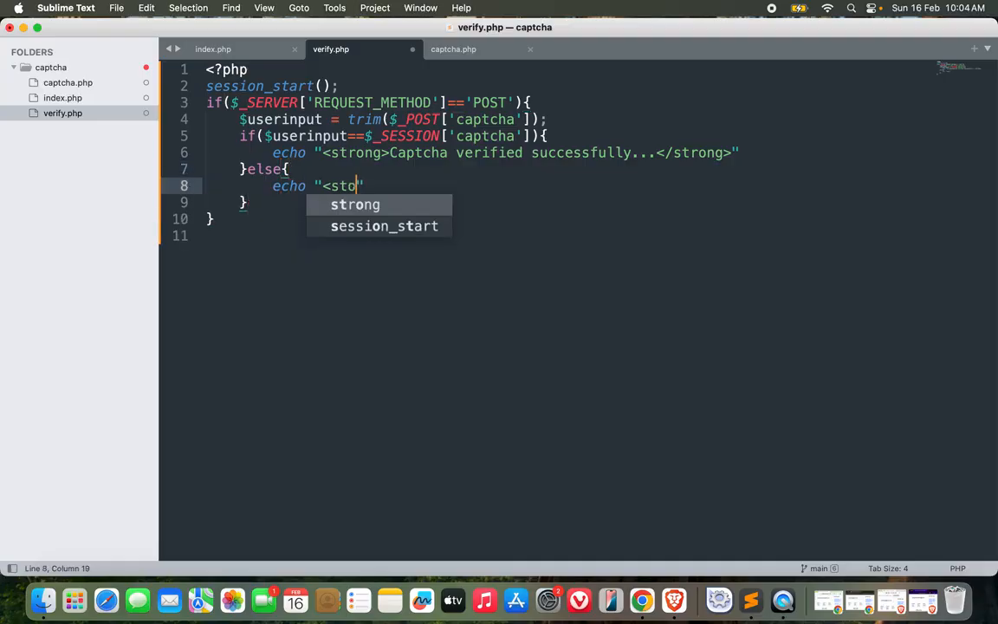
type("ng><")
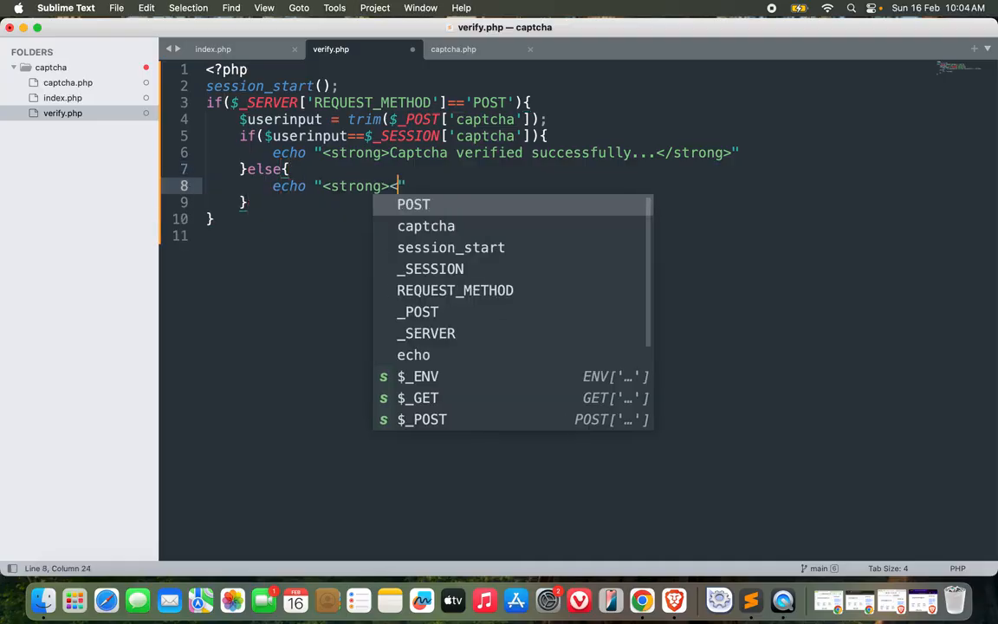
type("</strong>")
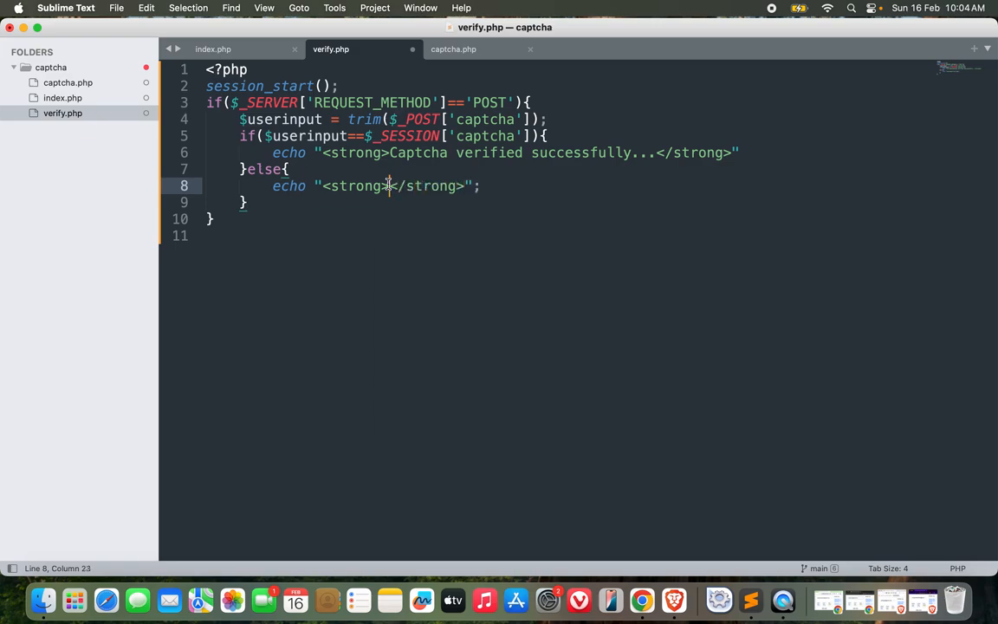
type("Incor")
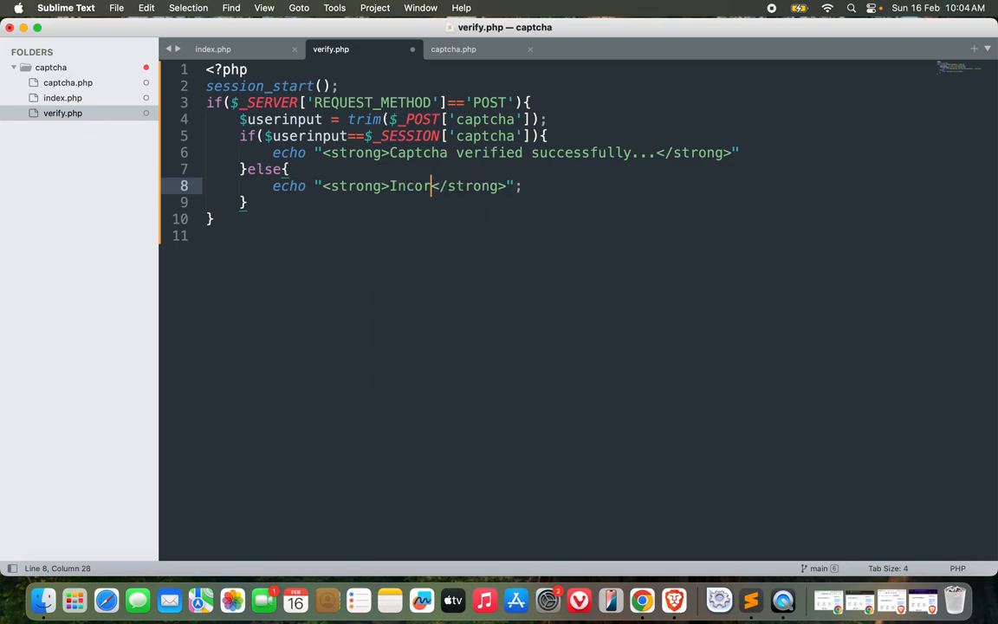
type("rect captcha")
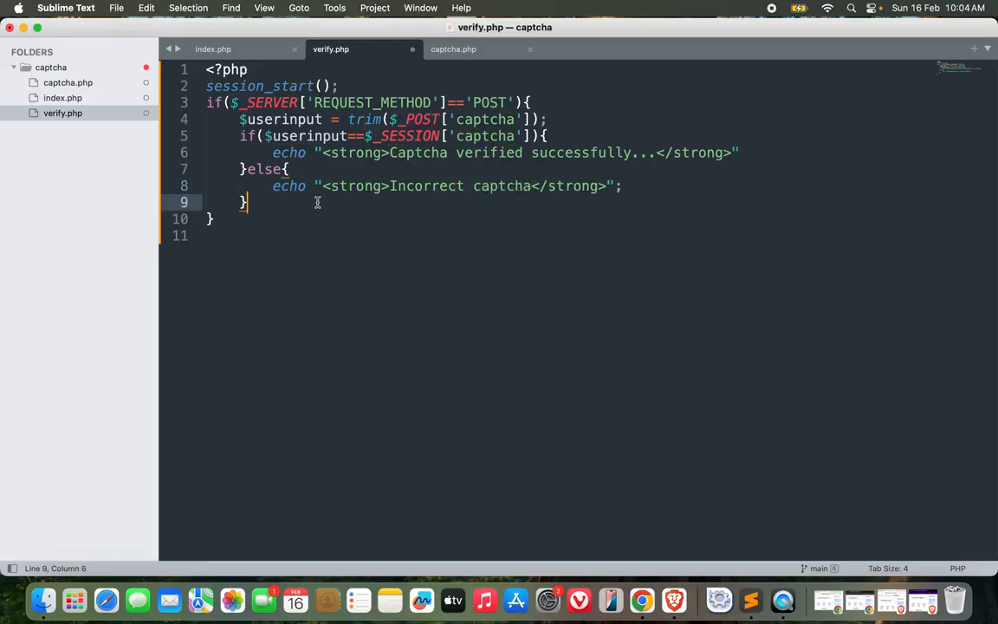
mouse_move(281, 215)
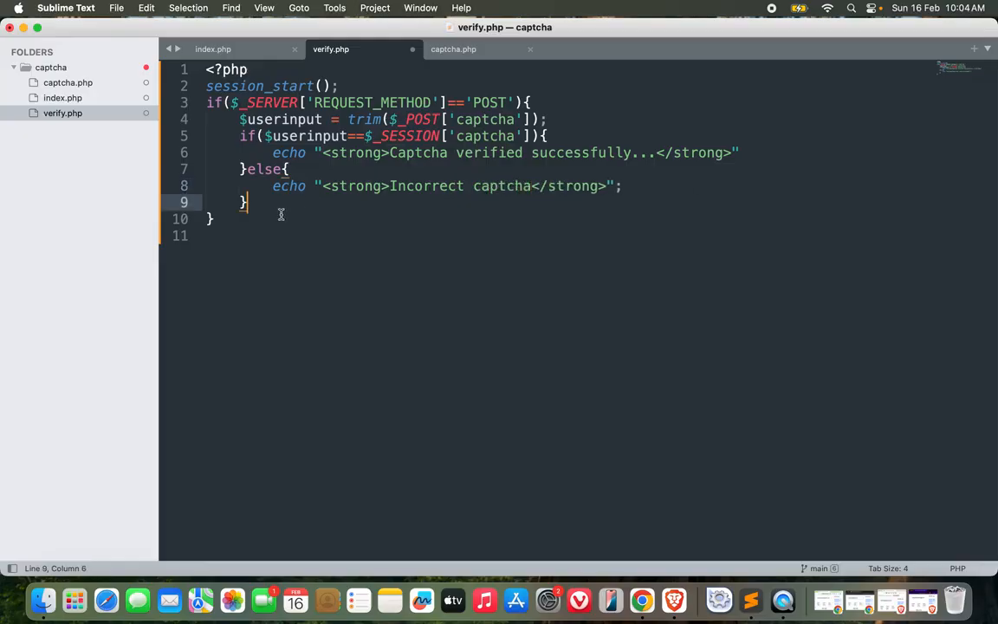
type("?>")
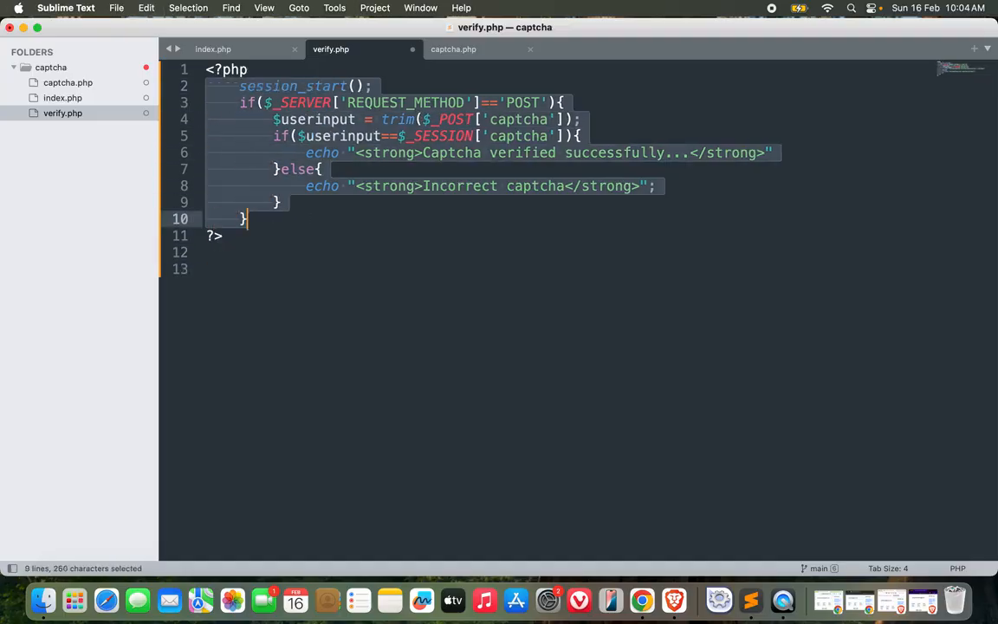
Add a <p> containing <a href="index.php"> linking back to the form
type("<")
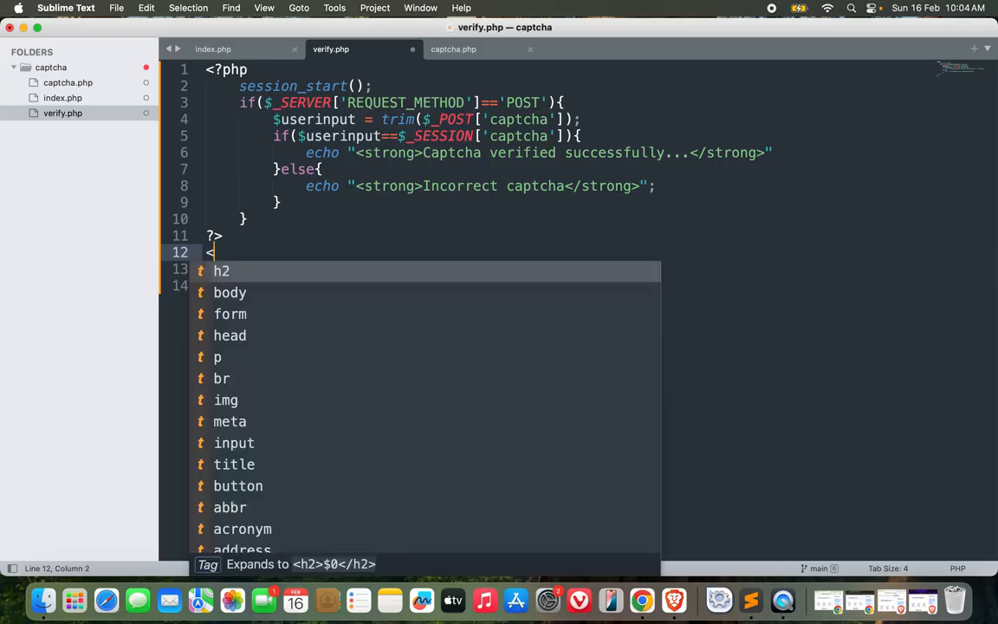
type("p>")
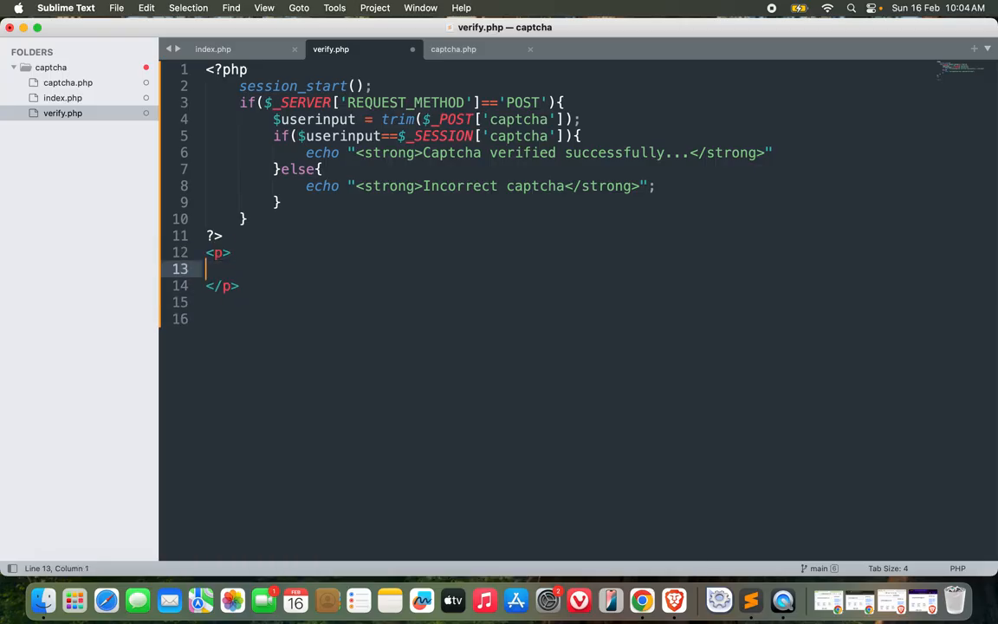
type("<a")
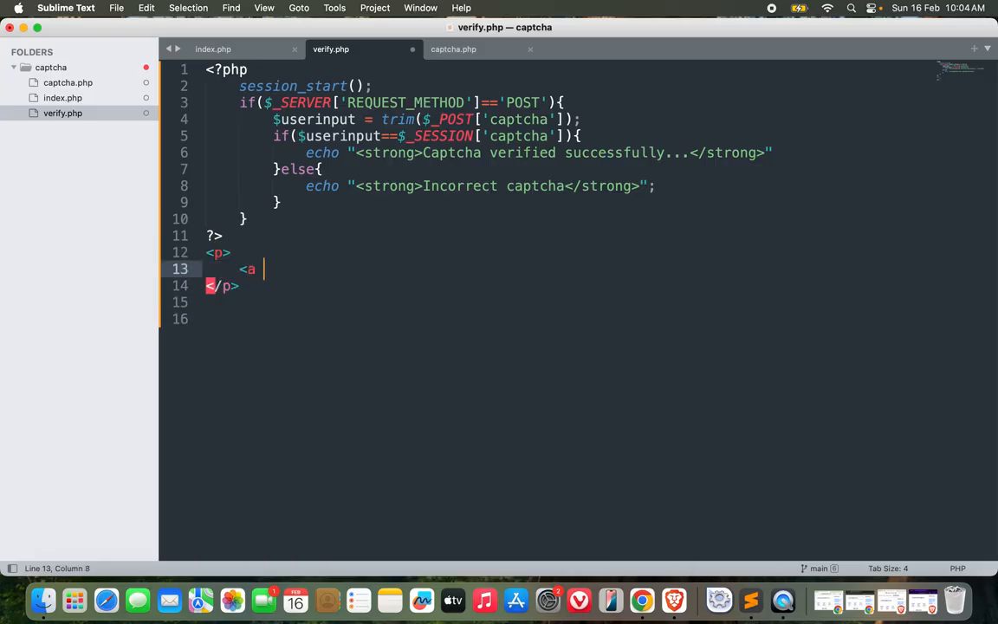
type("href=\"index.")
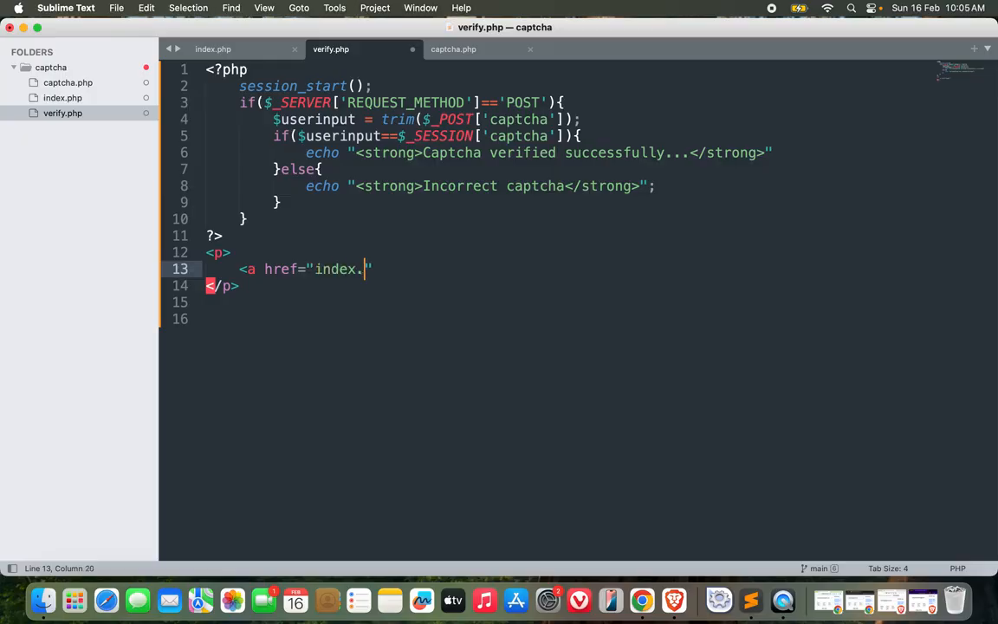
type("php\"><")
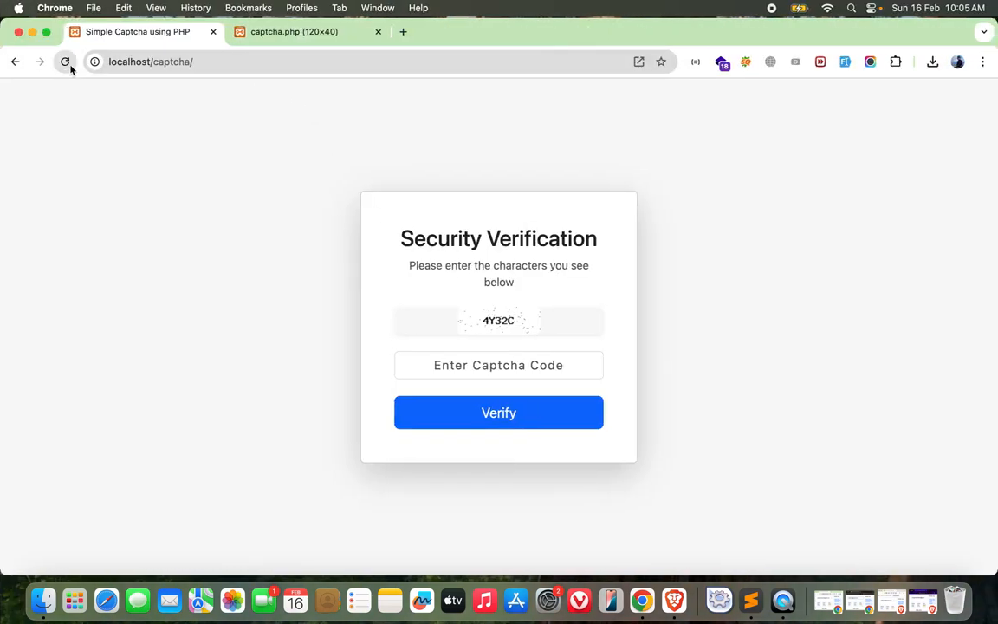
Reload the form, enter 8ufja as the captcha code and submit it with Verify
left_click(65, 62)
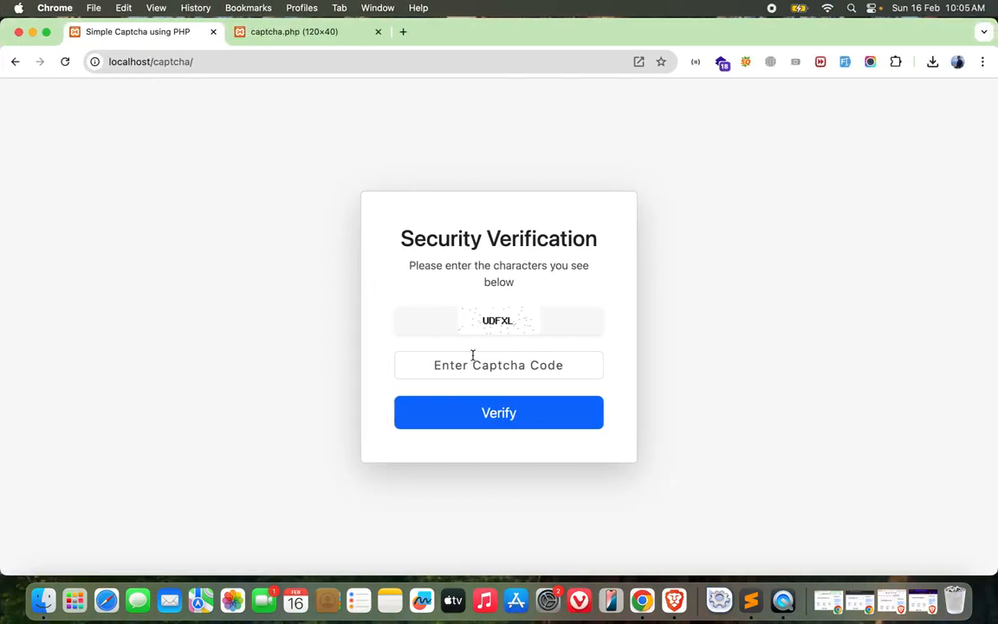
left_click(499, 363)
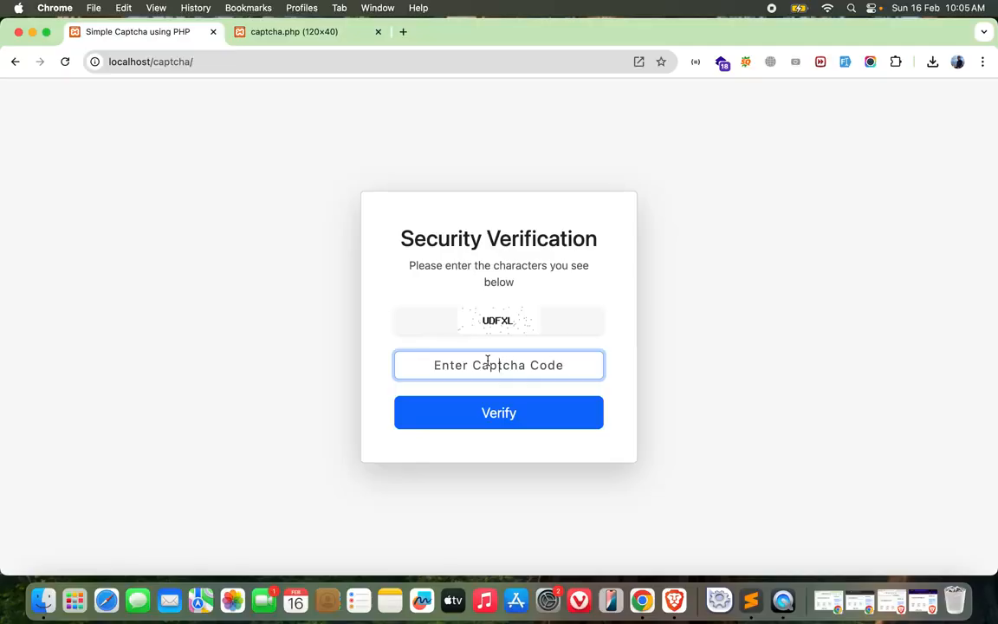
type("8ufja")
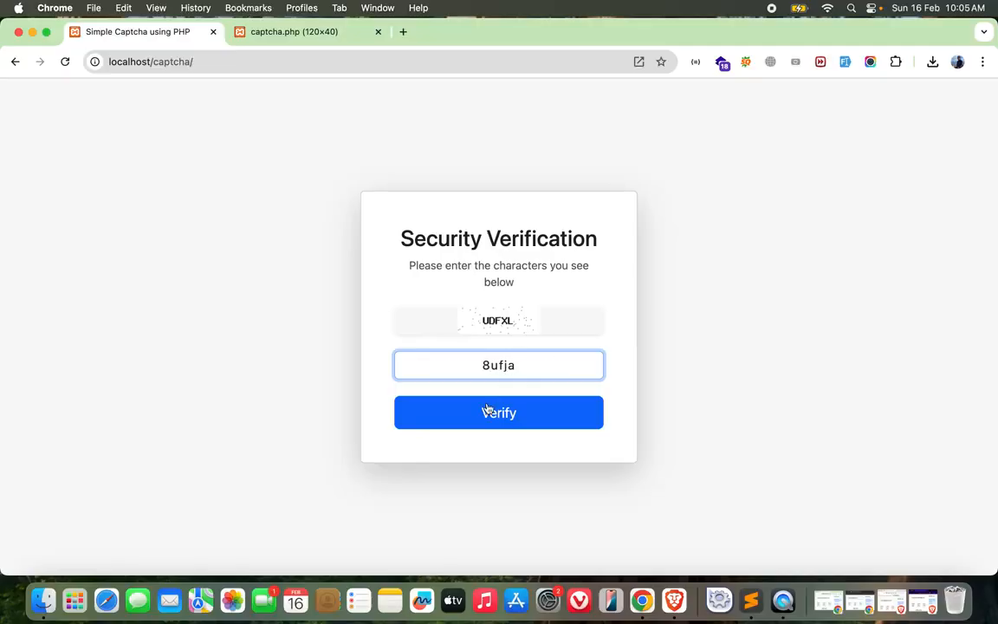
left_click(499, 413)
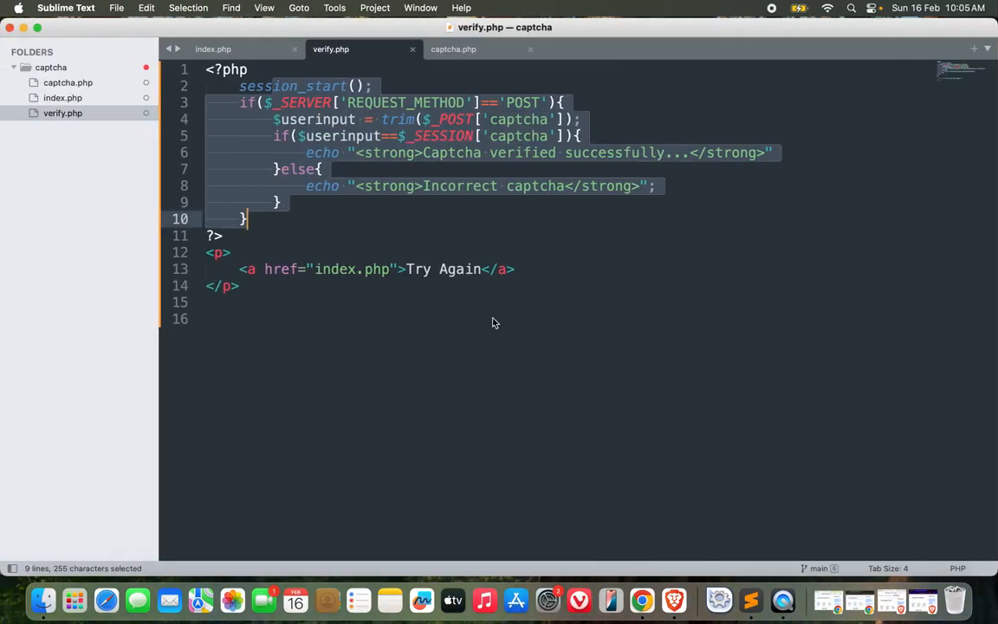
mouse_move(490, 177)
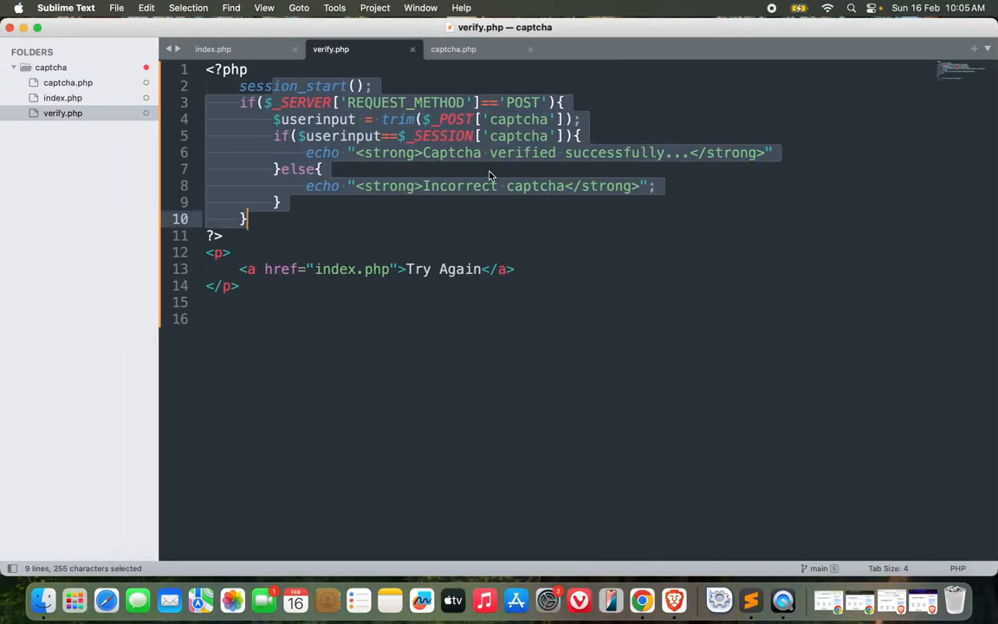
Add the missing semicolon to the line reading the posted captcha
left_click(449, 120)
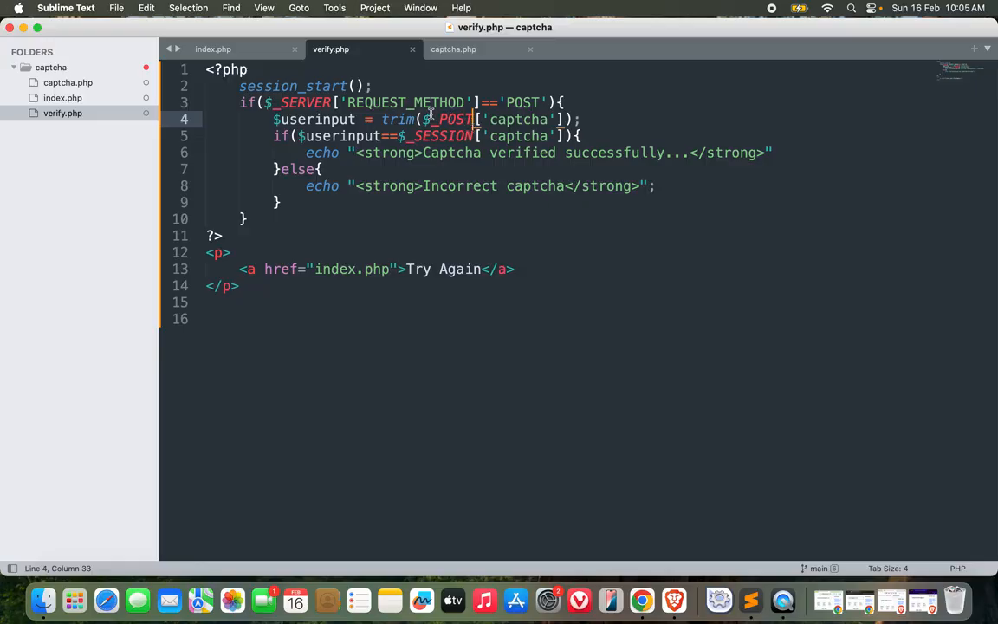
left_click(565, 103)
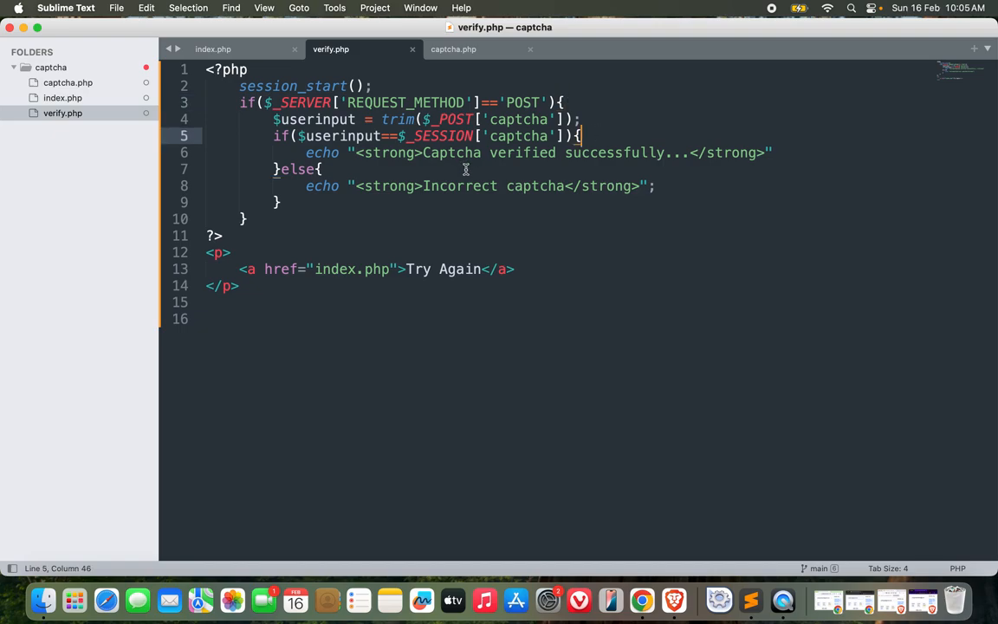
type(";")
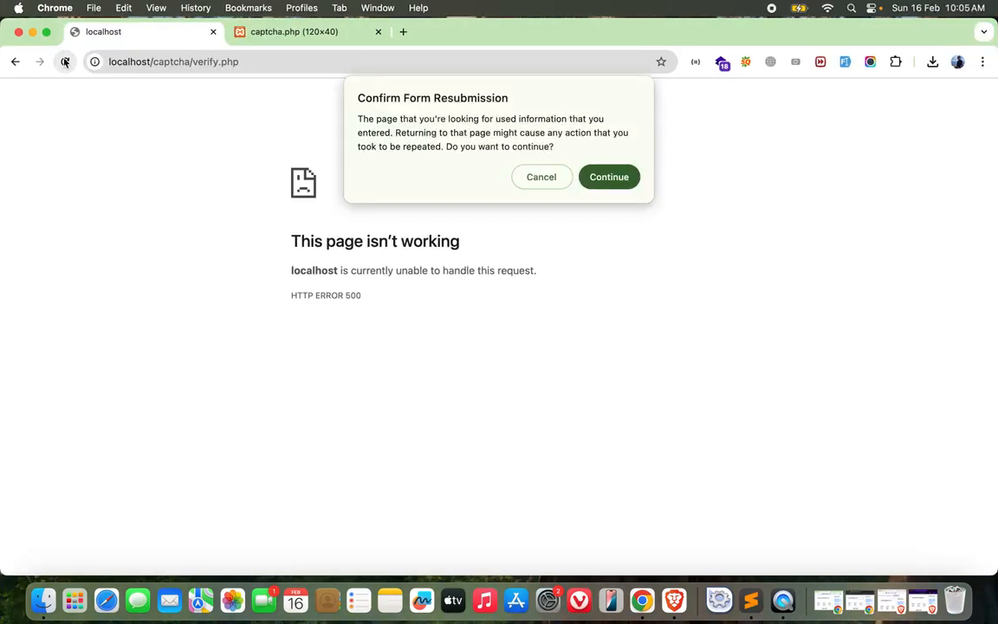
Return to the form and submit u4njf, getting the incorrect captcha message
left_click(608, 177)
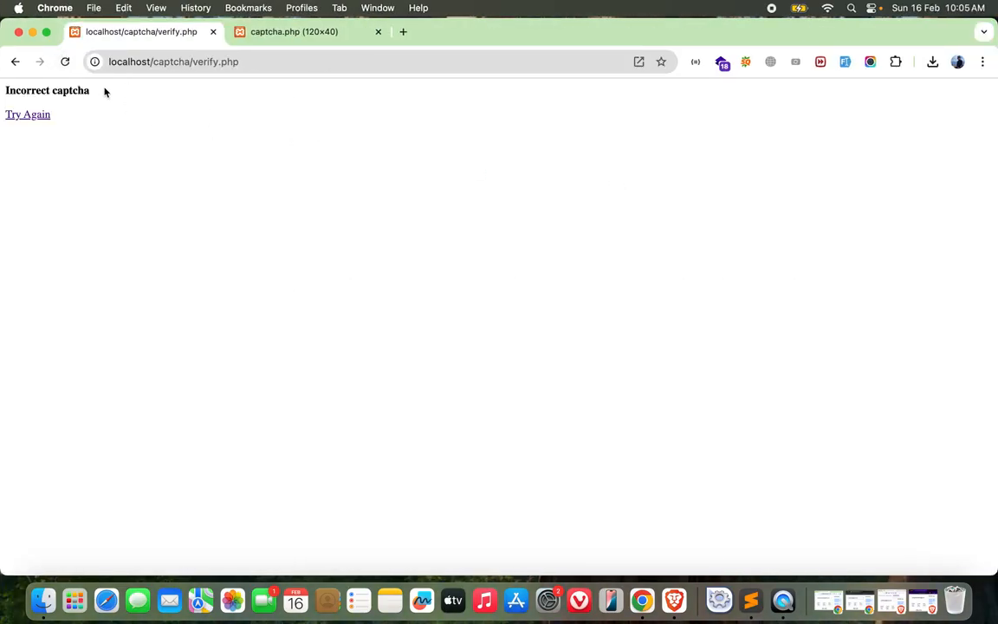
left_click(28, 114)
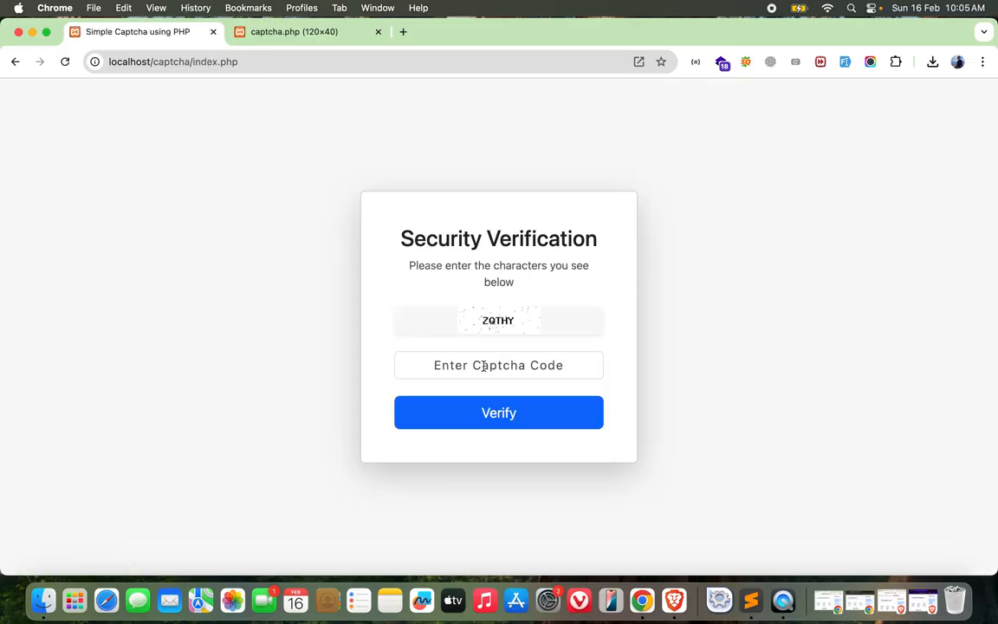
type("u4njf")
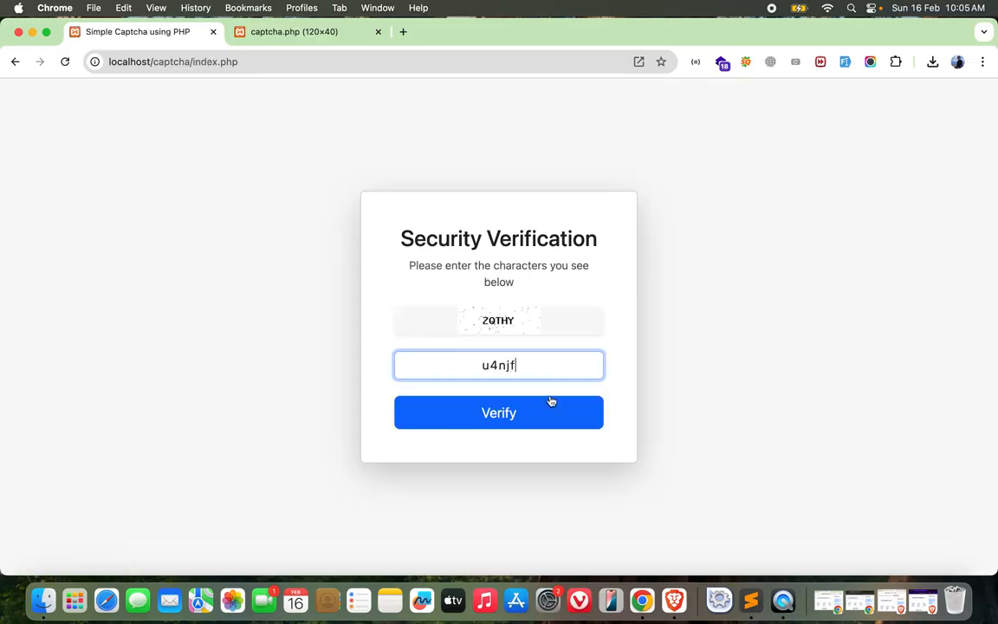
left_click(499, 413)
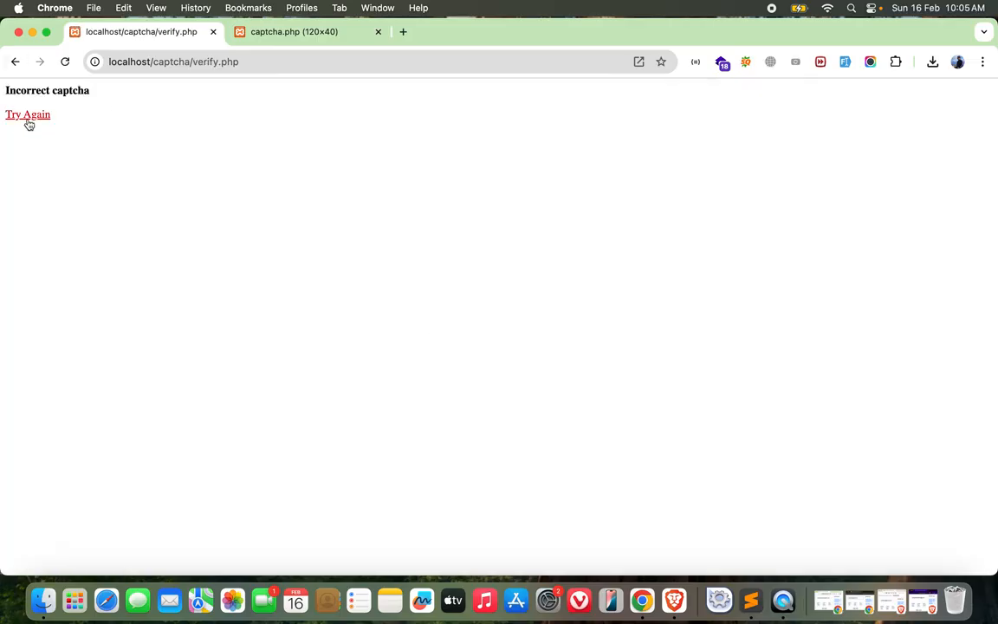
Use Try Again to submit codes A8 and Y2P, seeing incorrect and verified messages
left_click(28, 114)
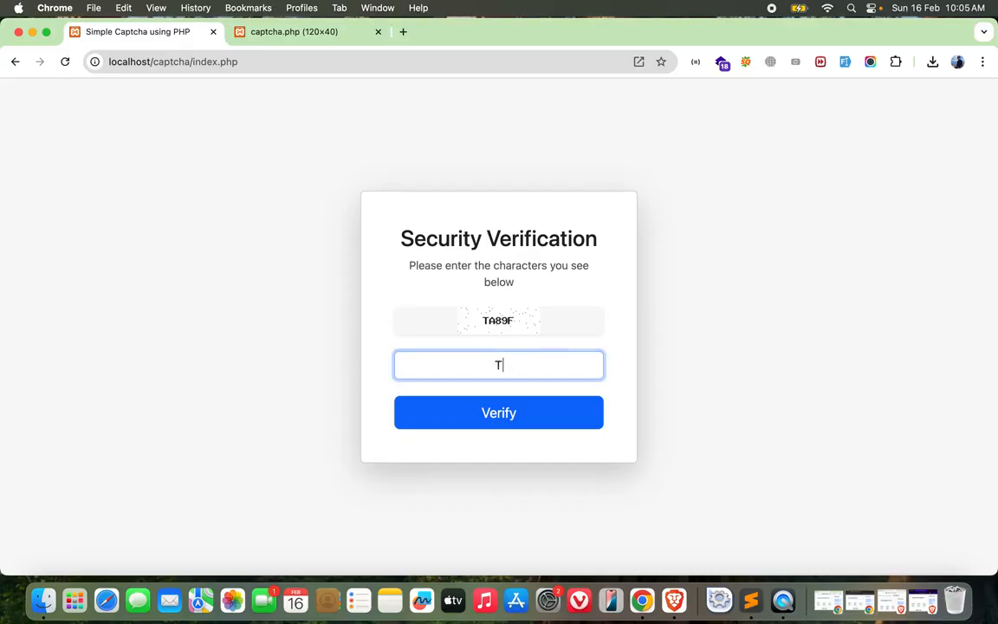
type("A8")
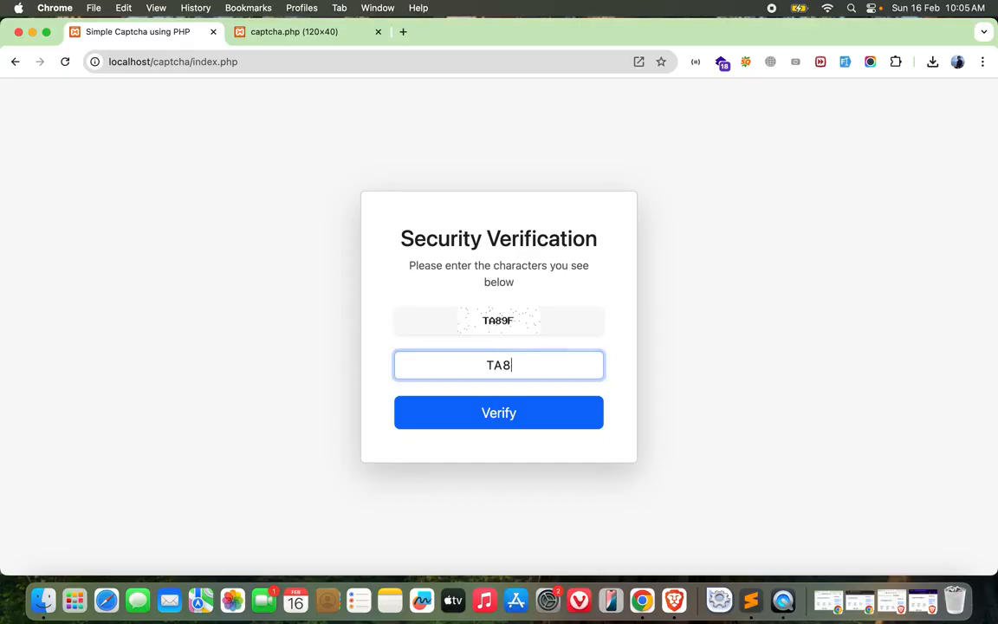
left_click(499, 412)
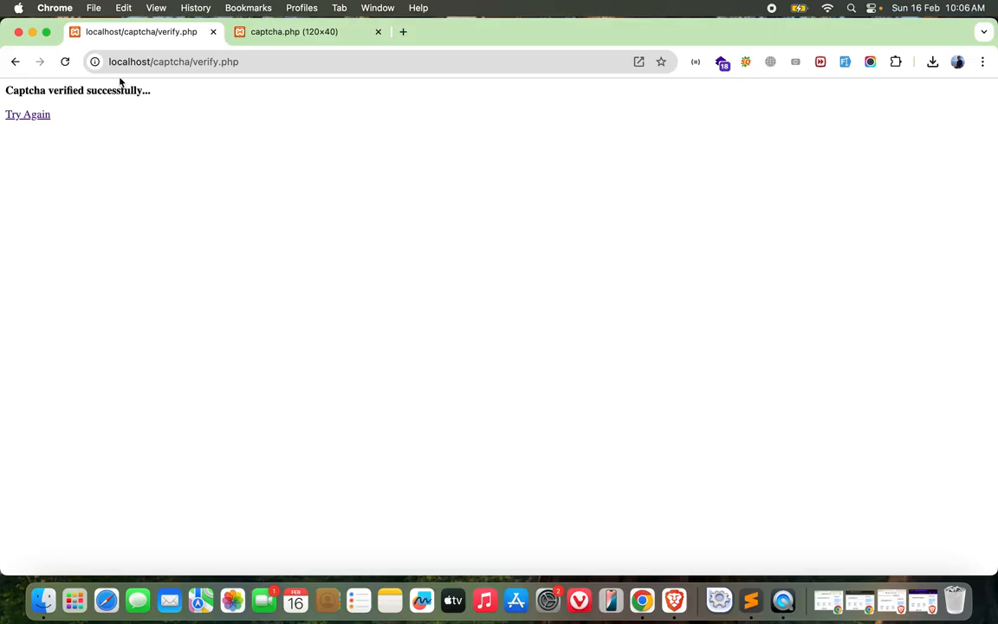
left_click(28, 115)
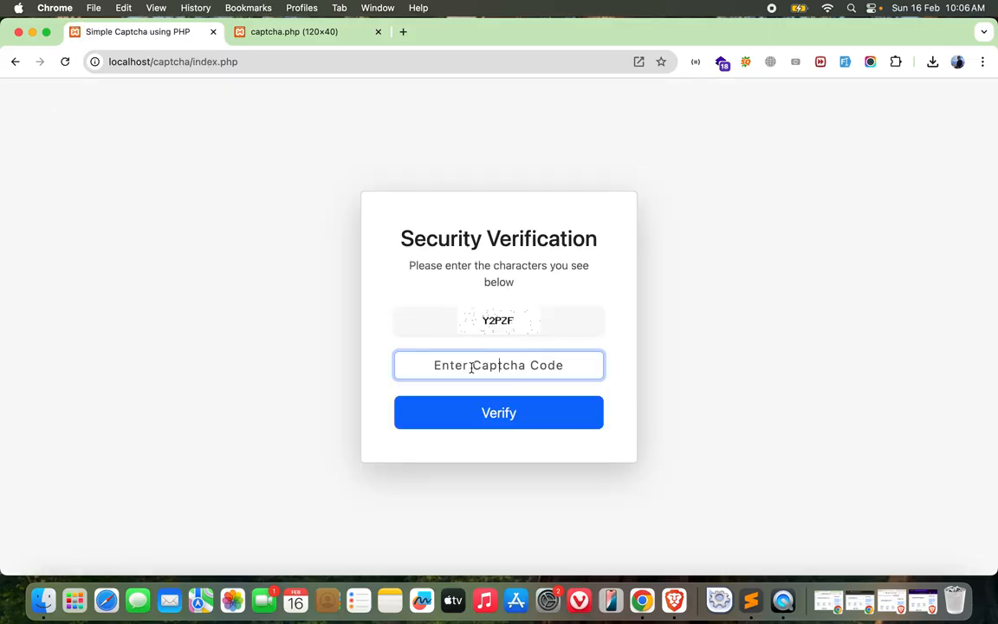
type("Y2P")
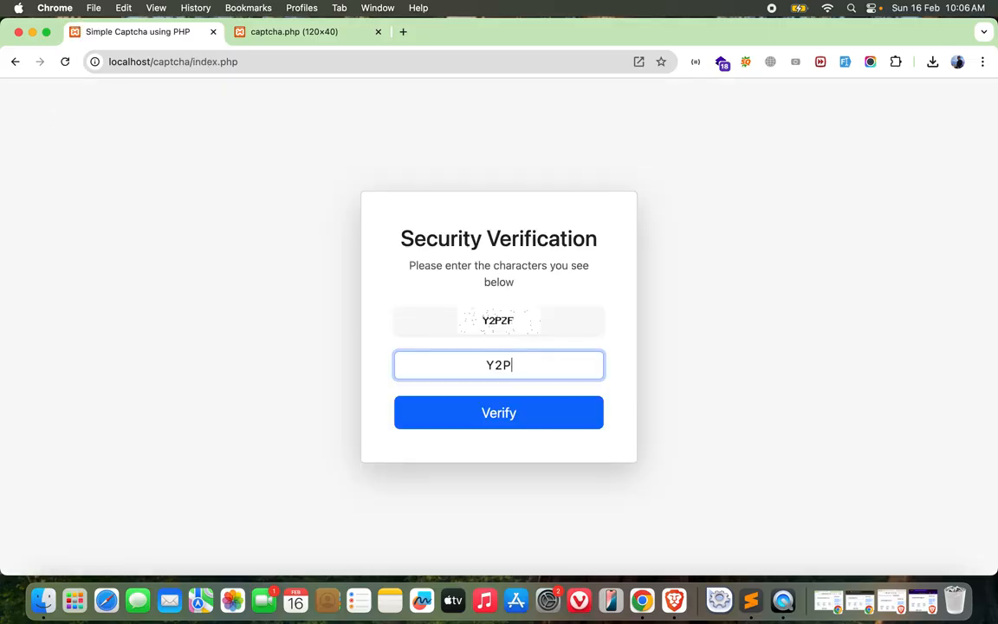
left_click(499, 412)
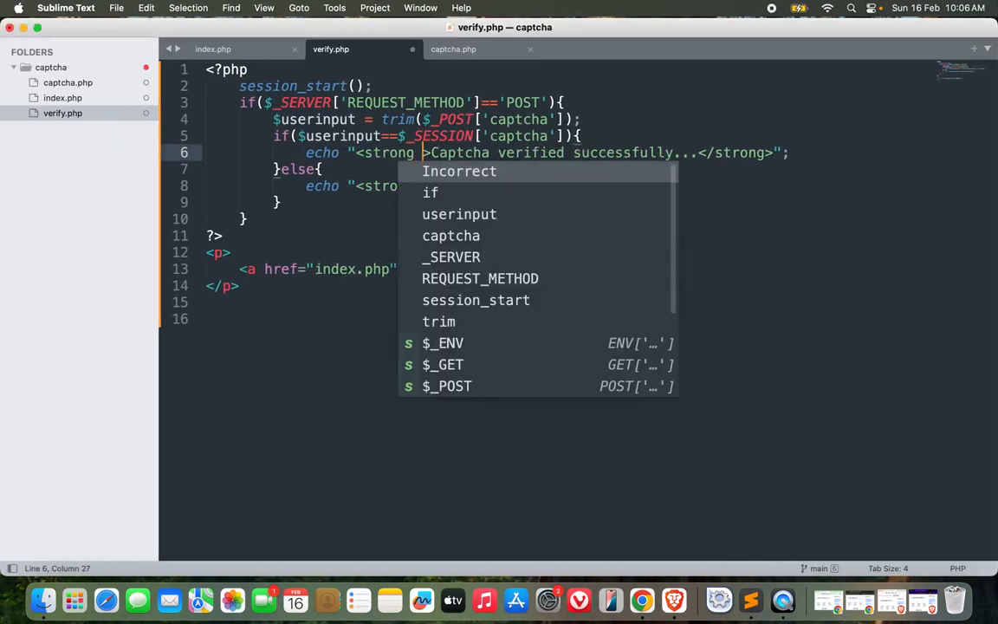
Add style="color:green;" to the success <strong> and style='color:red;' to the incorrect one
type("style=\"color")
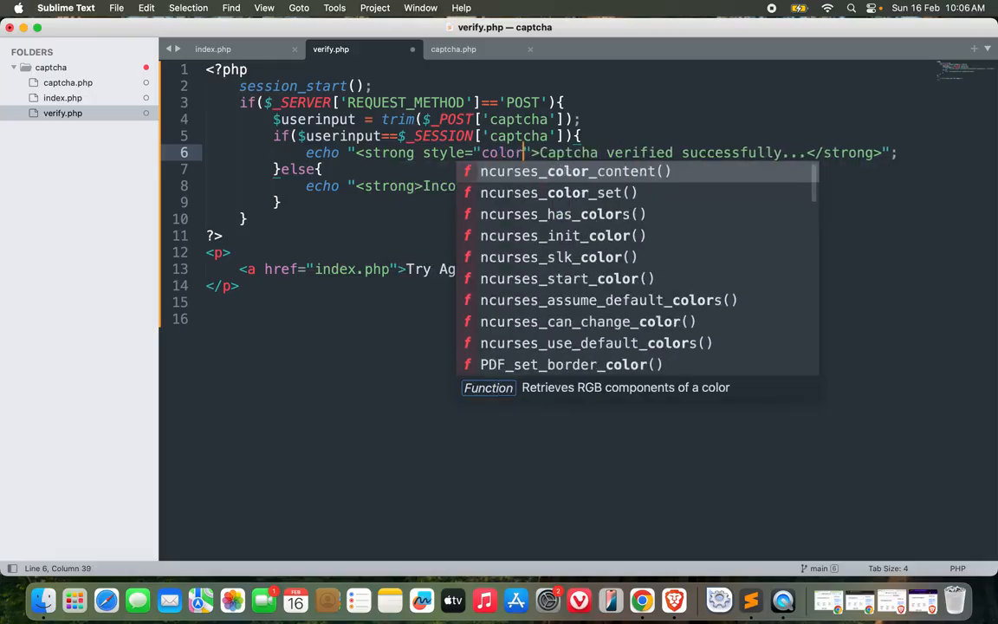
type("green;")
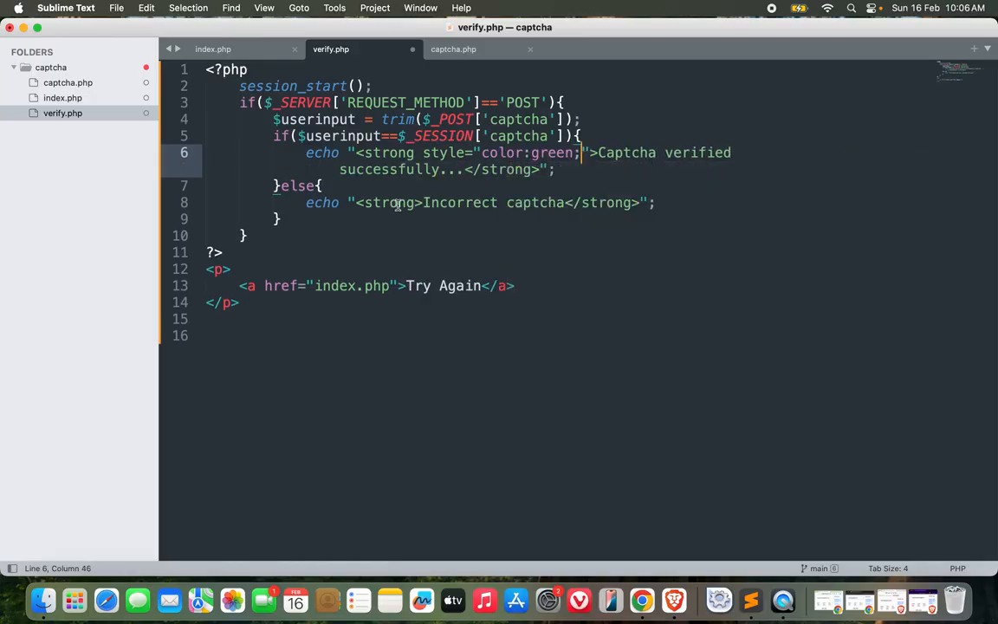
type("style=\"\"")
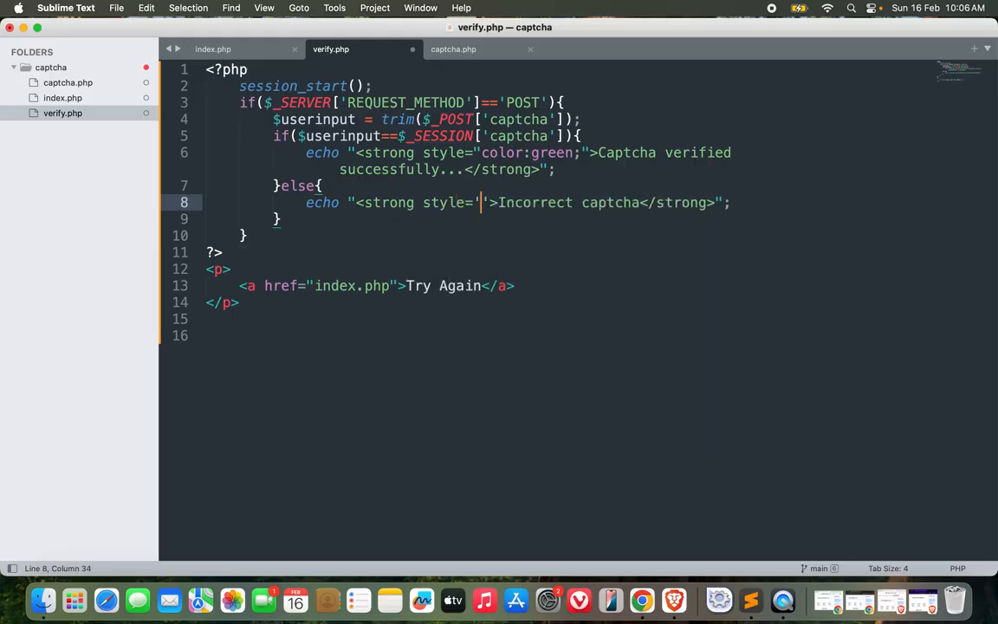
type("color:rred;")
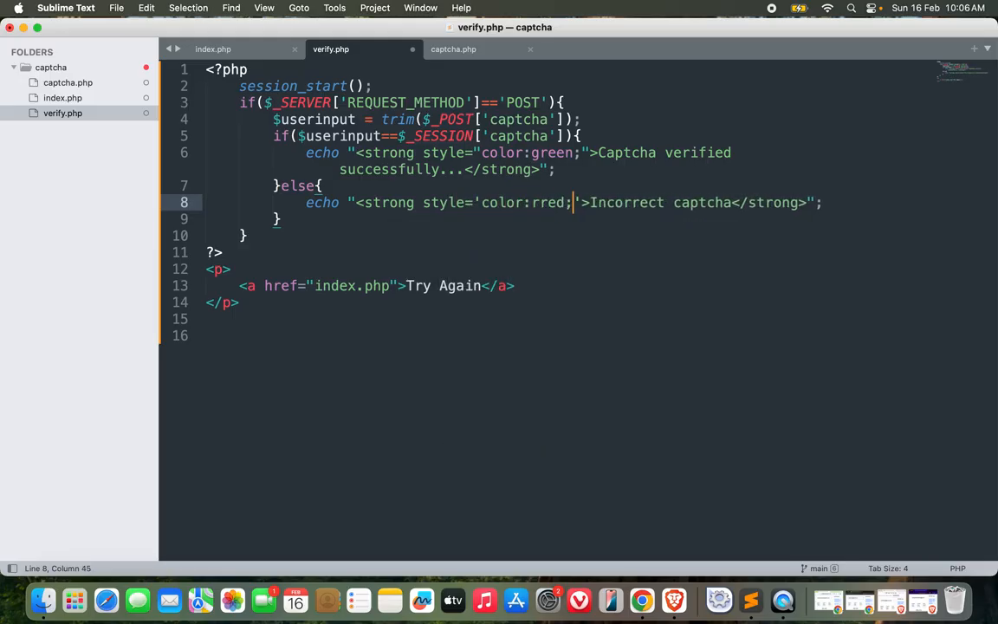
key("backspace")
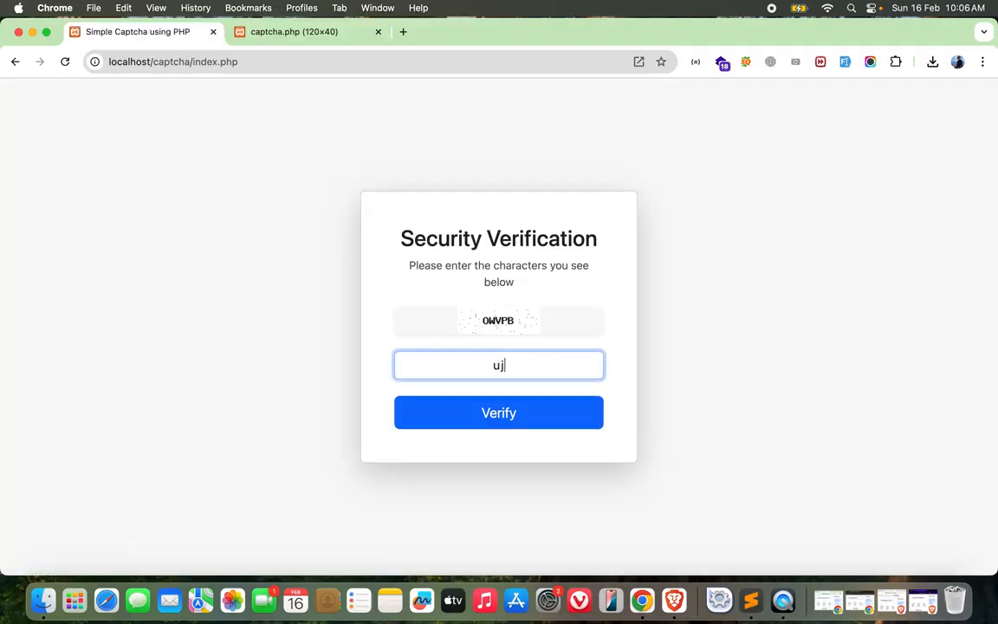
Submit a wrong code to see the red incorrect message, then Try Again
left_click(499, 413)
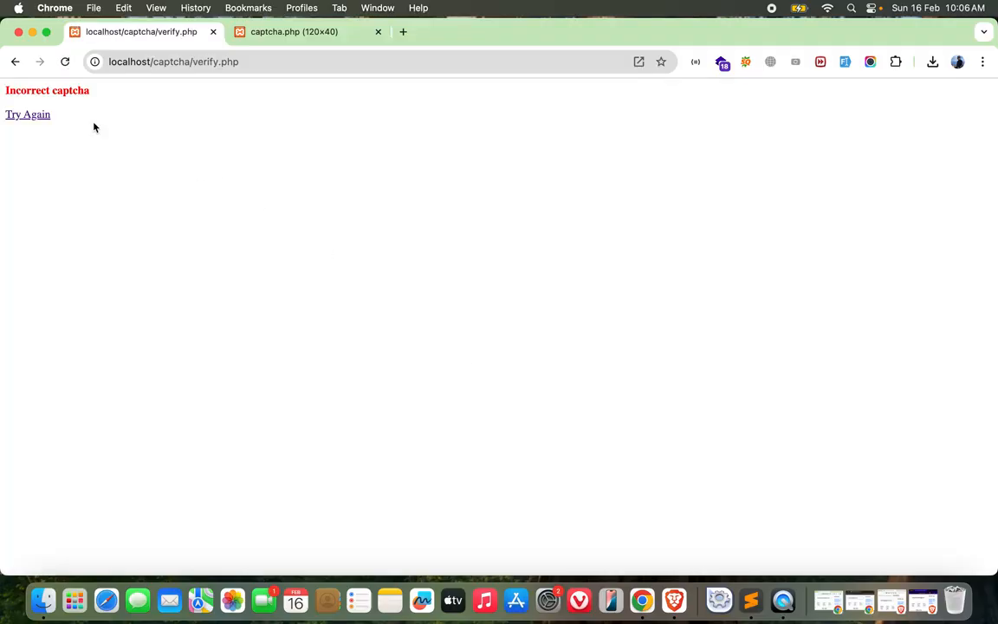
left_click(27, 114)
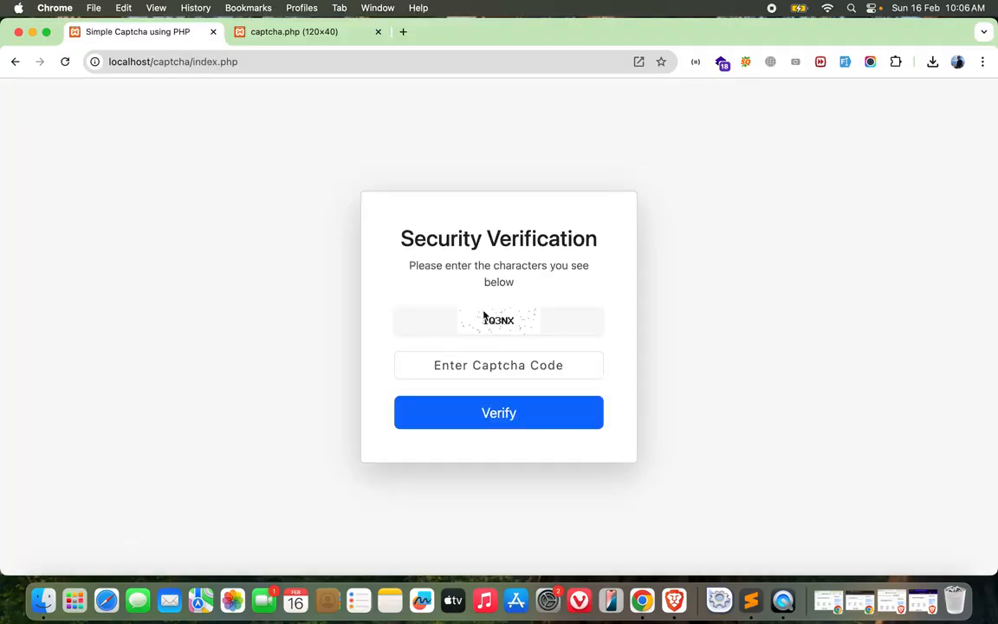
Enter the shown code IQ3NX and verify, getting the green success message
type("IQ")
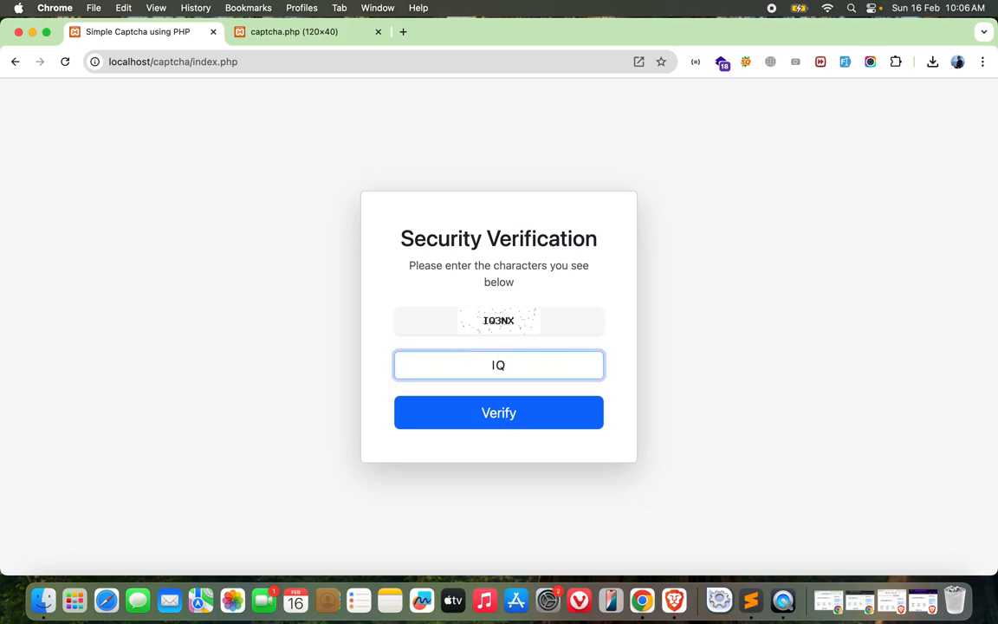
type("#N")
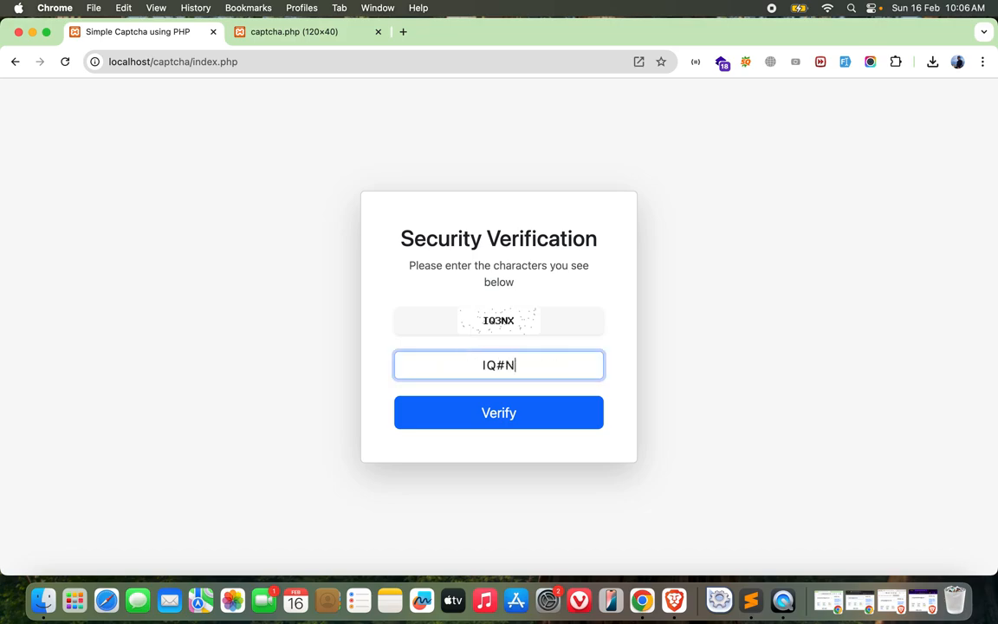
type("IQ3NX")
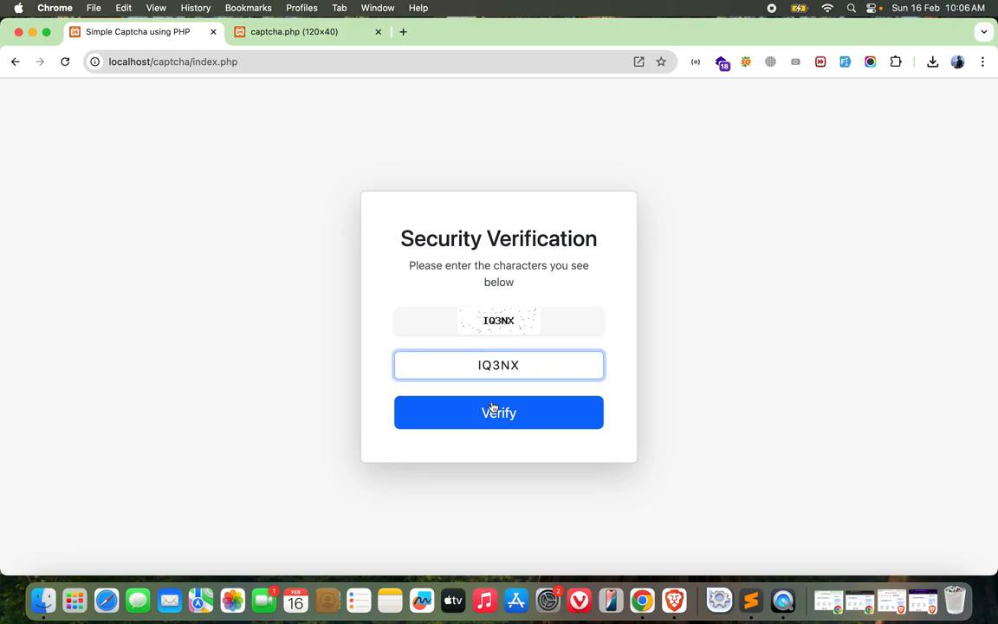
left_click(499, 412)
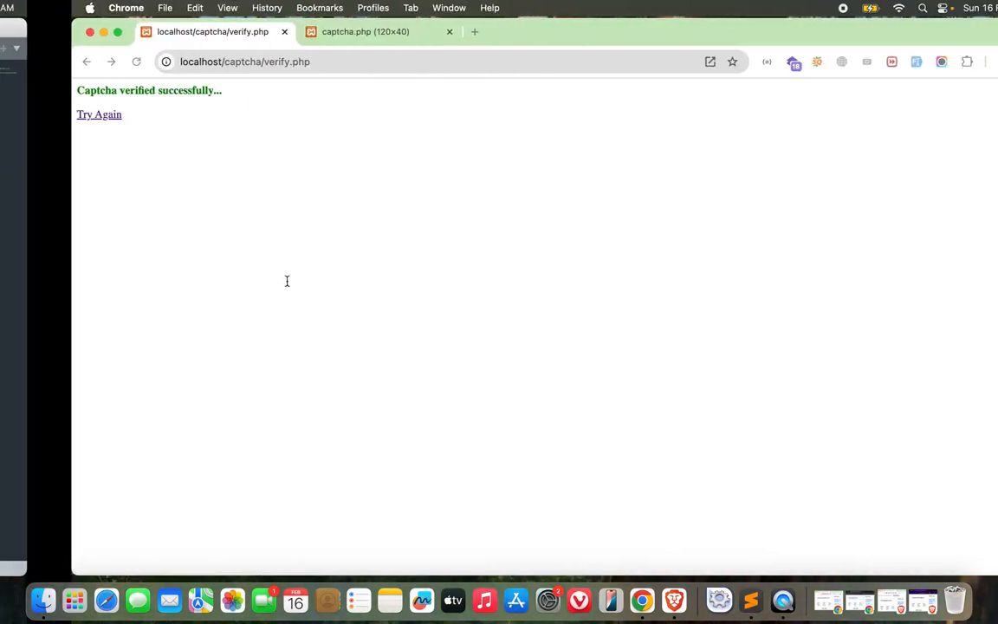
left_click(99, 114)
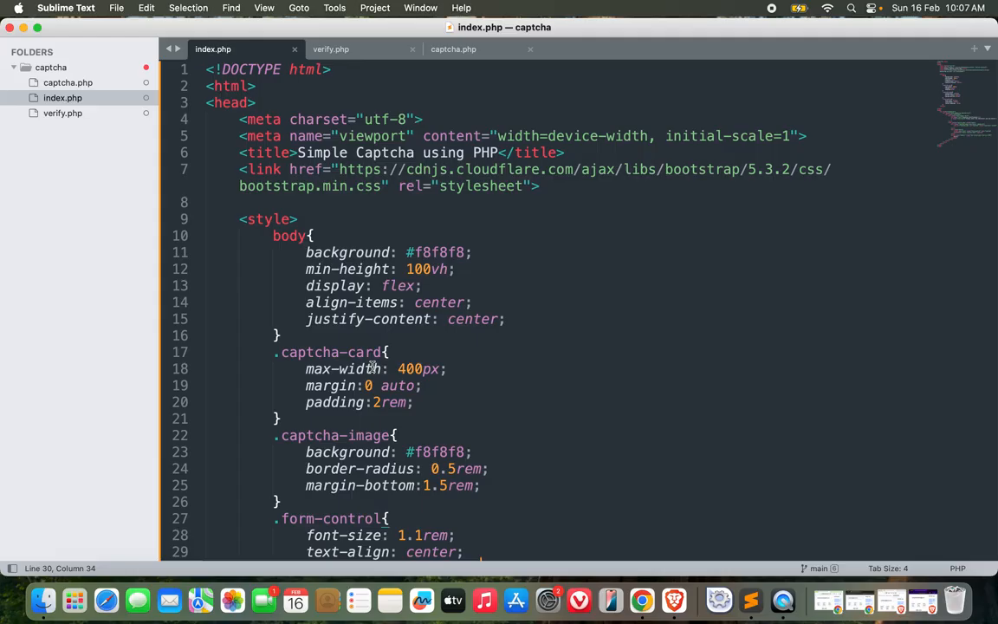
scroll("down", 3)
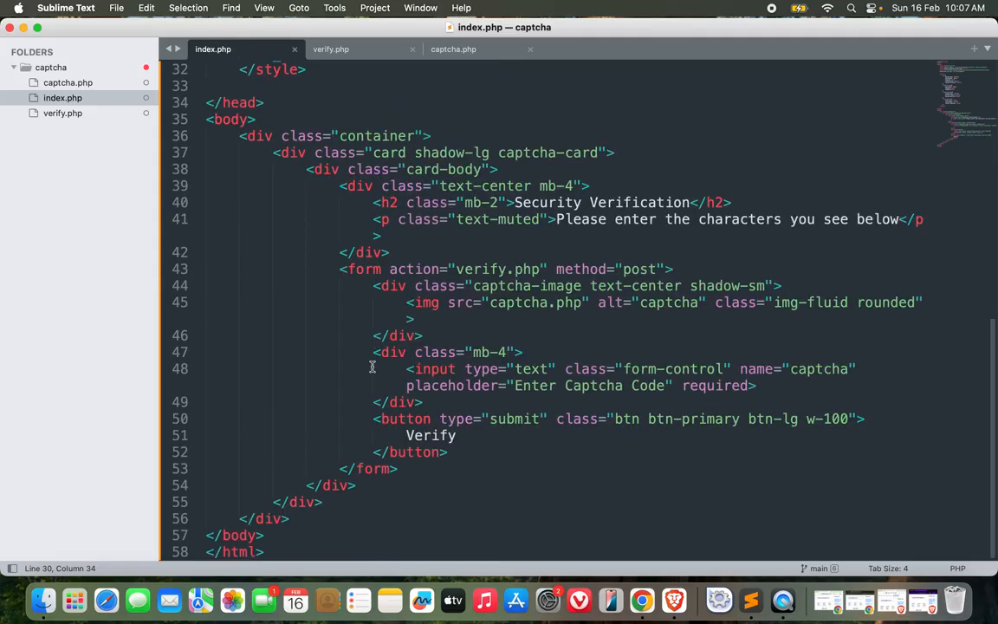
scroll("up", 3)
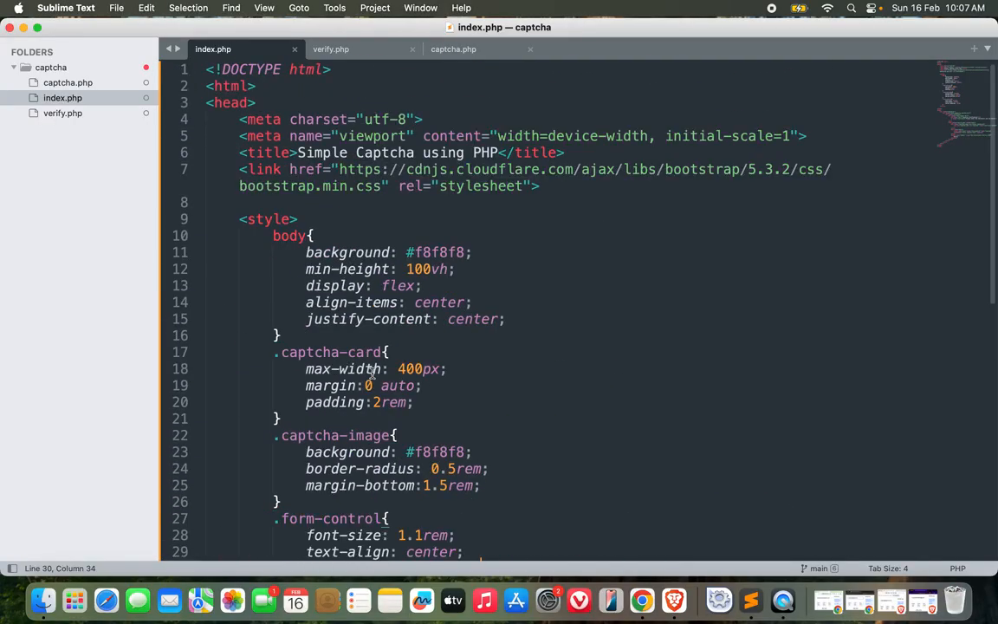
scroll("down", 3)
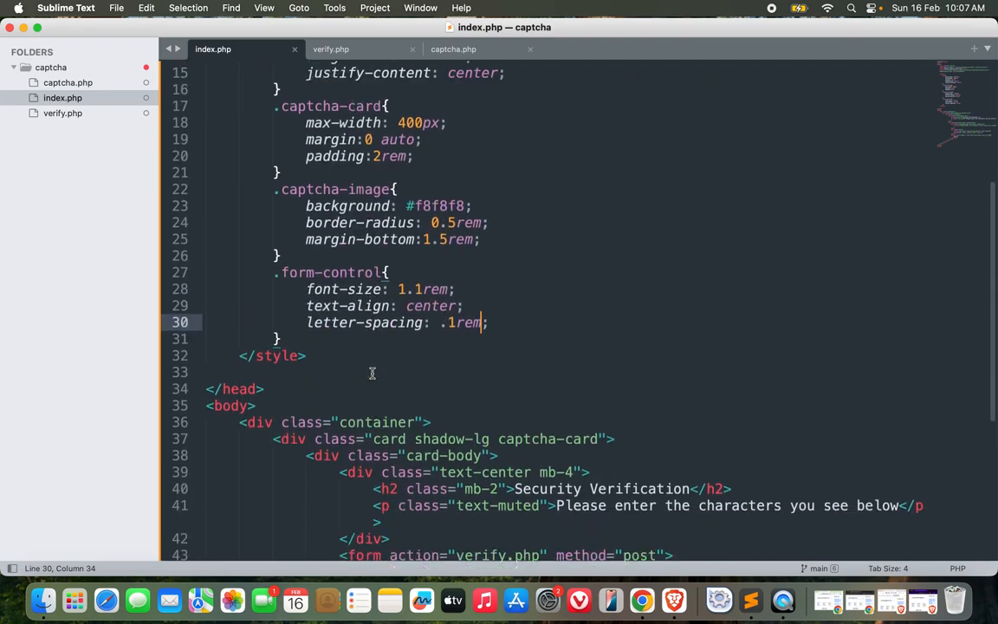